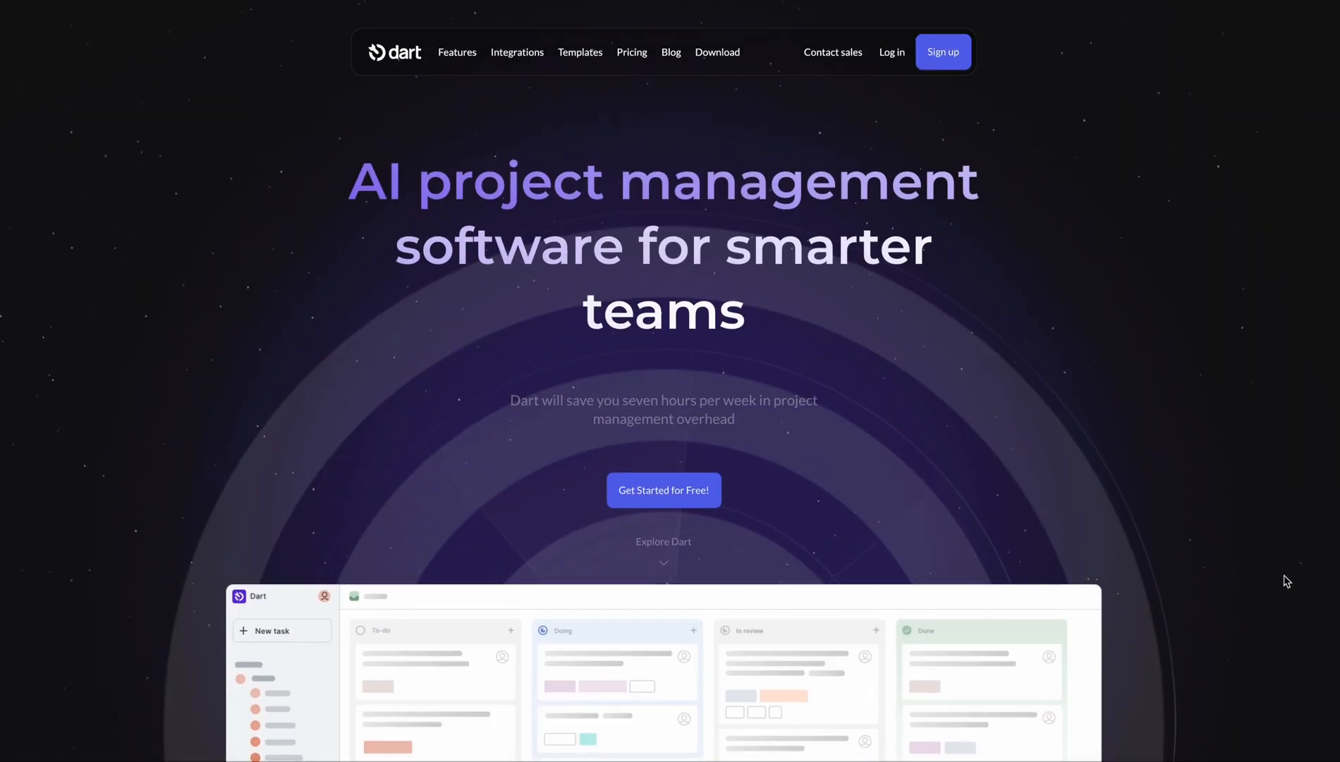
Step: Move down the Dart homepage to the feature tabs and play the Task execution demo
{"action": "scroll", "scroll_direction": "down", "scroll_amount": 3}
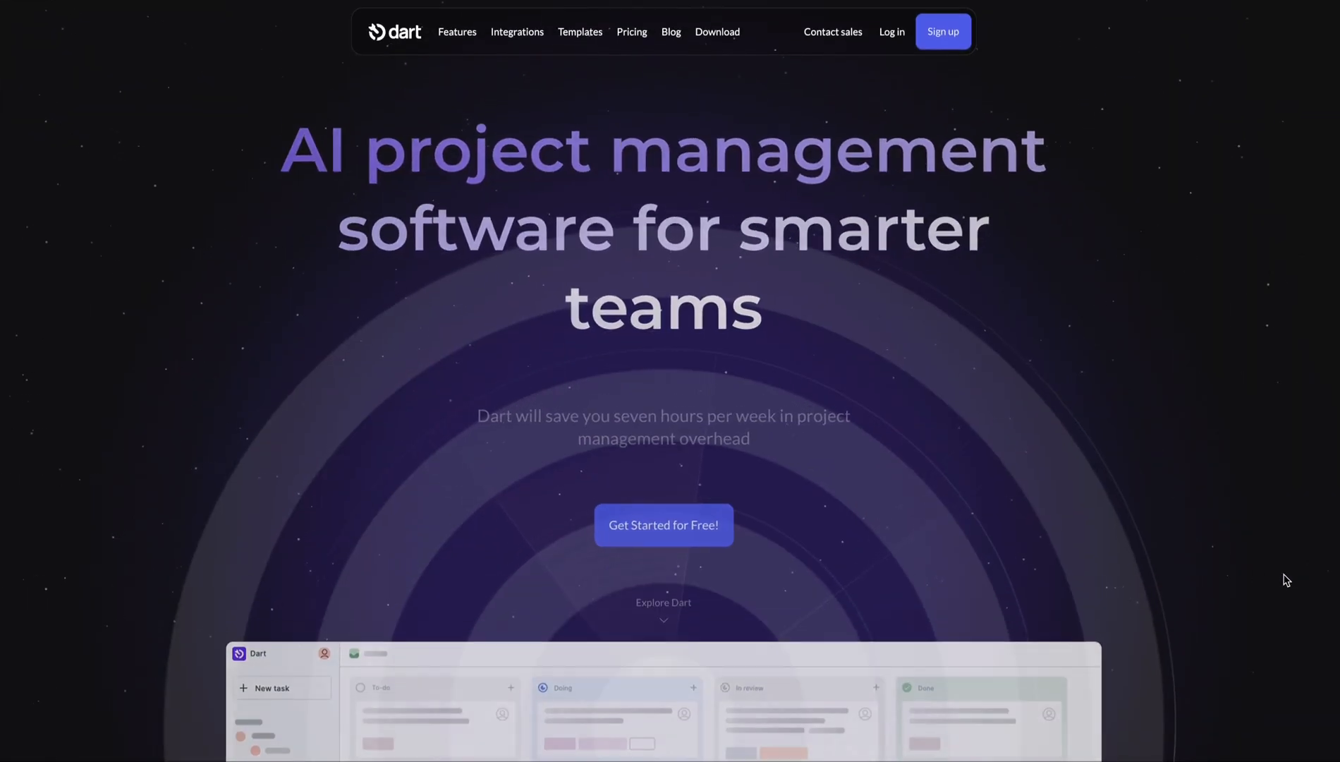
{"action": "scroll", "scroll_direction": "down", "scroll_amount": 3}
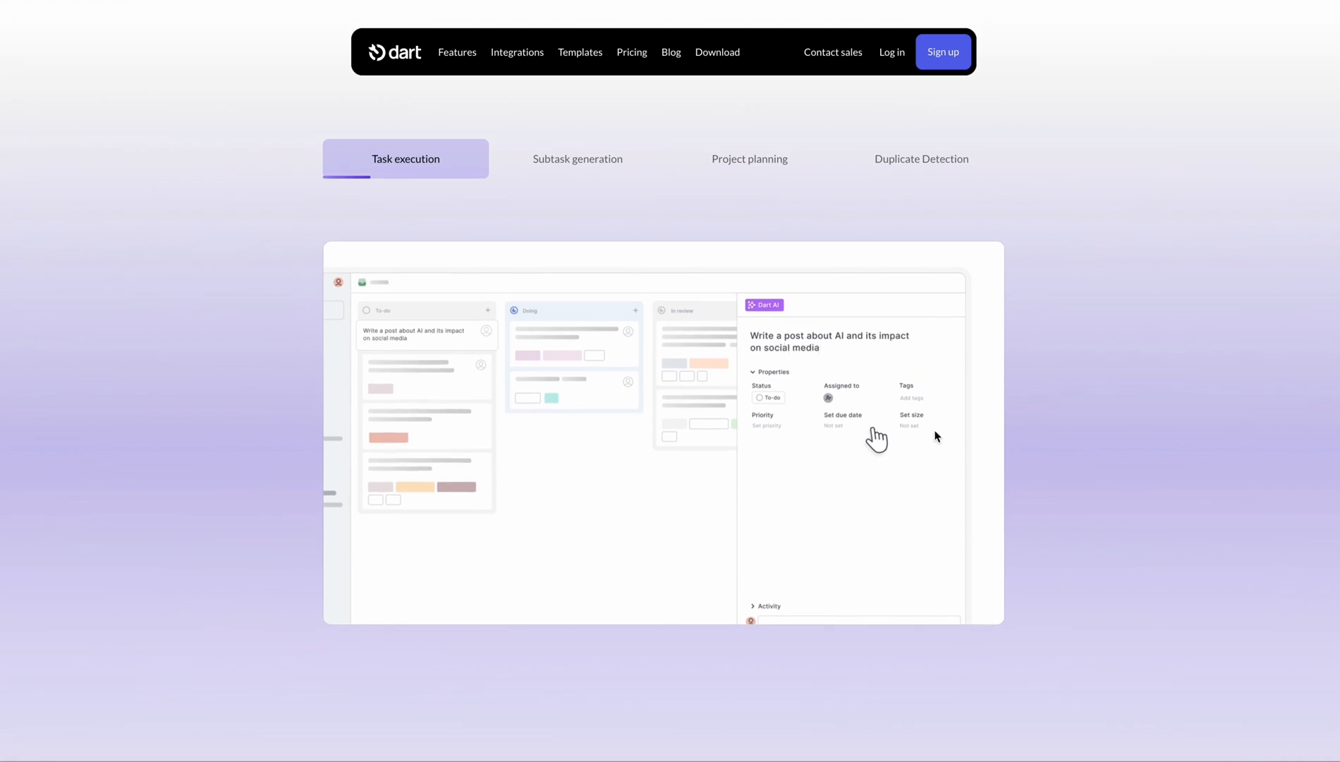
{"action": "left_click", "coordinate": [736, 397]}
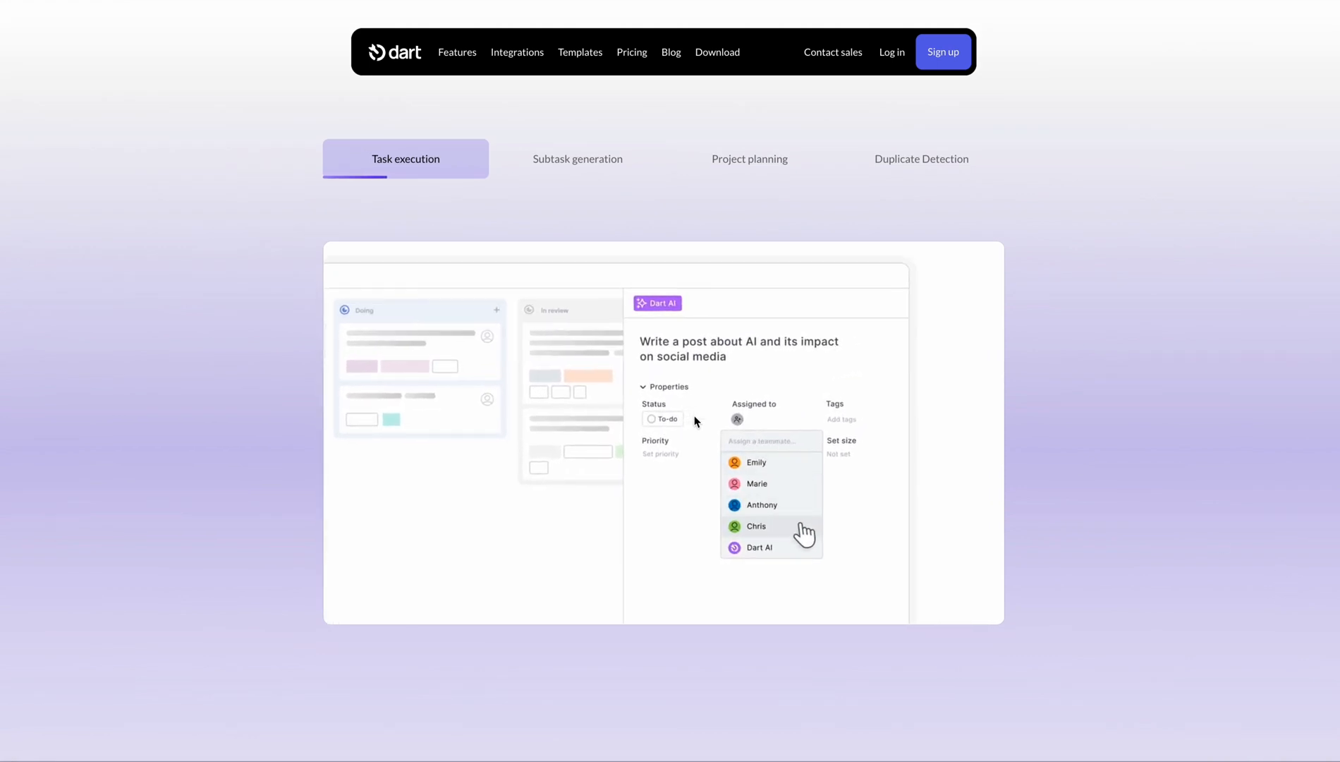
{"action": "left_click", "coordinate": [761, 547]}
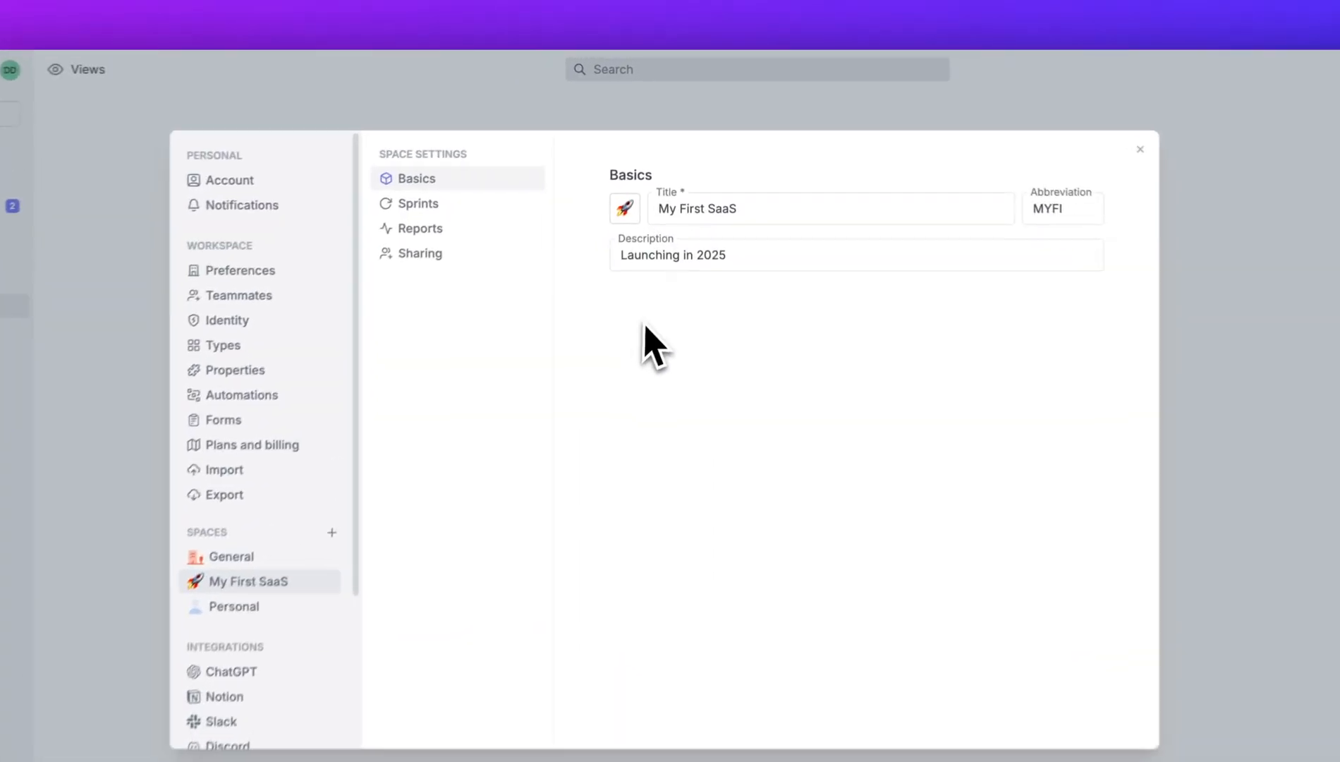
Step: Set the space's Standup reports to repeat Daily at 7:45 AM
{"action": "left_click", "coordinate": [419, 203]}
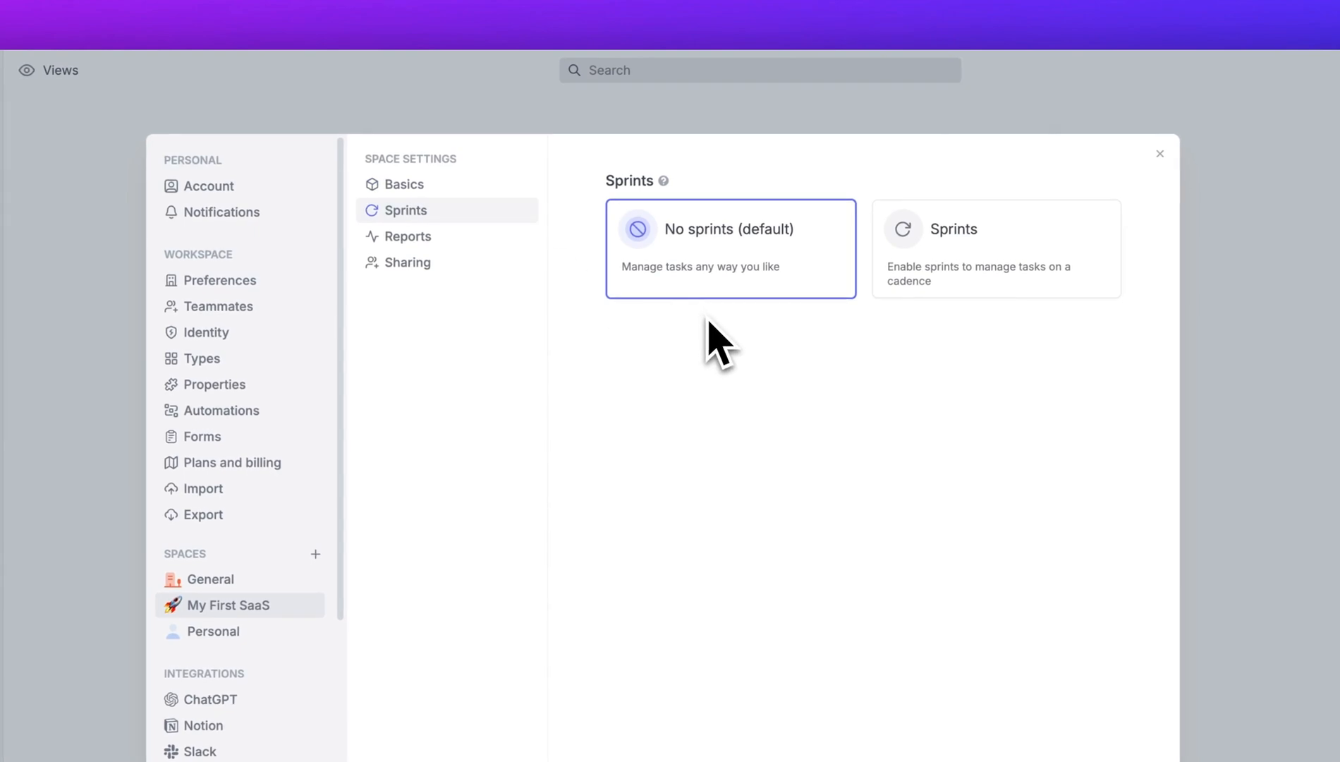
{"action": "left_click", "coordinate": [406, 236]}
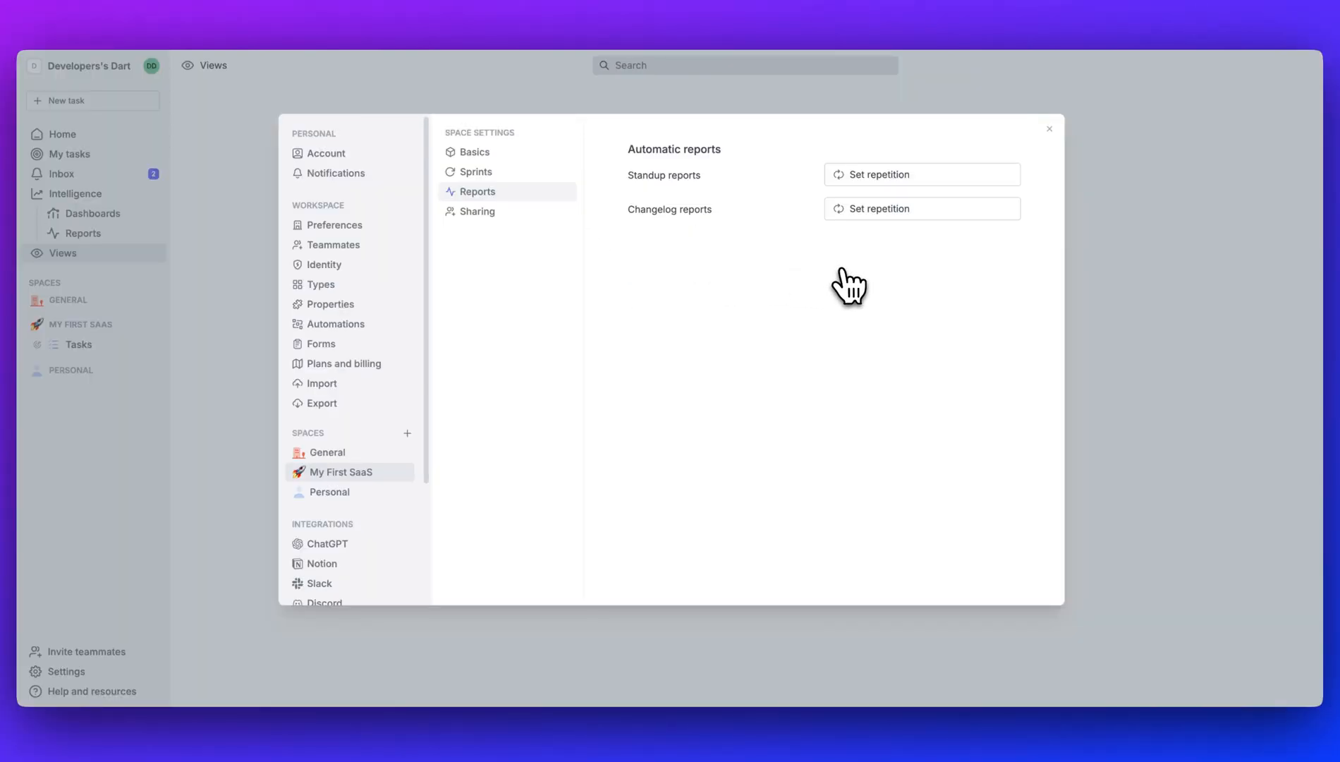
{"action": "left_click", "coordinate": [921, 175]}
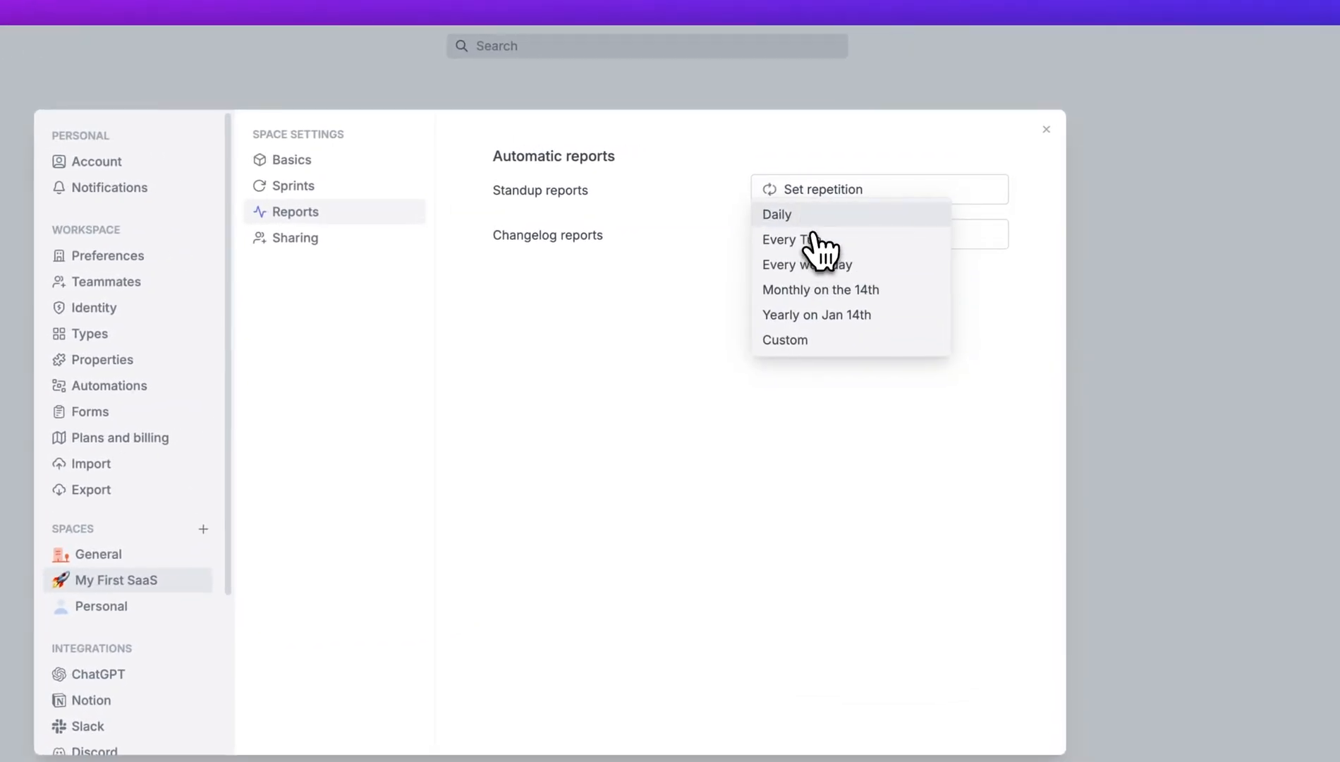
{"action": "left_click", "coordinate": [776, 215]}
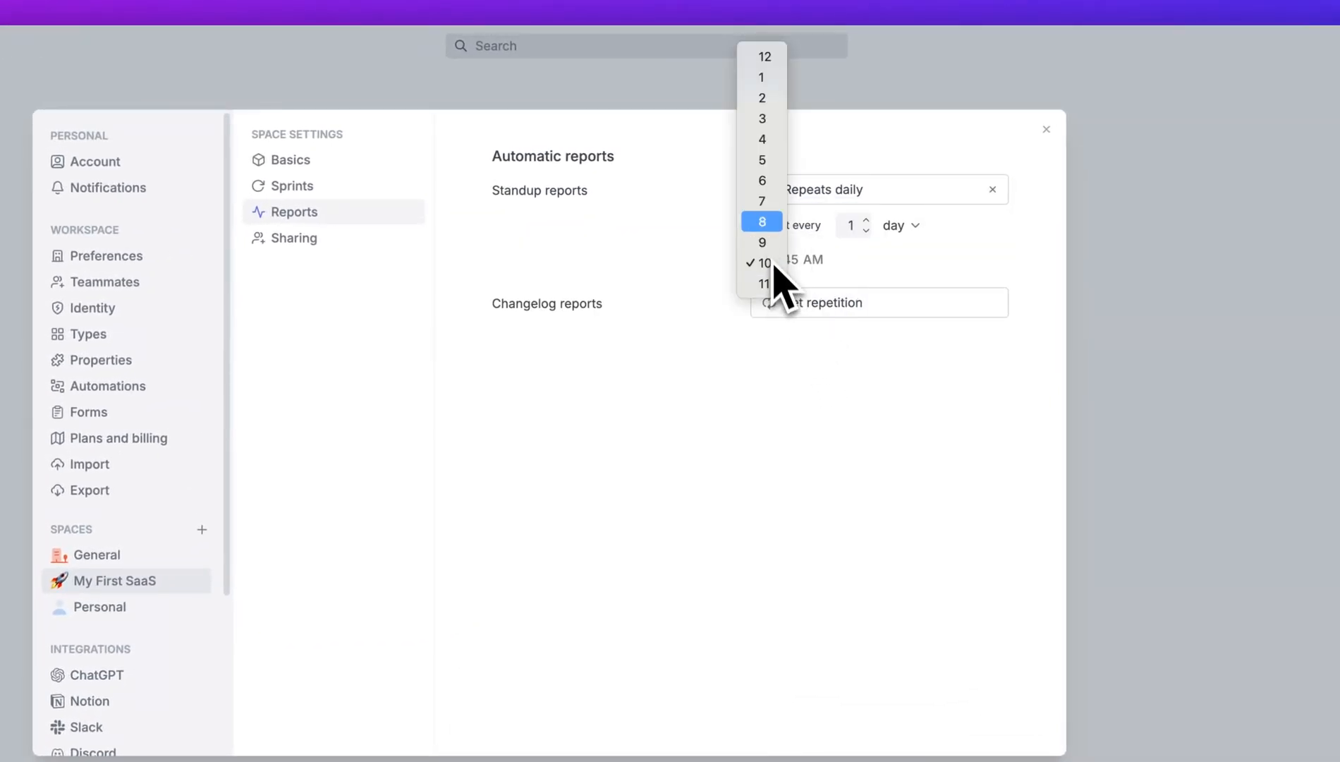
{"action": "left_click", "coordinate": [760, 201]}
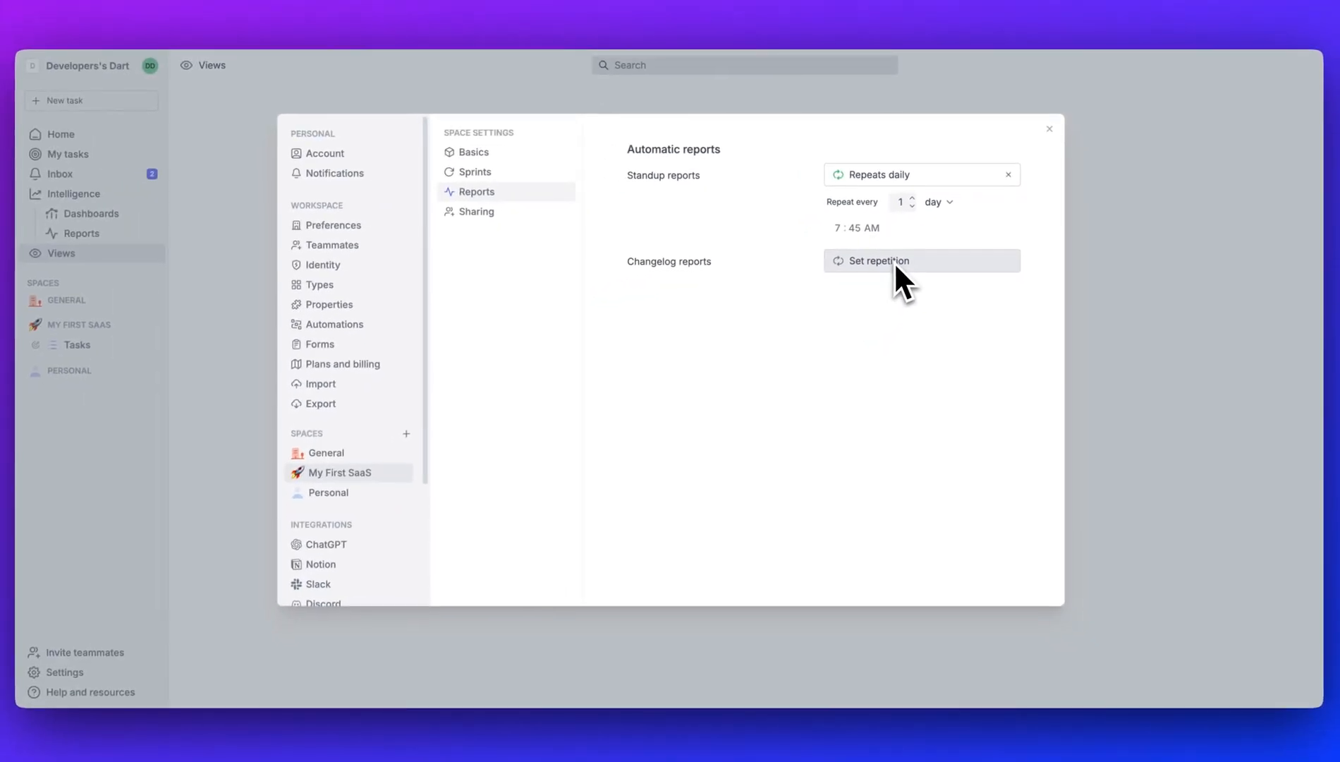
Step: Limit the space's sharing to Specific teammates
{"action": "left_click", "coordinate": [476, 212]}
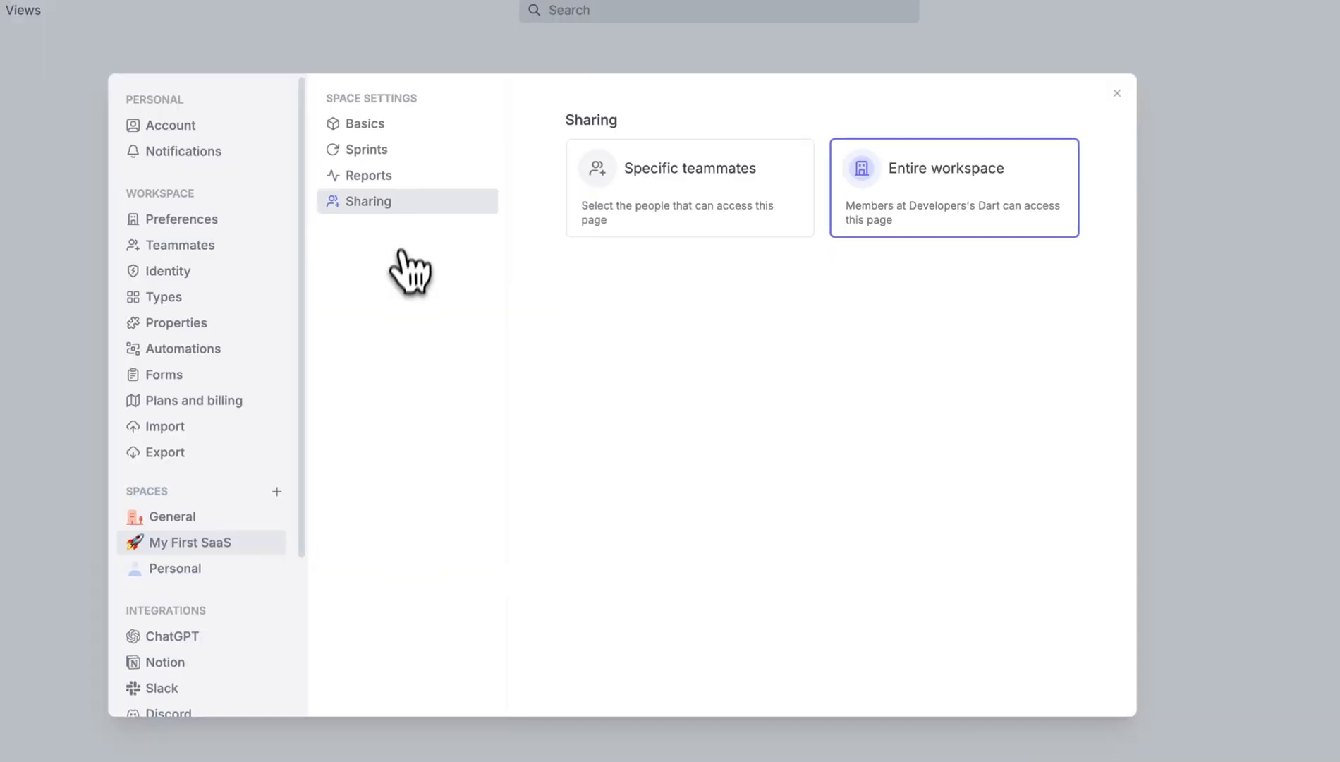
{"action": "left_click", "coordinate": [689, 187]}
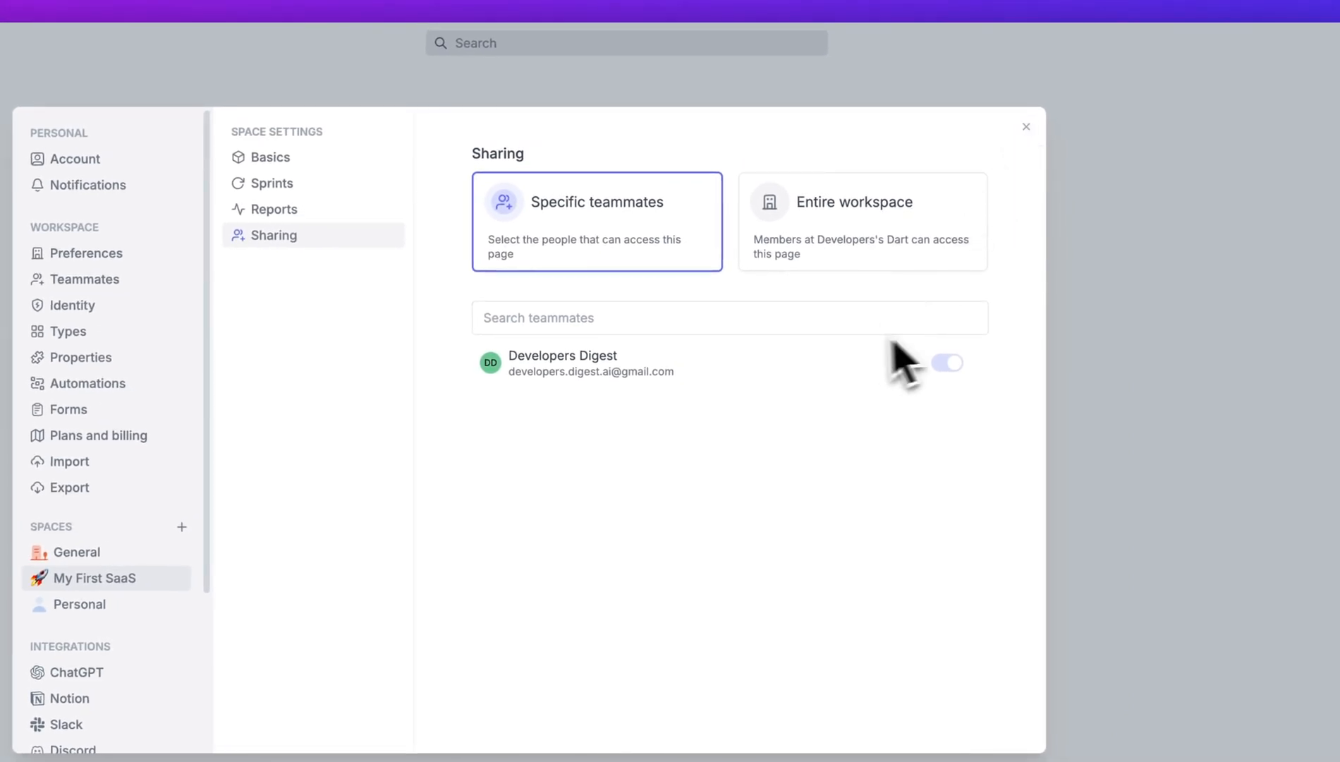
Step: Add a 'To-Do's' dartboard and a doc folder to the My First SaaS space
{"action": "left_click", "coordinate": [1025, 127]}
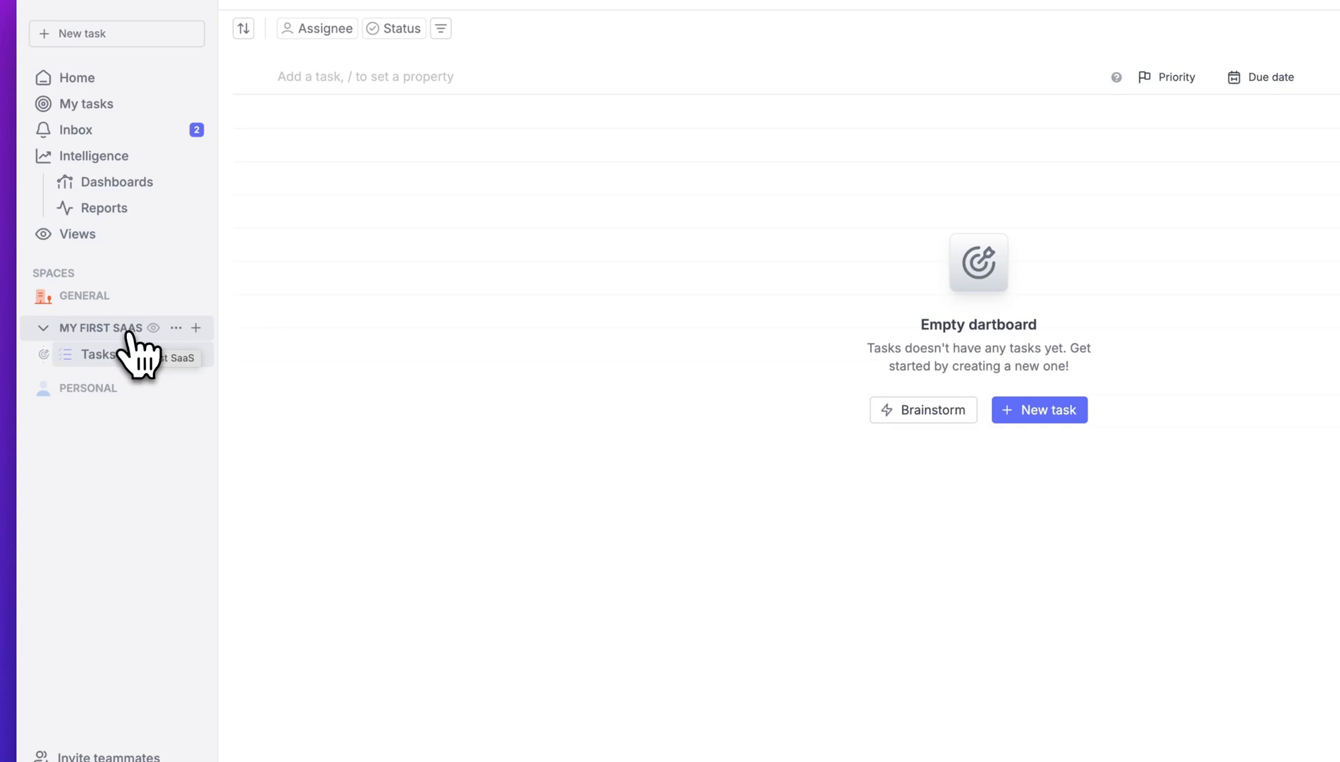
{"action": "left_click", "coordinate": [196, 328]}
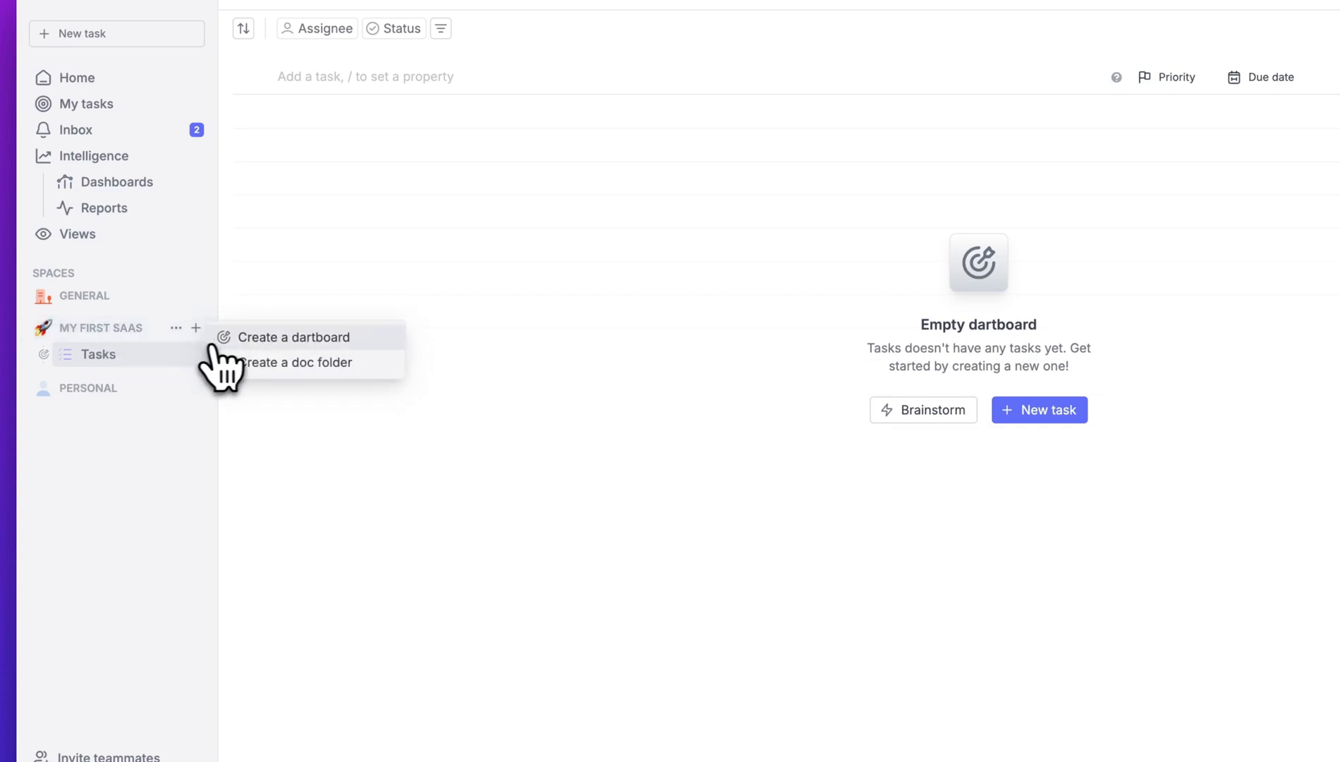
{"action": "left_click", "coordinate": [294, 337]}
{"action": "type", "text": "To-"}
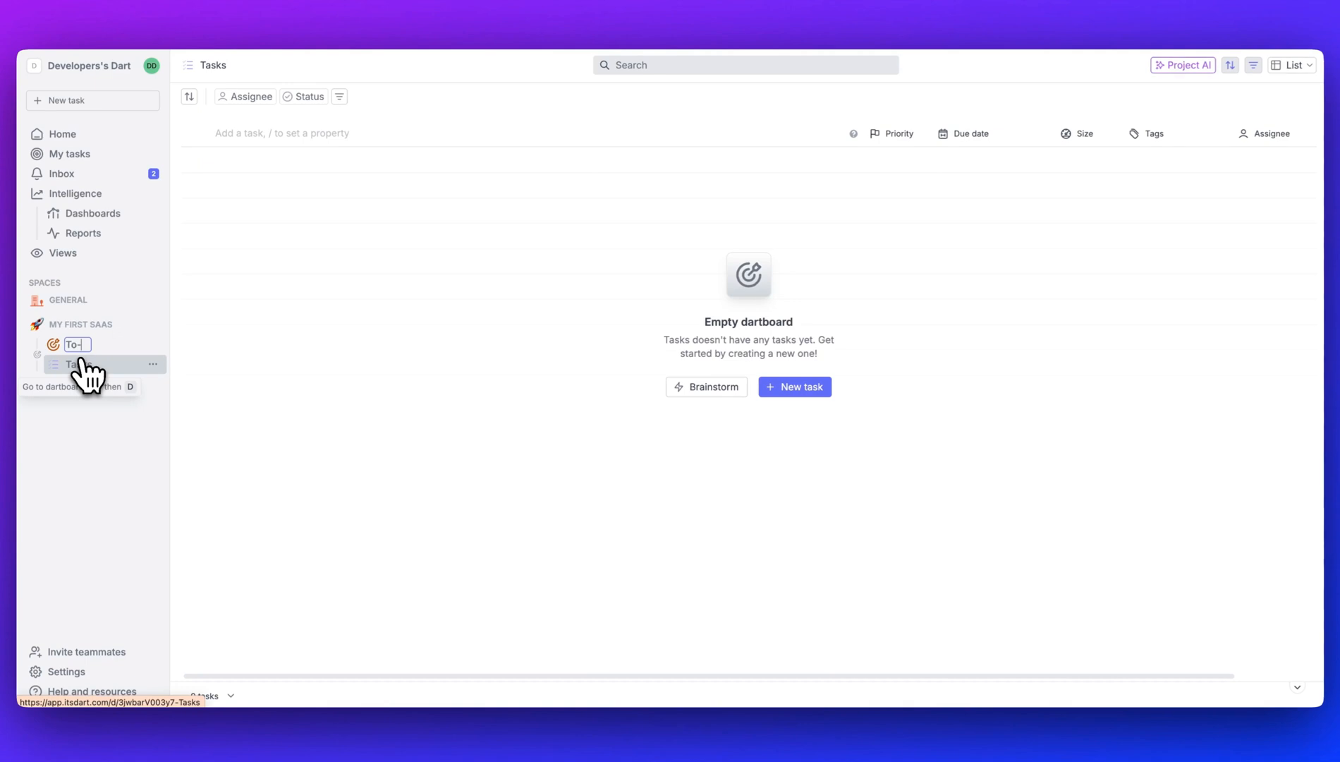
{"action": "left_click", "coordinate": [195, 318]}
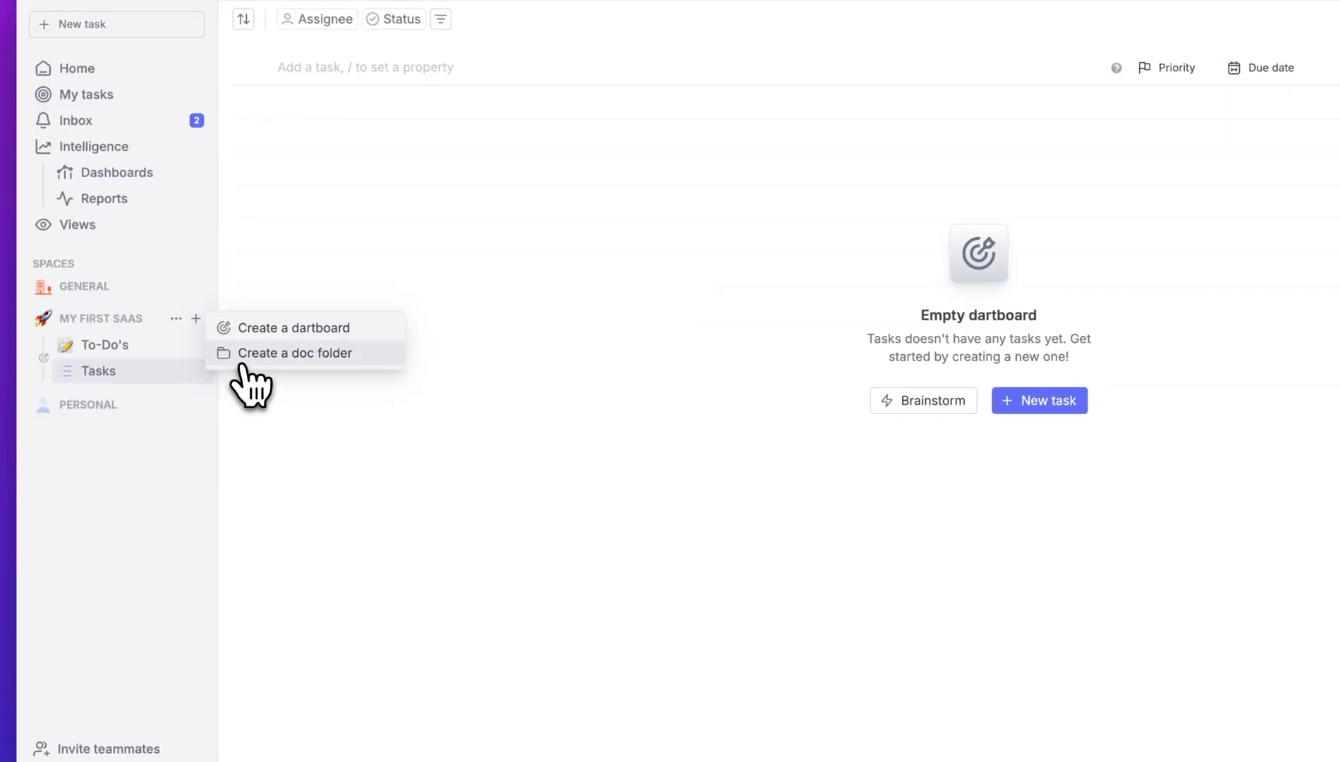
{"action": "left_click", "coordinate": [294, 352]}
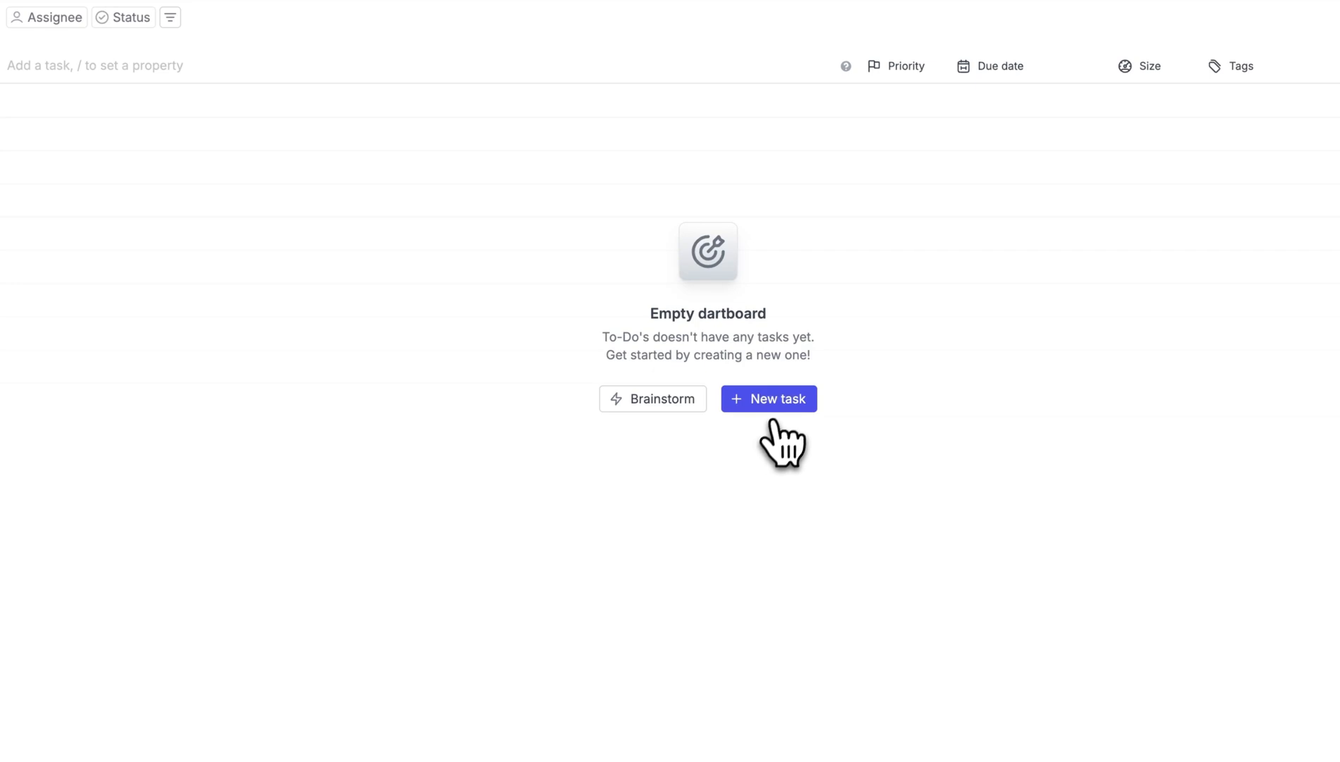
Step: Draft a task about researching an AI-powered app use case by week's end and have AI fill its properties
{"action": "left_click", "coordinate": [767, 398]}
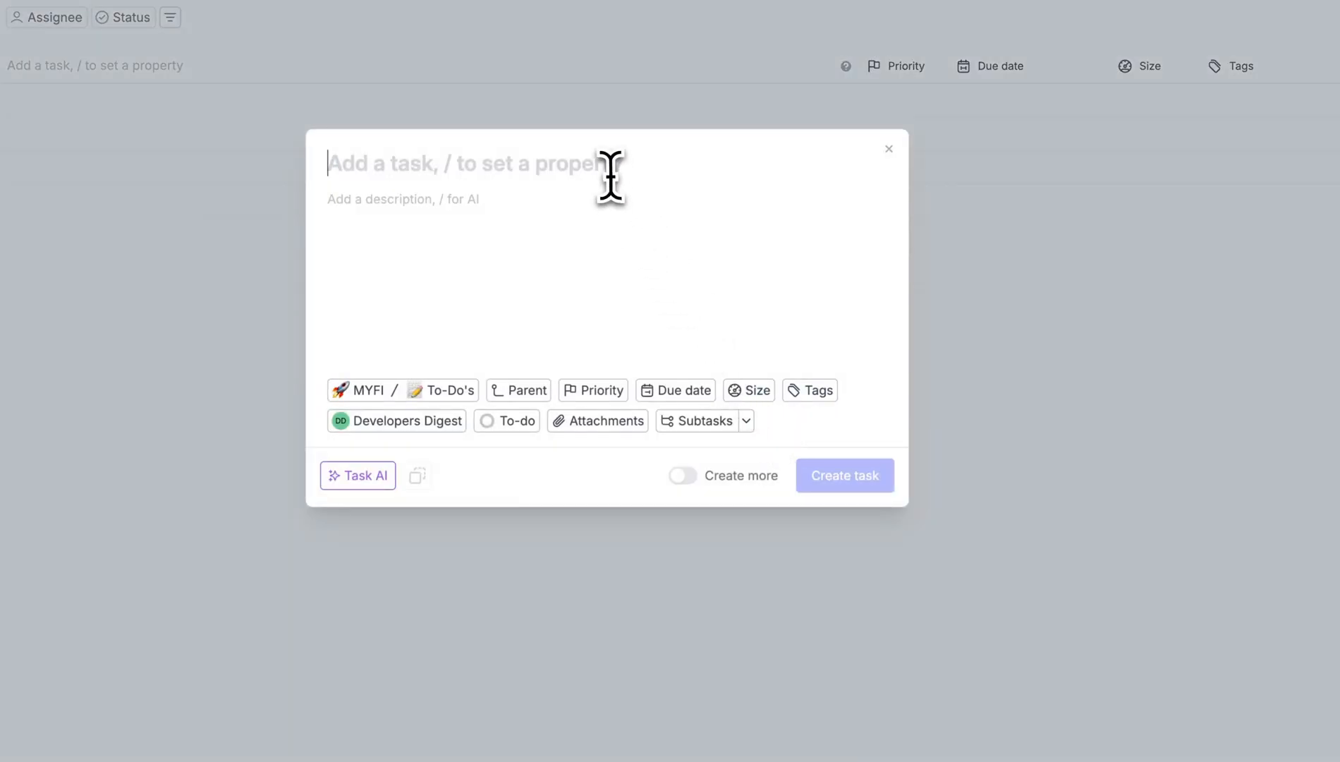
{"action": "type", "text": "I want to by the end of the week research a good use case for launching an AI powered application in 2025"}
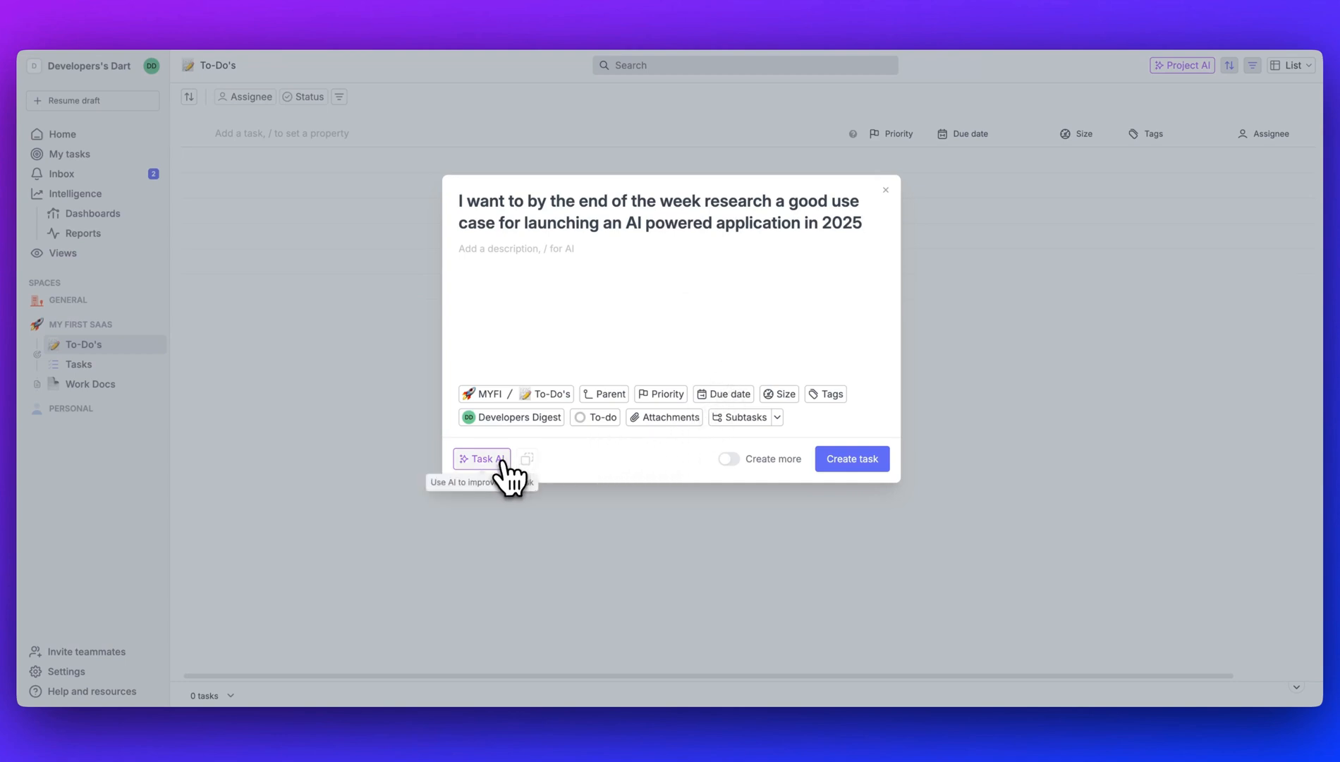
{"action": "left_click", "coordinate": [481, 458]}
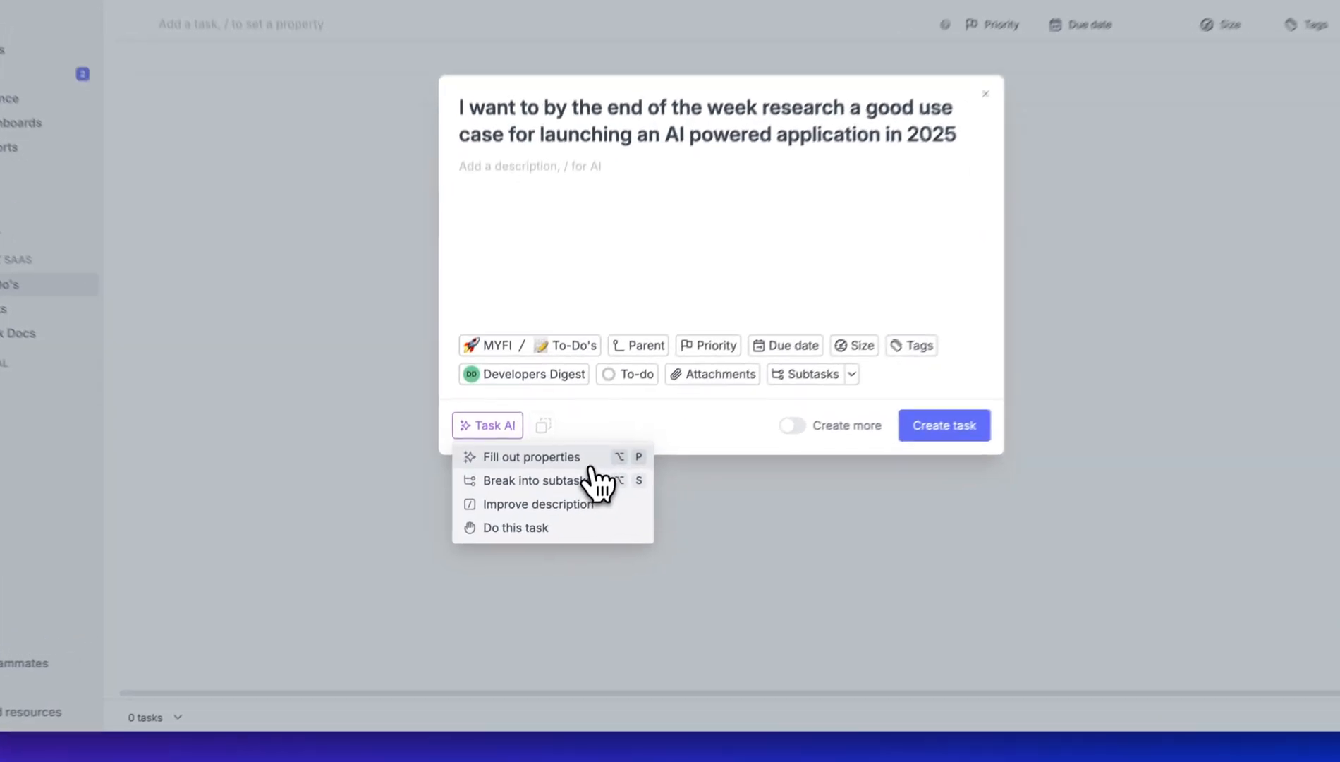
{"action": "left_click", "coordinate": [532, 455]}
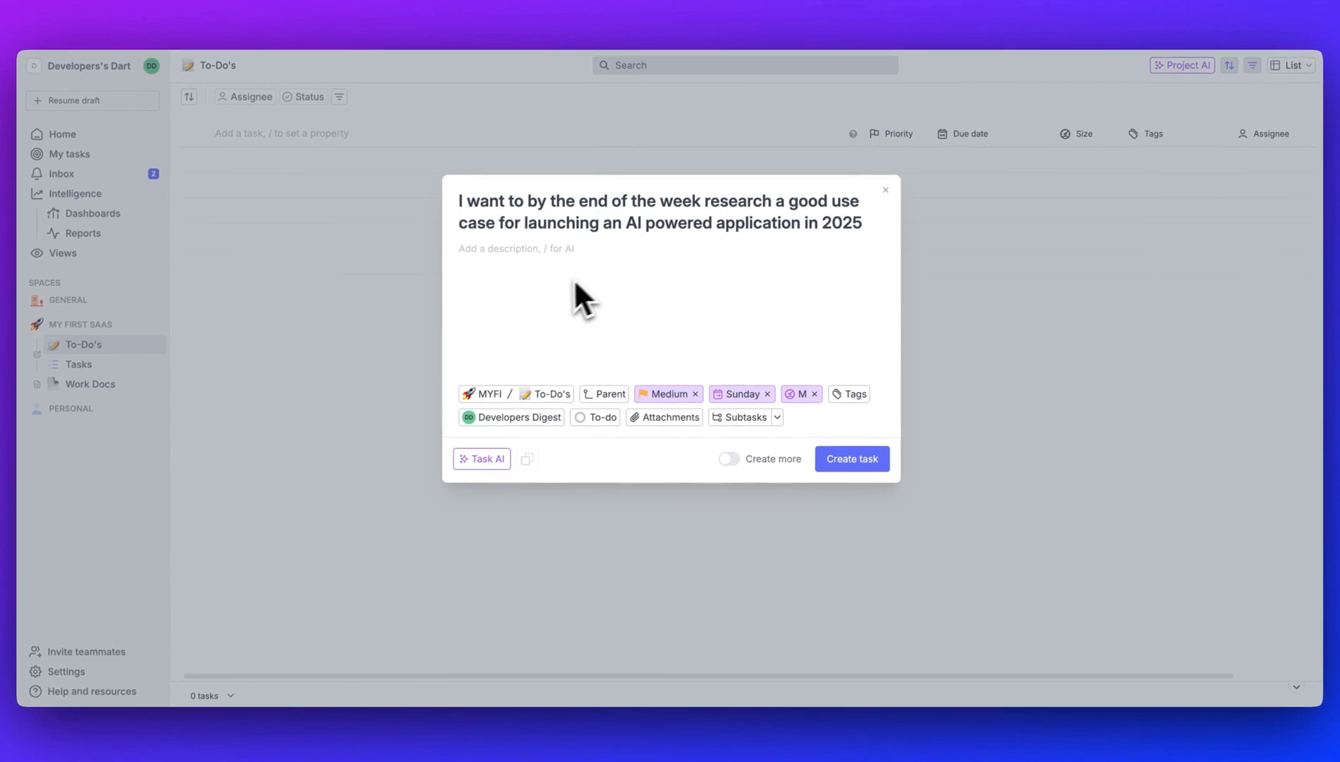
{"action": "mouse_move", "coordinate": [699, 387]}
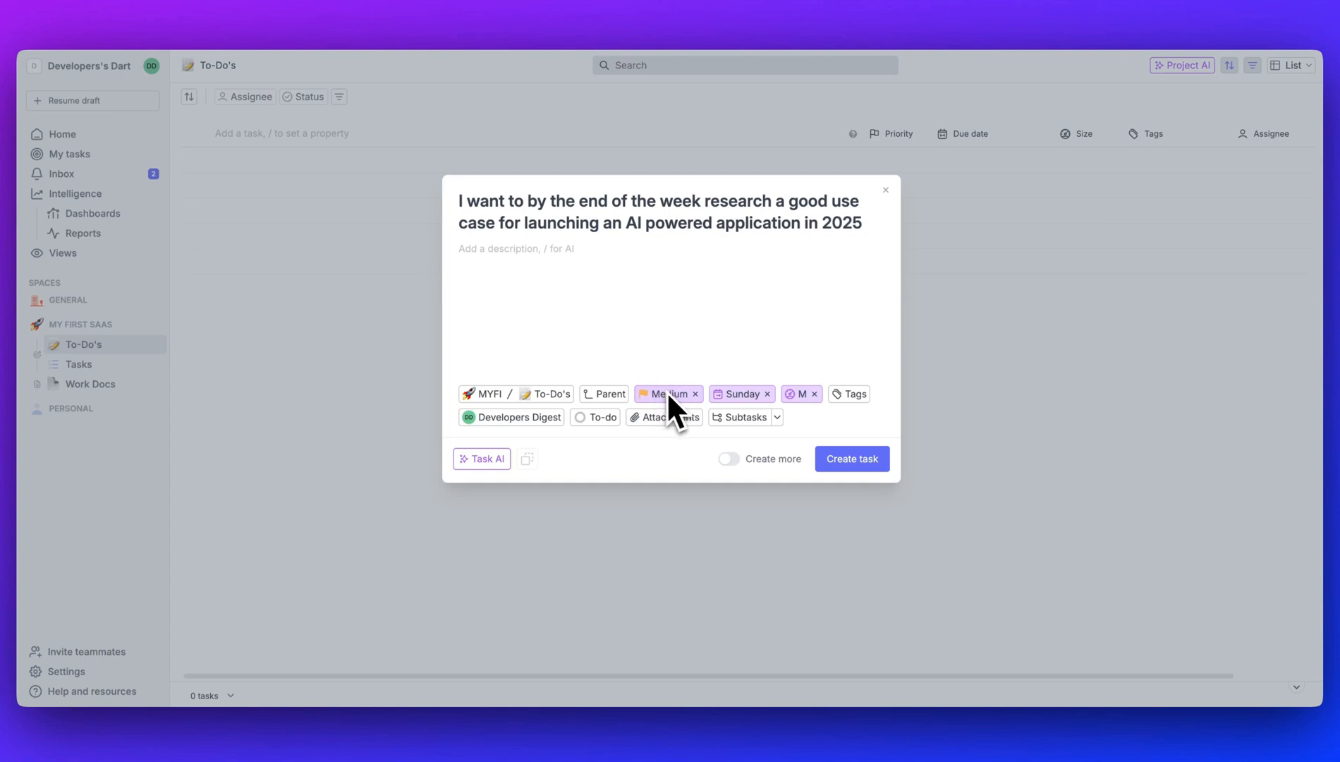
{"action": "mouse_move", "coordinate": [805, 412]}
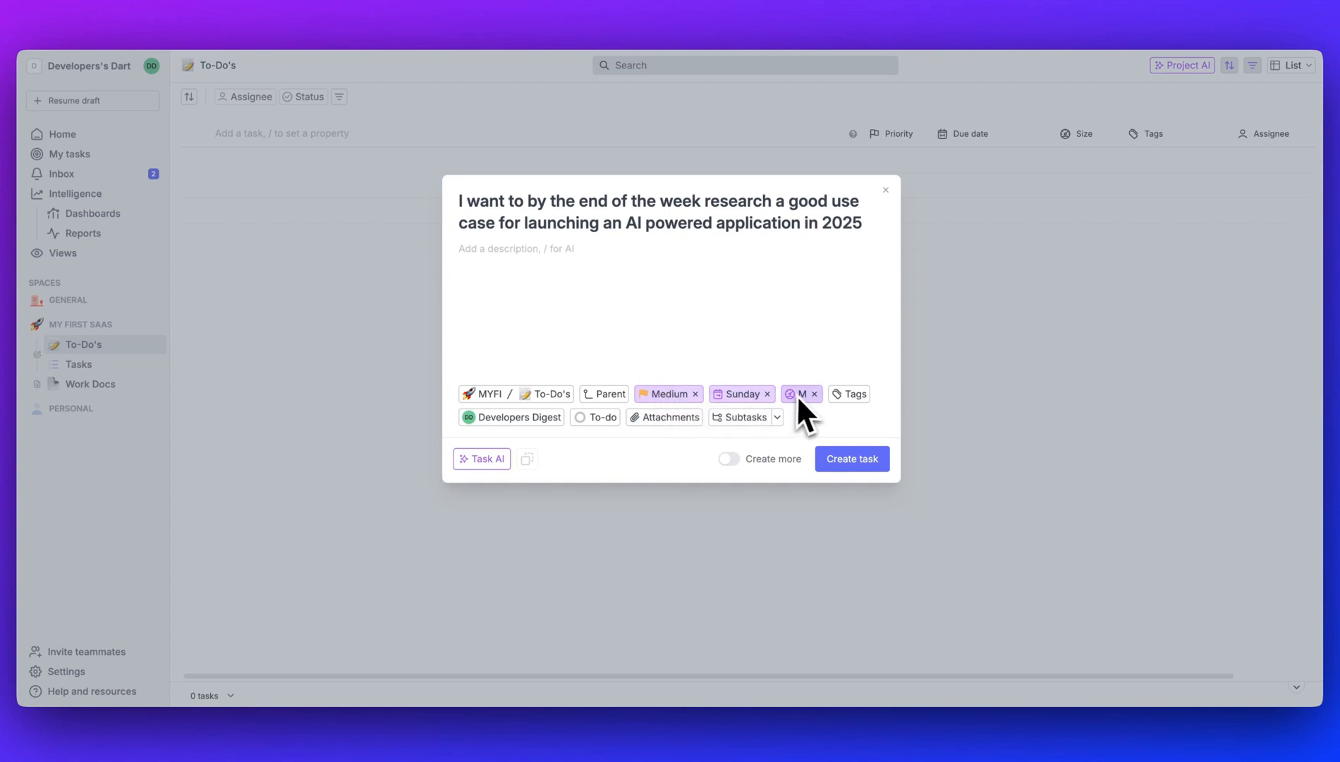
{"action": "mouse_move", "coordinate": [753, 443]}
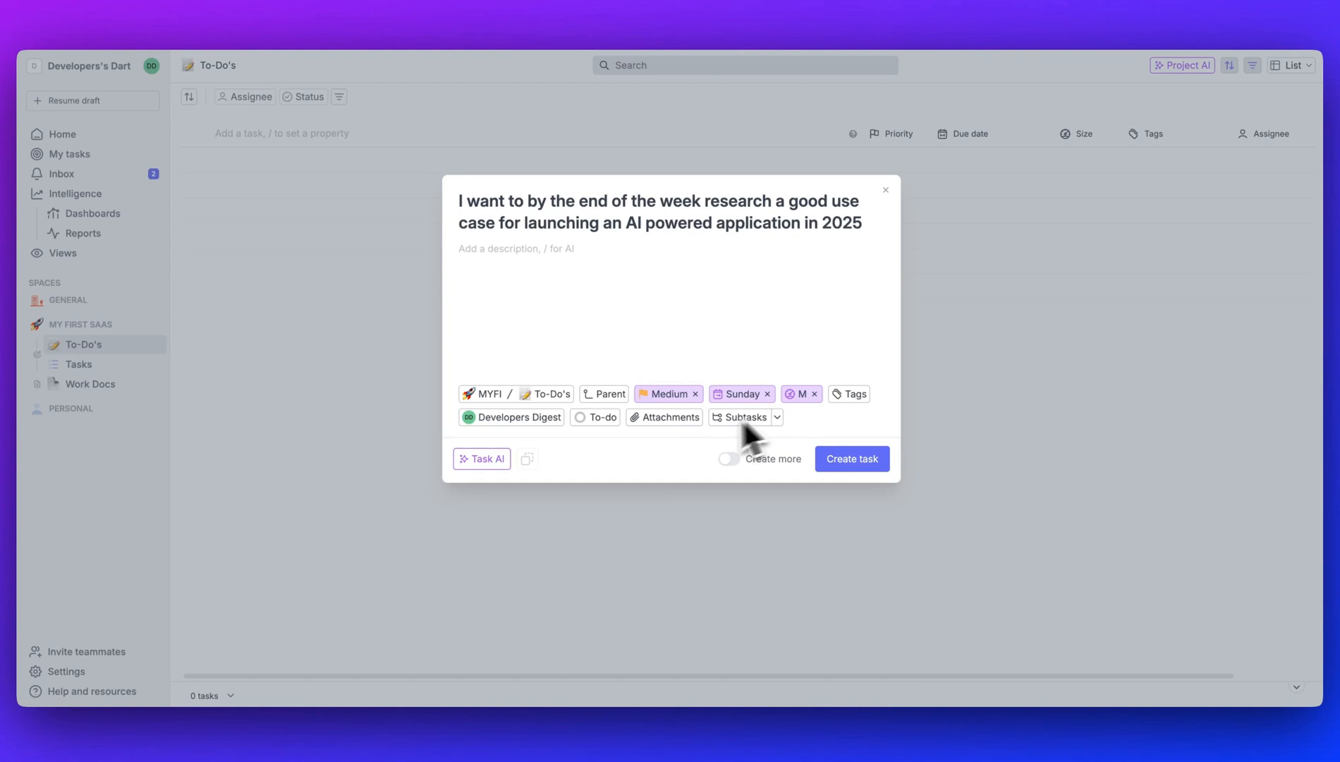
Step: Have Task AI break the research task into subtasks and bring up the description's AI commands
{"action": "left_click", "coordinate": [481, 458]}
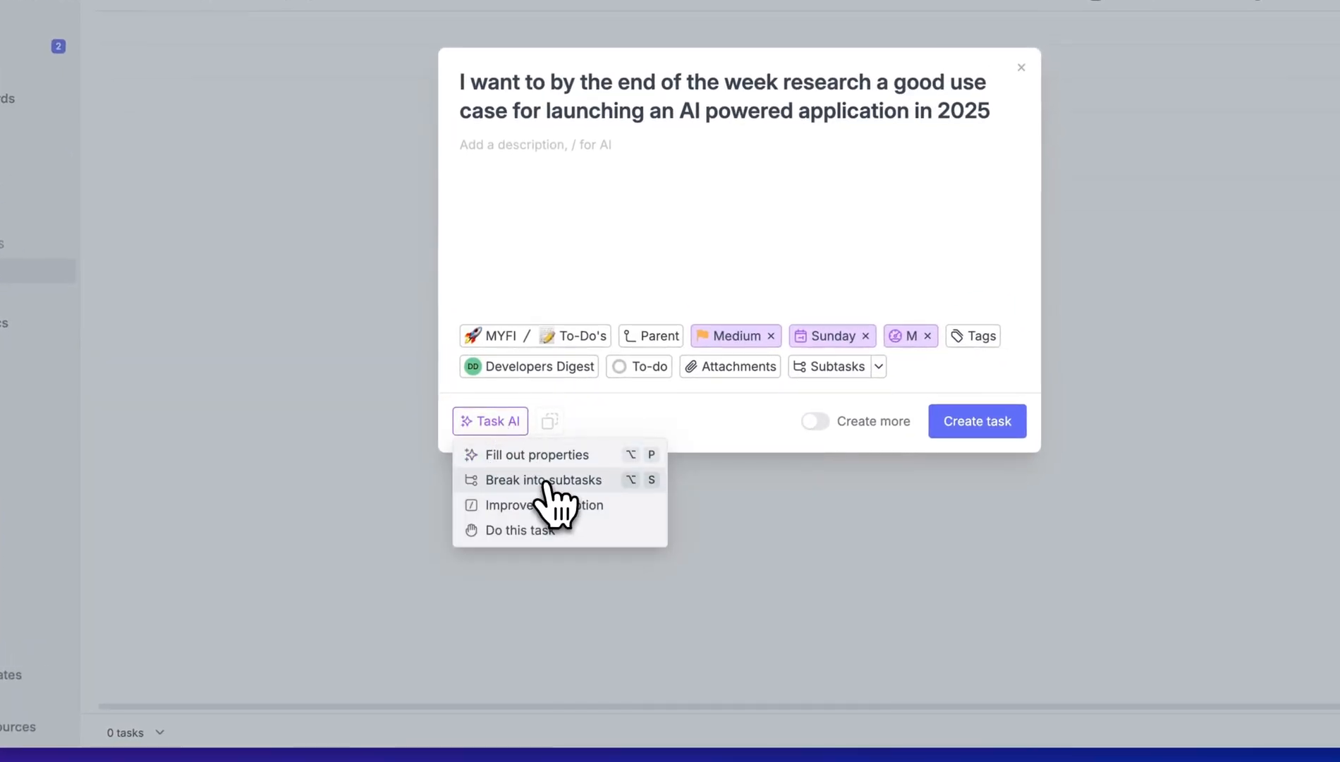
{"action": "left_click", "coordinate": [543, 480]}
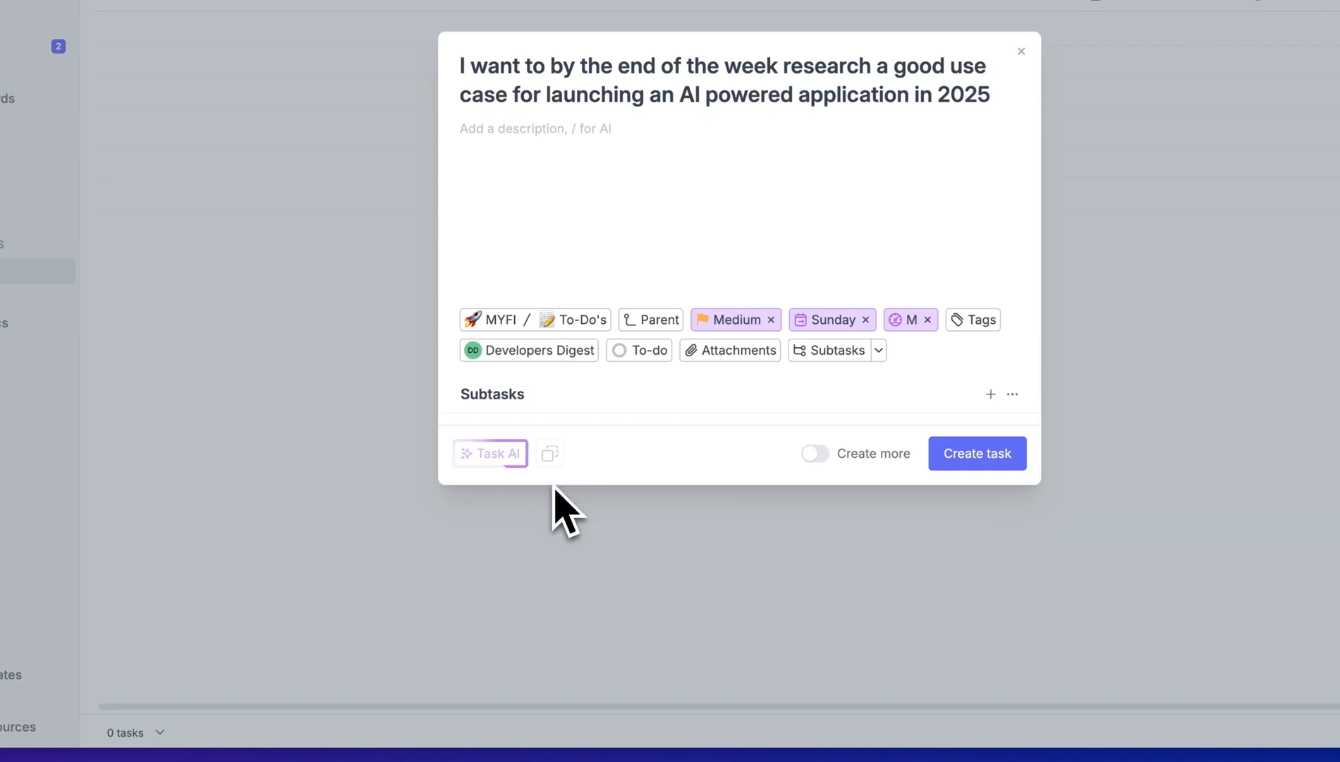
{"action": "left_click", "coordinate": [489, 453]}
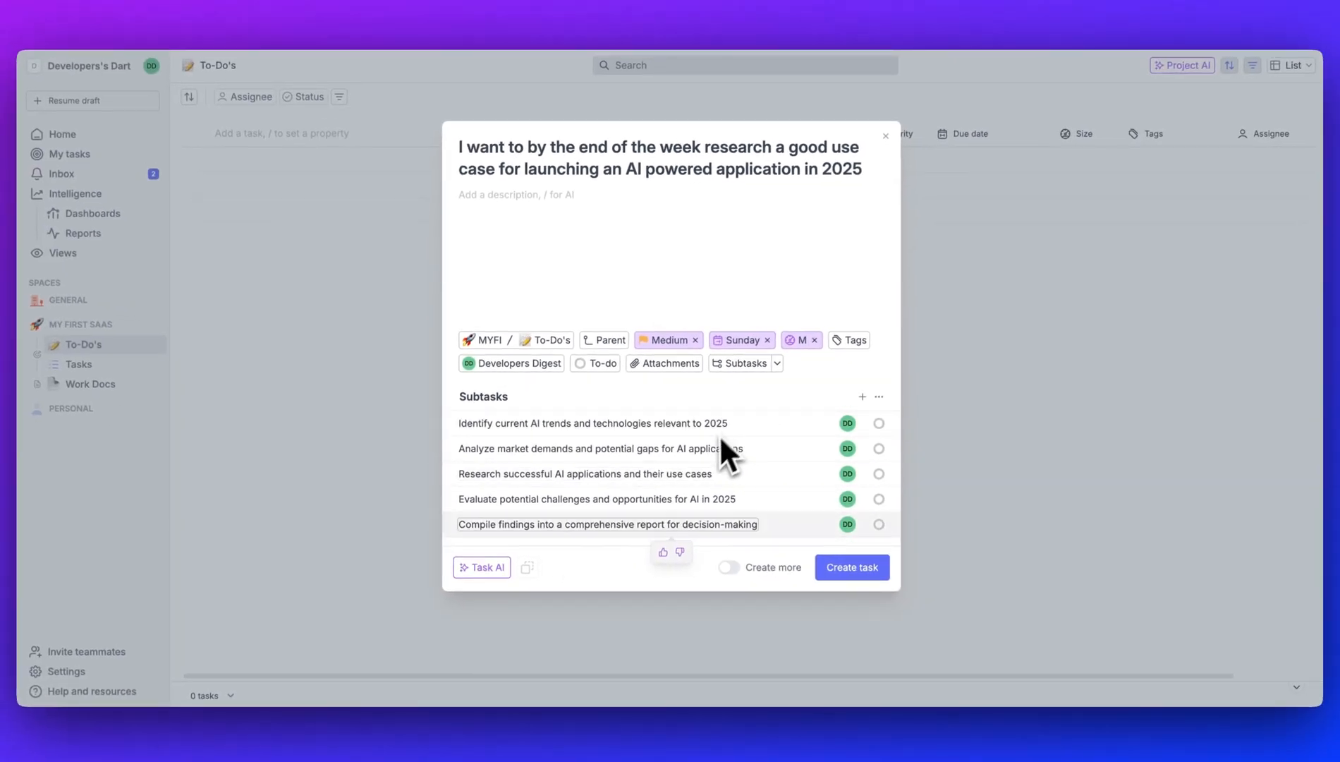
{"action": "mouse_move", "coordinate": [786, 419]}
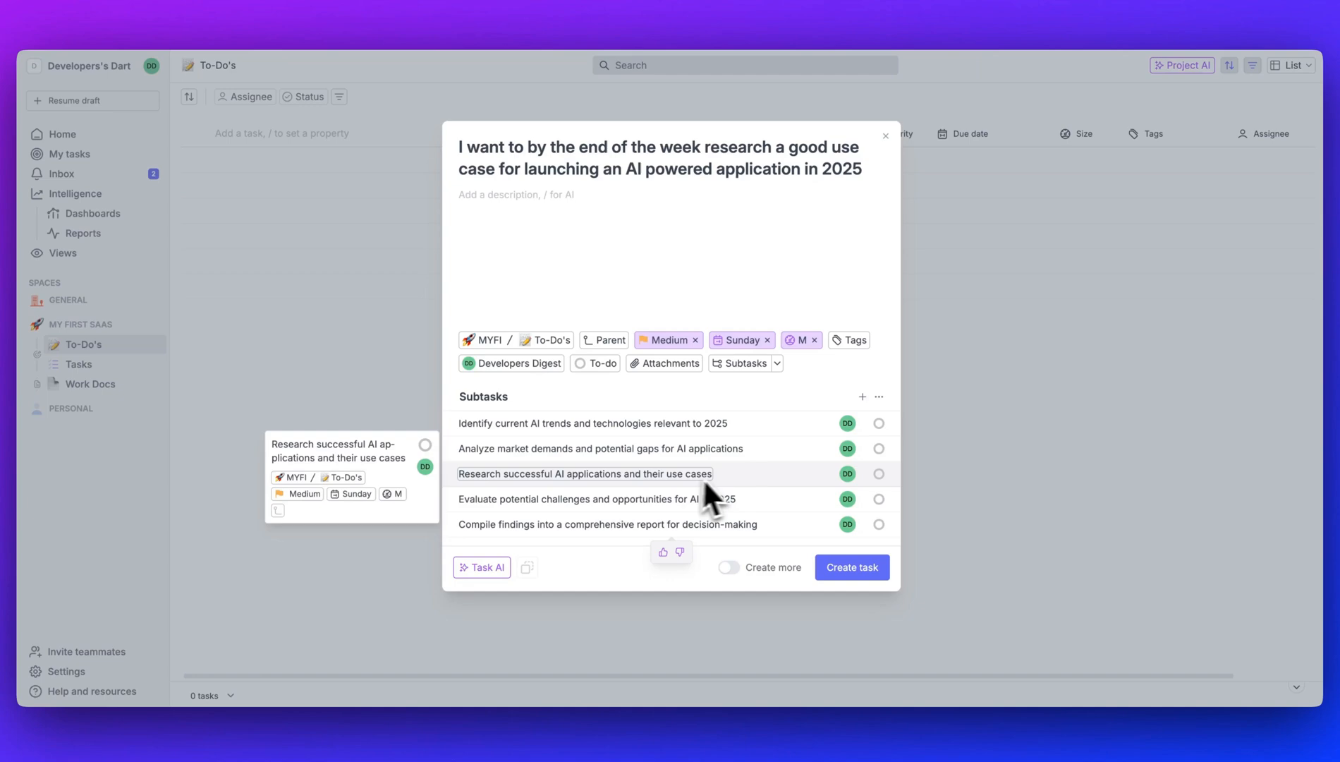
{"action": "mouse_move", "coordinate": [663, 594]}
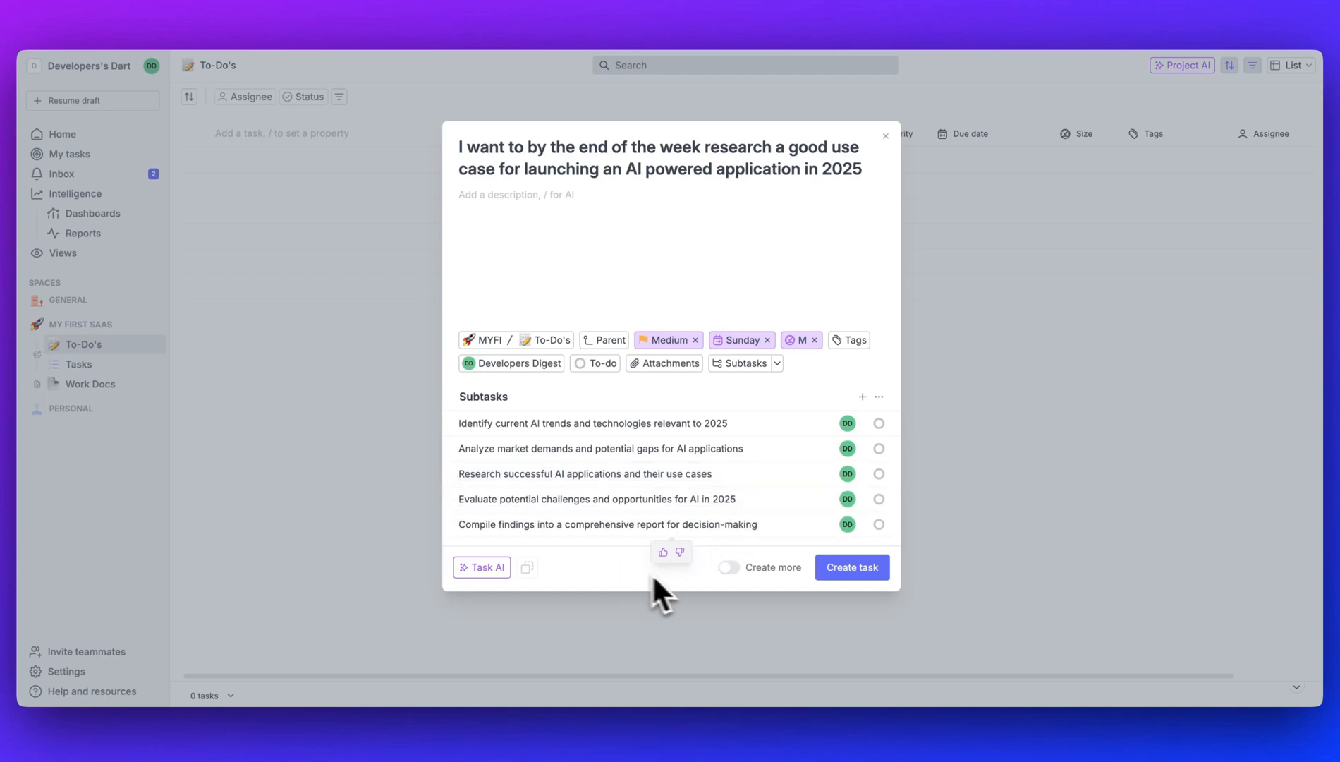
{"action": "left_click", "coordinate": [480, 567]}
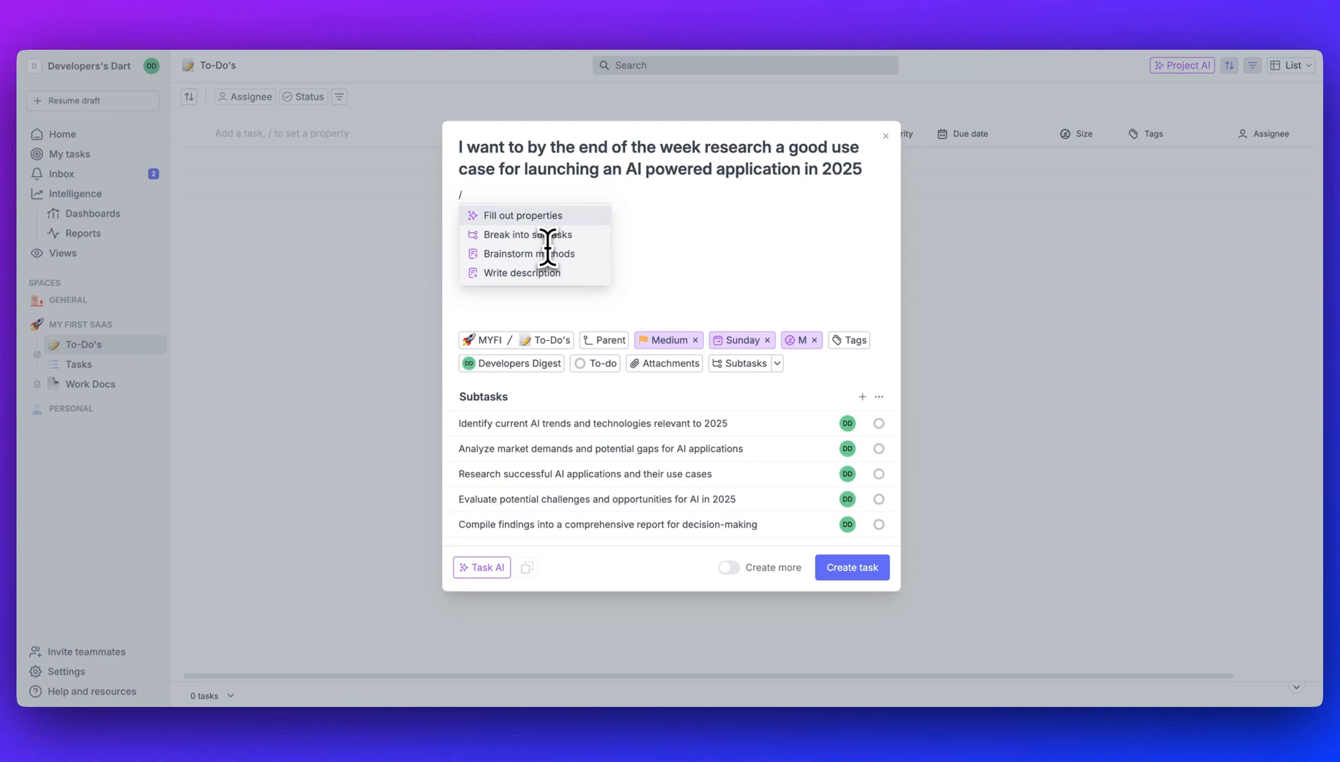
Step: Have AI write the step-by-step description and assign the task to Dart AI
{"action": "left_click", "coordinate": [522, 272]}
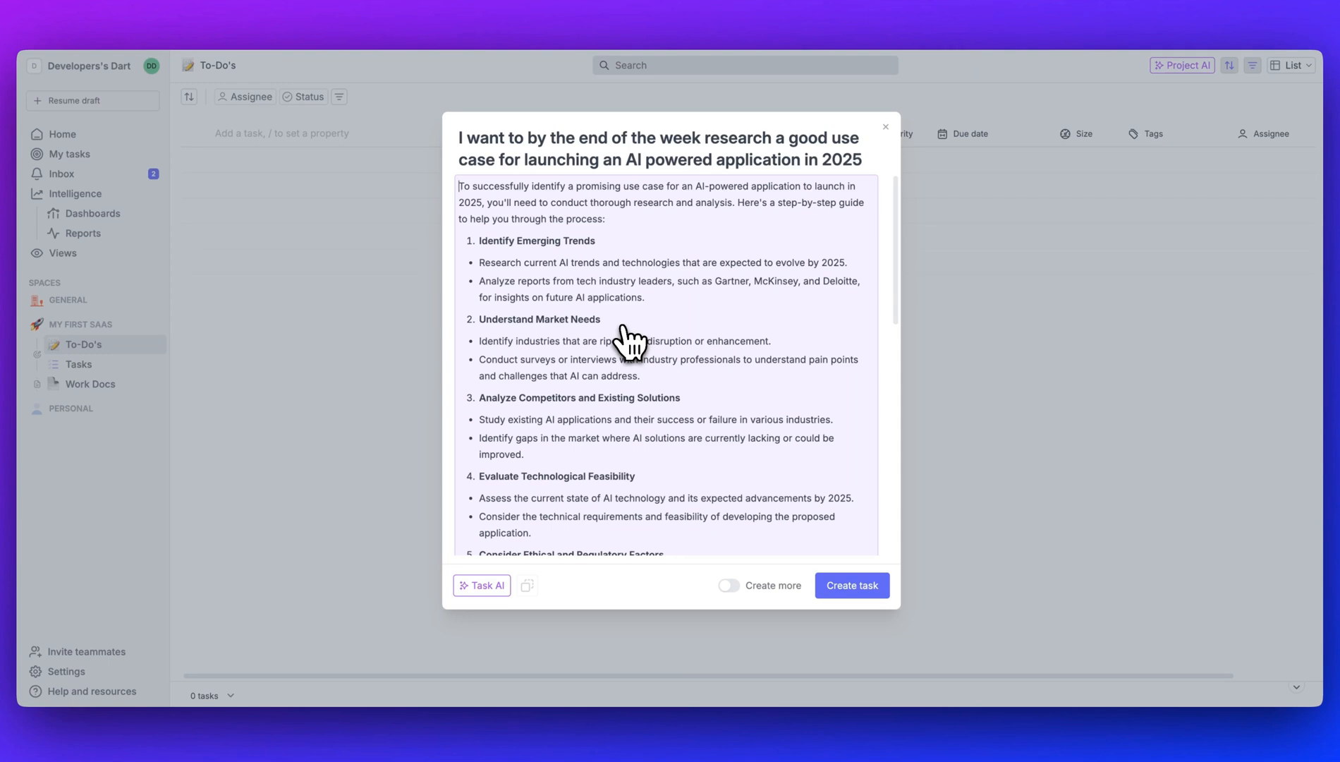
{"action": "mouse_move", "coordinate": [590, 350]}
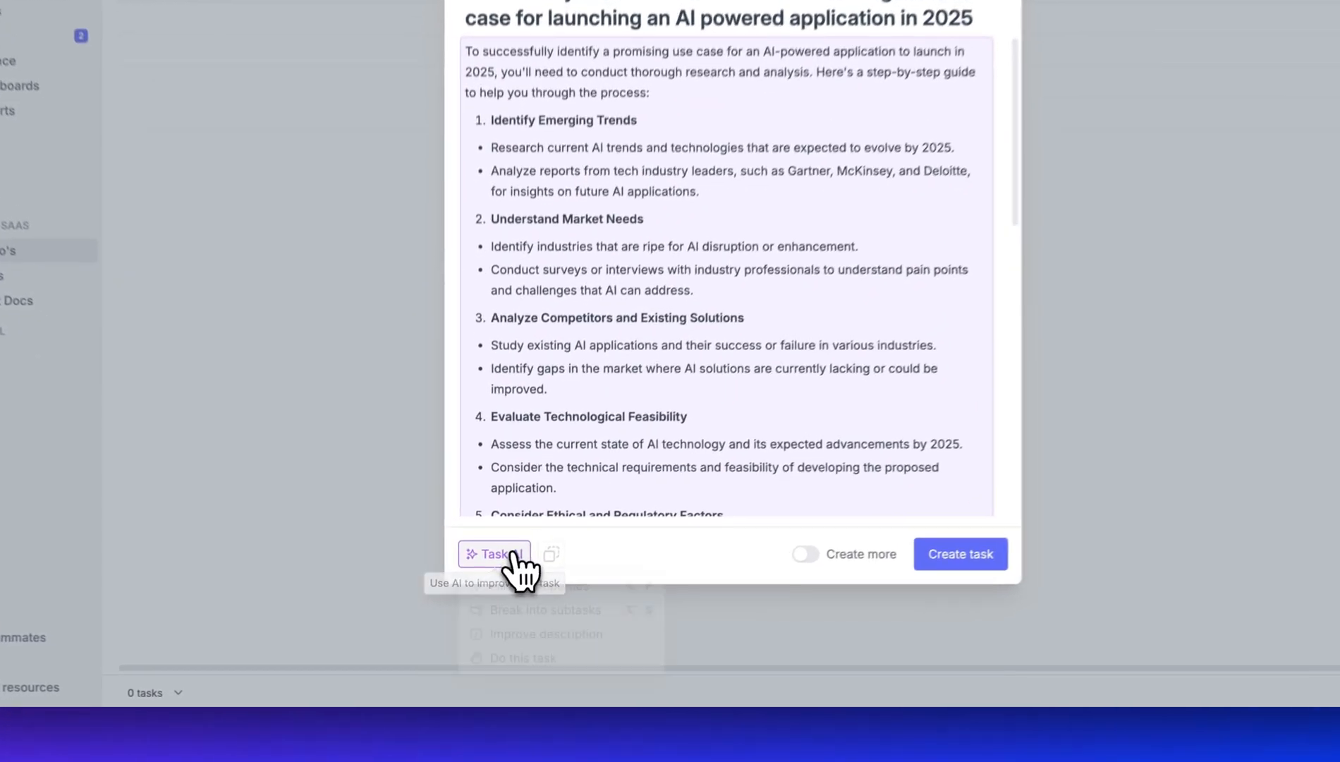
{"action": "left_click", "coordinate": [493, 553]}
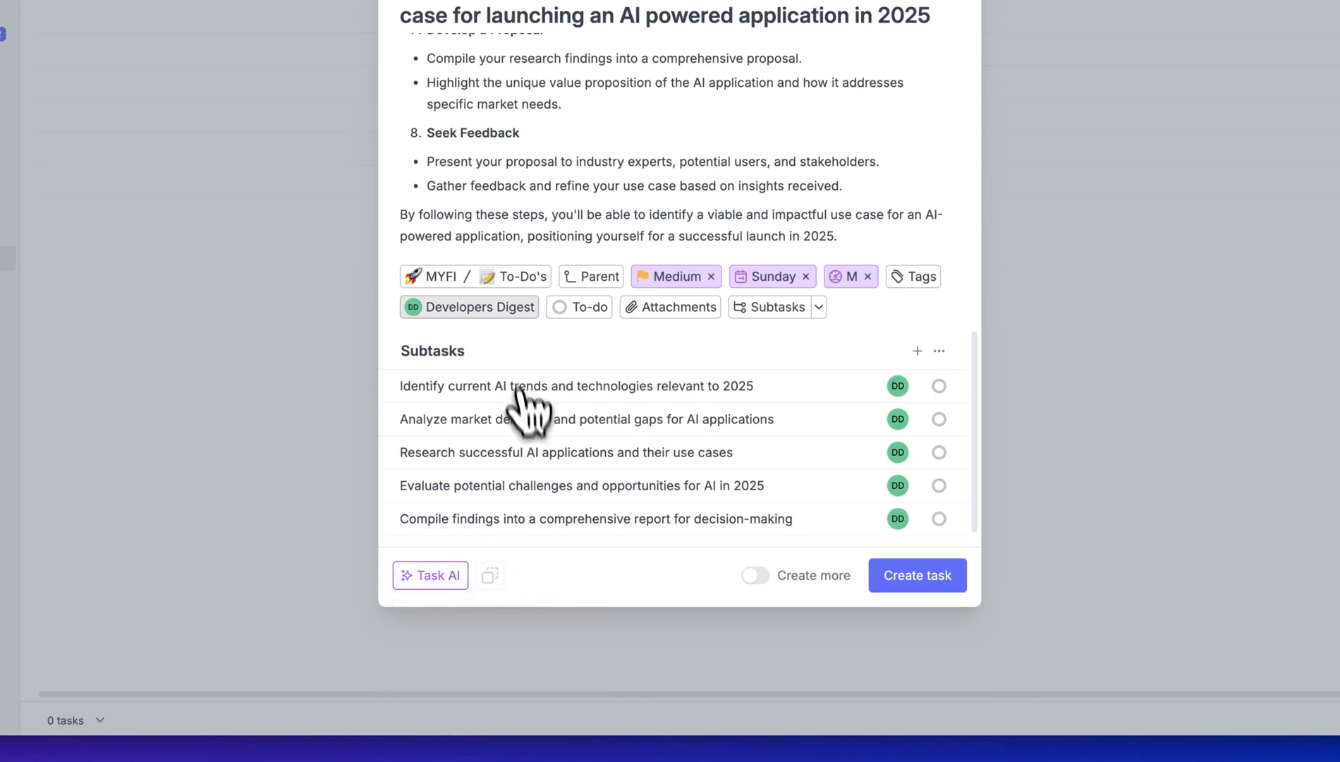
{"action": "left_click", "coordinate": [468, 307]}
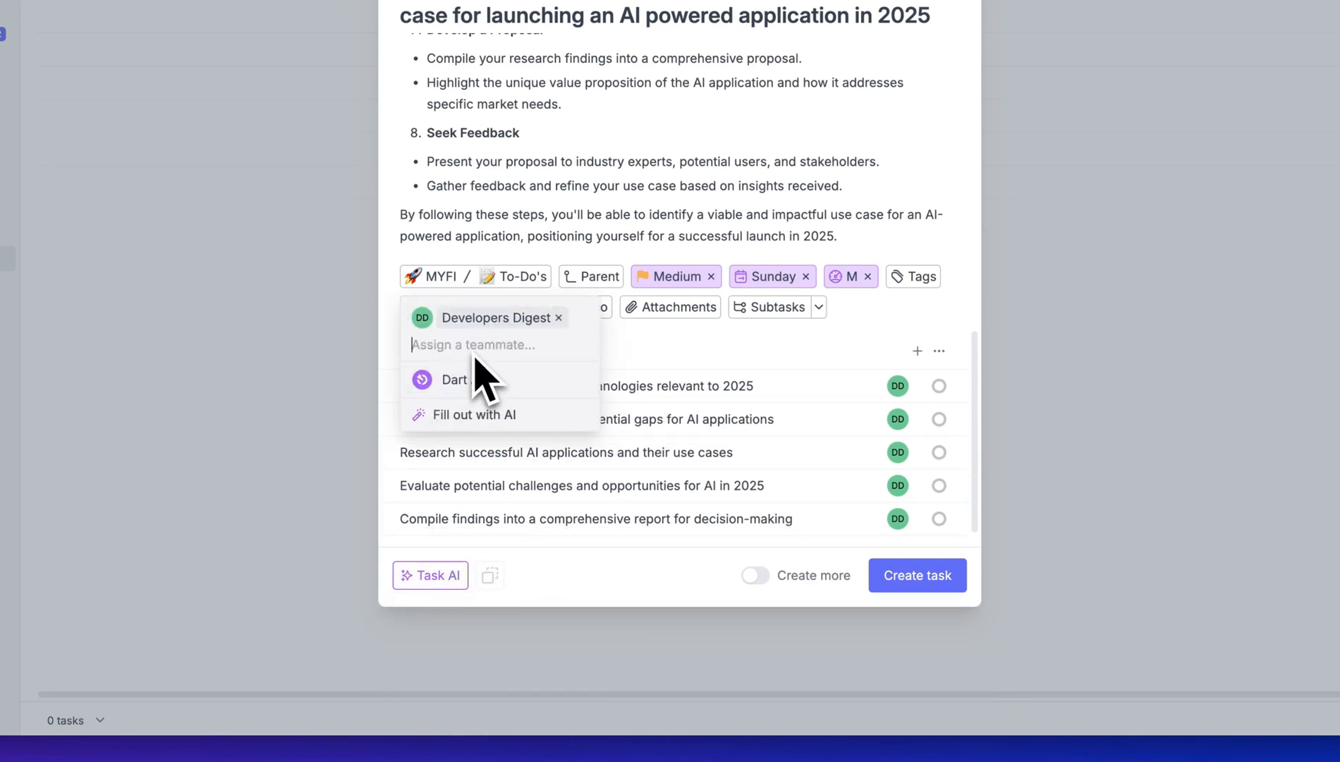
{"action": "left_click", "coordinate": [455, 380]}
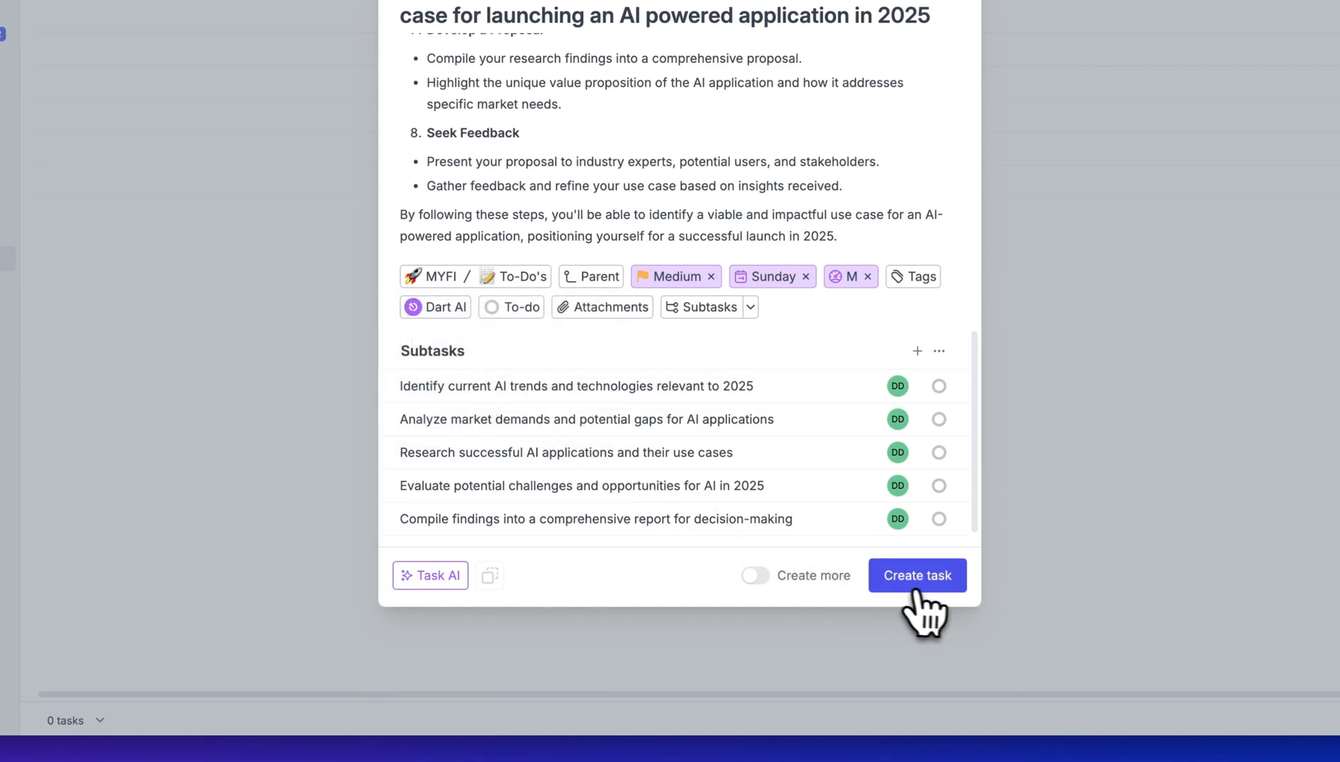
Step: Create the research task, switch To-Do's to Board layout and open the Done card
{"action": "left_click", "coordinate": [916, 574]}
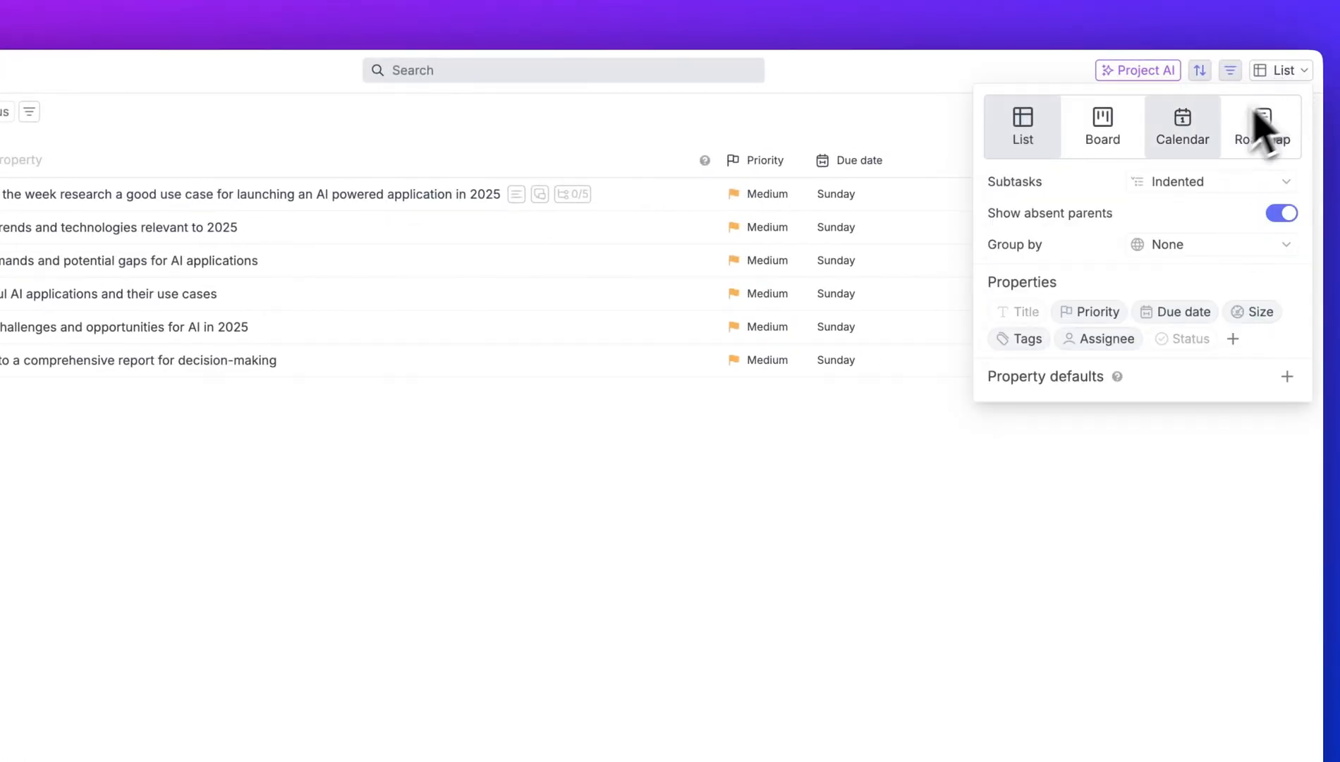
{"action": "left_click", "coordinate": [1102, 125]}
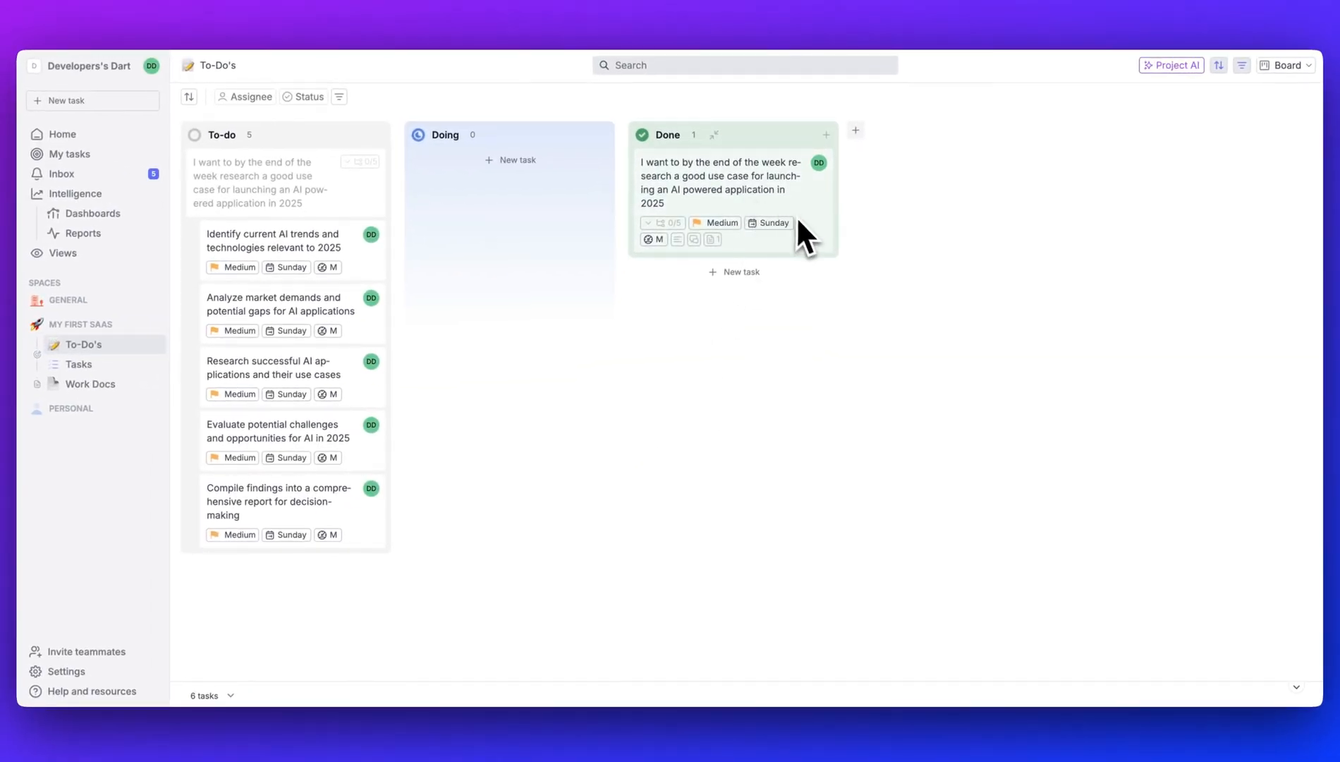
{"action": "left_click", "coordinate": [721, 183]}
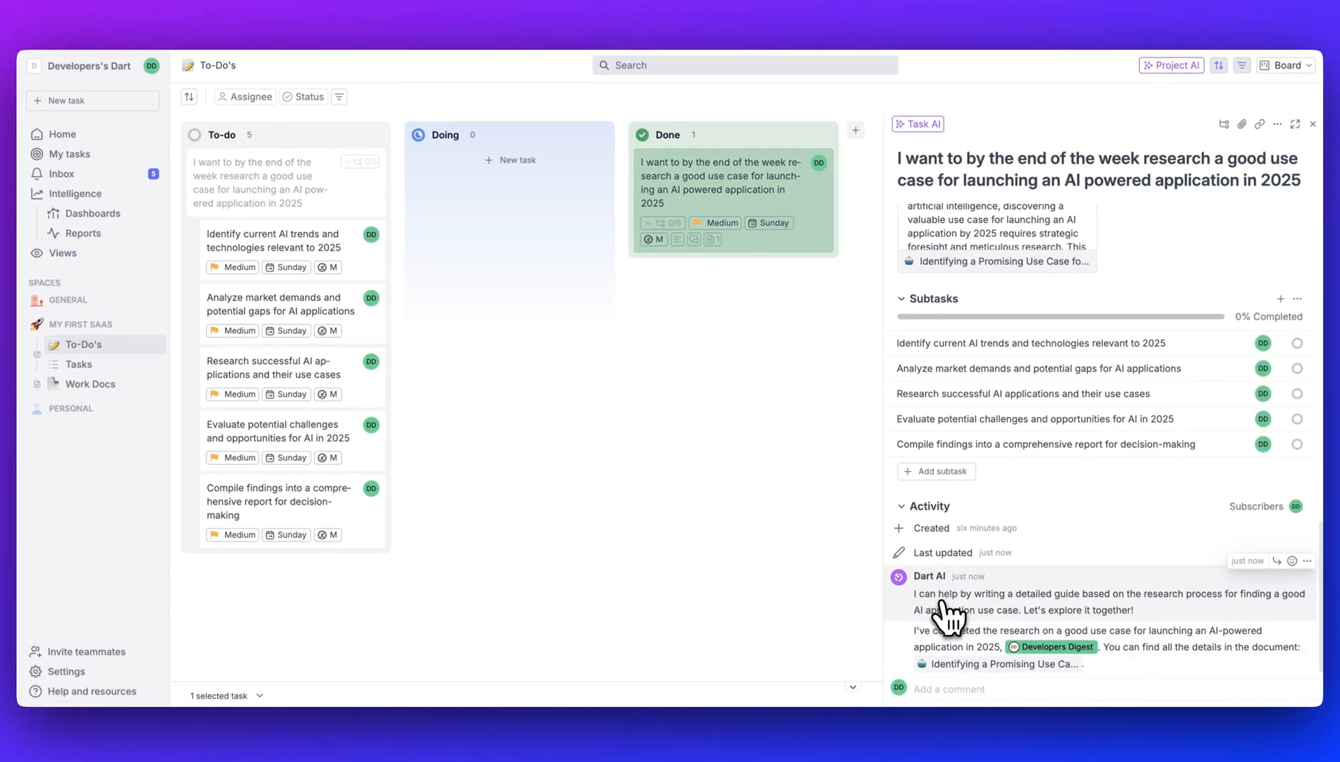
{"action": "mouse_move", "coordinate": [1120, 611]}
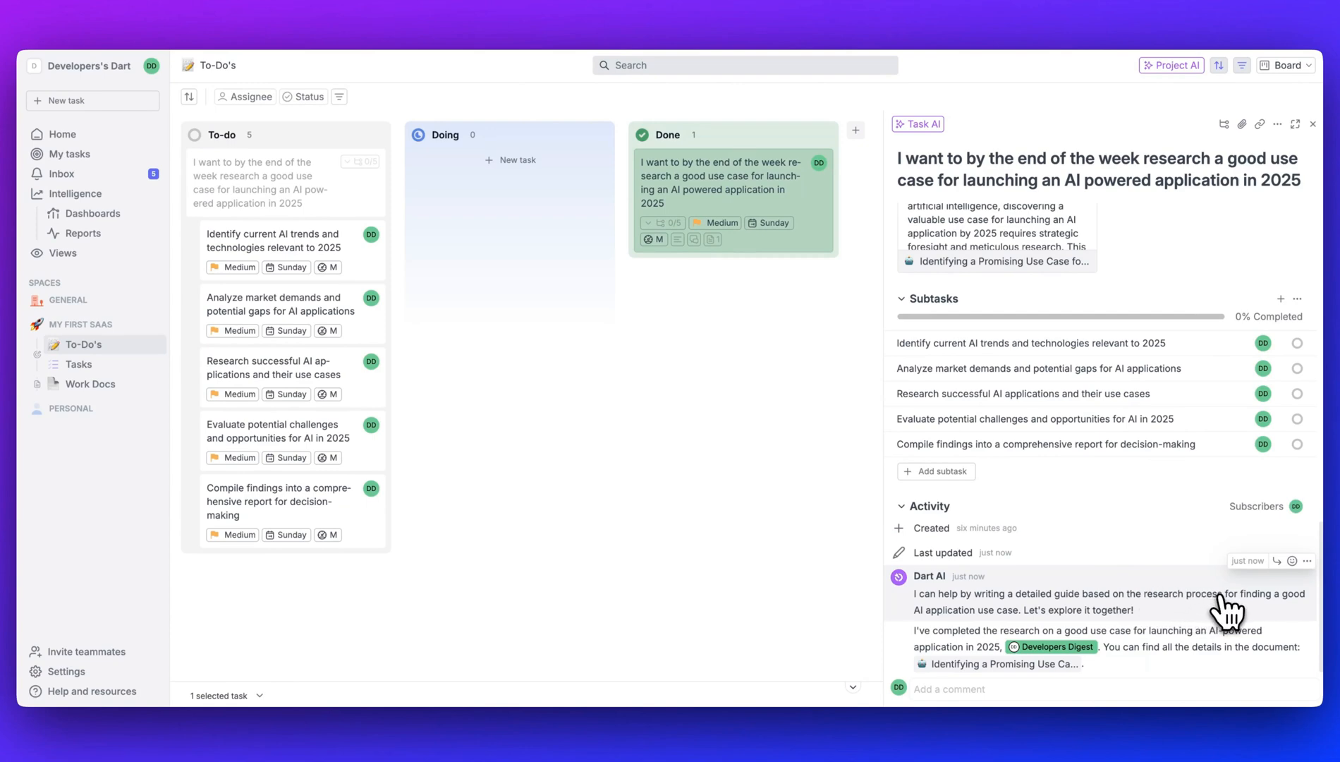
{"action": "mouse_move", "coordinate": [1041, 631]}
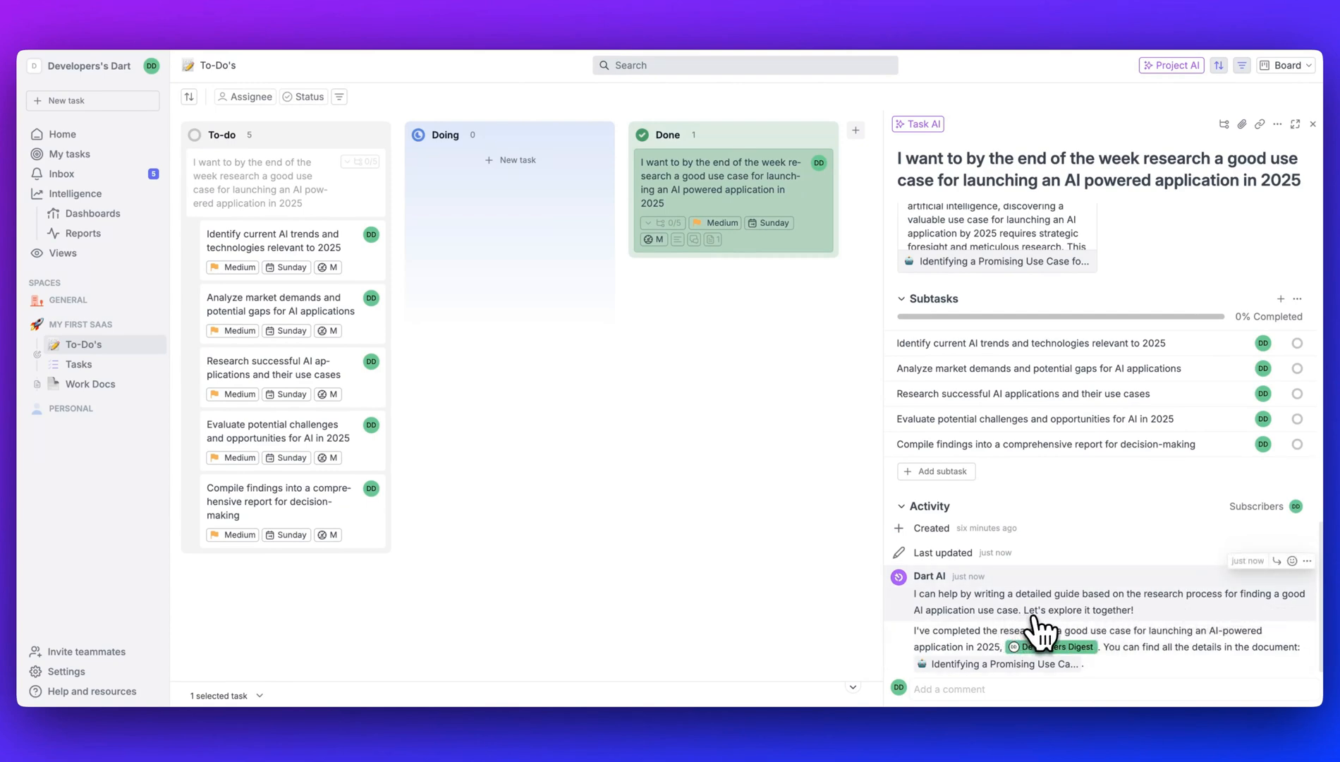
{"action": "mouse_move", "coordinate": [944, 639]}
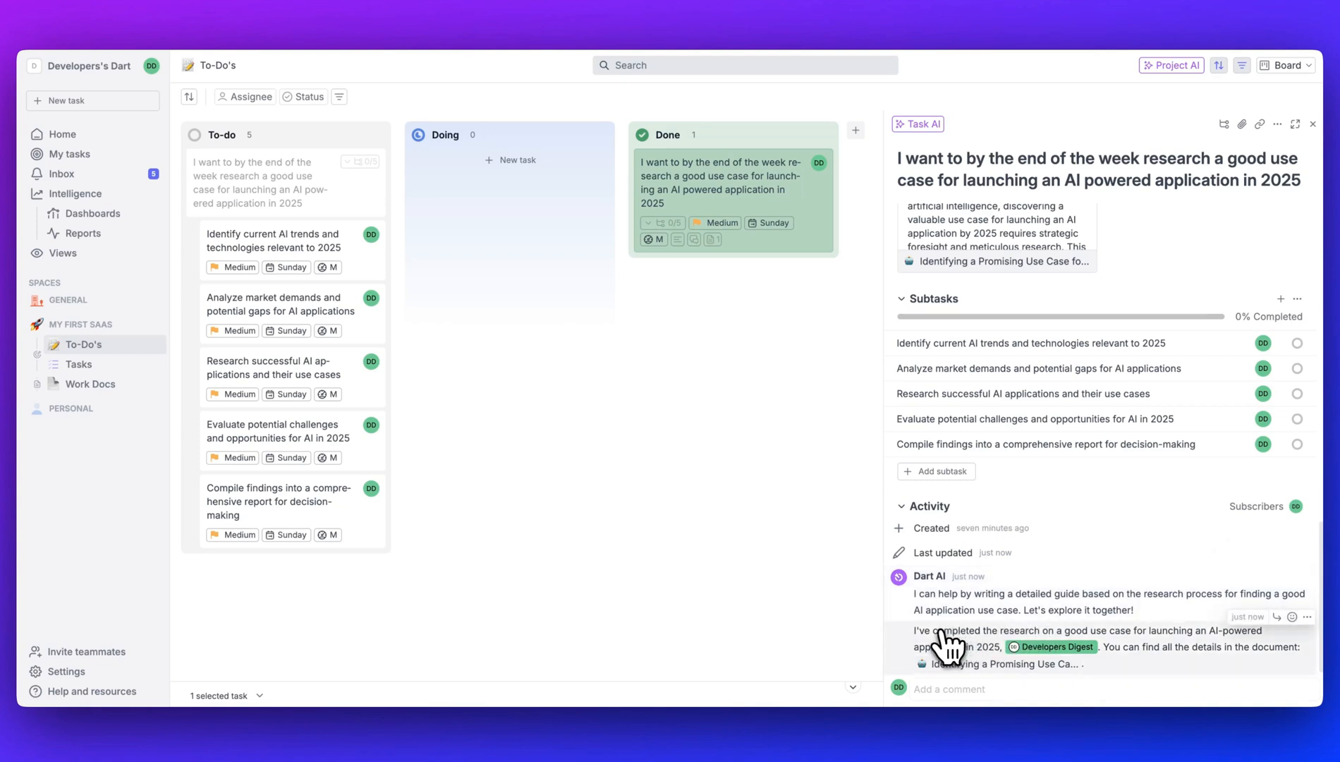
{"action": "mouse_move", "coordinate": [1180, 646]}
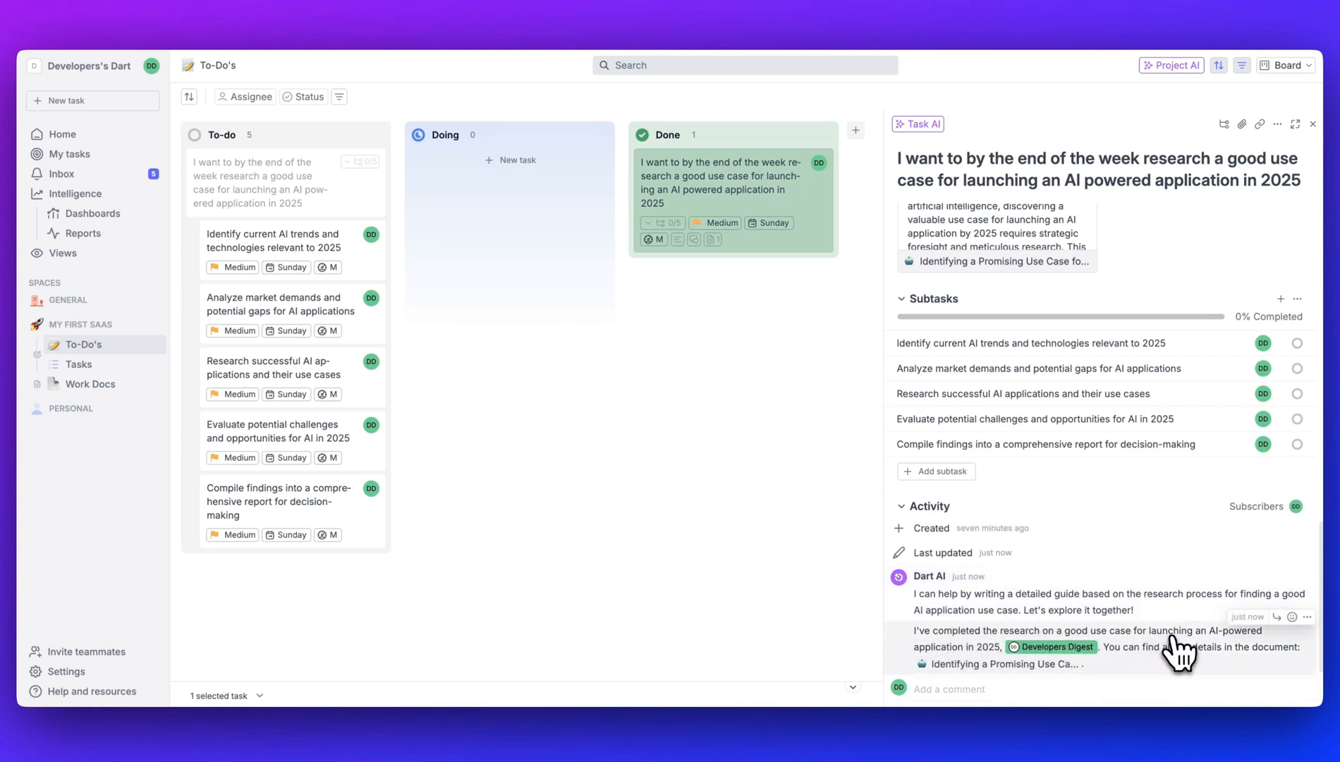
{"action": "mouse_move", "coordinate": [1171, 655]}
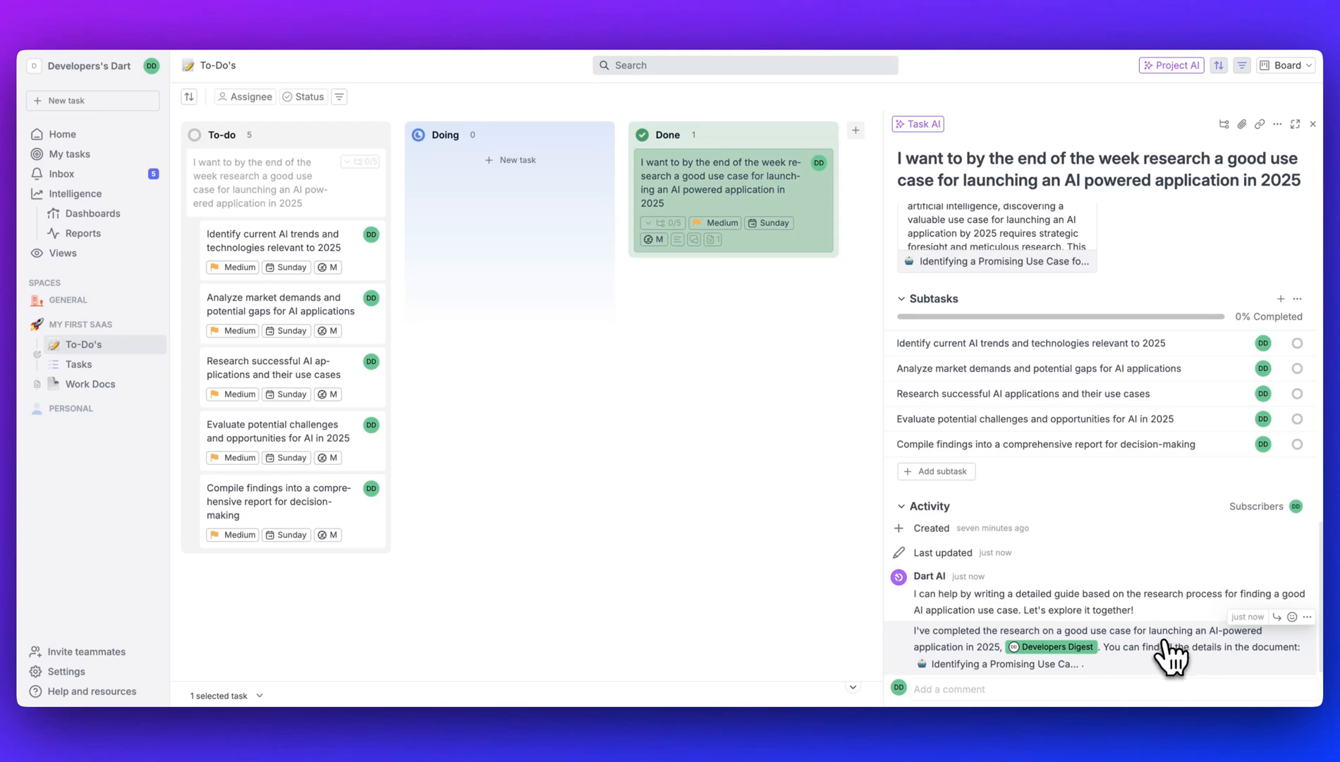
{"action": "mouse_move", "coordinate": [1099, 666]}
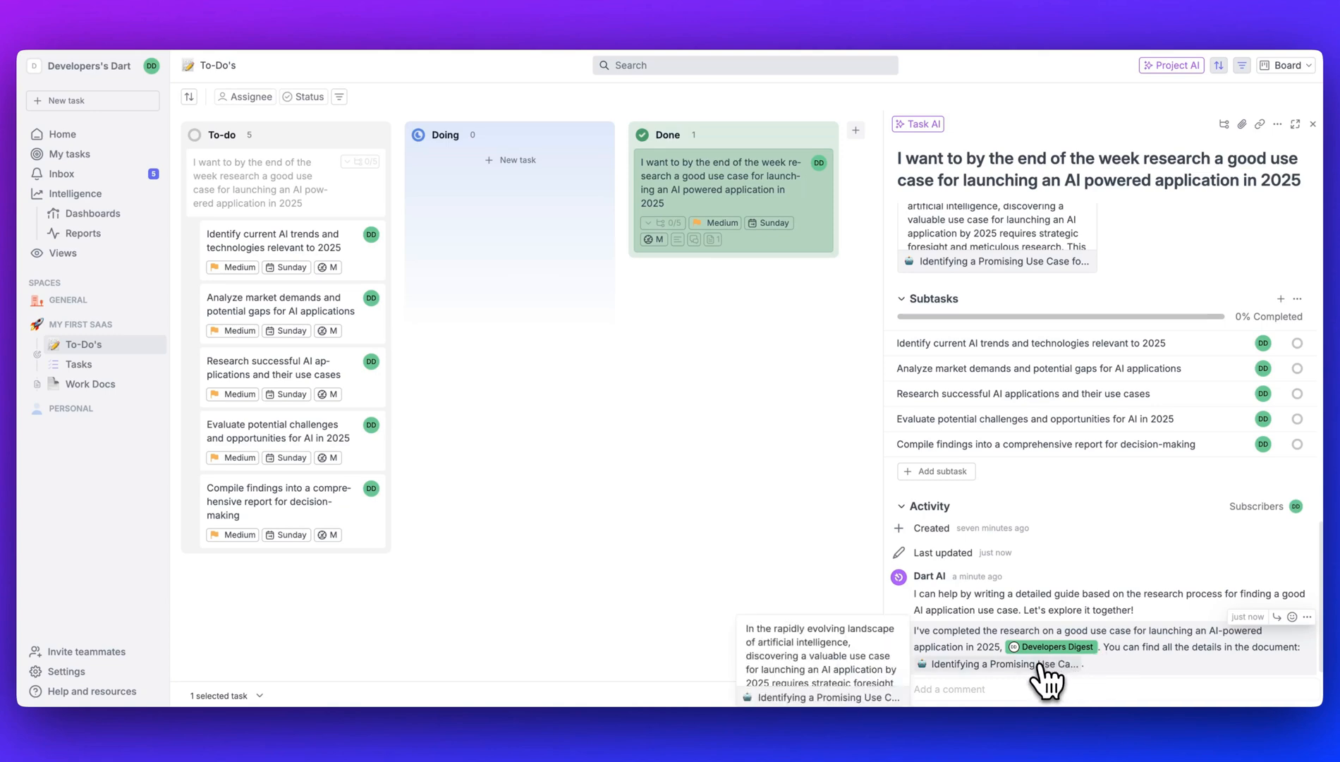
Step: Add a 'Create a blog on LLMs' task assigned to Dart AI and open its drafted document
{"action": "left_click", "coordinate": [1004, 663]}
{"action": "type", "text": "Cr"}
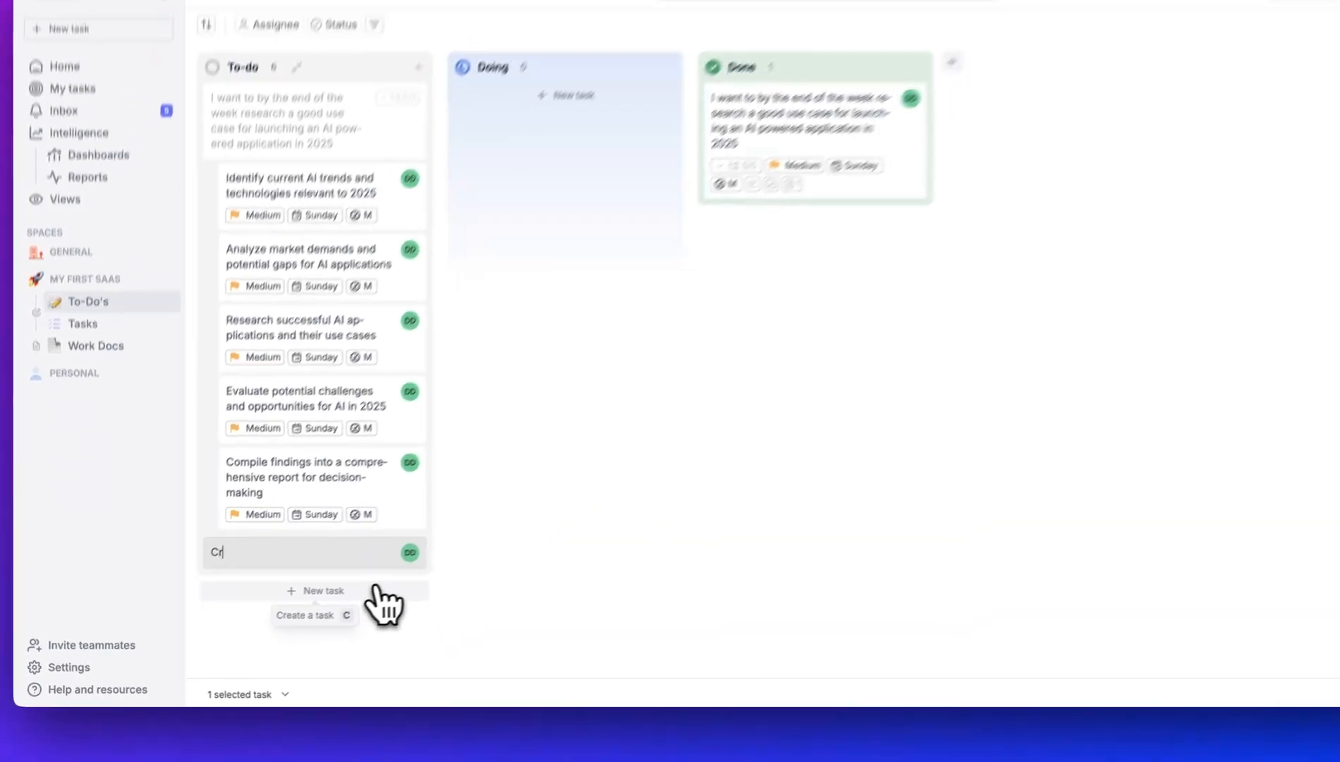
{"action": "type", "text": "eate a blog on LLMs"}
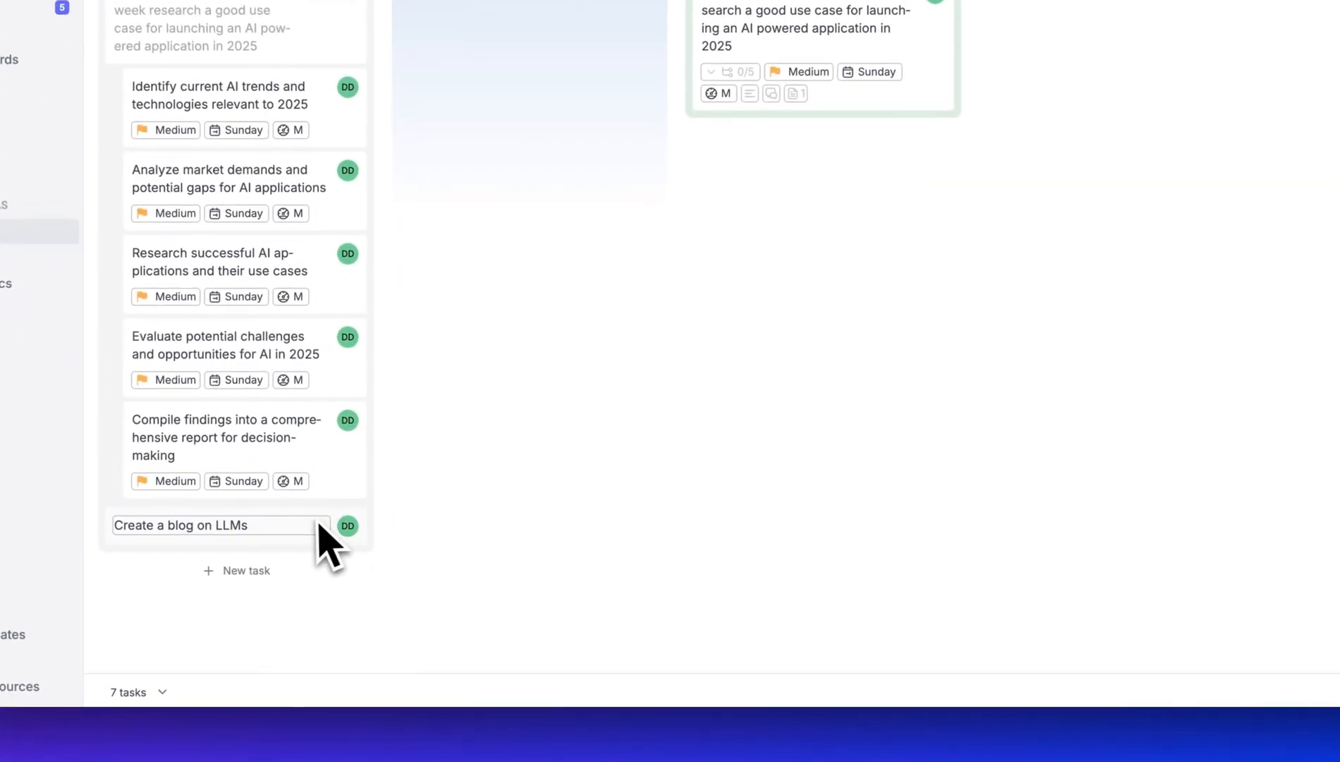
{"action": "left_click", "coordinate": [179, 525]}
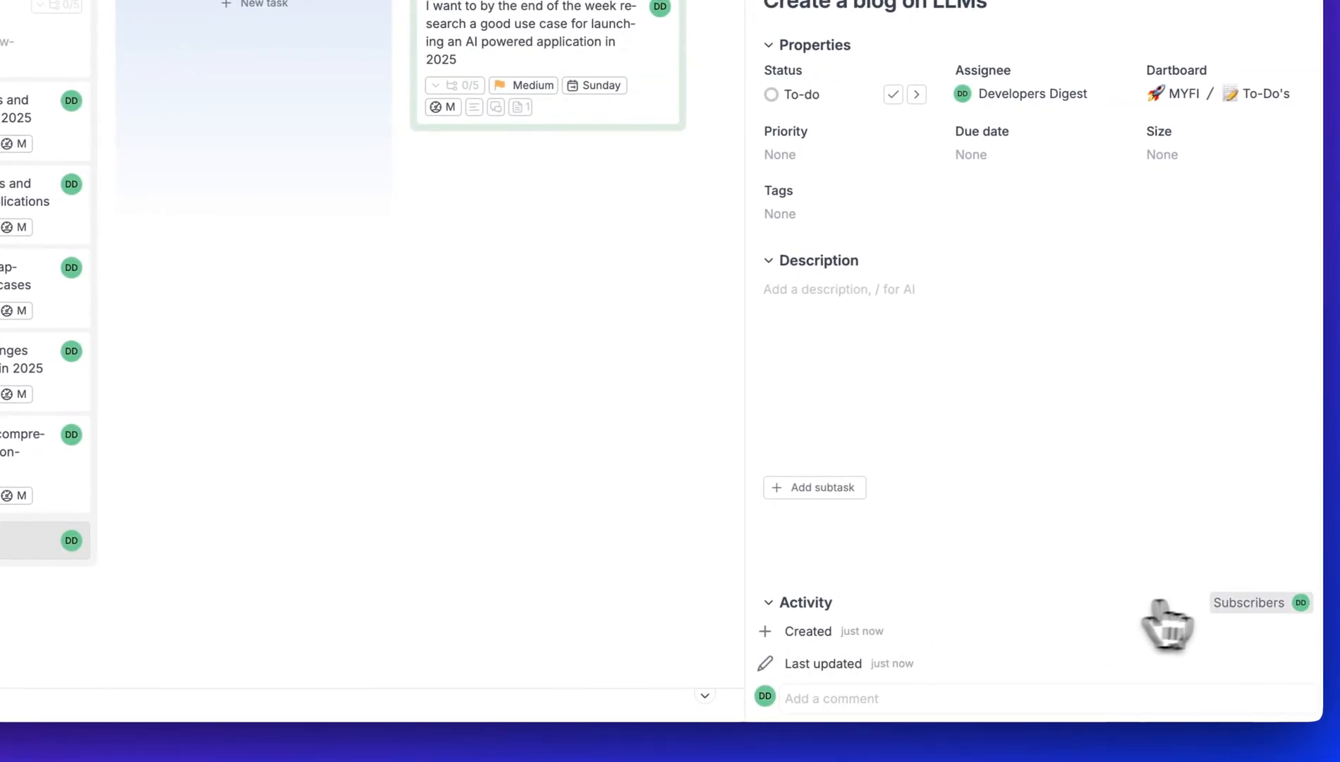
{"action": "left_click", "coordinate": [1026, 93]}
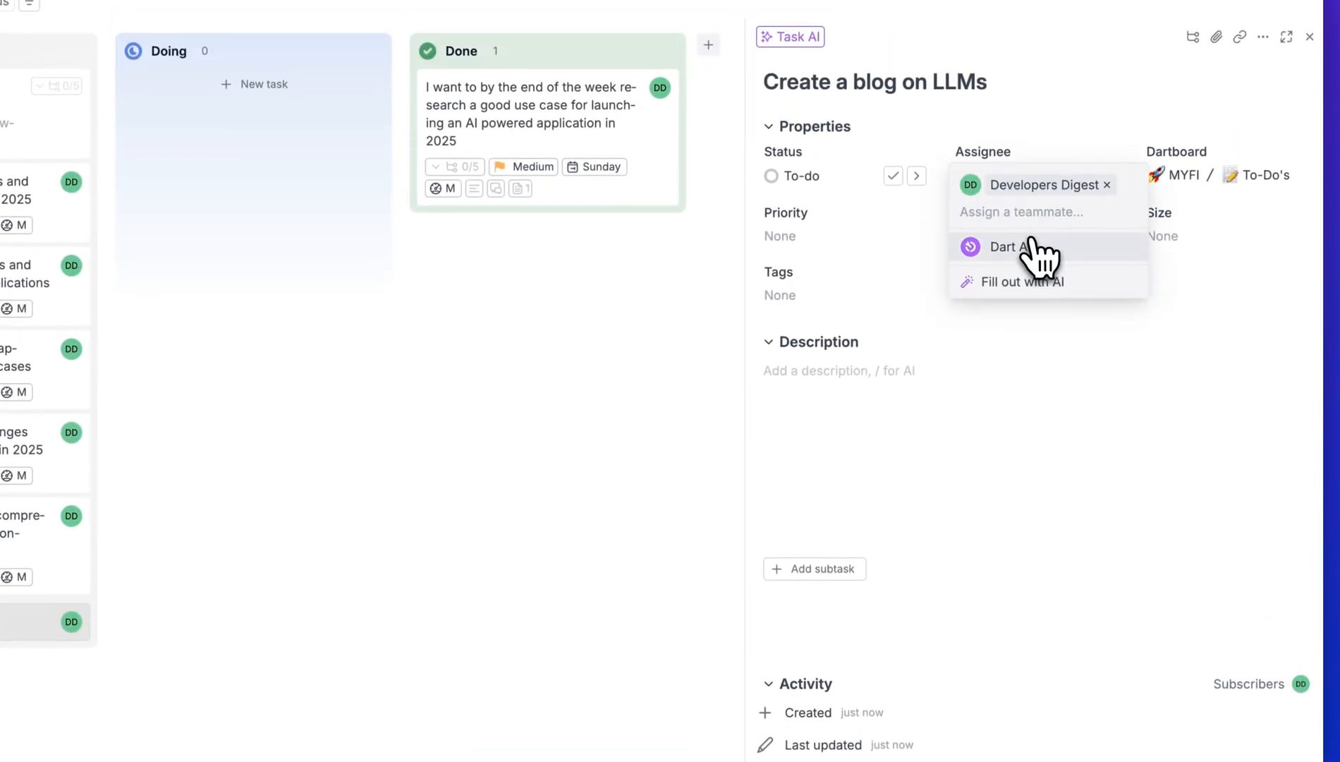
{"action": "left_click", "coordinate": [1007, 247]}
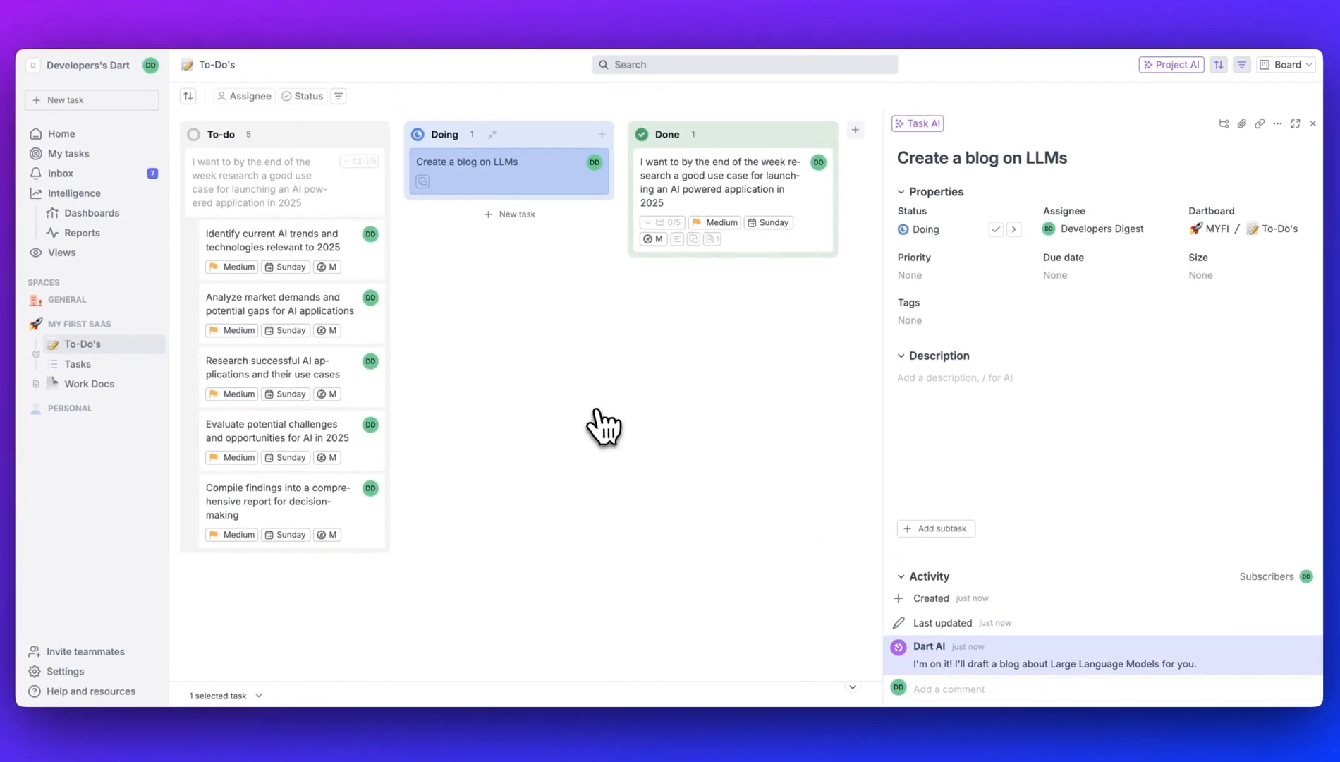
{"action": "mouse_move", "coordinate": [938, 623]}
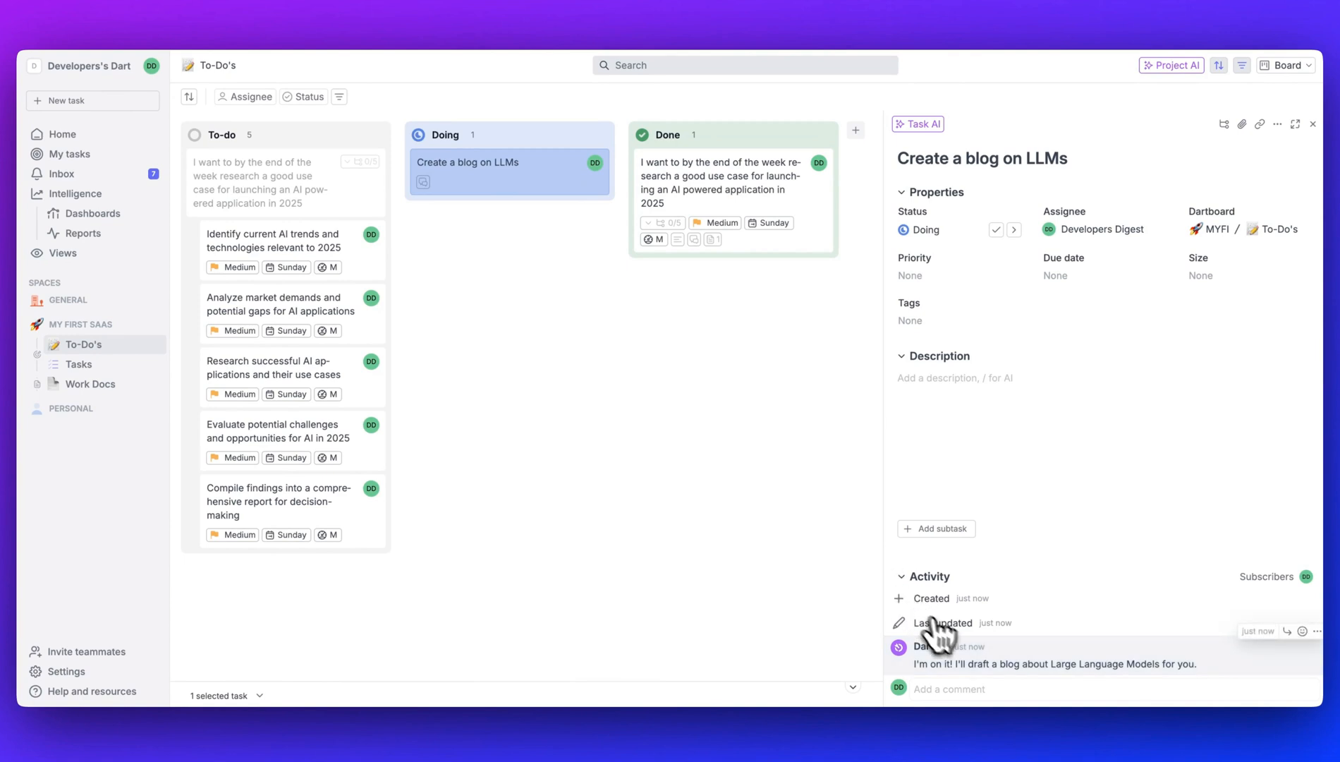
{"action": "mouse_move", "coordinate": [1023, 691]}
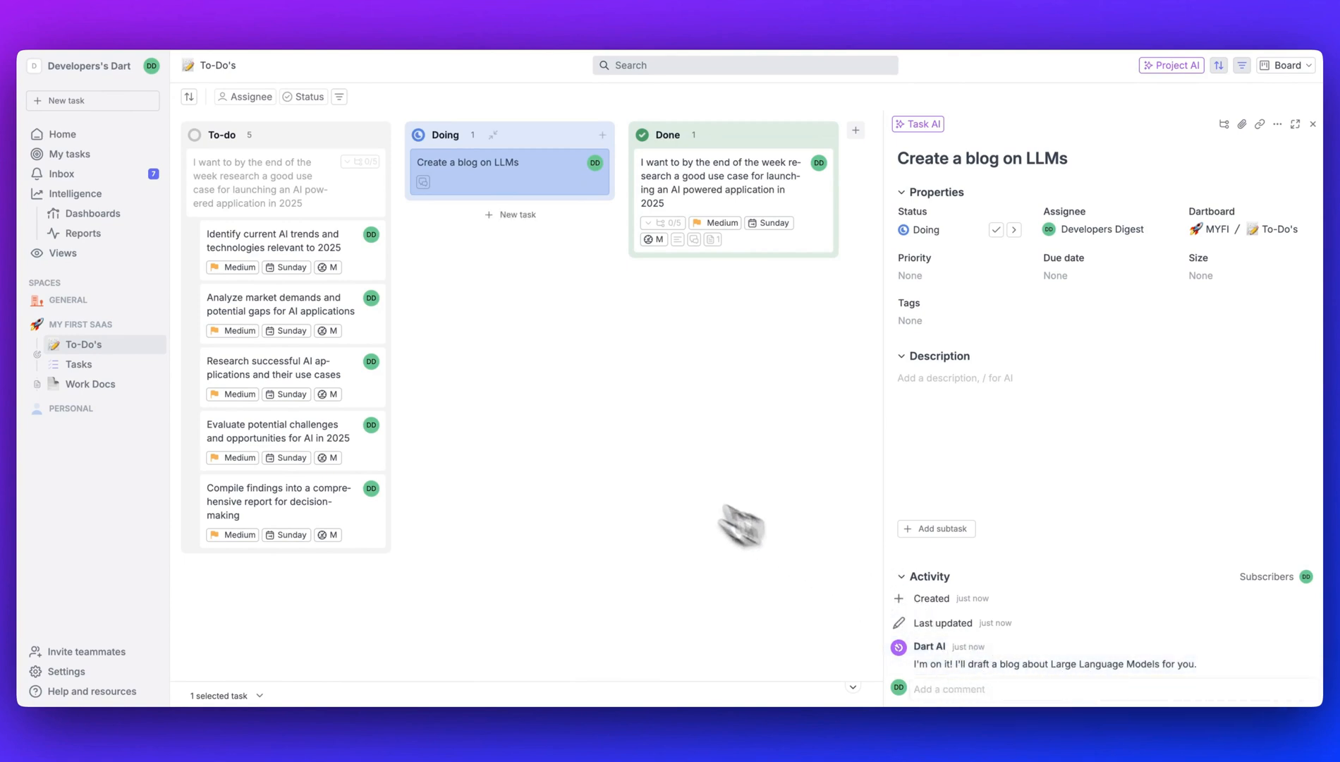
{"action": "mouse_move", "coordinate": [453, 443]}
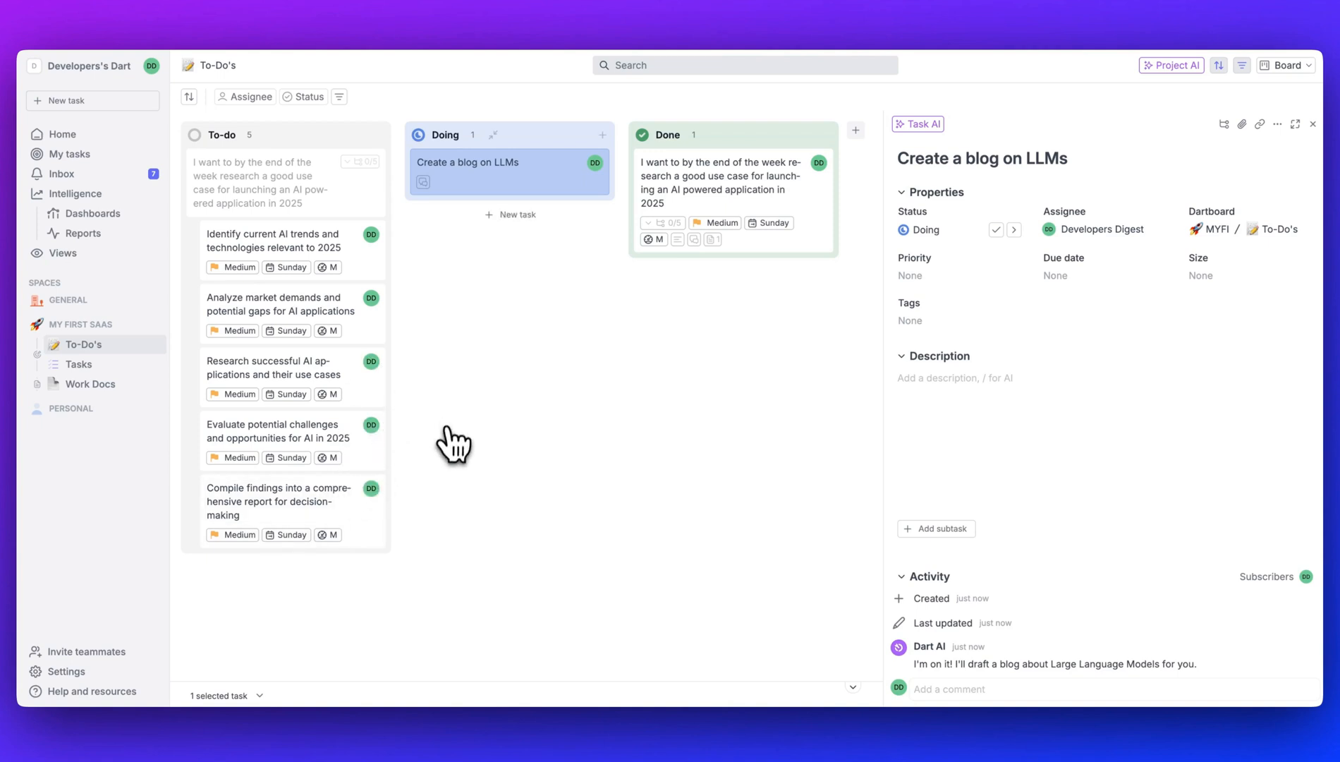
{"action": "mouse_move", "coordinate": [868, 602]}
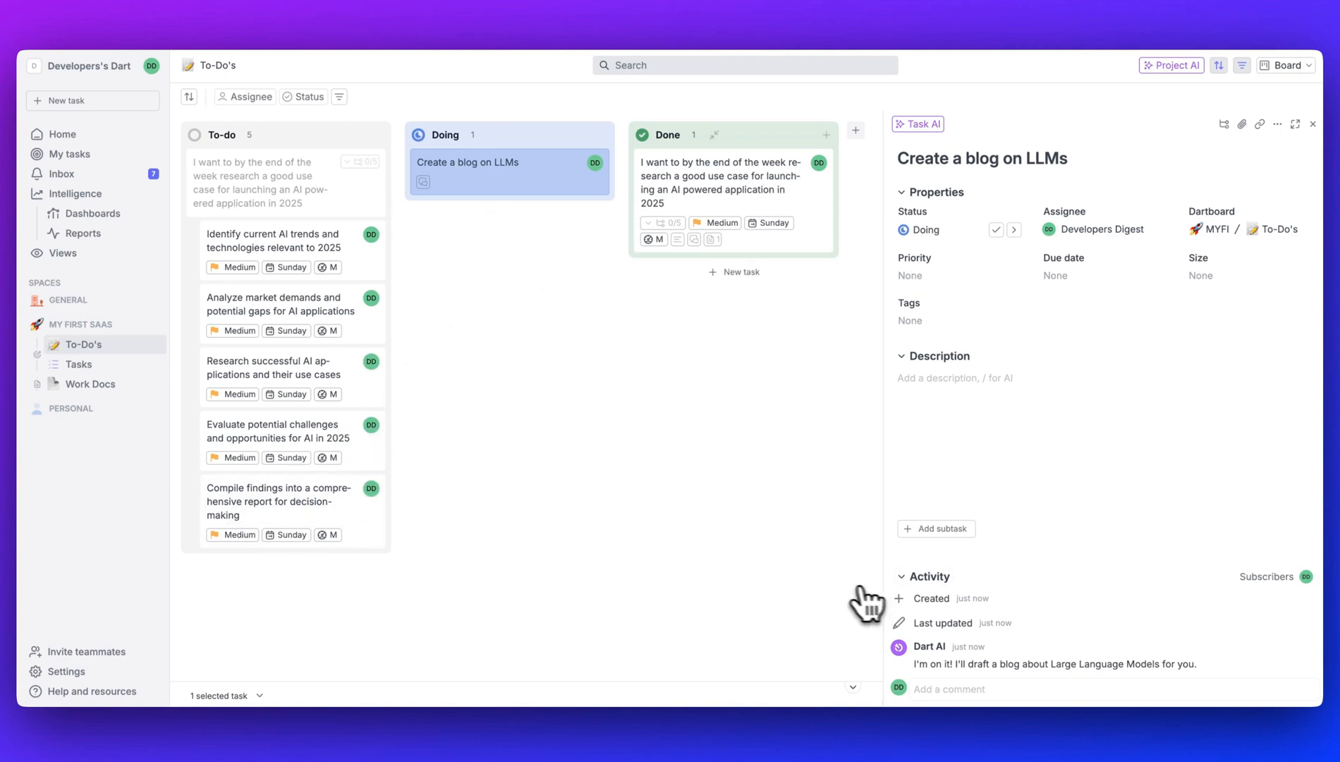
{"action": "mouse_move", "coordinate": [797, 590]}
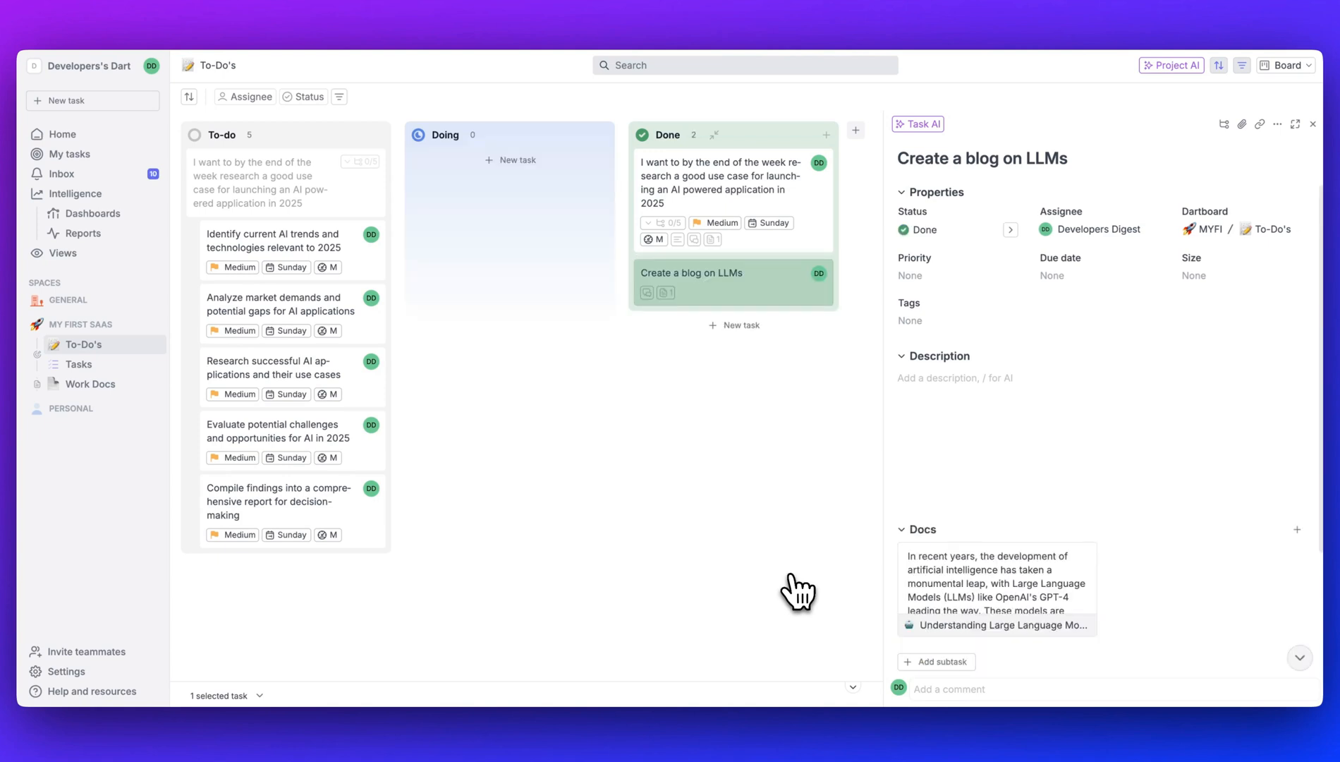
{"action": "left_click", "coordinate": [996, 625]}
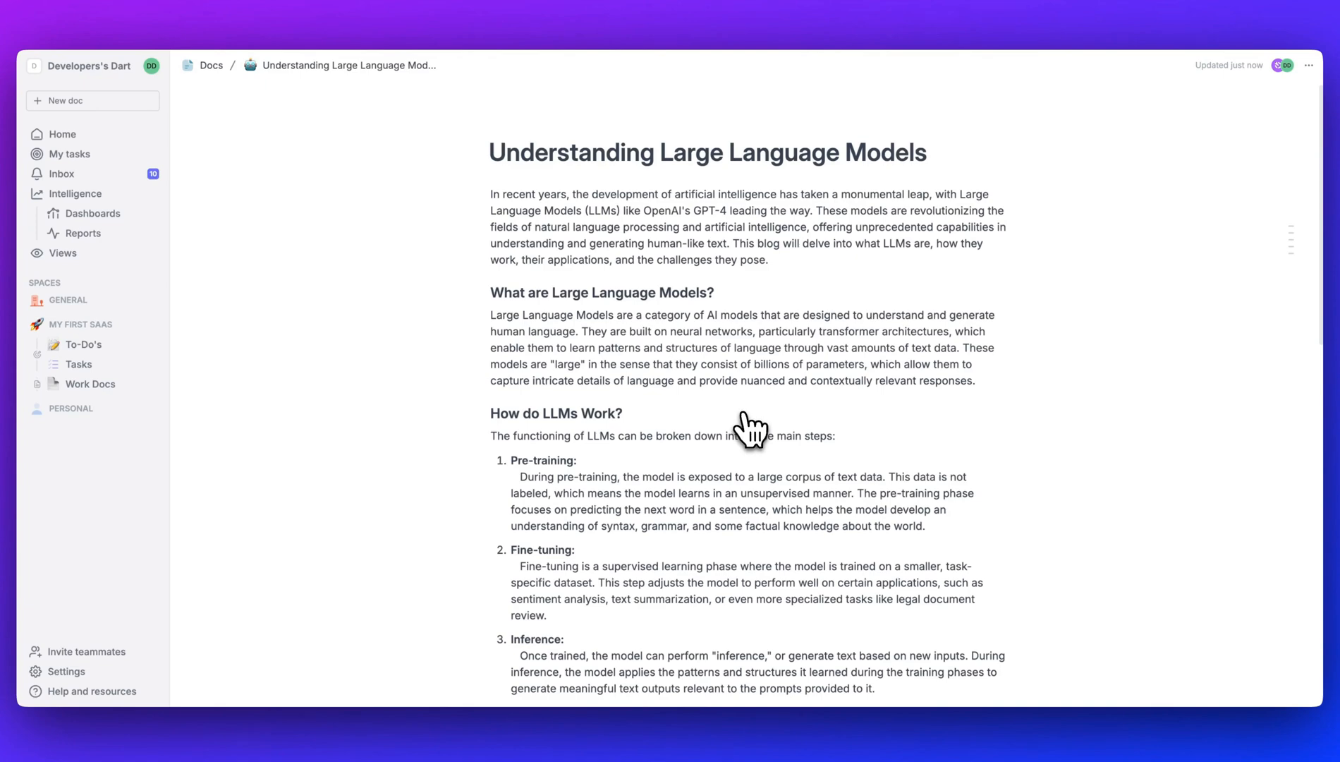
Step: Read through the Understanding Large Language Models doc and return to the To-Do's board
{"action": "scroll", "scroll_direction": "down", "scroll_amount": 3}
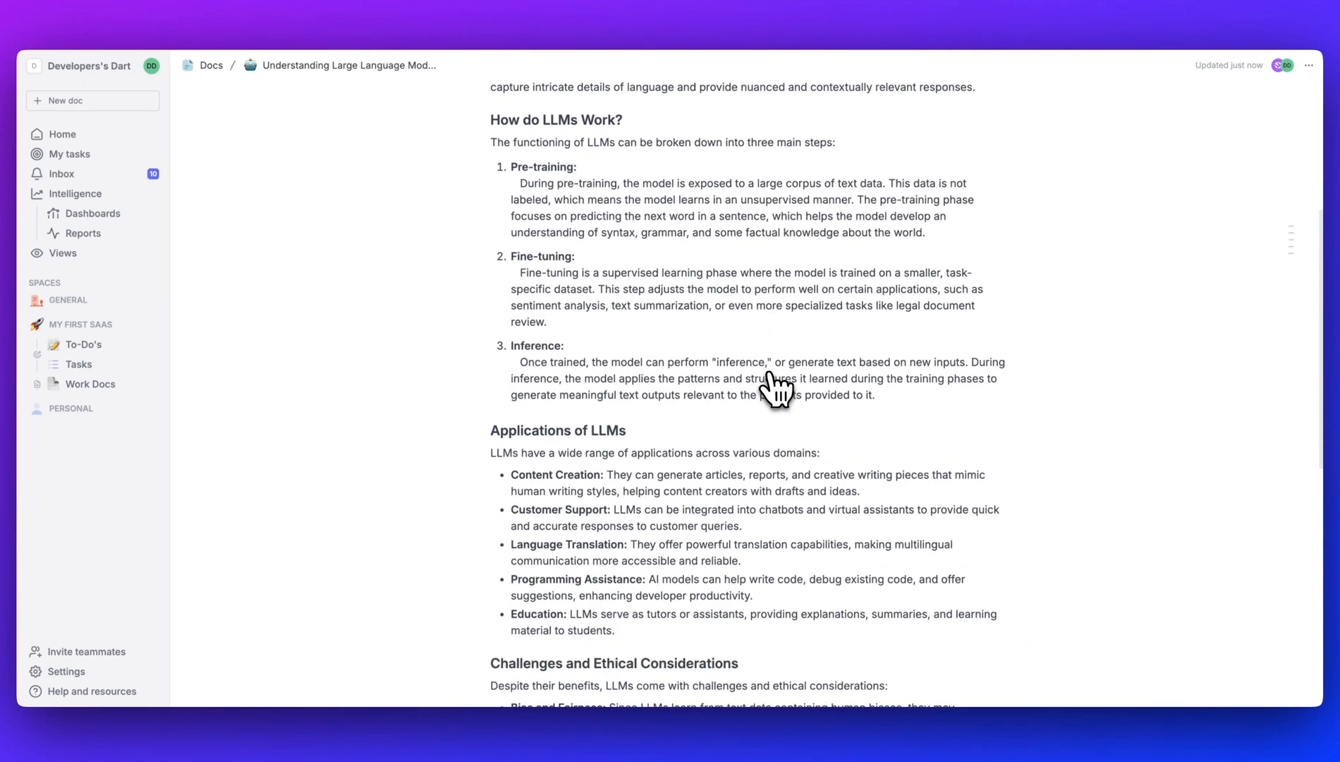
{"action": "scroll", "scroll_direction": "up", "scroll_amount": 3}
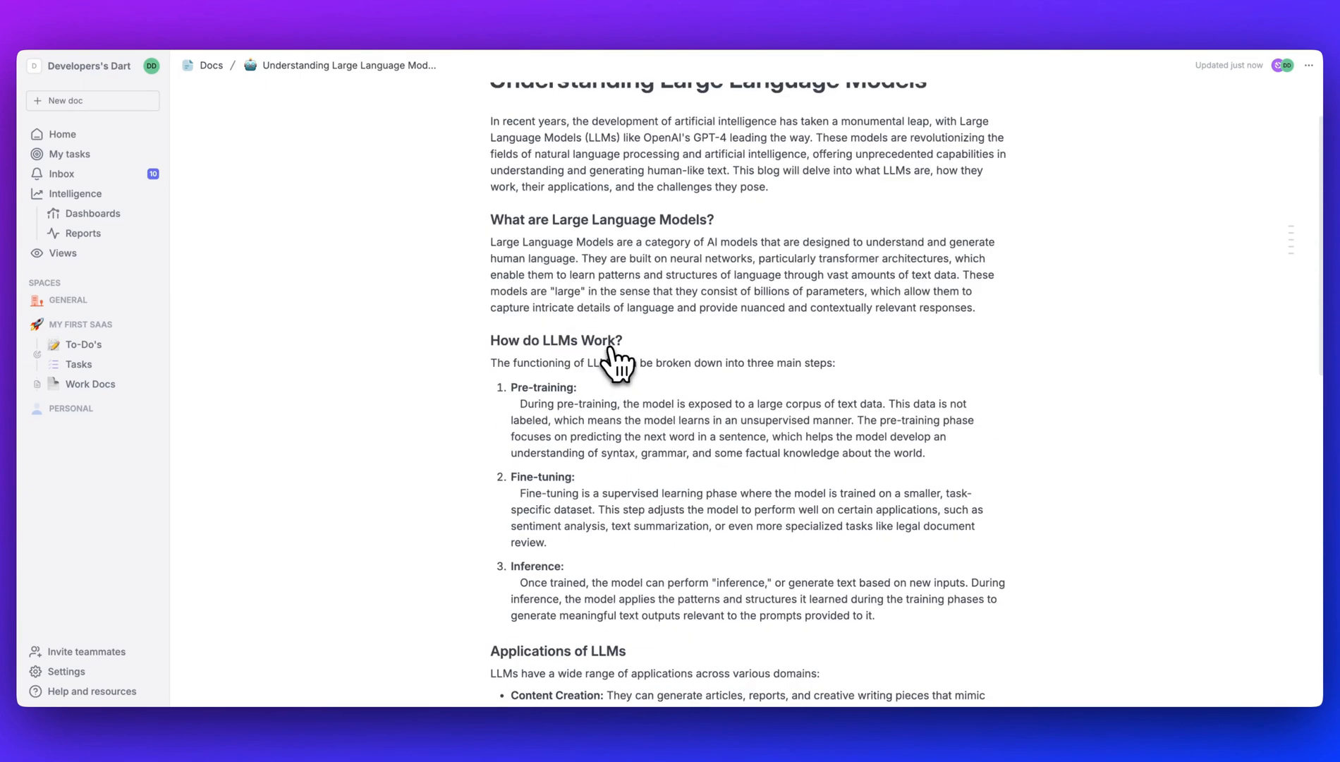
{"action": "mouse_move", "coordinate": [712, 501]}
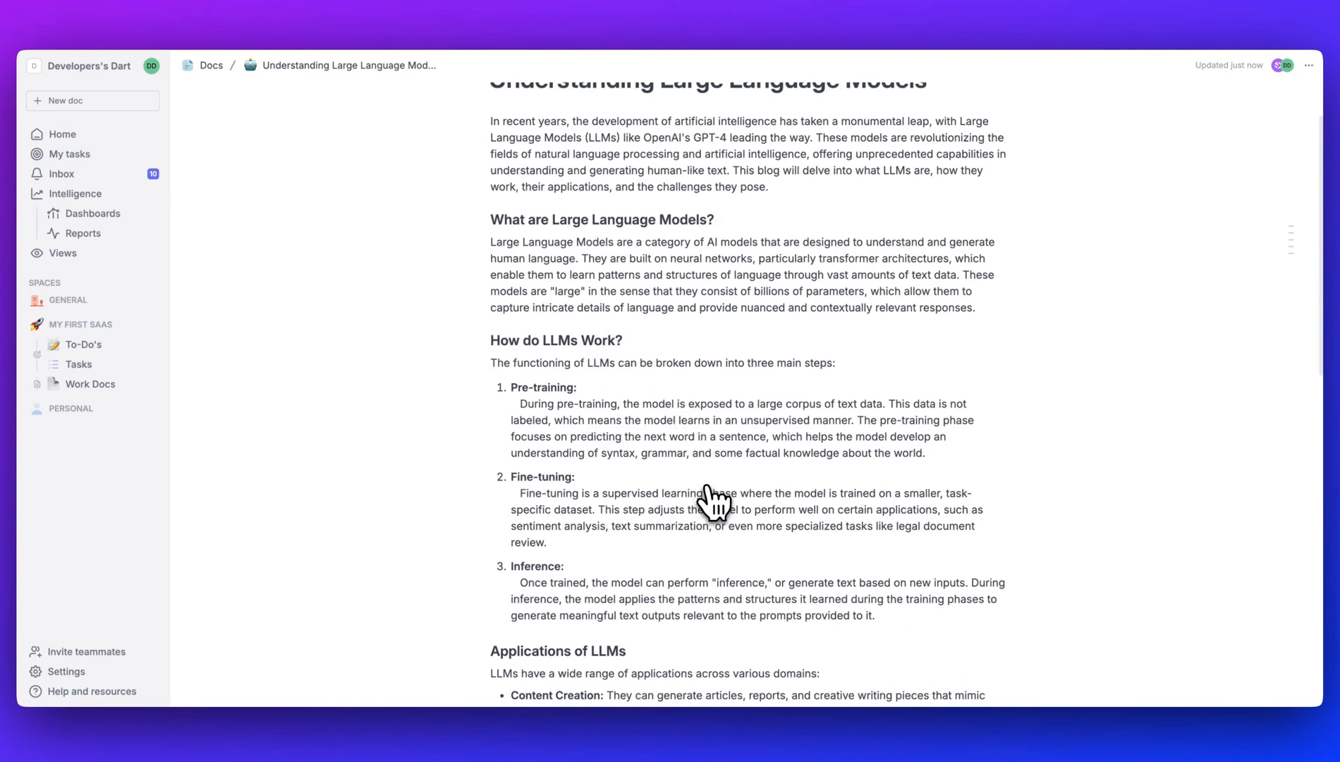
{"action": "scroll", "scroll_direction": "down", "scroll_amount": 3}
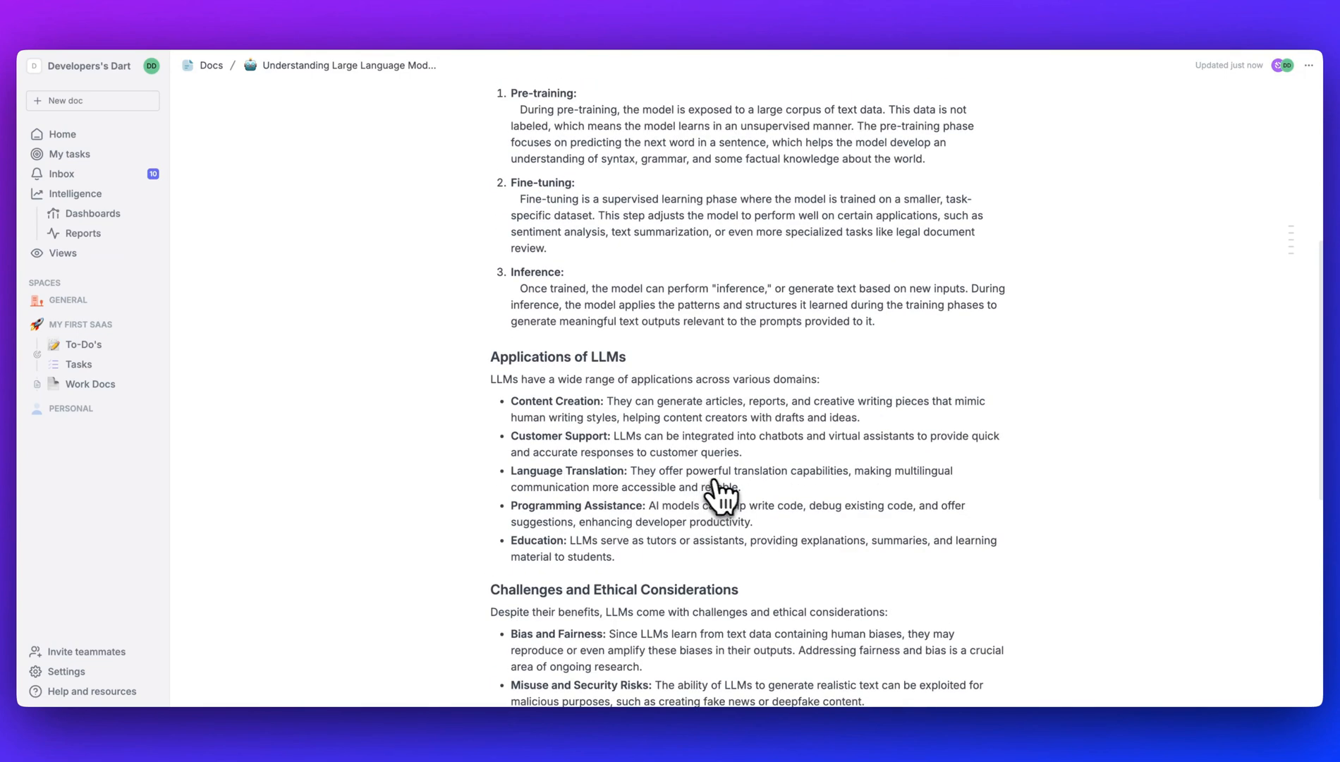
{"action": "scroll", "scroll_direction": "down", "scroll_amount": 3}
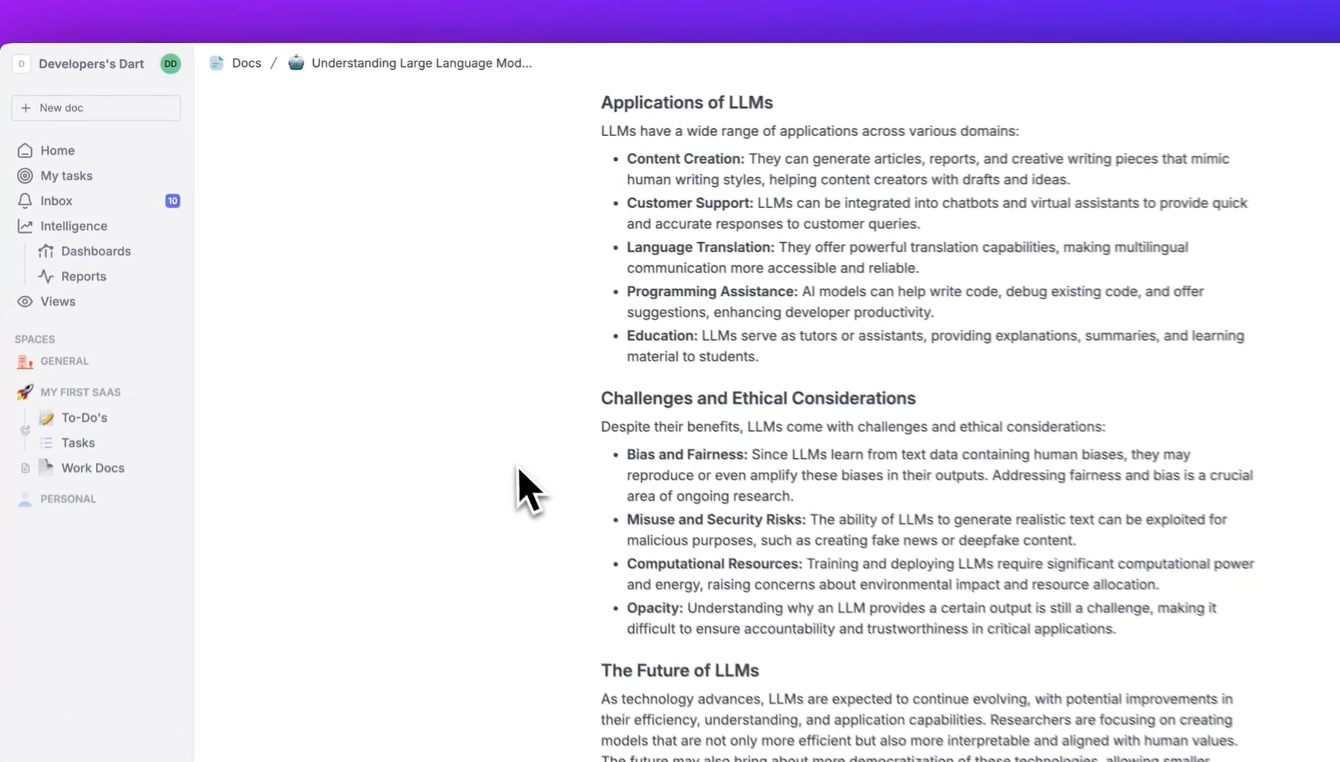
{"action": "scroll", "scroll_direction": "up", "scroll_amount": 3}
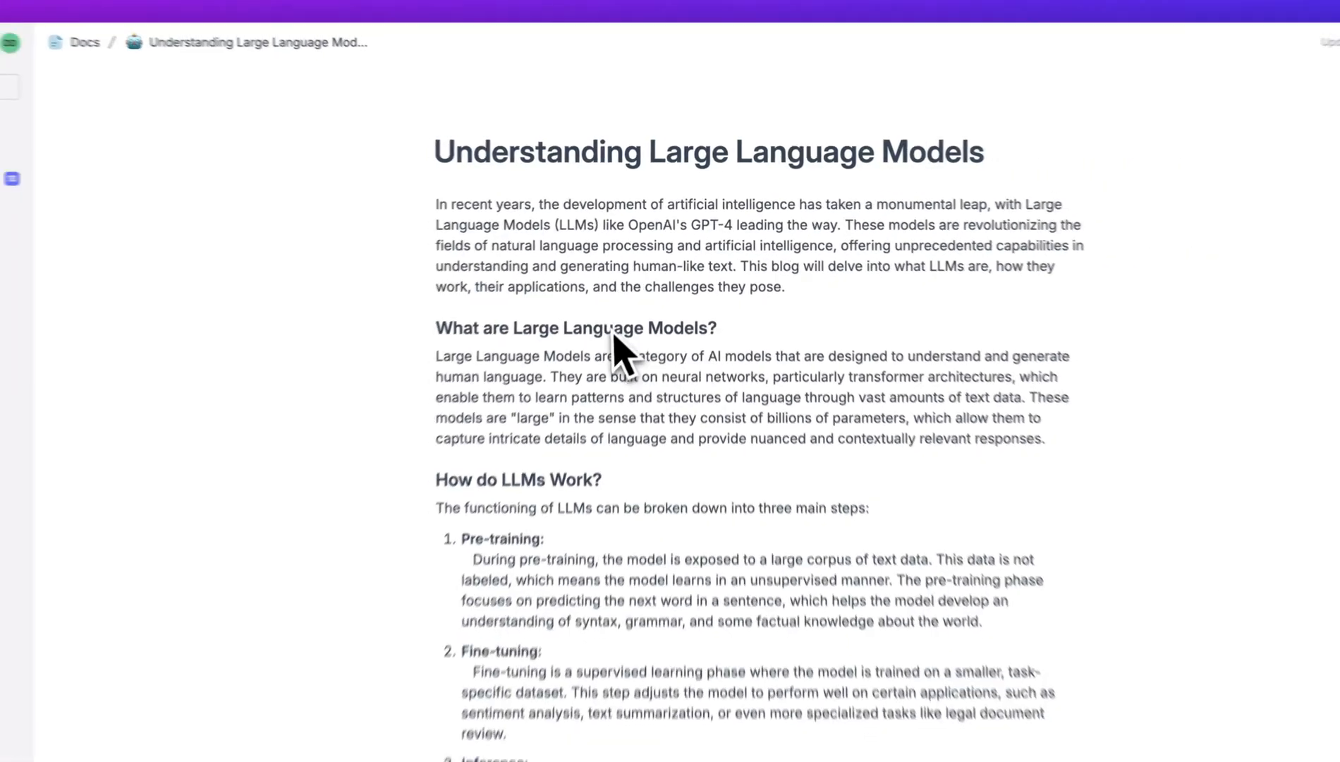
{"action": "left_click", "coordinate": [86, 42]}
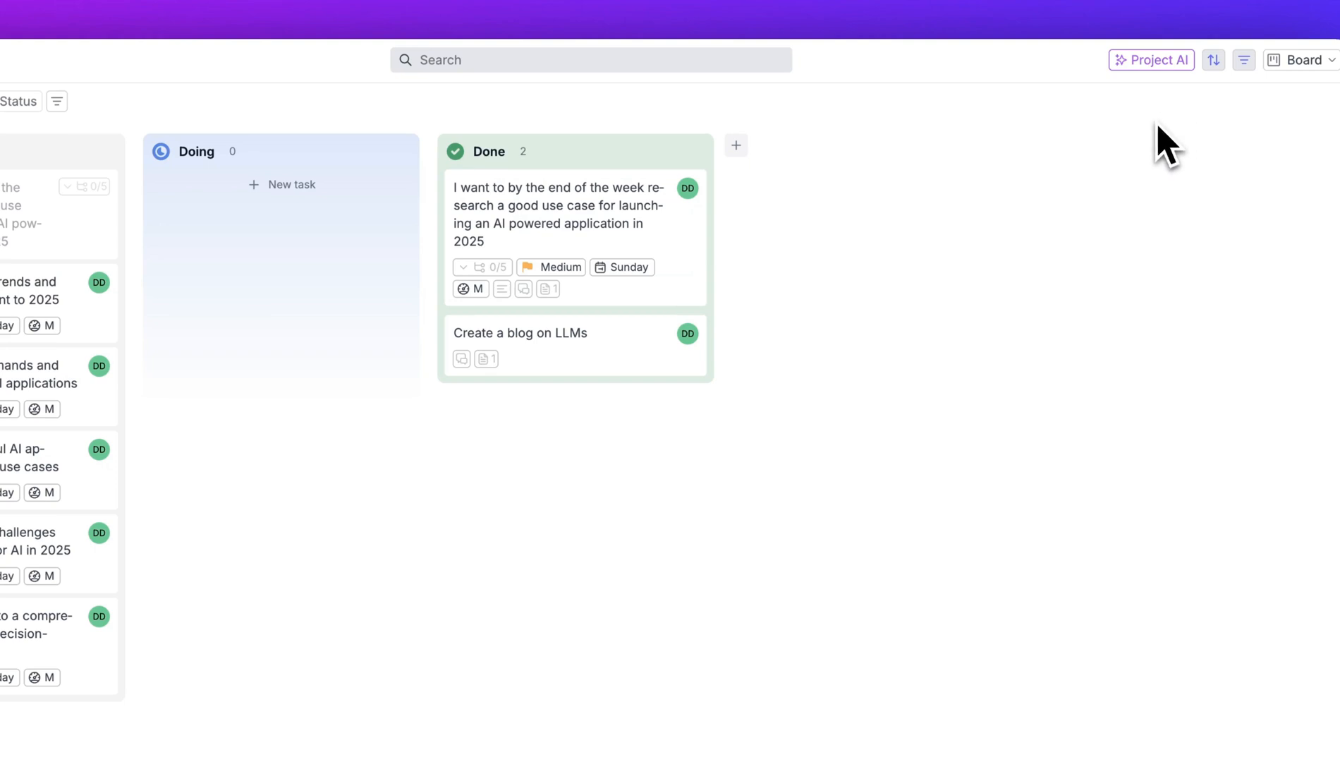
Step: Run Project AI's Brainstorm tasks on how to expand the Developers Digest brand
{"action": "left_click", "coordinate": [1153, 60]}
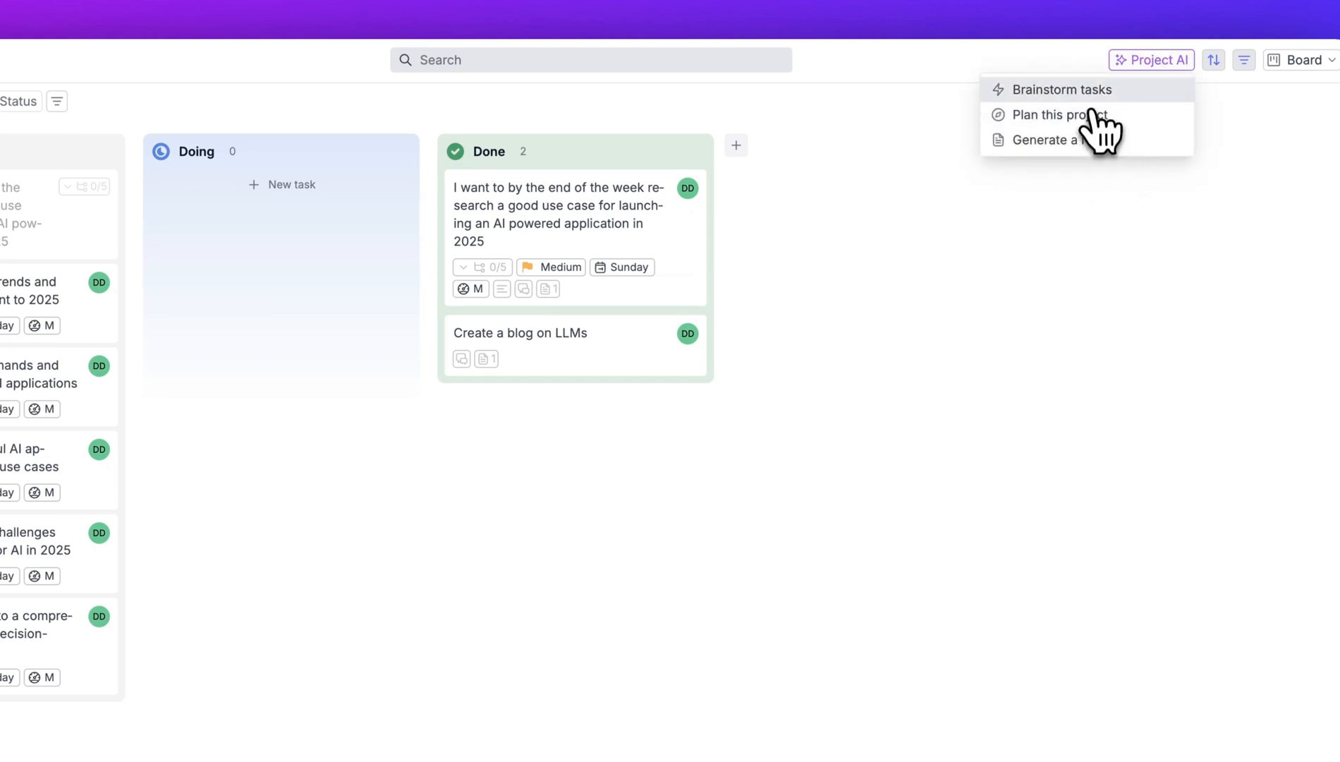
{"action": "left_click", "coordinate": [1061, 89]}
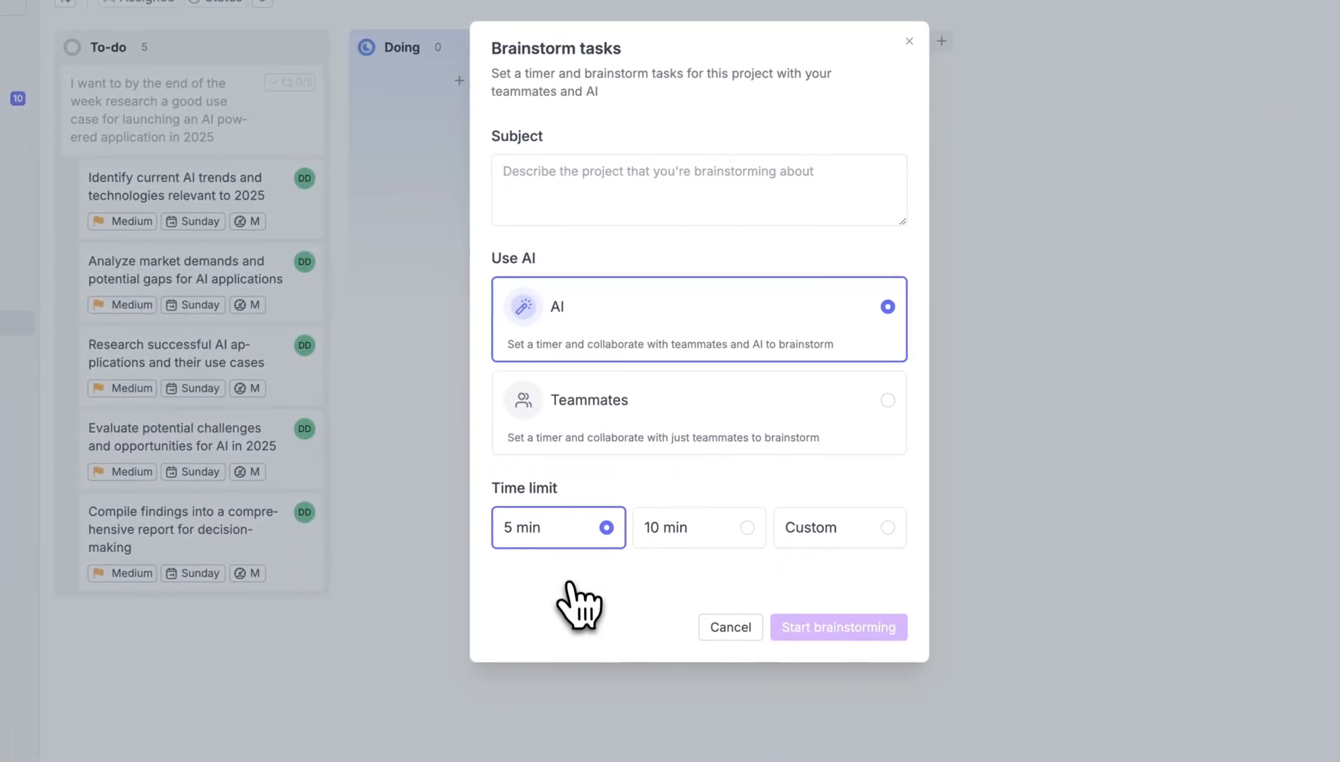
{"action": "type", "text": "I want to generate ideas"}
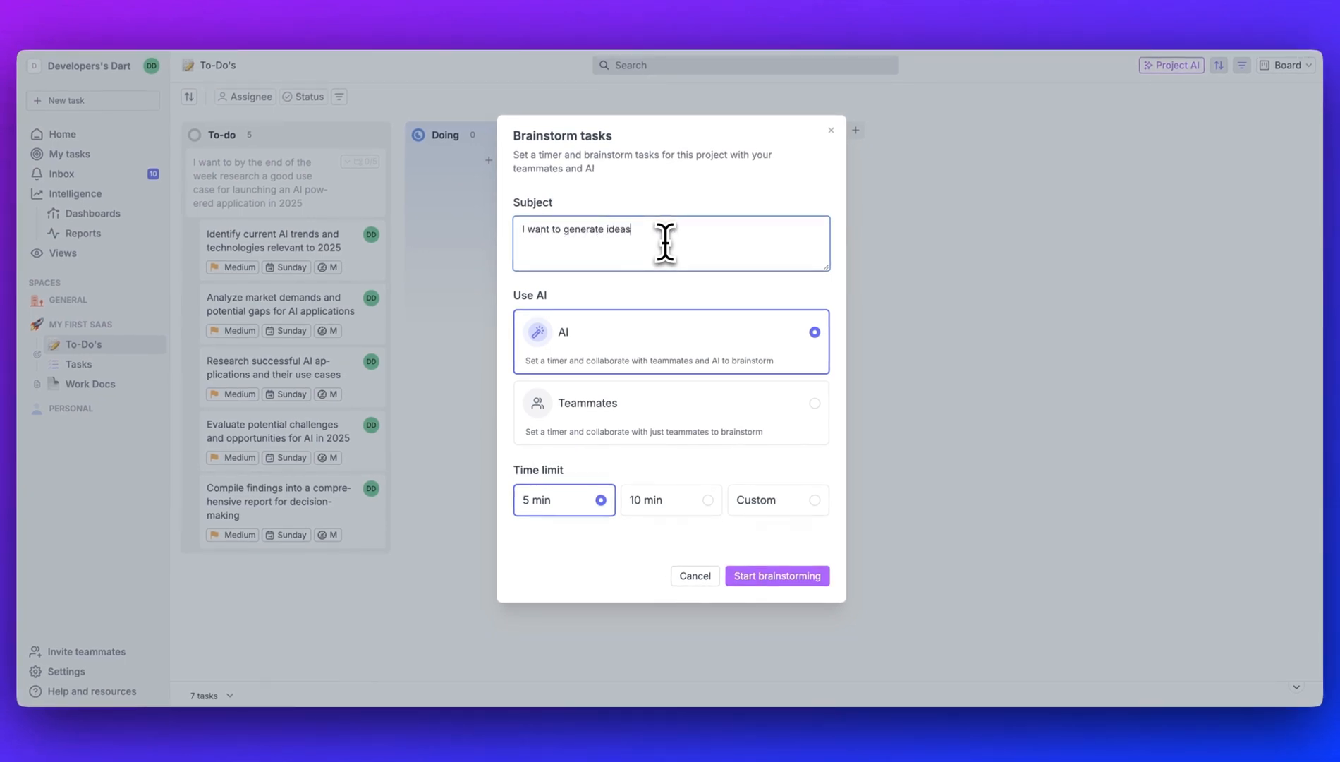
{"action": "type", "text": "on how to expand my brand \"Developers Digest\" in 2"}
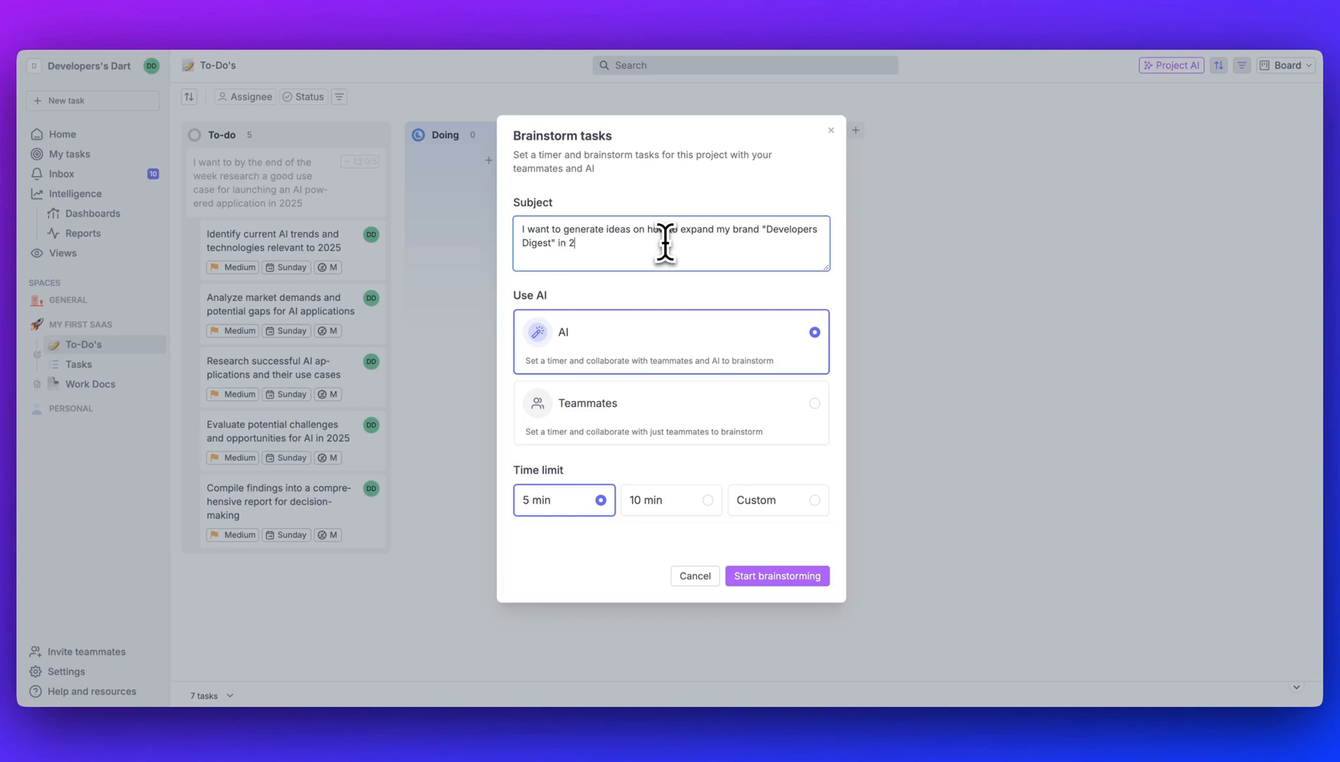
{"action": "left_click", "coordinate": [776, 575]}
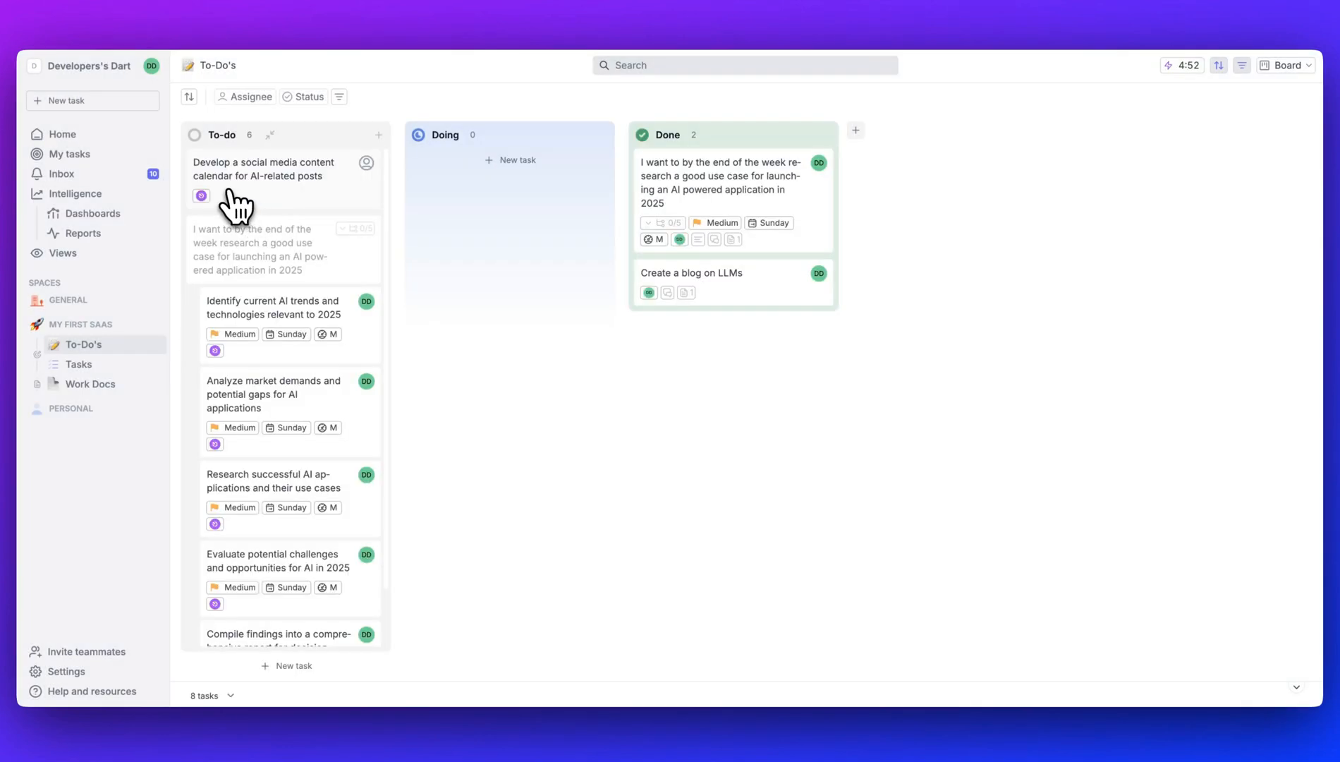
{"action": "mouse_move", "coordinate": [368, 256]}
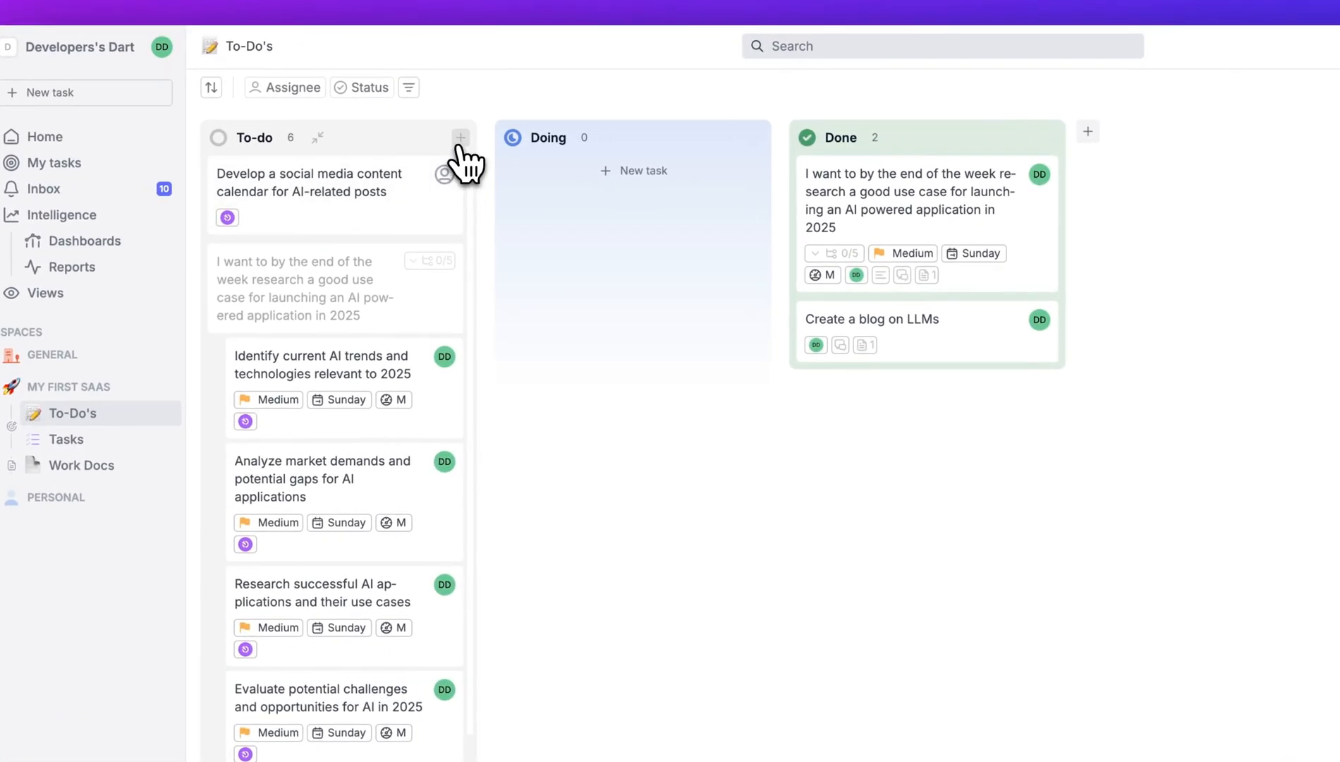
Step: Add an 'Explore options on' YouTube intros task to the To-do column
{"action": "left_click", "coordinate": [460, 137]}
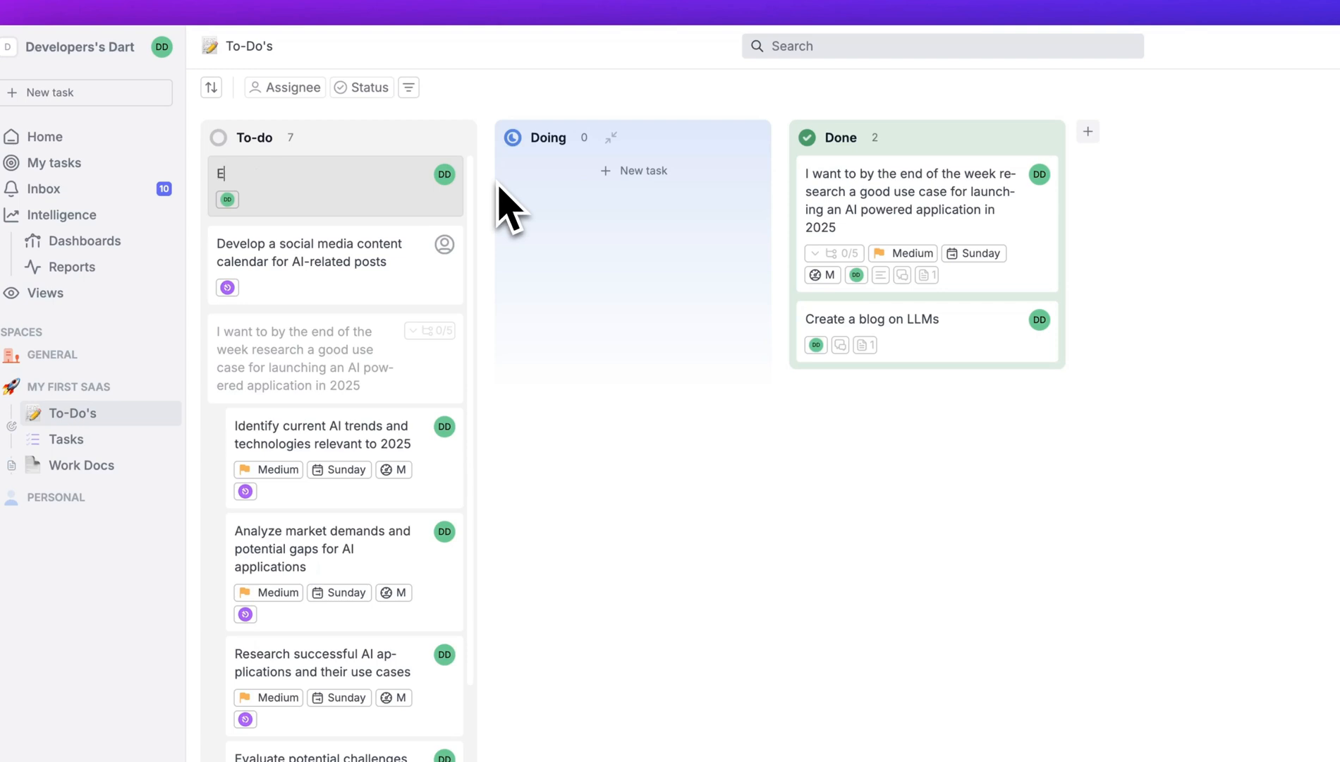
{"action": "type", "text": "Explore options on"}
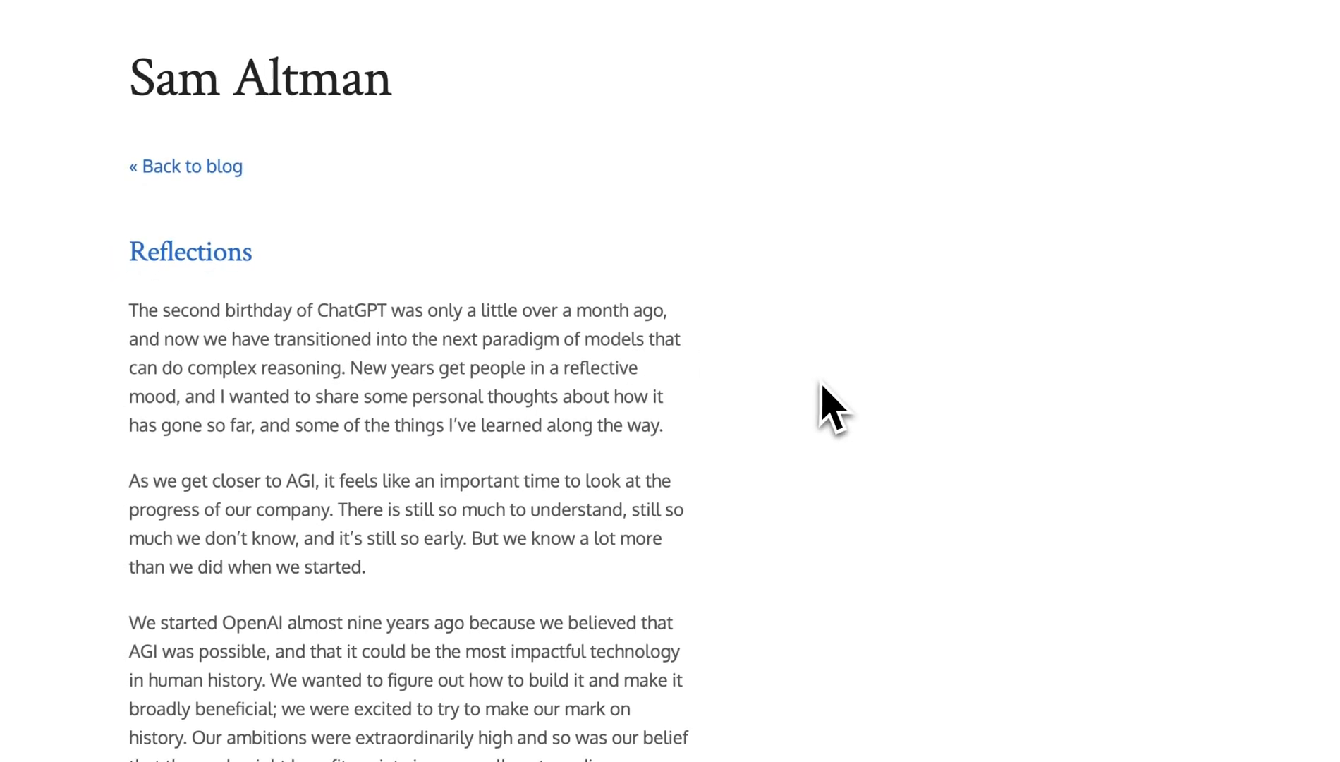
Step: Scroll the Reflections post to the passage about AI agents joining the workforce in 2025
{"action": "scroll", "scroll_direction": "down", "scroll_amount": 3}
{"action": "type", "text": "ai agent"}
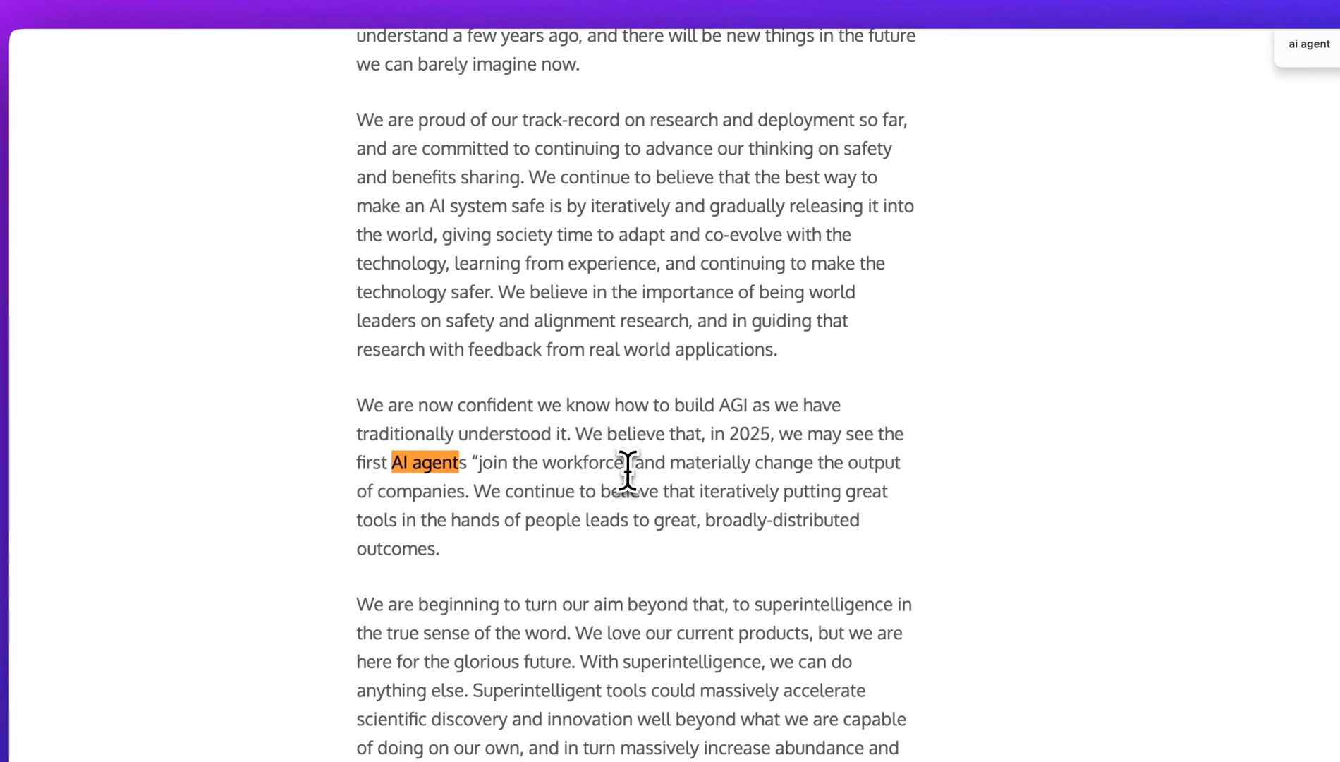
{"action": "scroll", "scroll_direction": "up", "scroll_amount": 3}
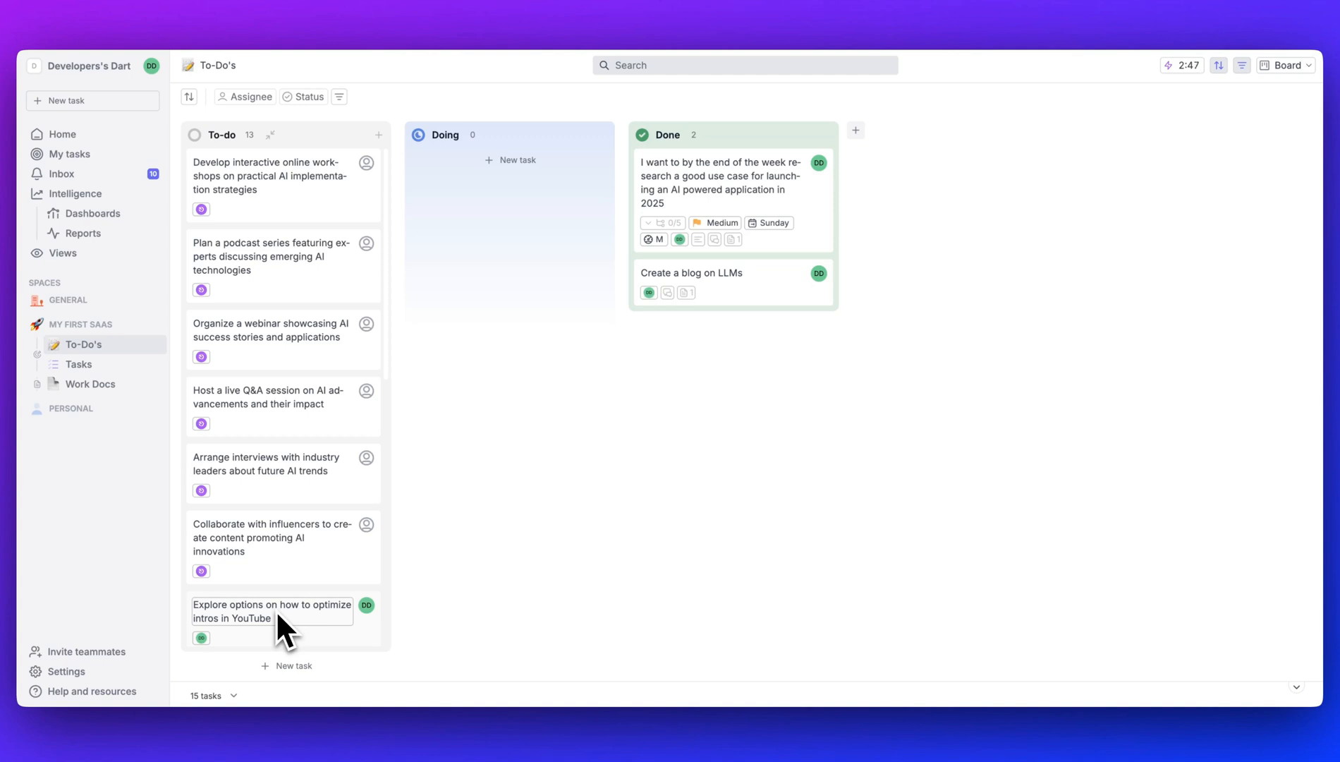
{"action": "mouse_move", "coordinate": [309, 590]}
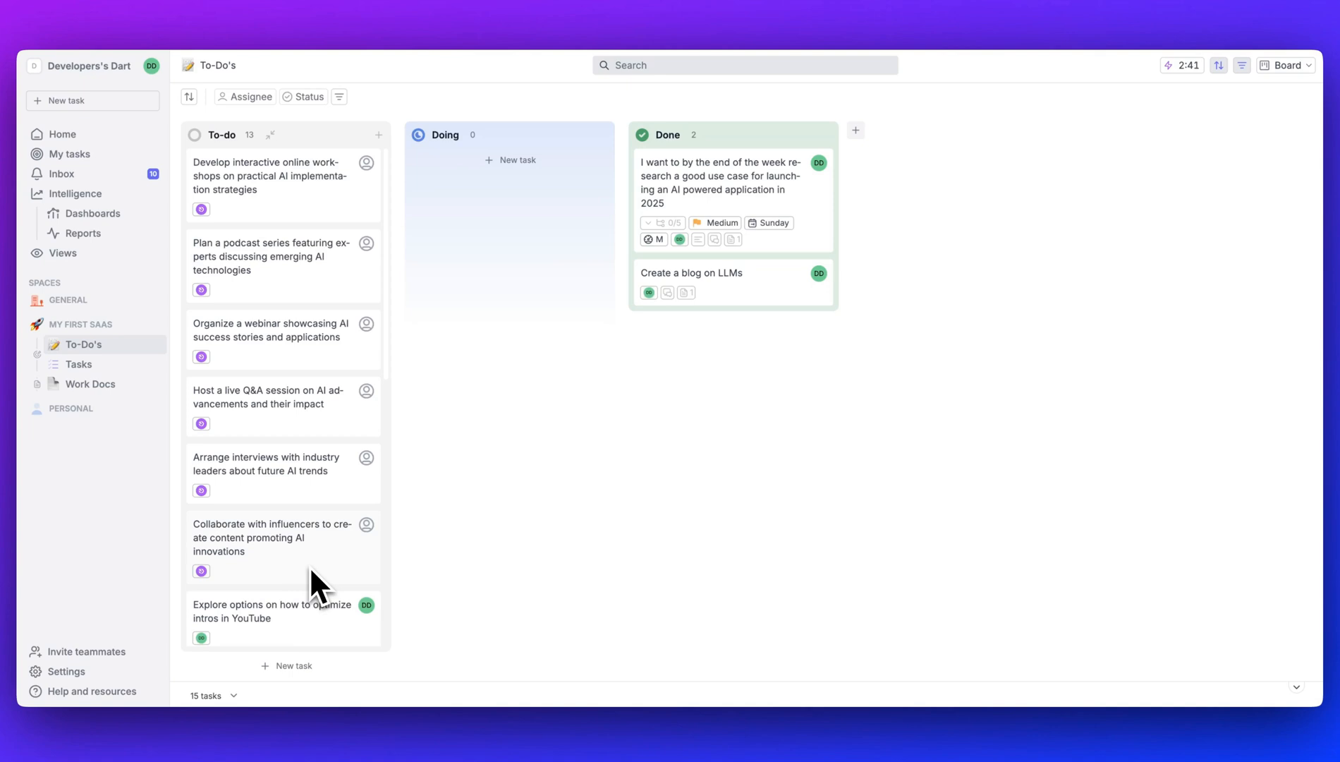
{"action": "mouse_move", "coordinate": [345, 419]}
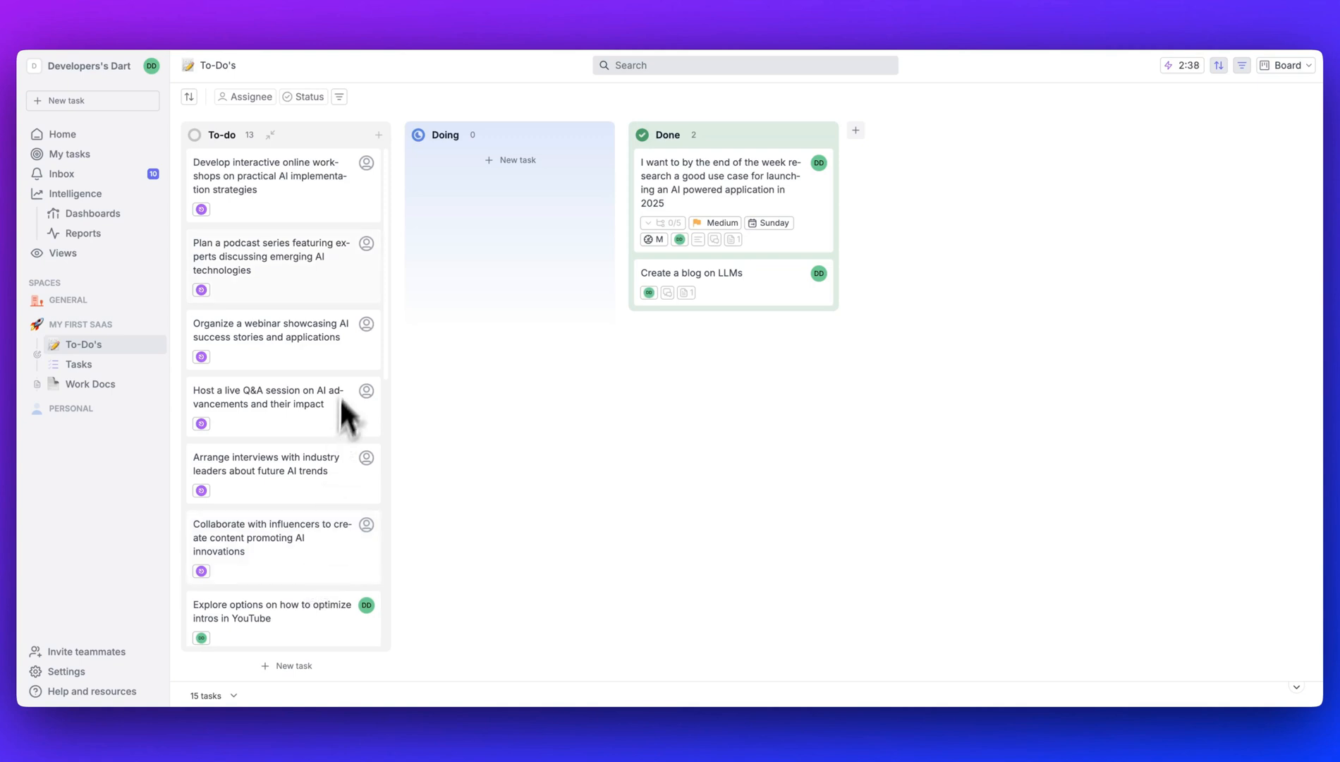
{"action": "mouse_move", "coordinate": [296, 442]}
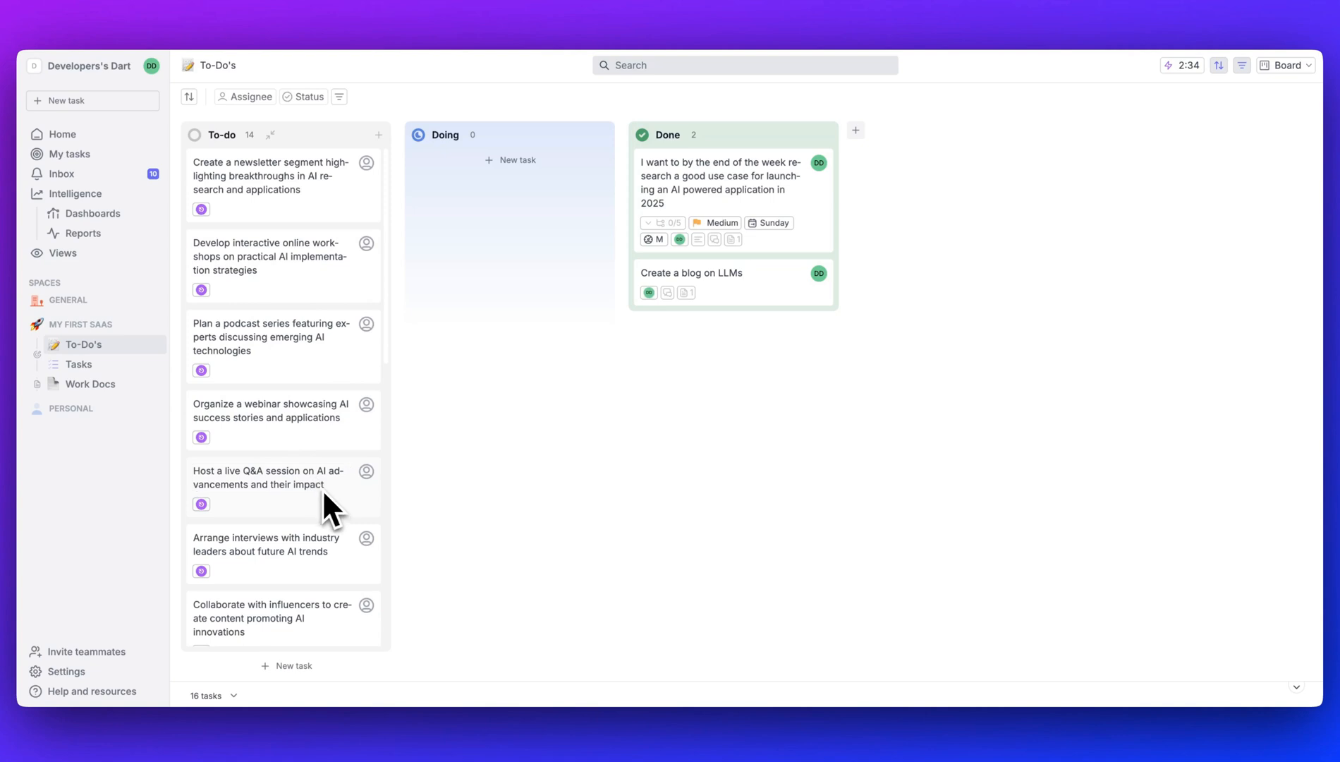
{"action": "mouse_move", "coordinate": [349, 577]}
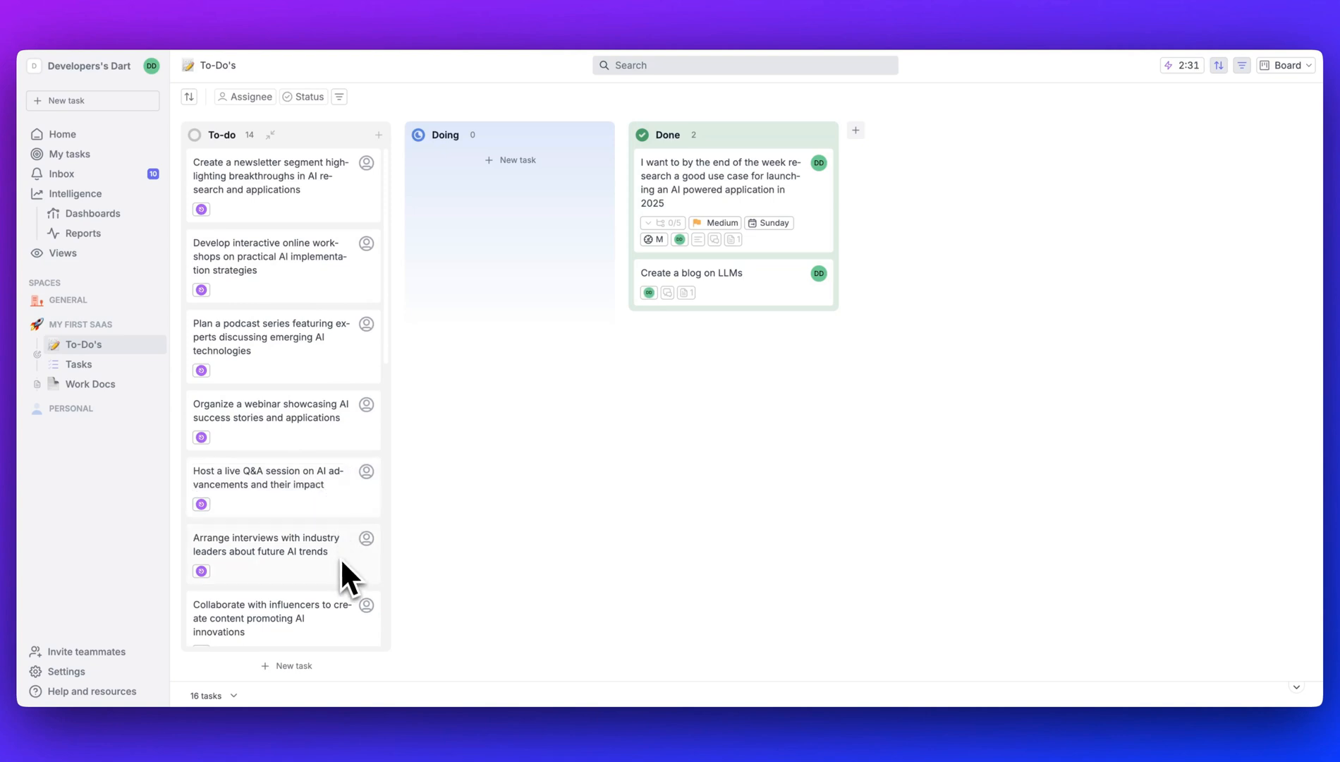
{"action": "mouse_move", "coordinate": [345, 590]}
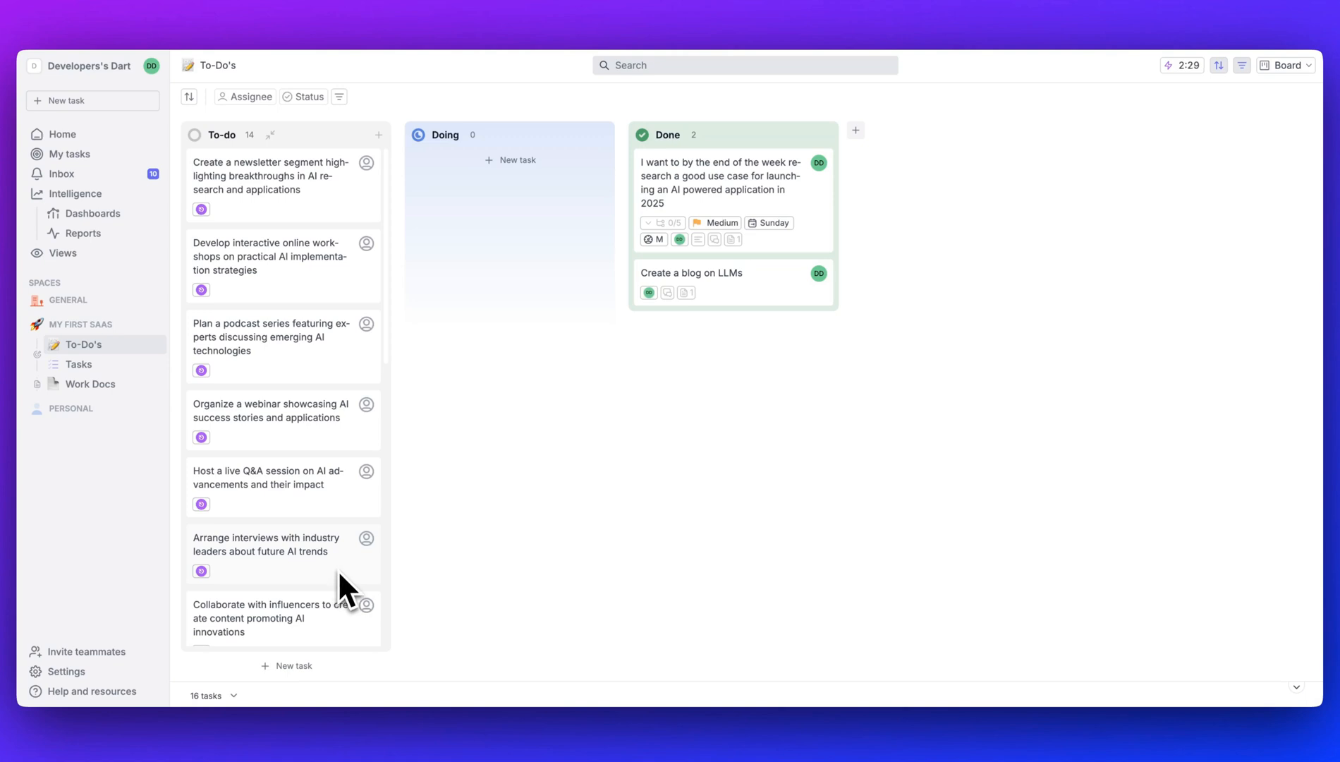
{"action": "mouse_move", "coordinate": [286, 461]}
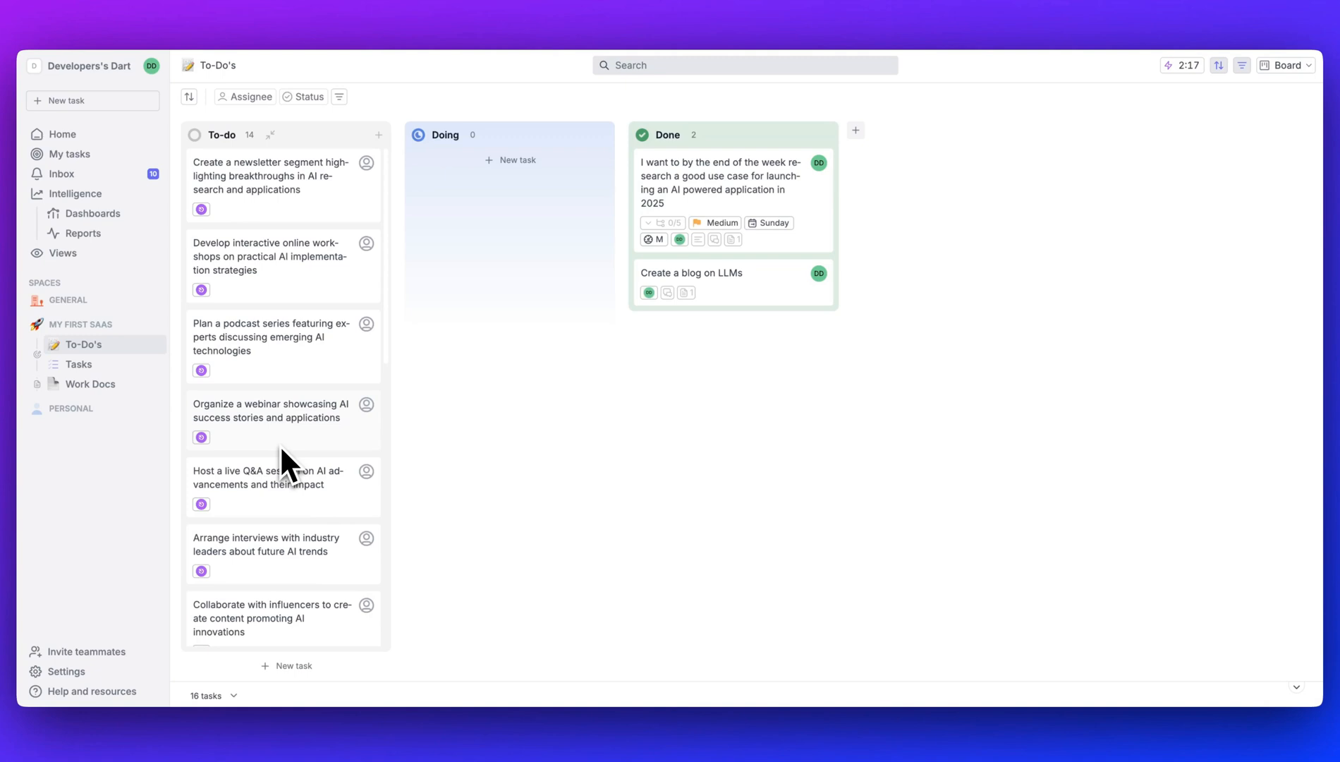
{"action": "mouse_move", "coordinate": [498, 490]}
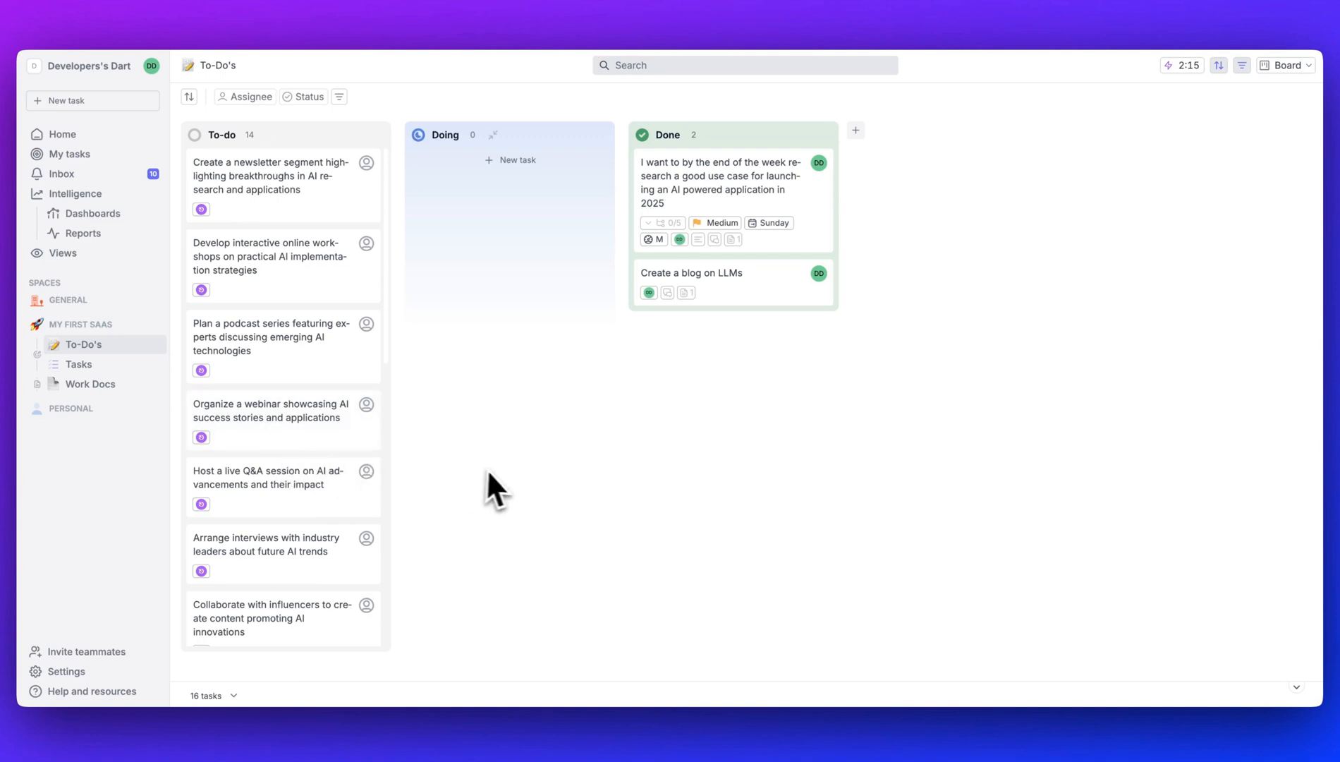
Step: Assign the newsletter-segment task to Dart AI so it writes the doc, then stop the brainstorm
{"action": "left_click", "coordinate": [270, 174]}
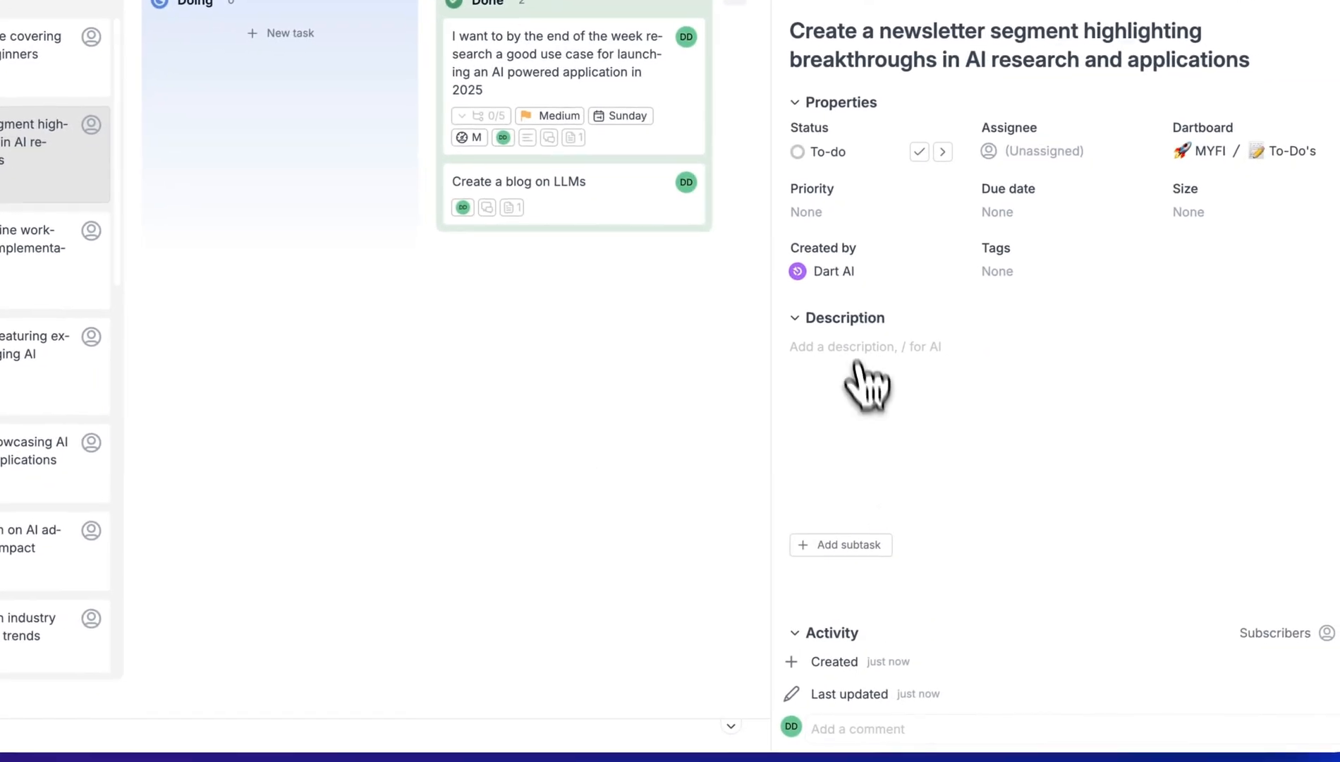
{"action": "mouse_move", "coordinate": [1032, 320]}
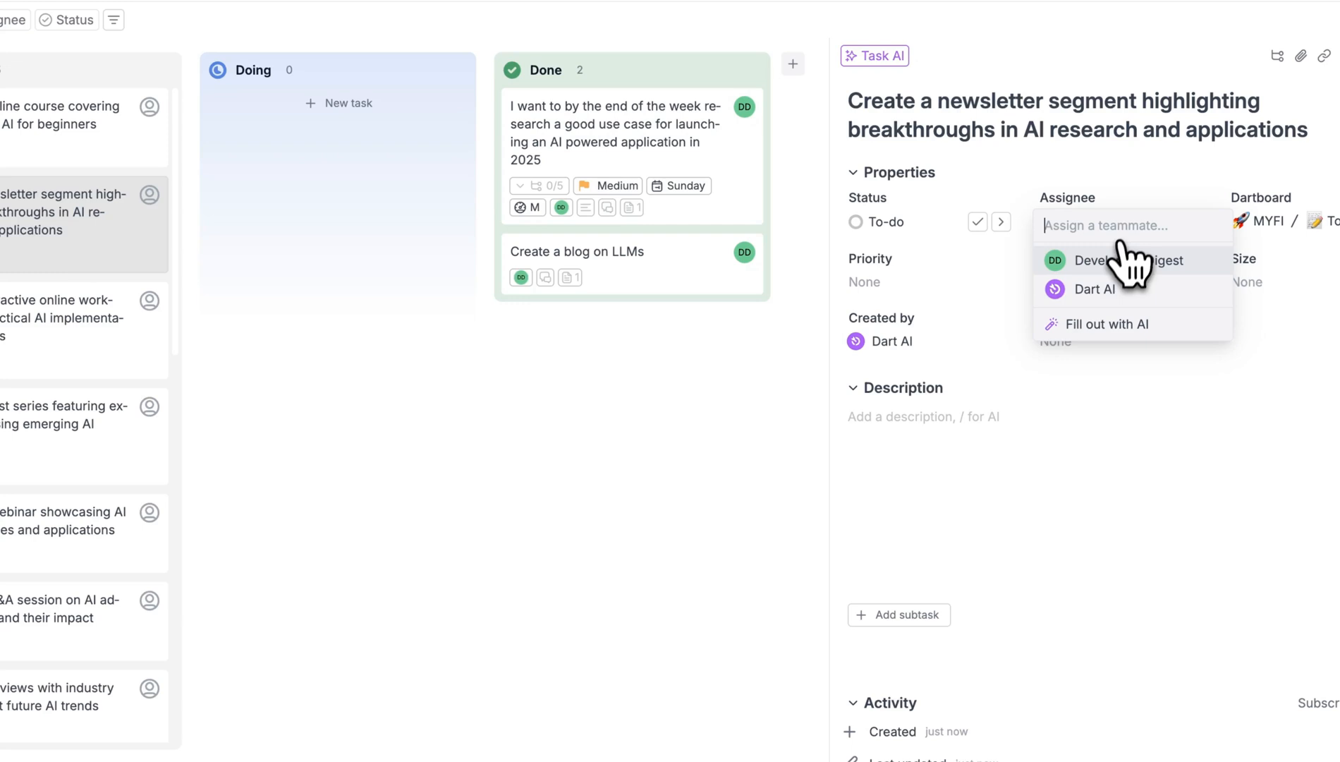
{"action": "left_click", "coordinate": [1092, 289]}
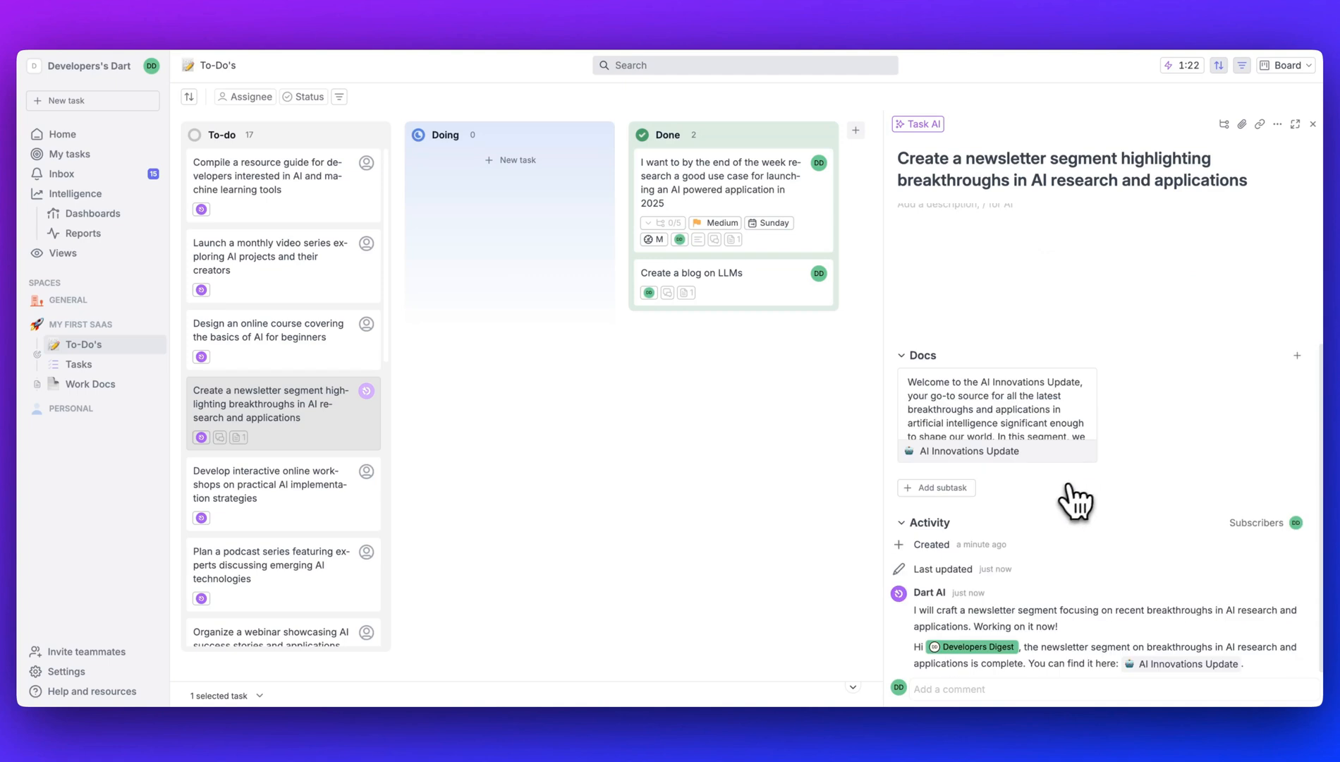
{"action": "mouse_move", "coordinate": [949, 624]}
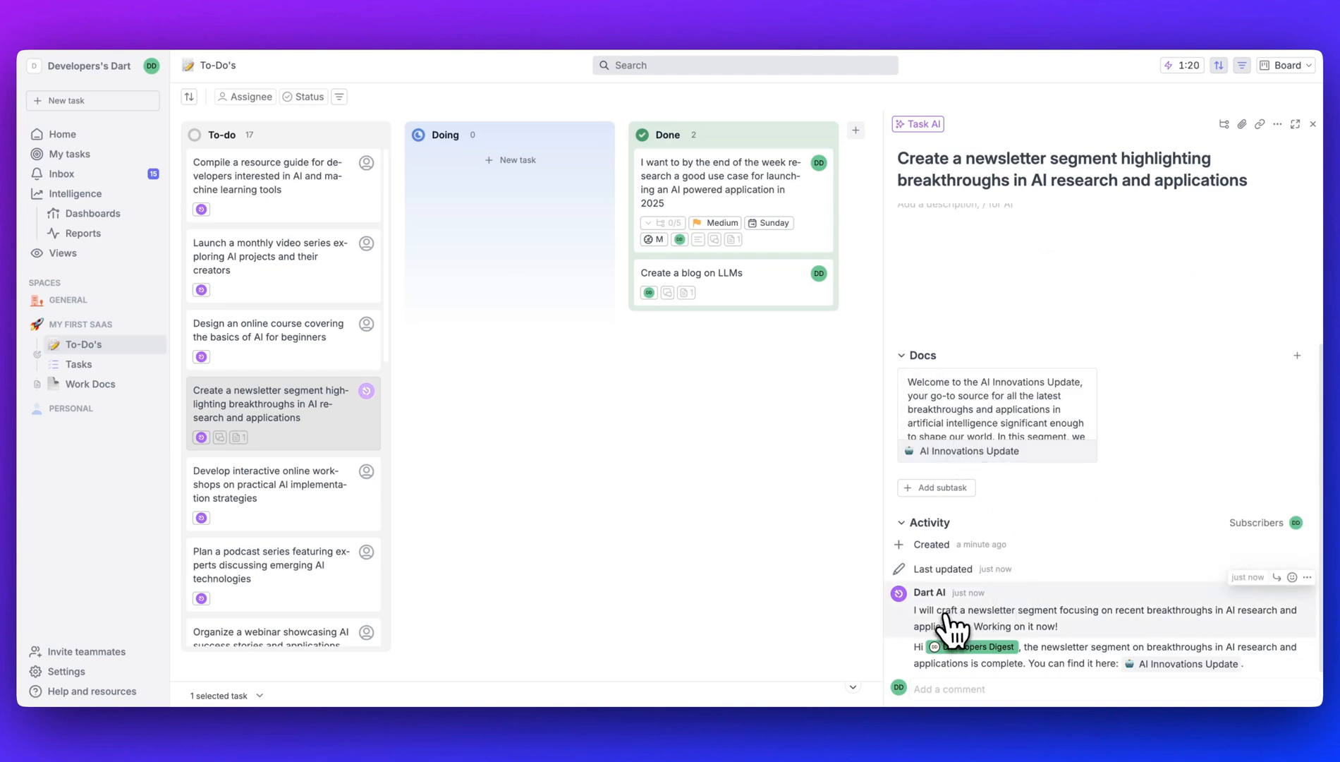
{"action": "mouse_move", "coordinate": [1092, 632]}
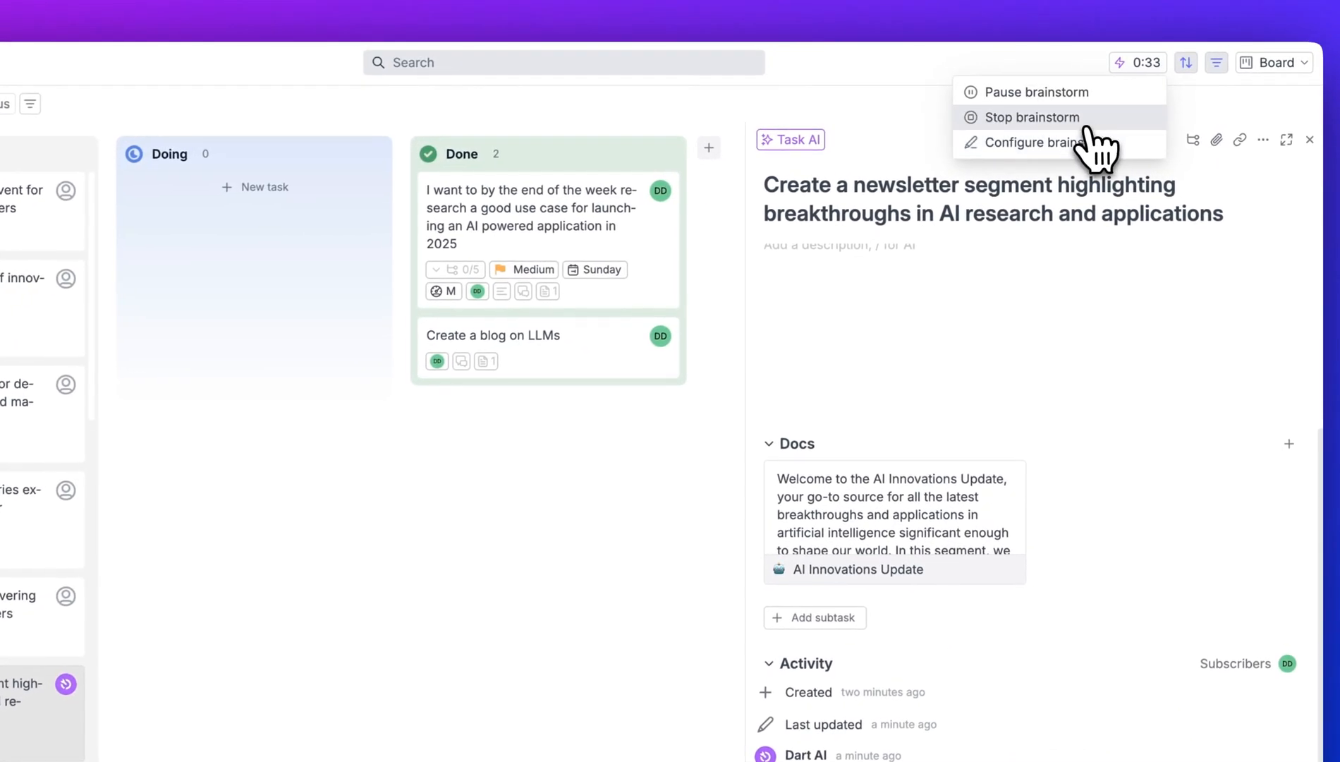
{"action": "left_click", "coordinate": [1029, 117]}
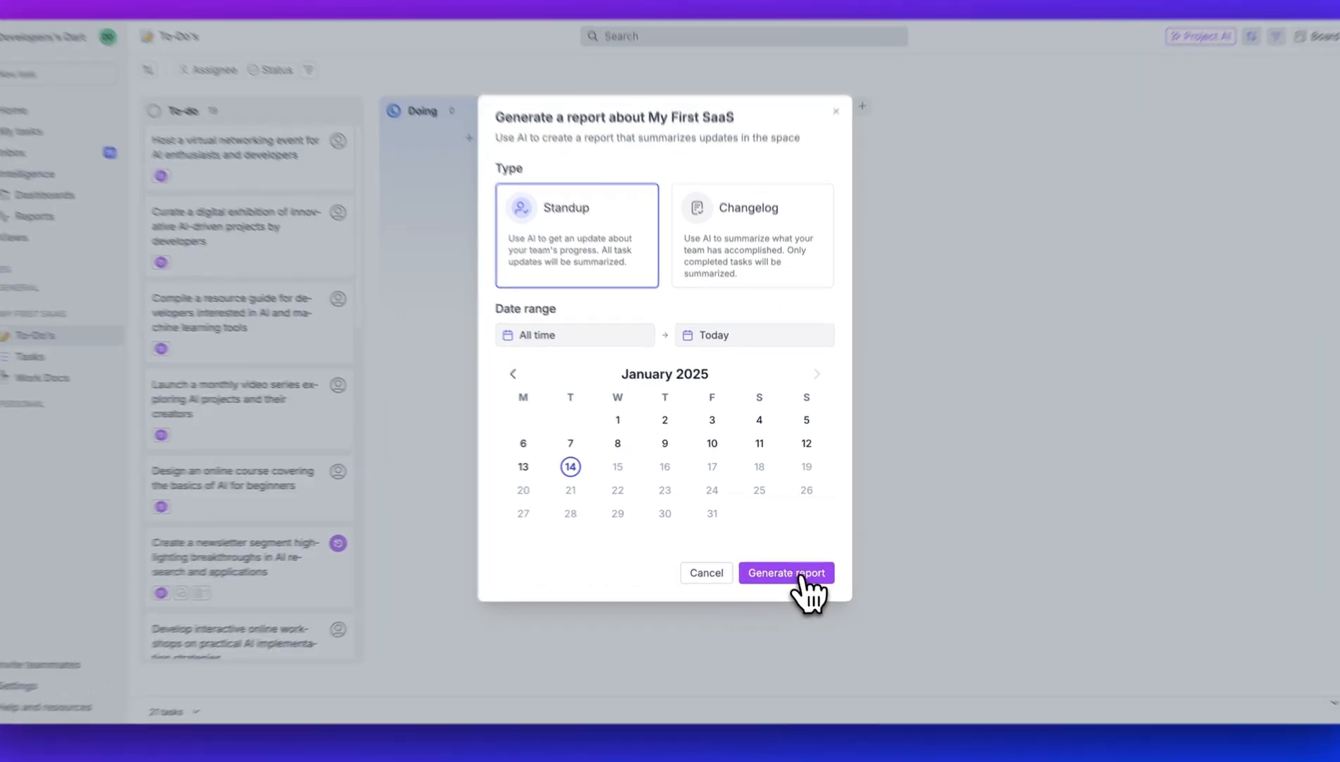
Step: Generate the all-time Standup report and scroll through its completed and to-do items
{"action": "left_click", "coordinate": [784, 573]}
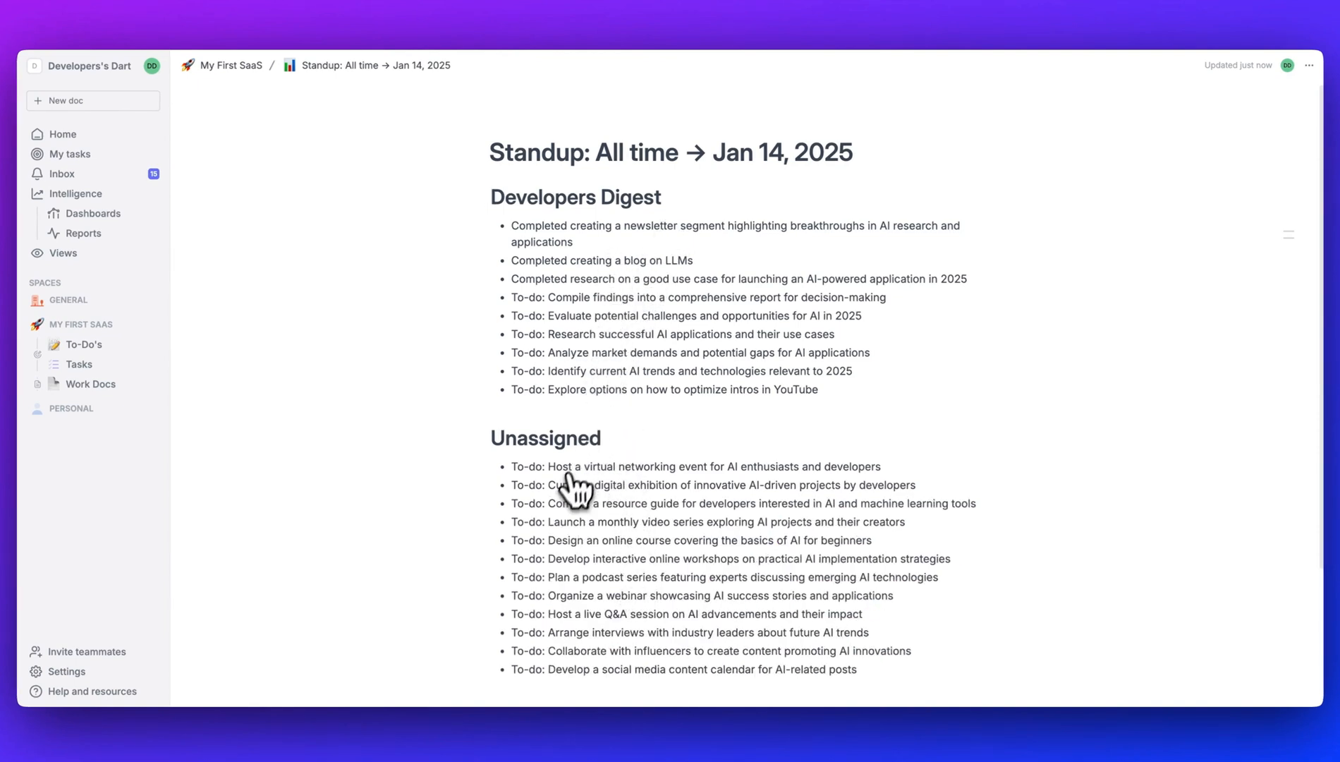
{"action": "mouse_move", "coordinate": [563, 440]}
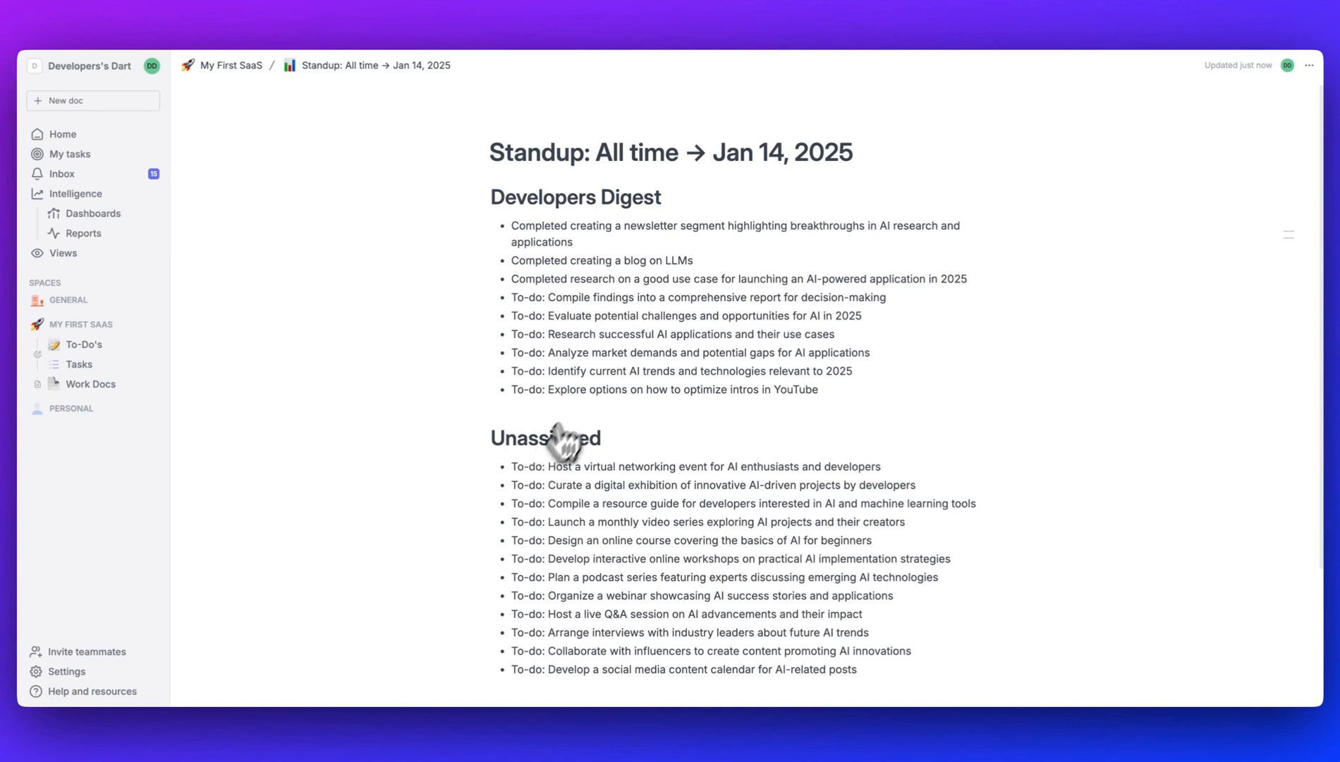
{"action": "mouse_move", "coordinate": [508, 218]}
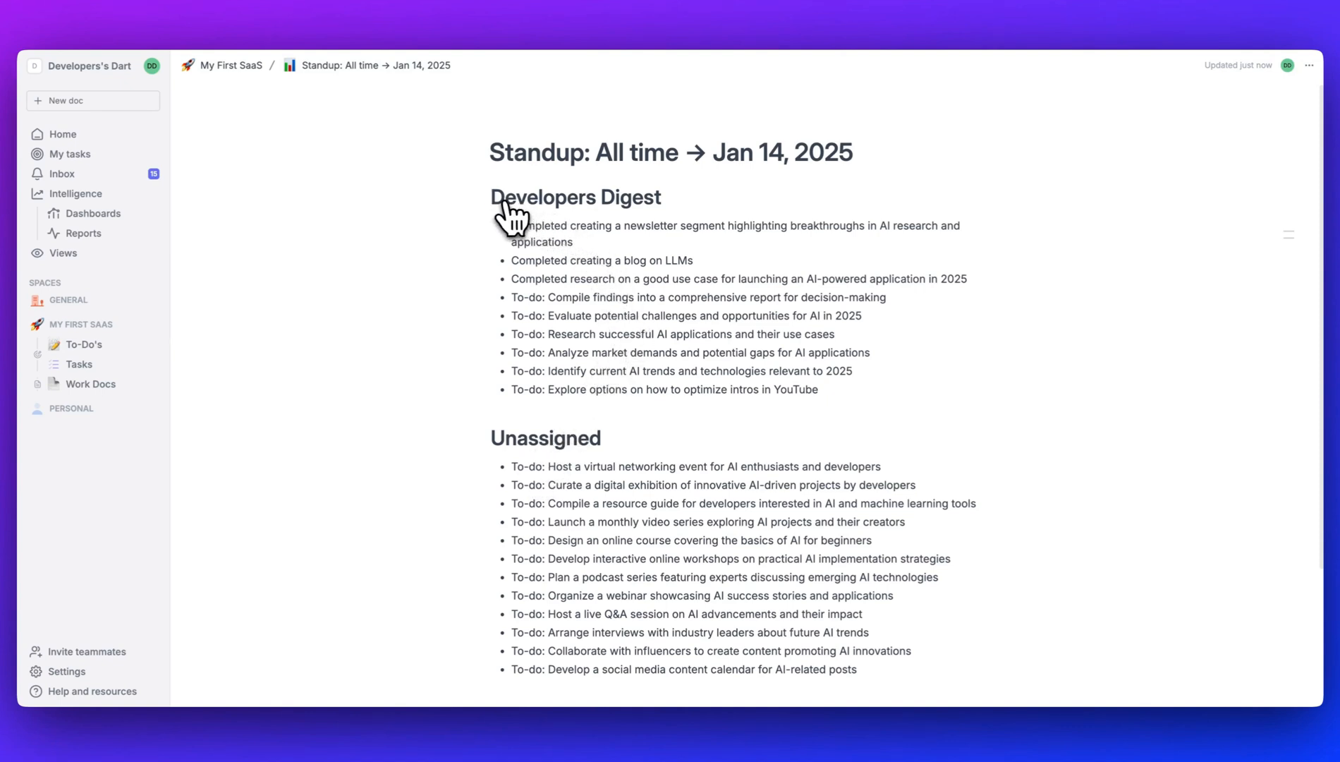
{"action": "mouse_move", "coordinate": [732, 385]}
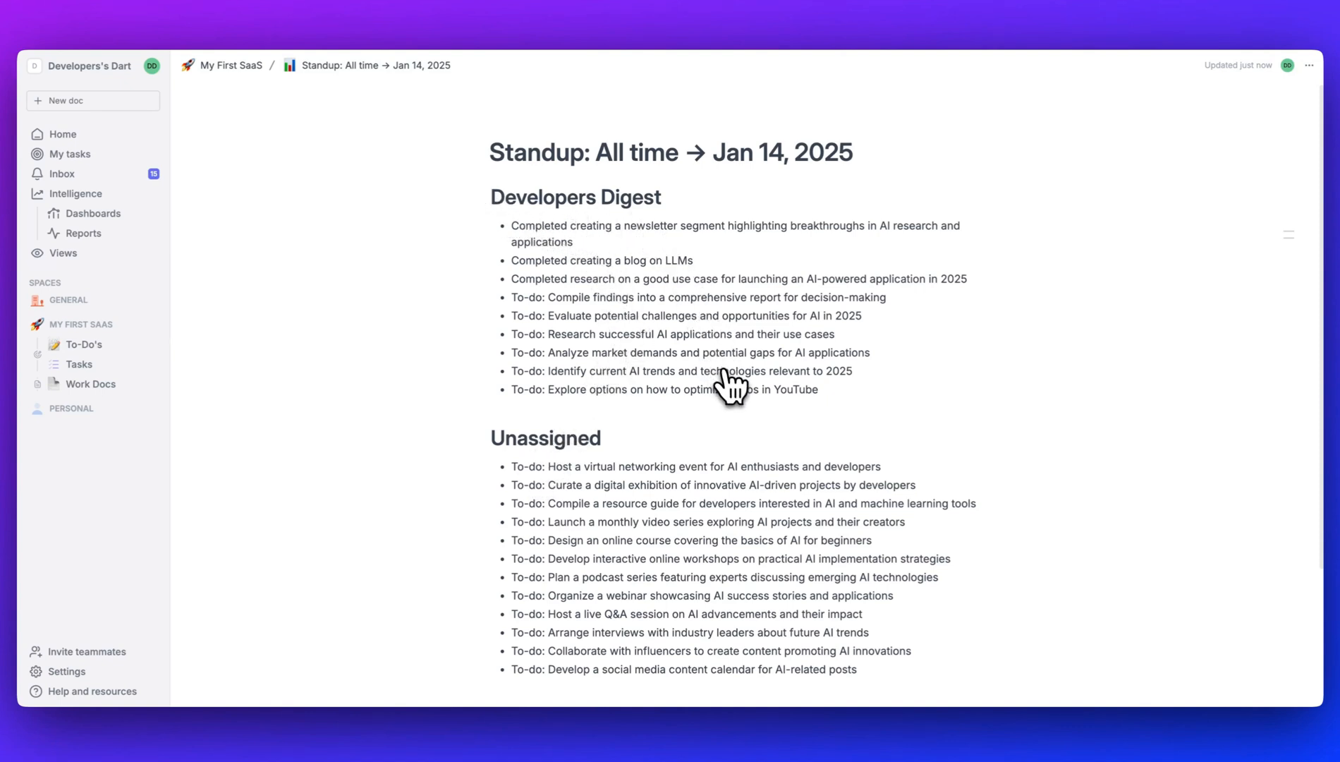
{"action": "mouse_move", "coordinate": [740, 392]}
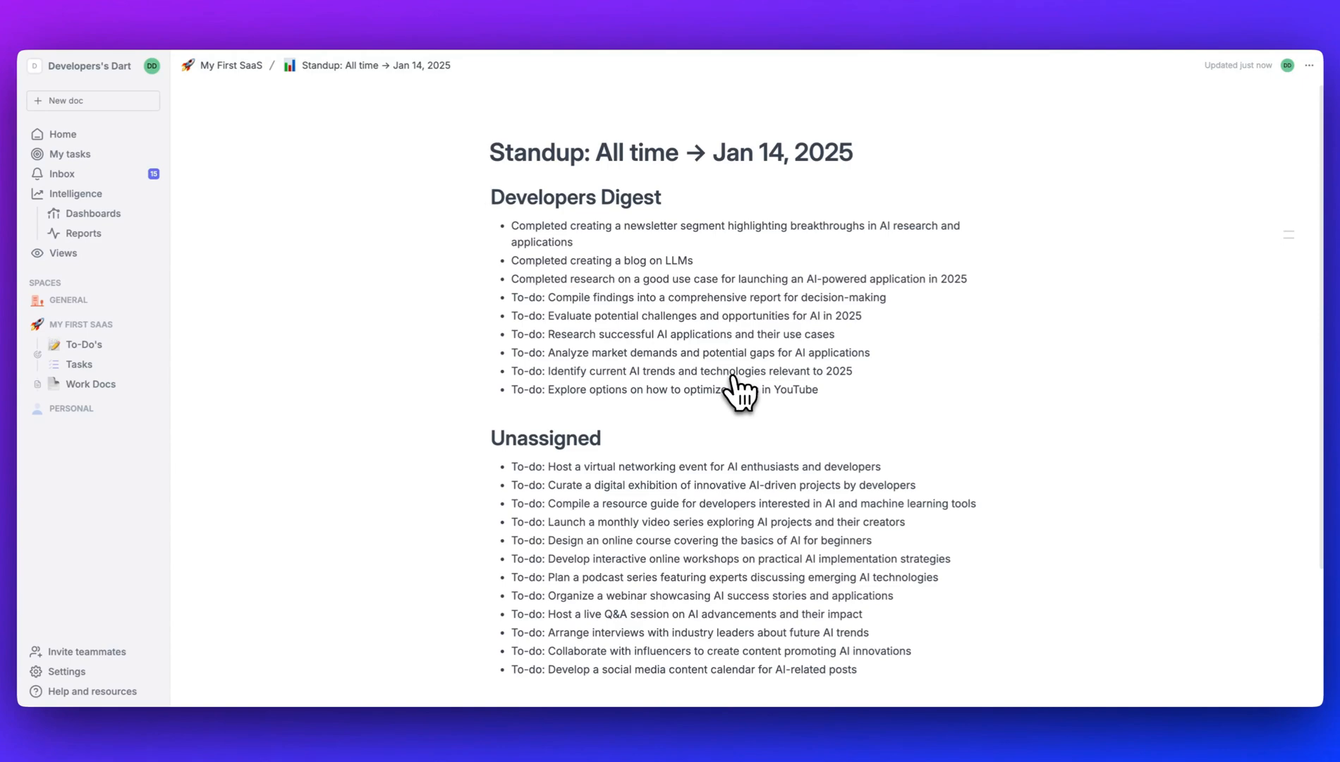
{"action": "scroll", "scroll_direction": "down", "scroll_amount": 3}
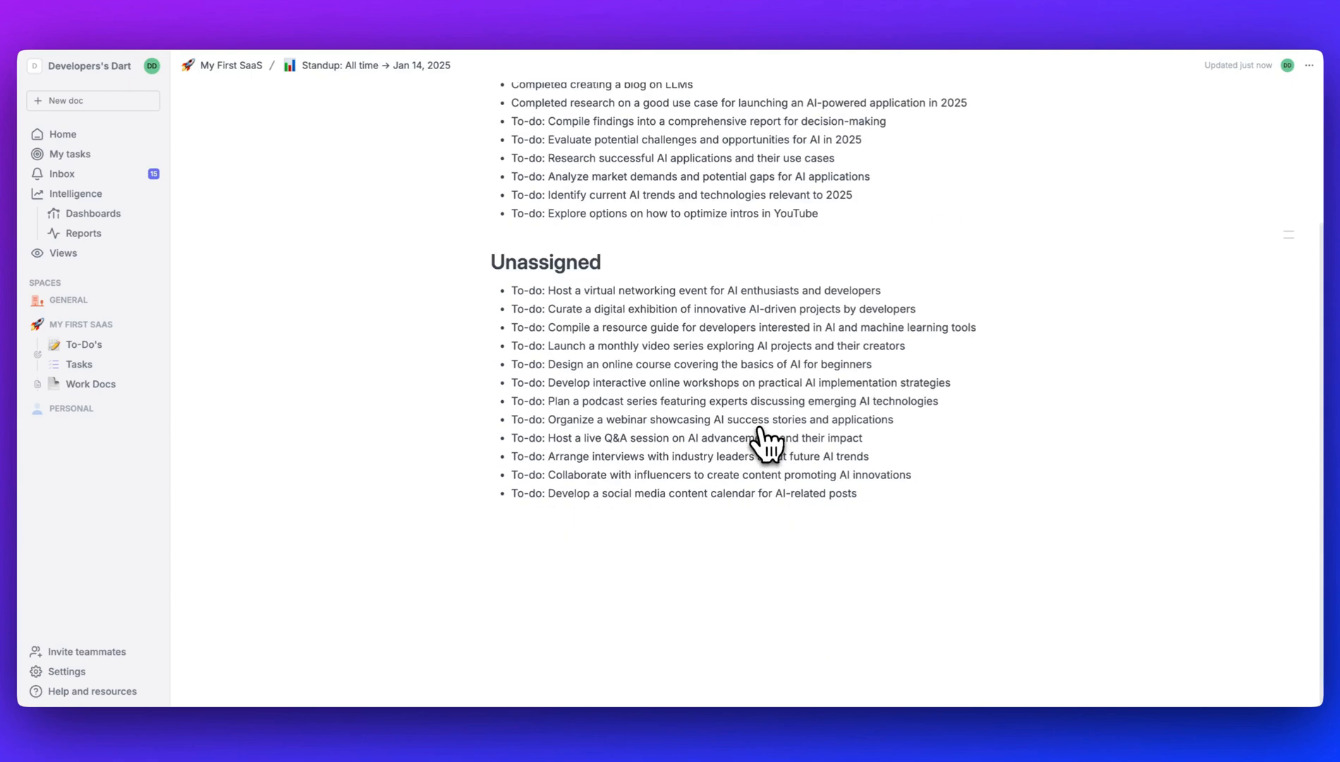
{"action": "scroll", "scroll_direction": "up", "scroll_amount": 3}
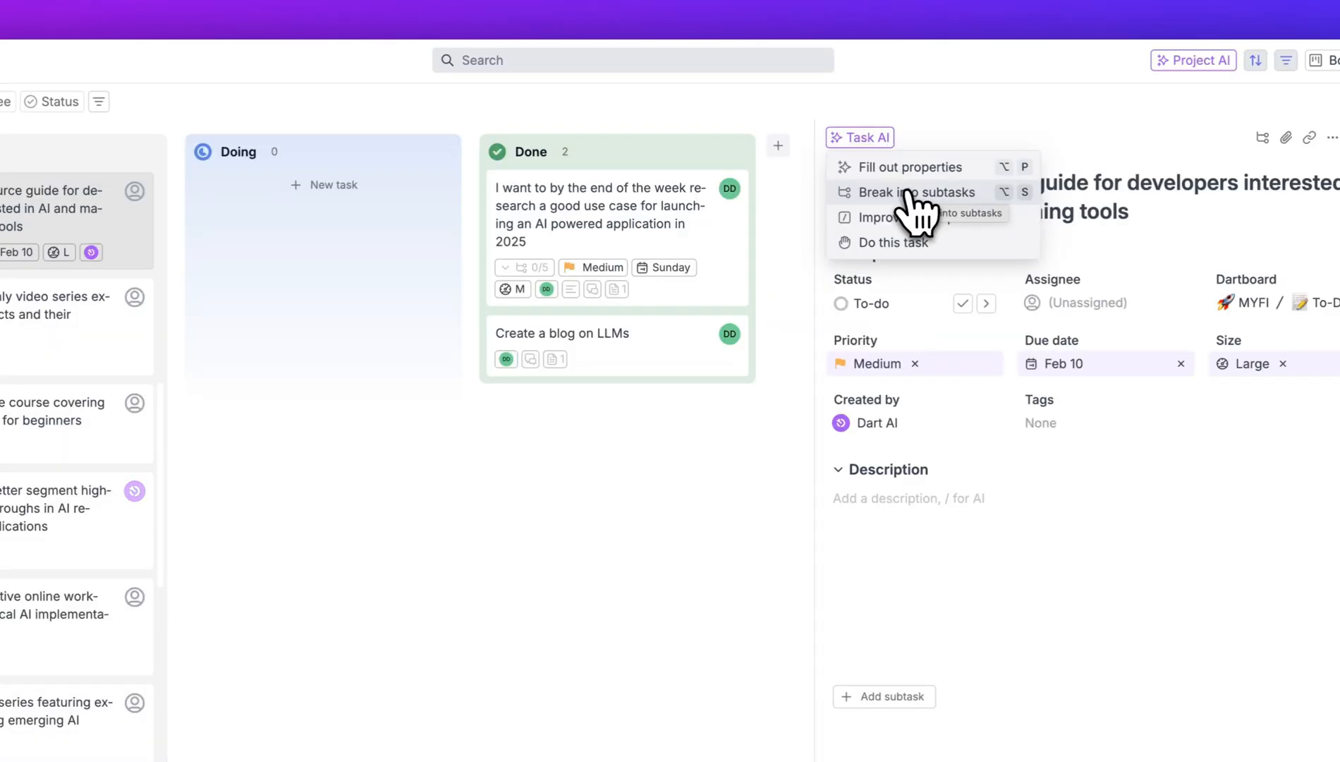
Step: Have AI break the resource-guide task into subtasks and check the inbox notifications
{"action": "left_click", "coordinate": [915, 192]}
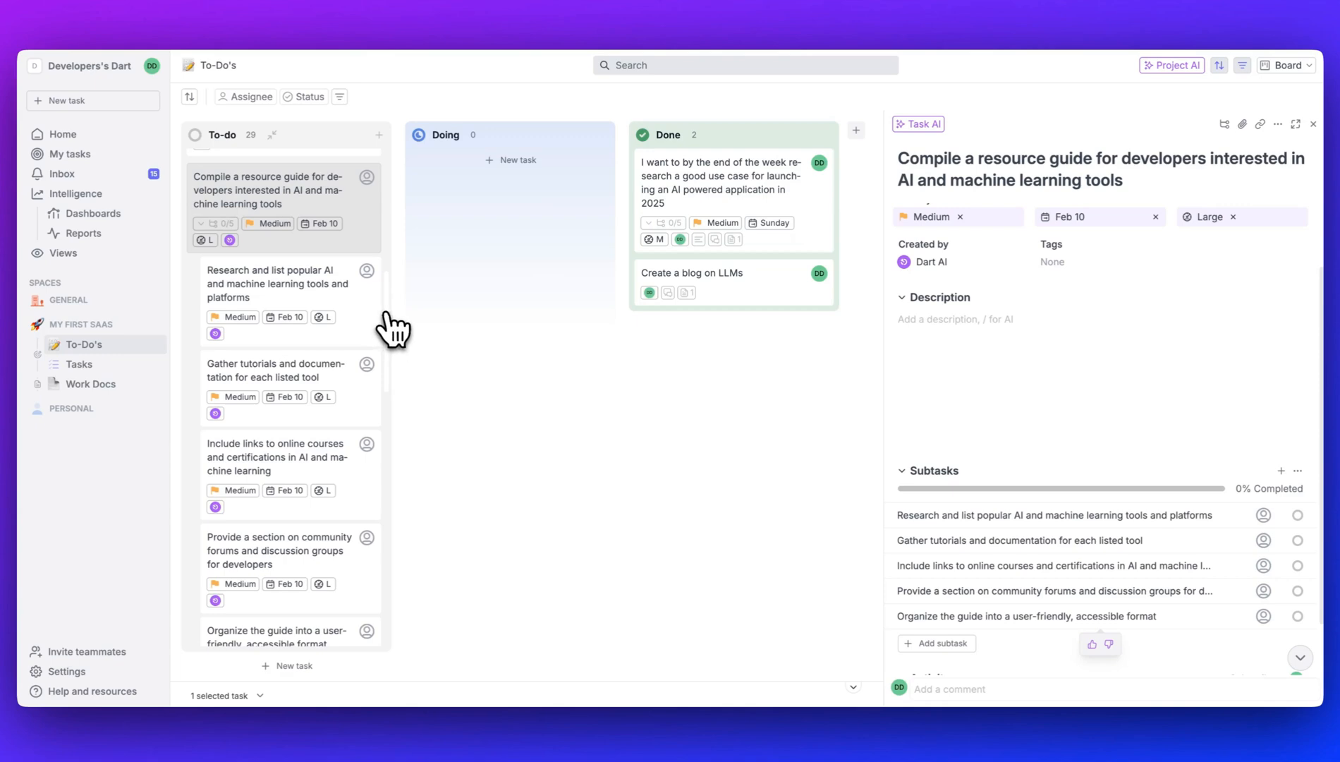
{"action": "left_click", "coordinate": [60, 174]}
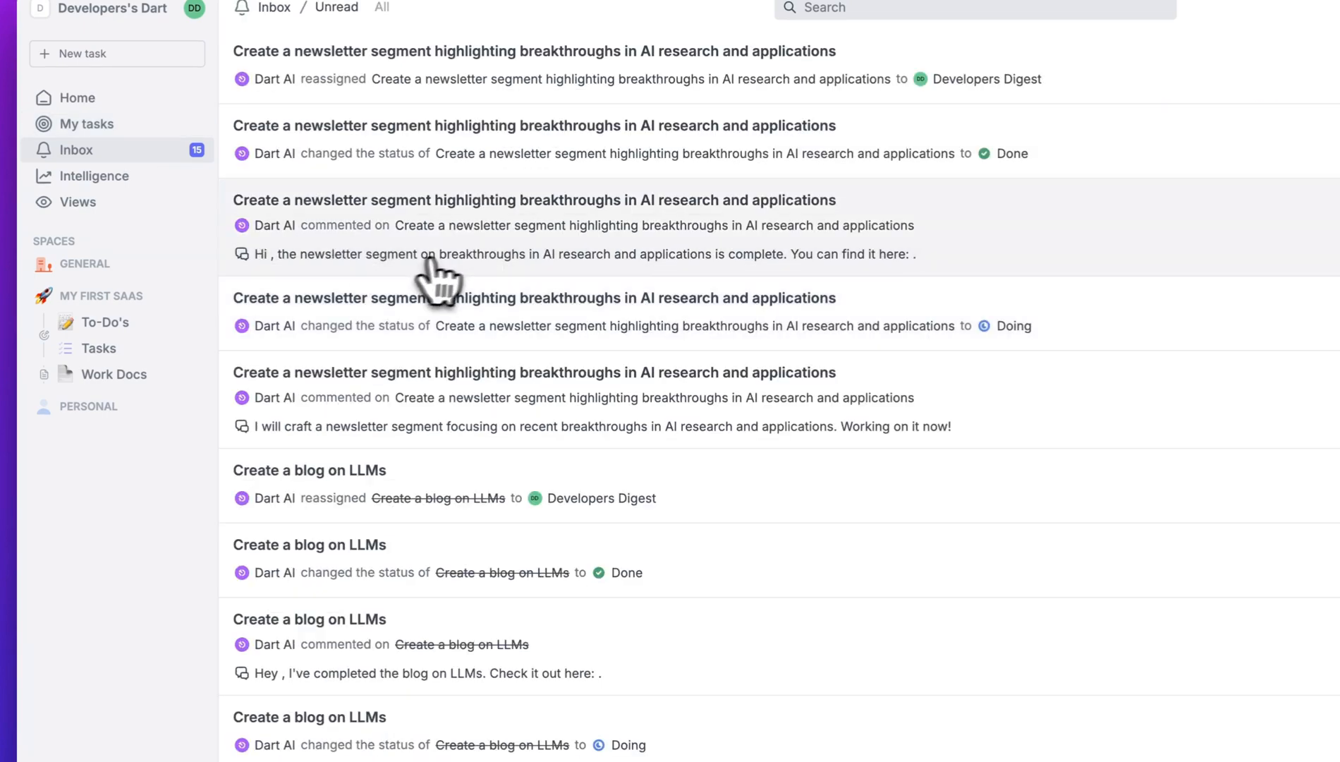
{"action": "scroll", "scroll_direction": "down", "scroll_amount": 3}
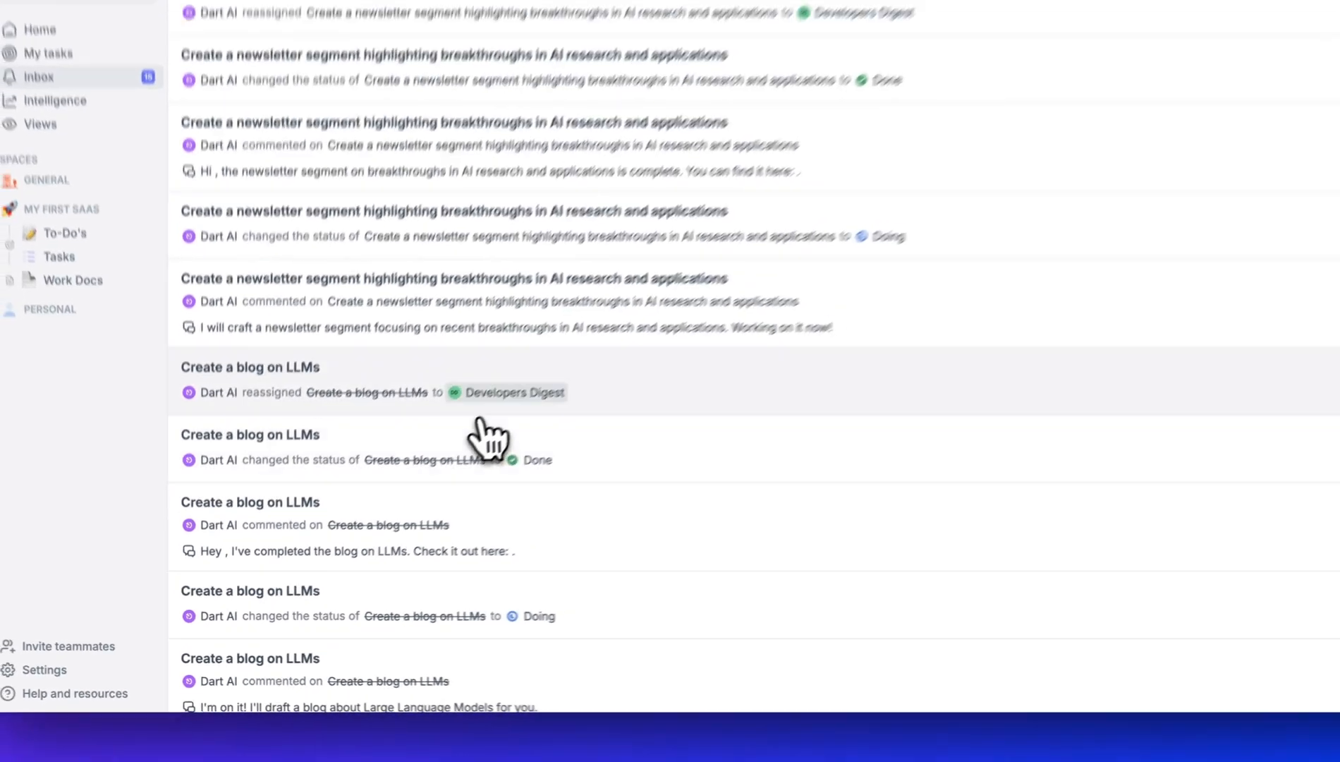
Step: Go to the Overview dashboard and scroll through its existing charts
{"action": "left_click", "coordinate": [116, 236]}
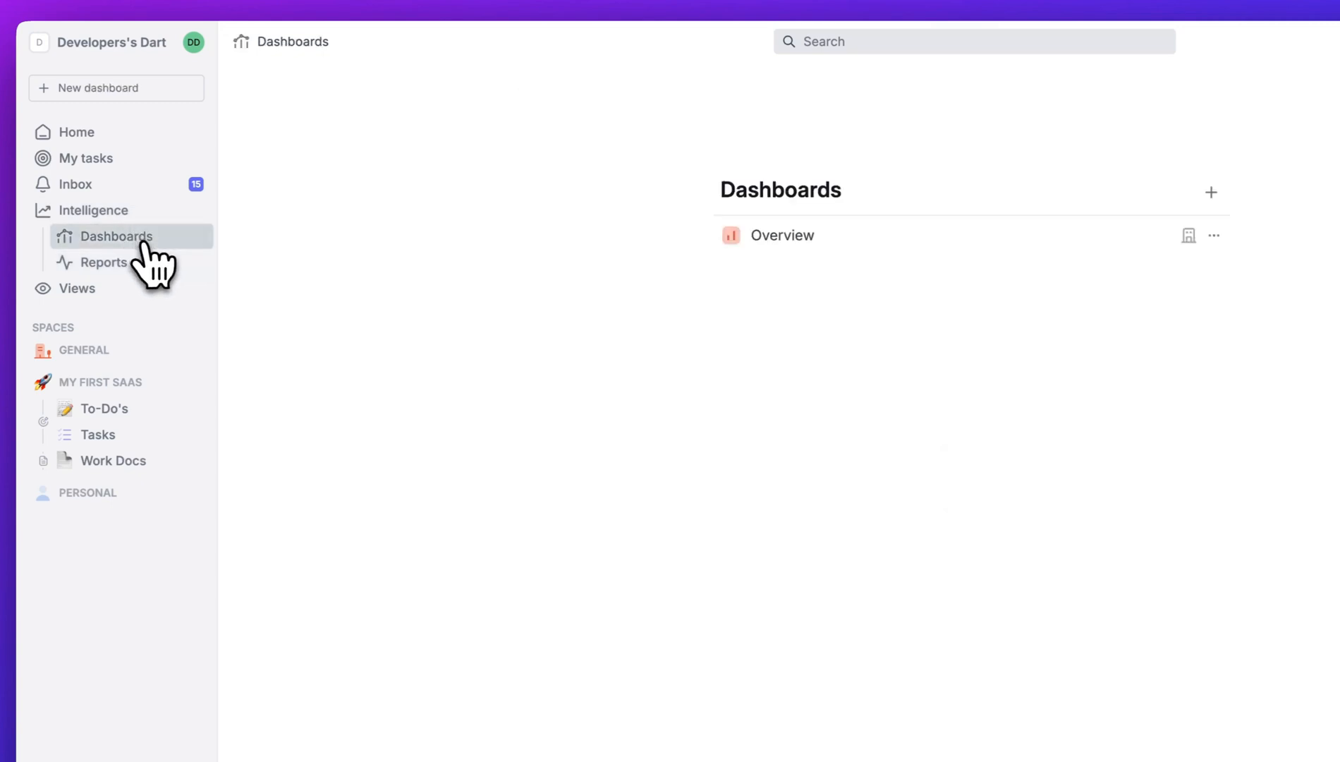
{"action": "left_click", "coordinate": [781, 236]}
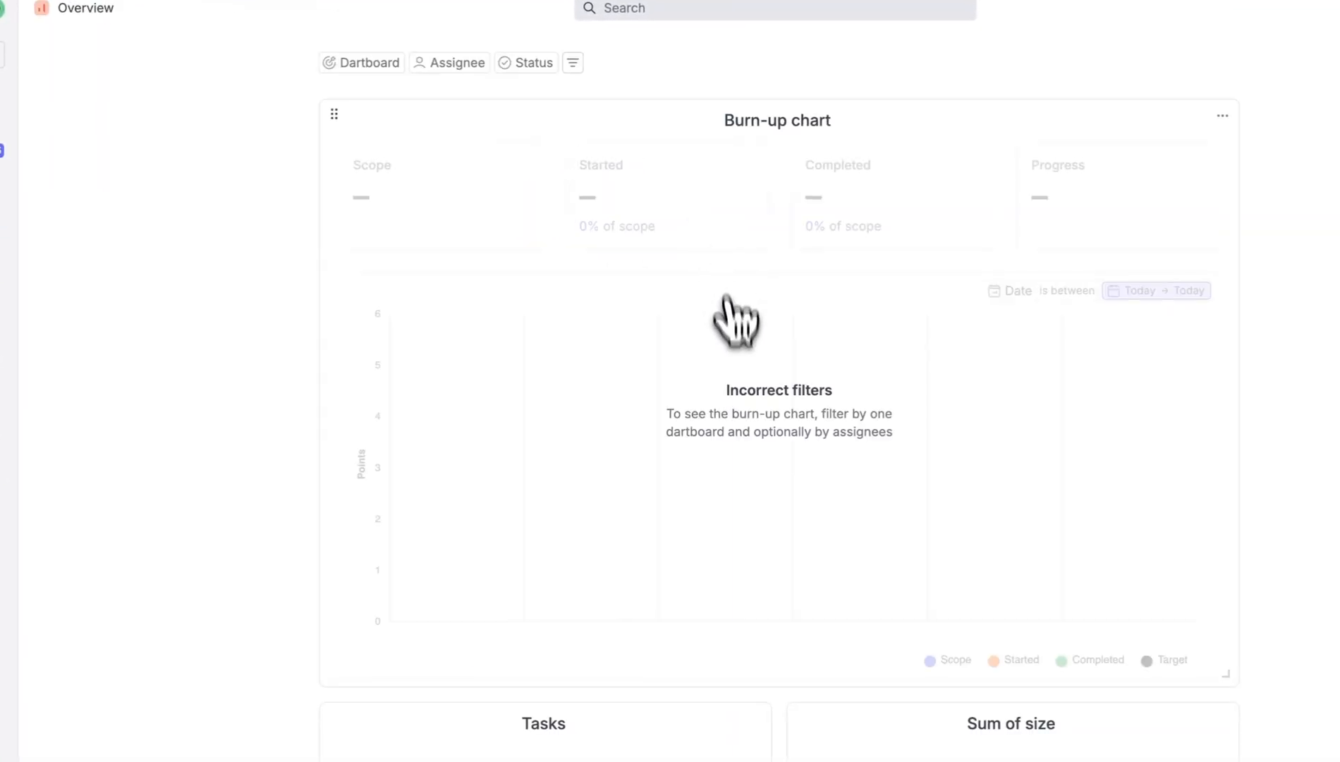
{"action": "scroll", "scroll_direction": "down", "scroll_amount": 3}
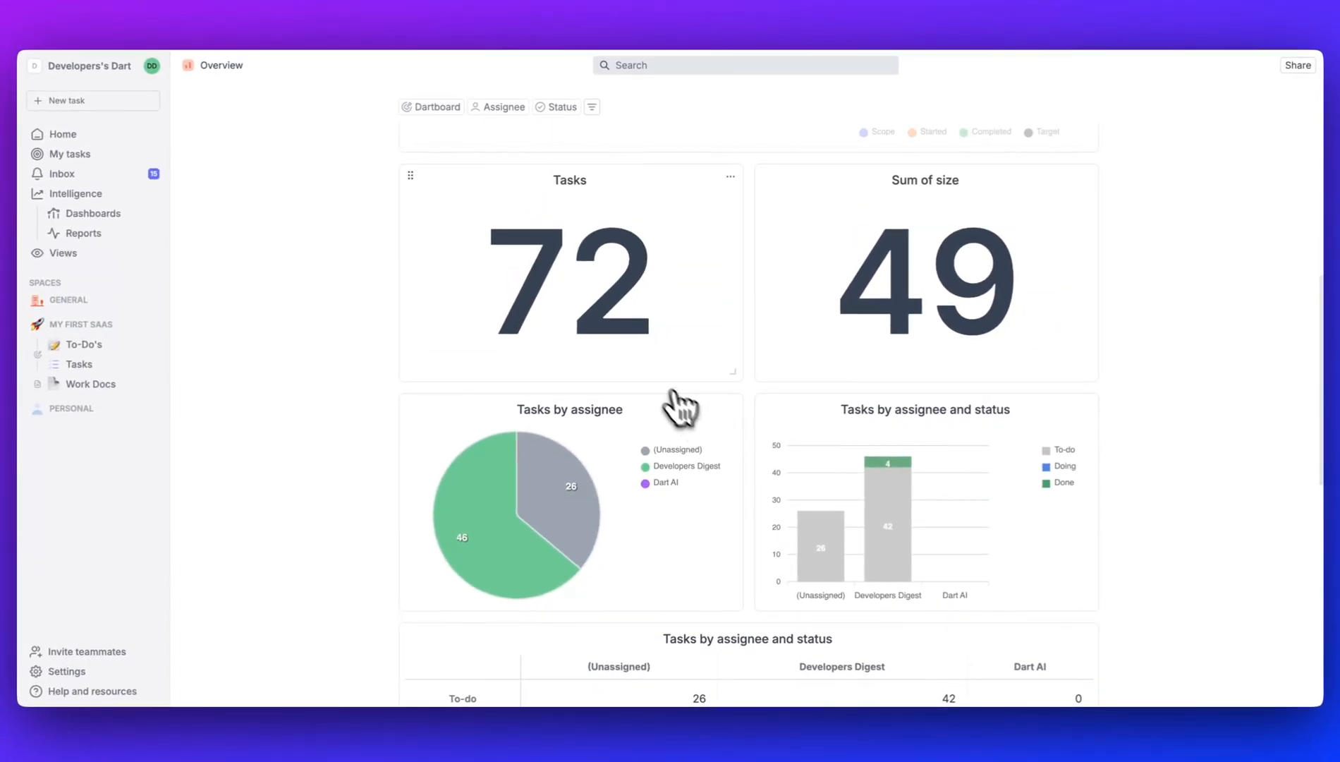
{"action": "mouse_move", "coordinate": [582, 501]}
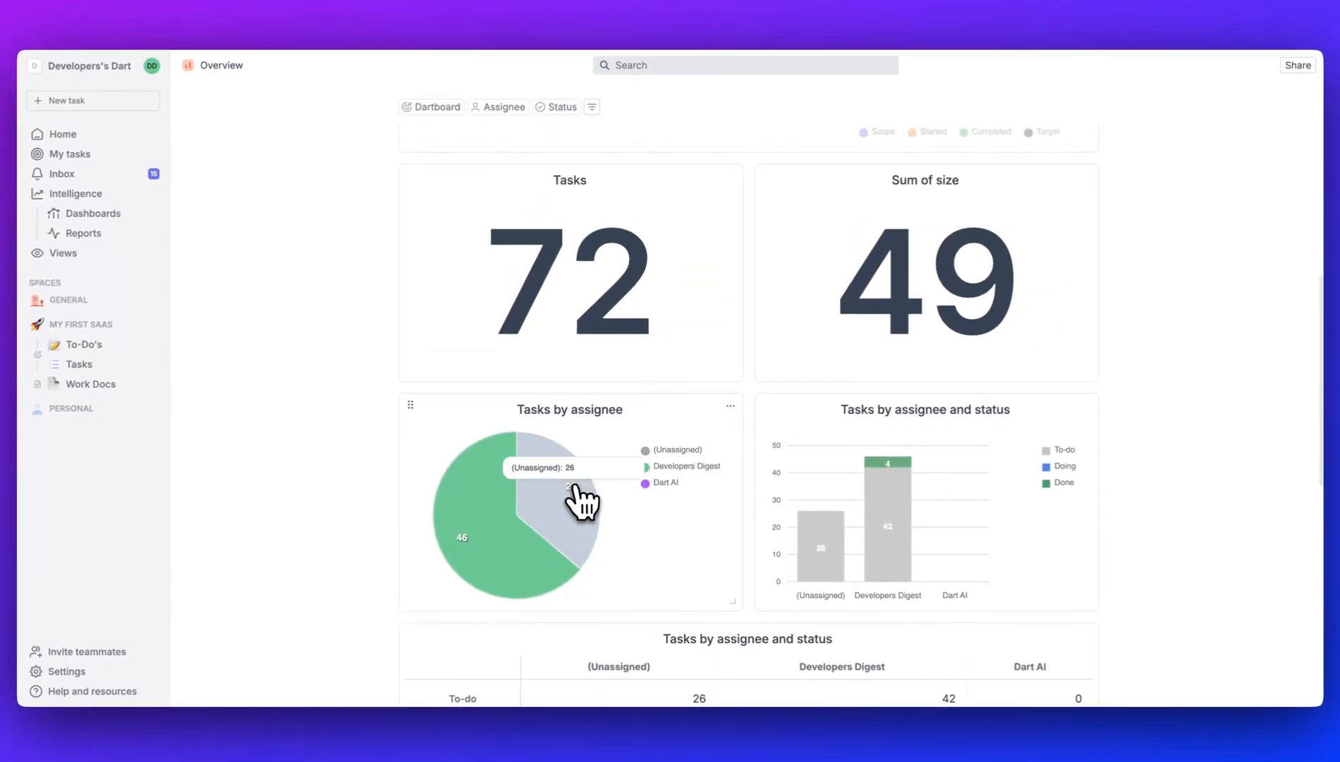
{"action": "scroll", "scroll_direction": "down", "scroll_amount": 3}
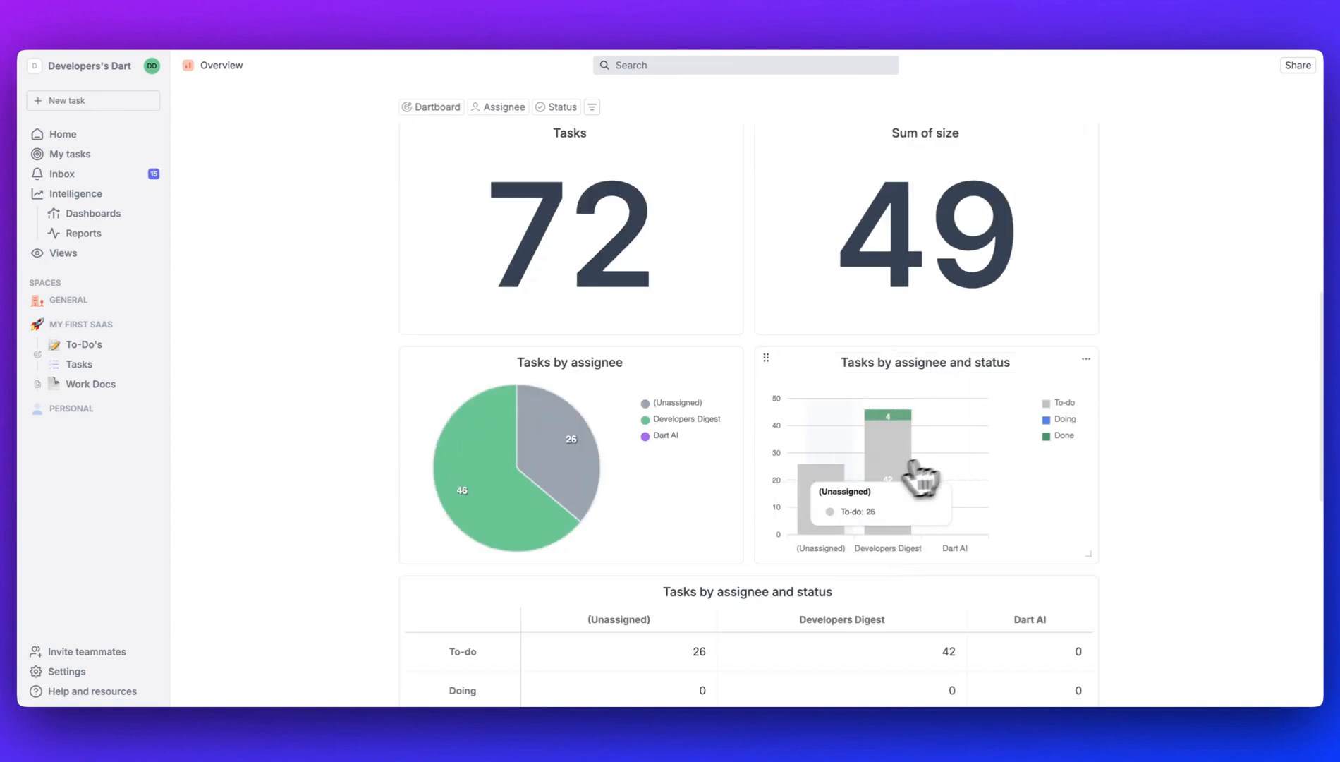
{"action": "scroll", "scroll_direction": "down", "scroll_amount": 3}
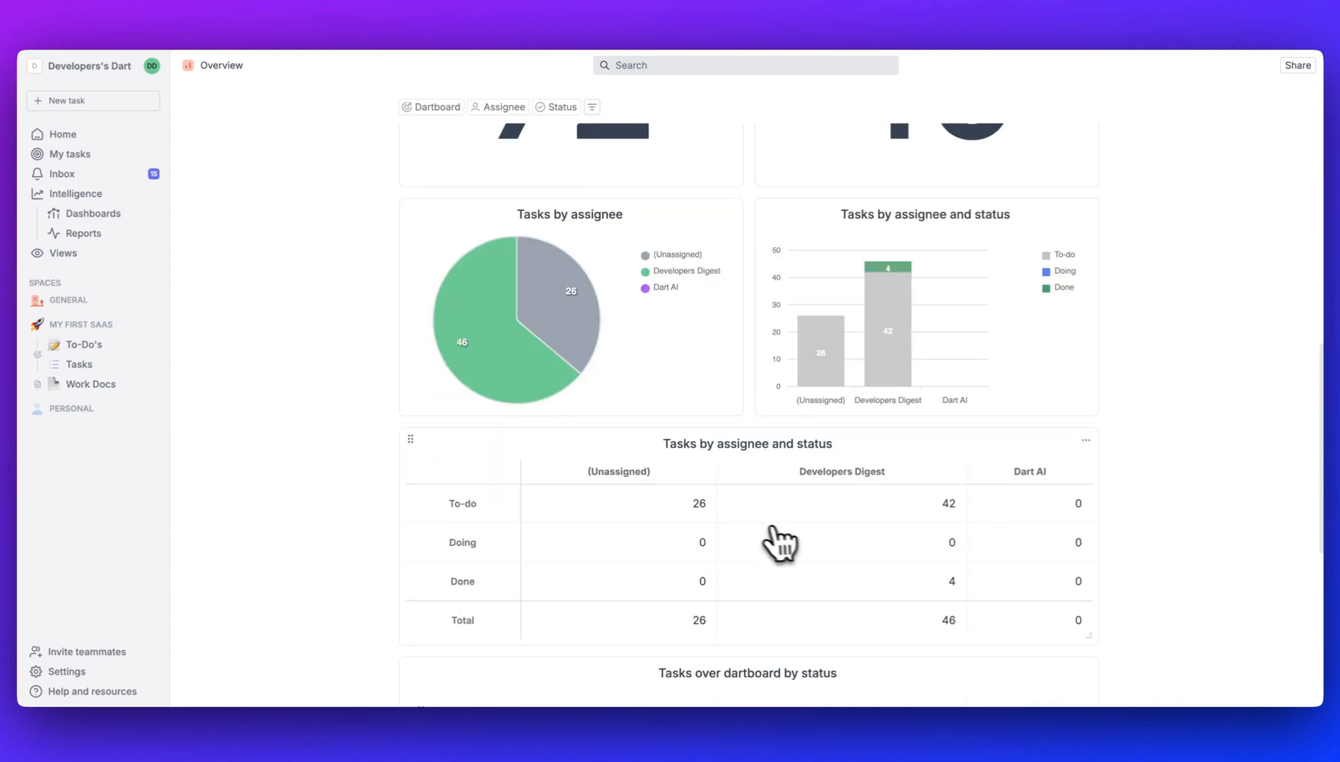
{"action": "scroll", "scroll_direction": "down", "scroll_amount": 3}
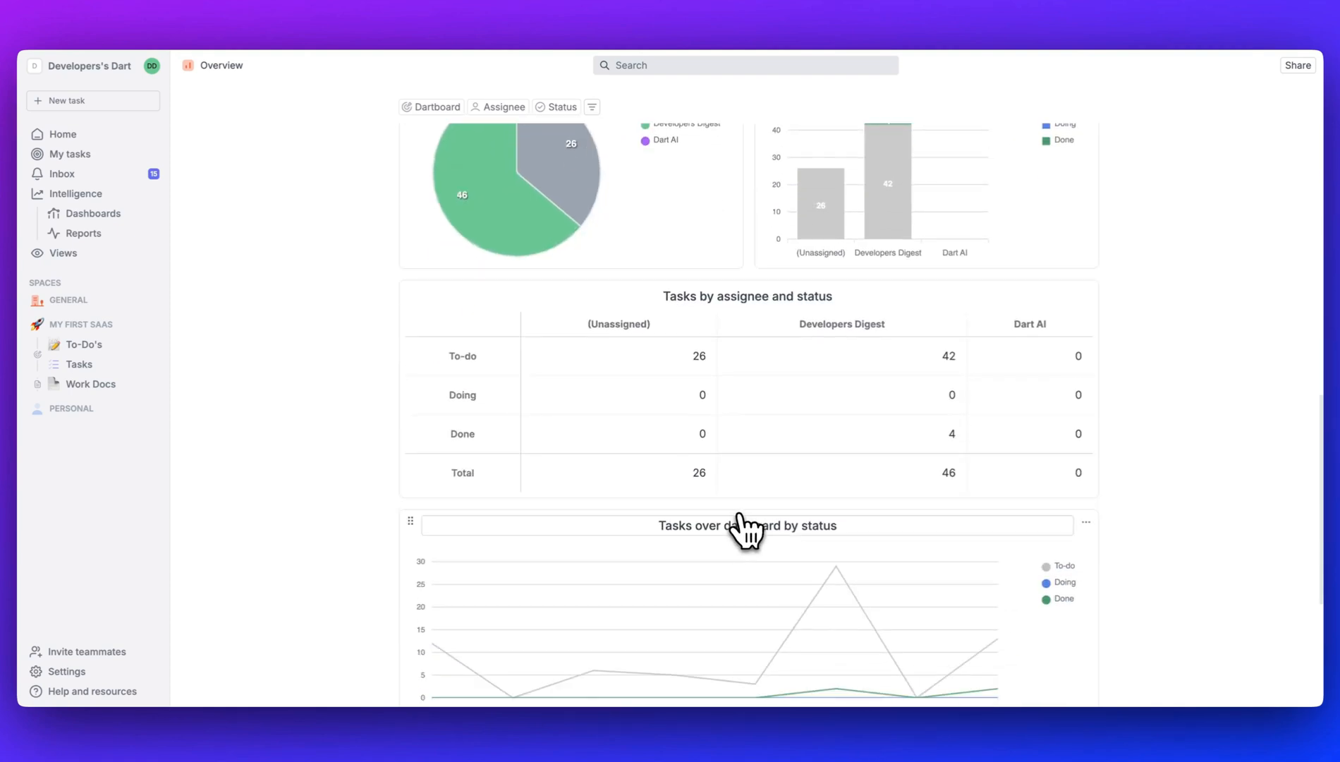
{"action": "scroll", "scroll_direction": "down", "scroll_amount": 3}
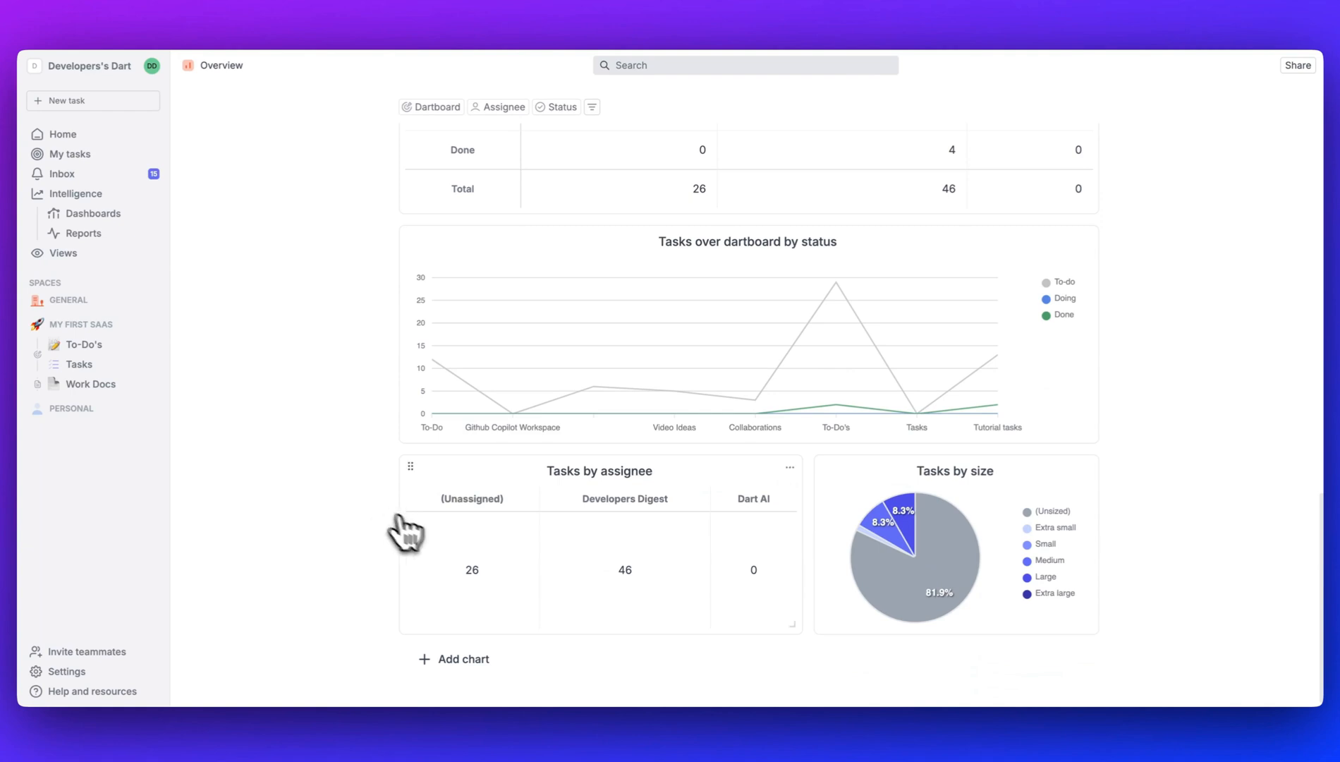
{"action": "mouse_move", "coordinate": [599, 565]}
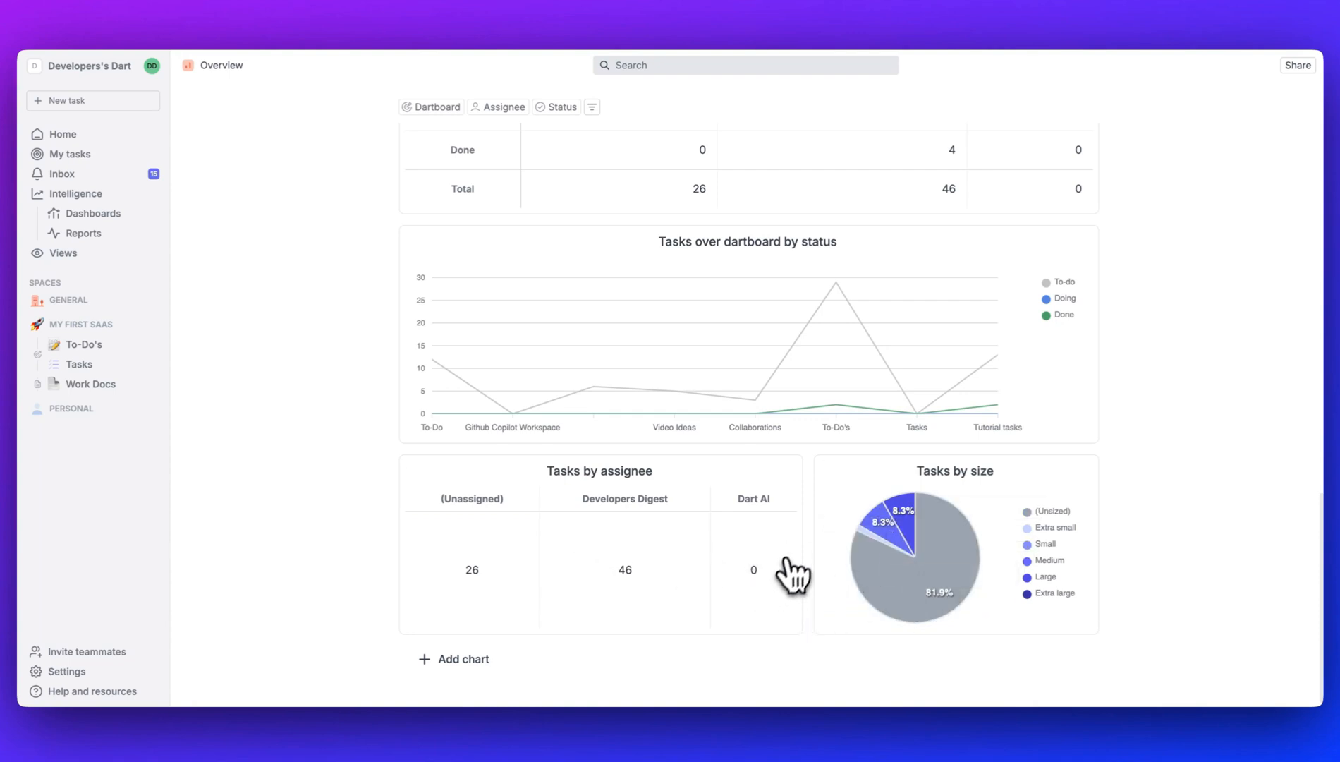
{"action": "mouse_move", "coordinate": [931, 573]}
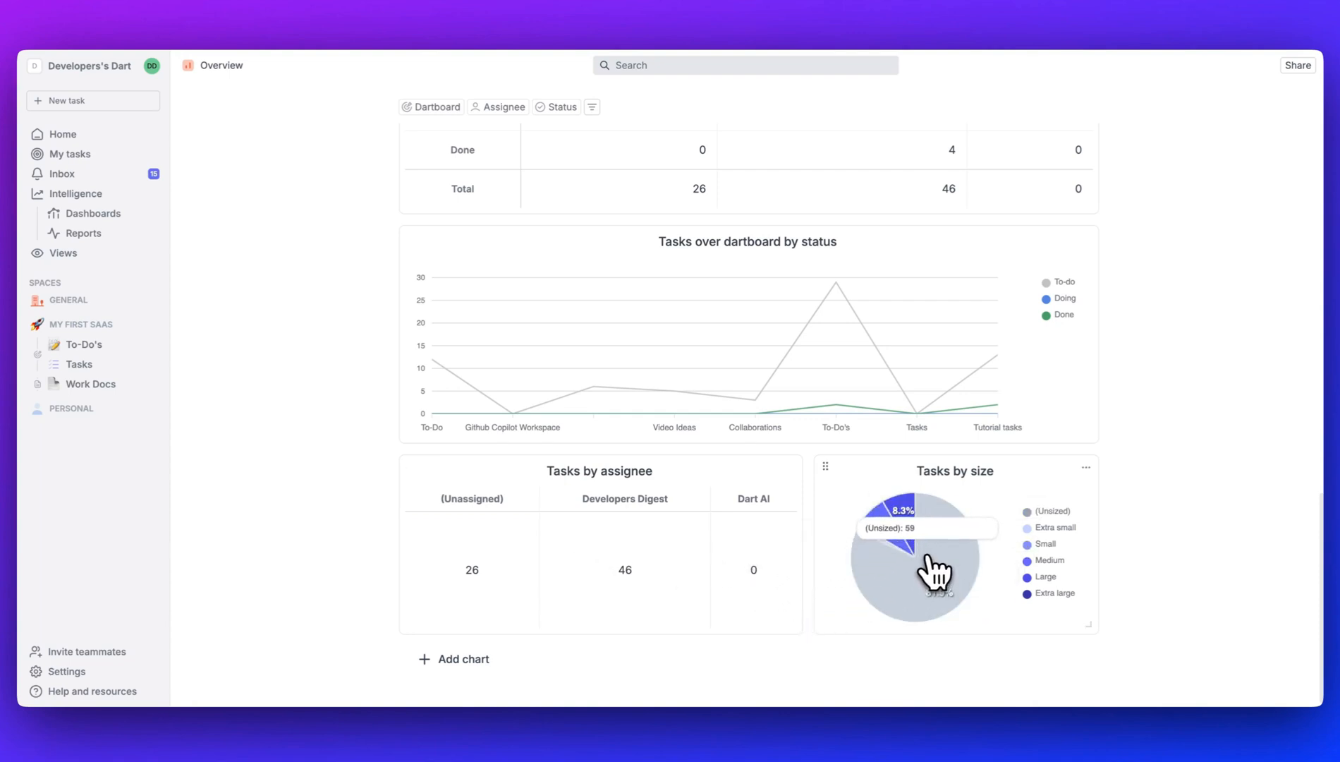
{"action": "mouse_move", "coordinate": [931, 560]}
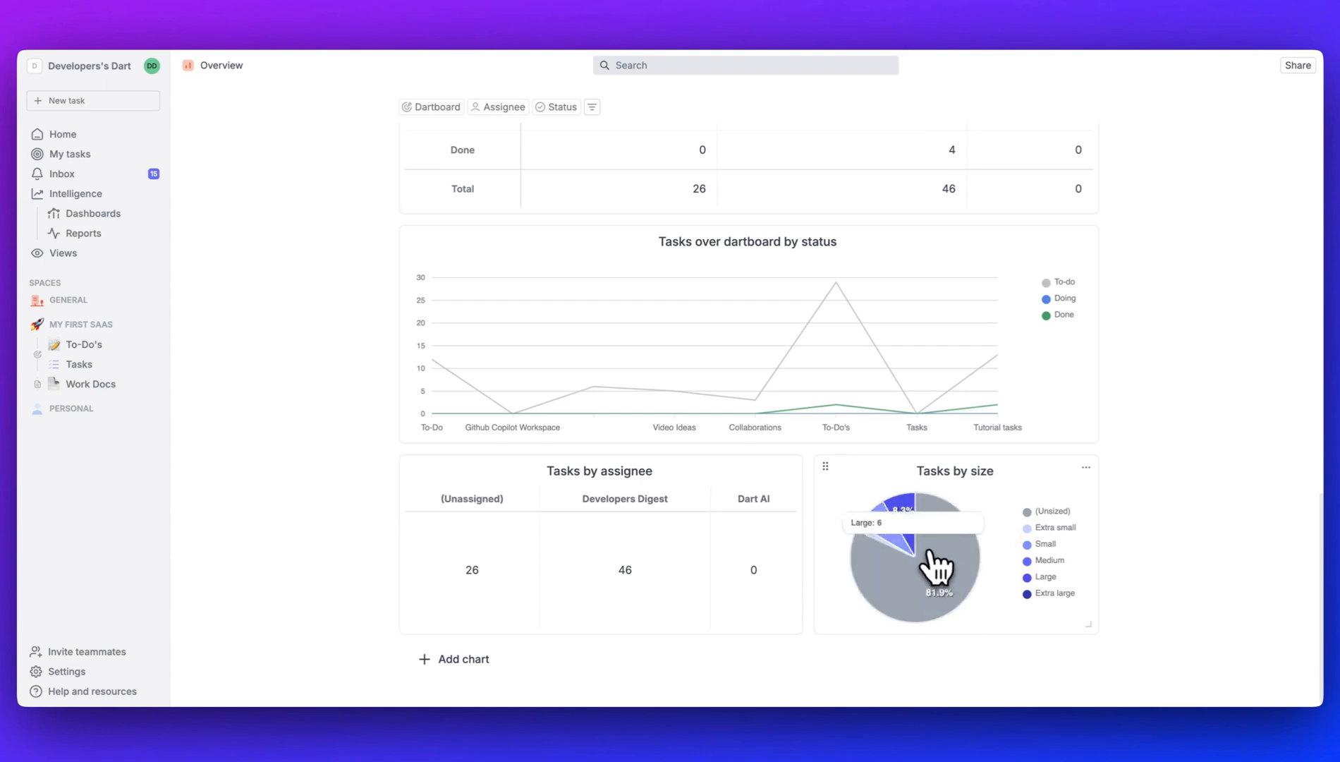
{"action": "scroll", "scroll_direction": "down", "scroll_amount": 3}
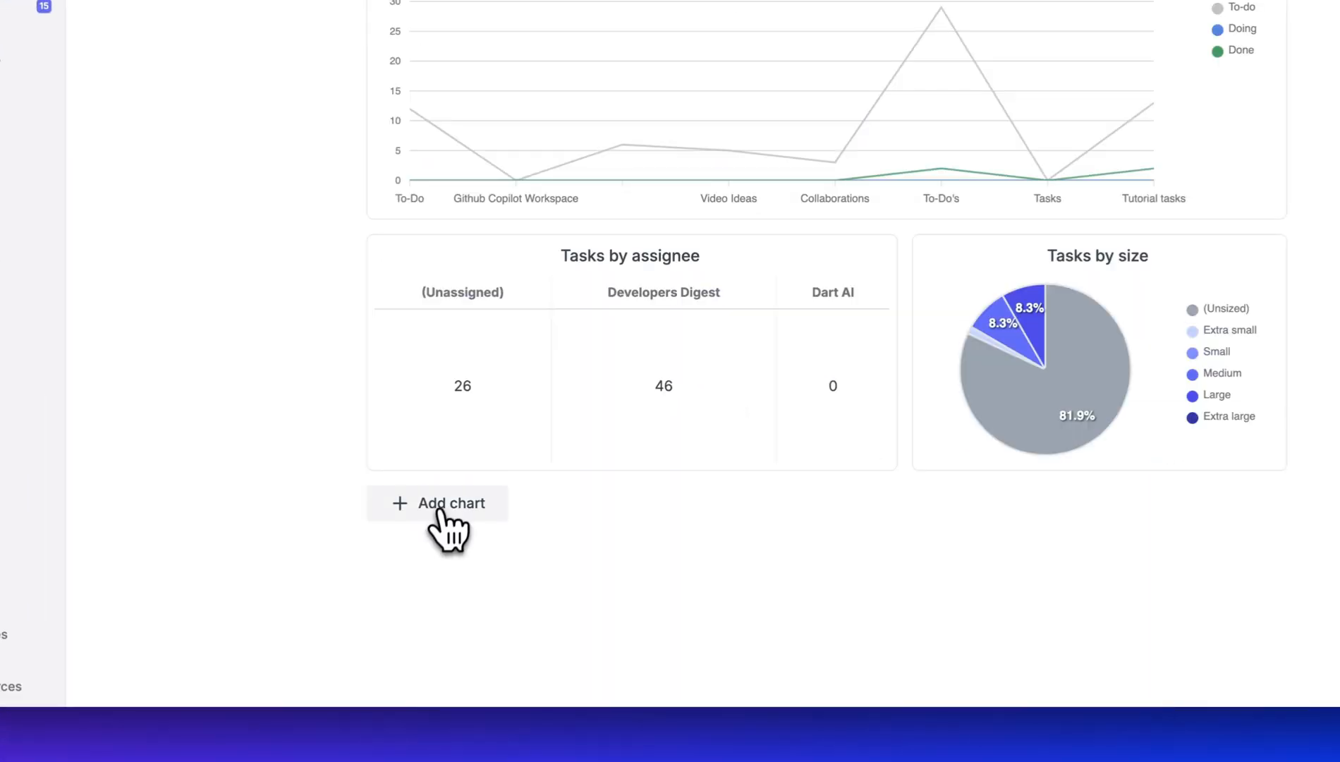
Step: Add a pie chart to the Overview dashboard grouped by Status instead of assignee
{"action": "left_click", "coordinate": [450, 503]}
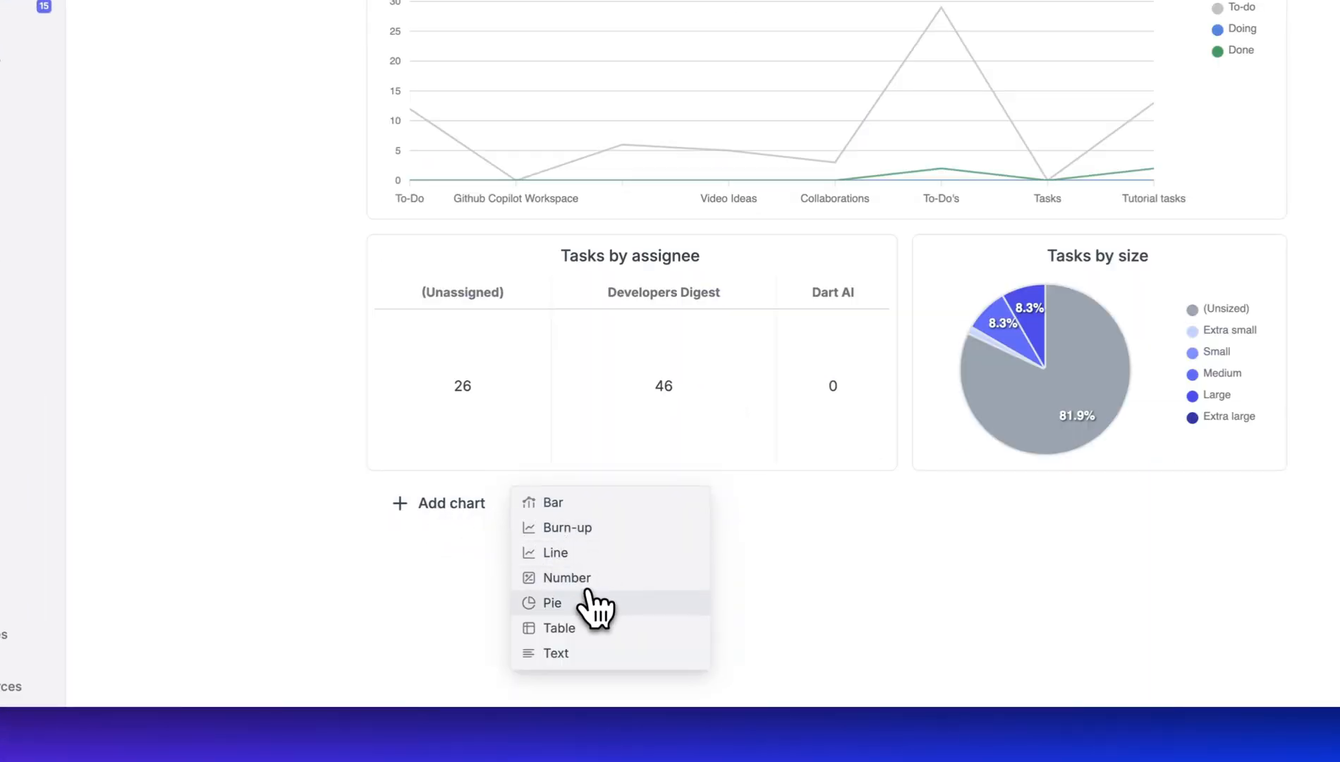
{"action": "left_click", "coordinate": [552, 602]}
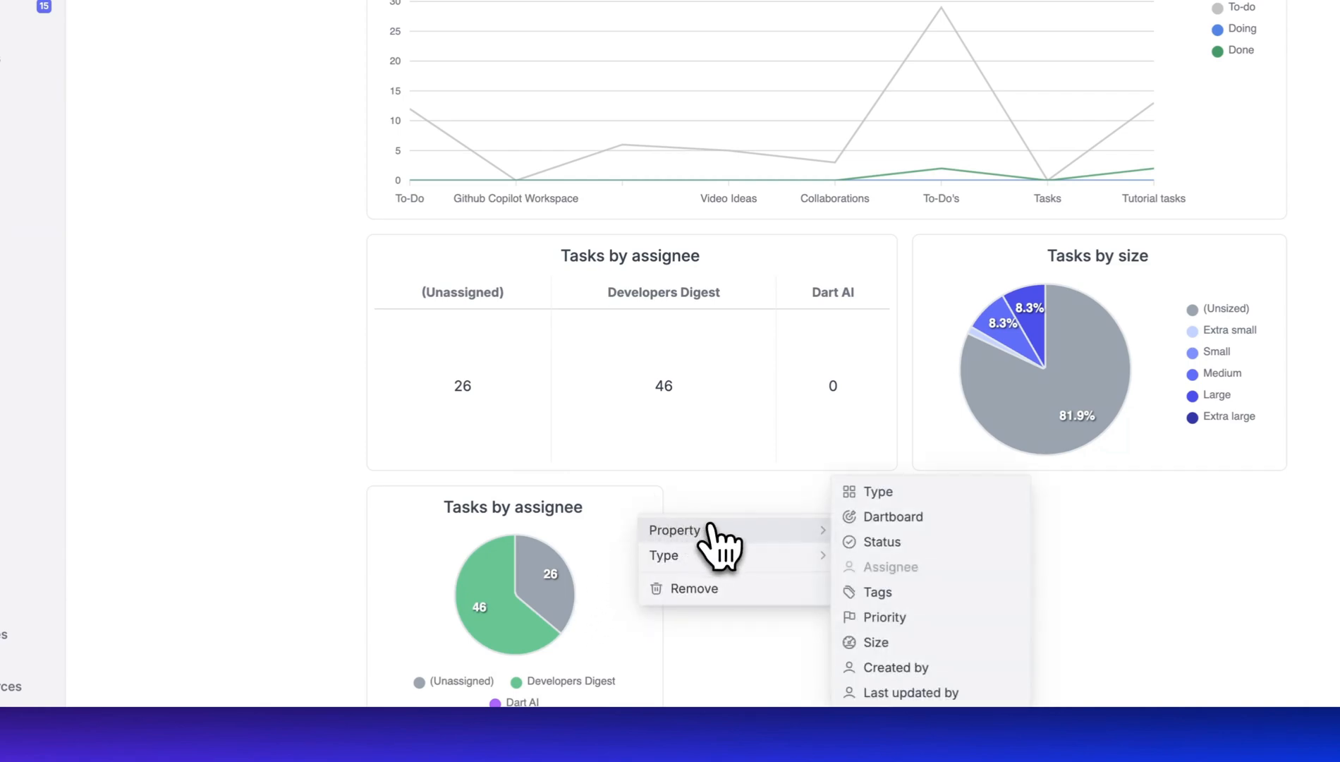
{"action": "mouse_move", "coordinate": [893, 591]}
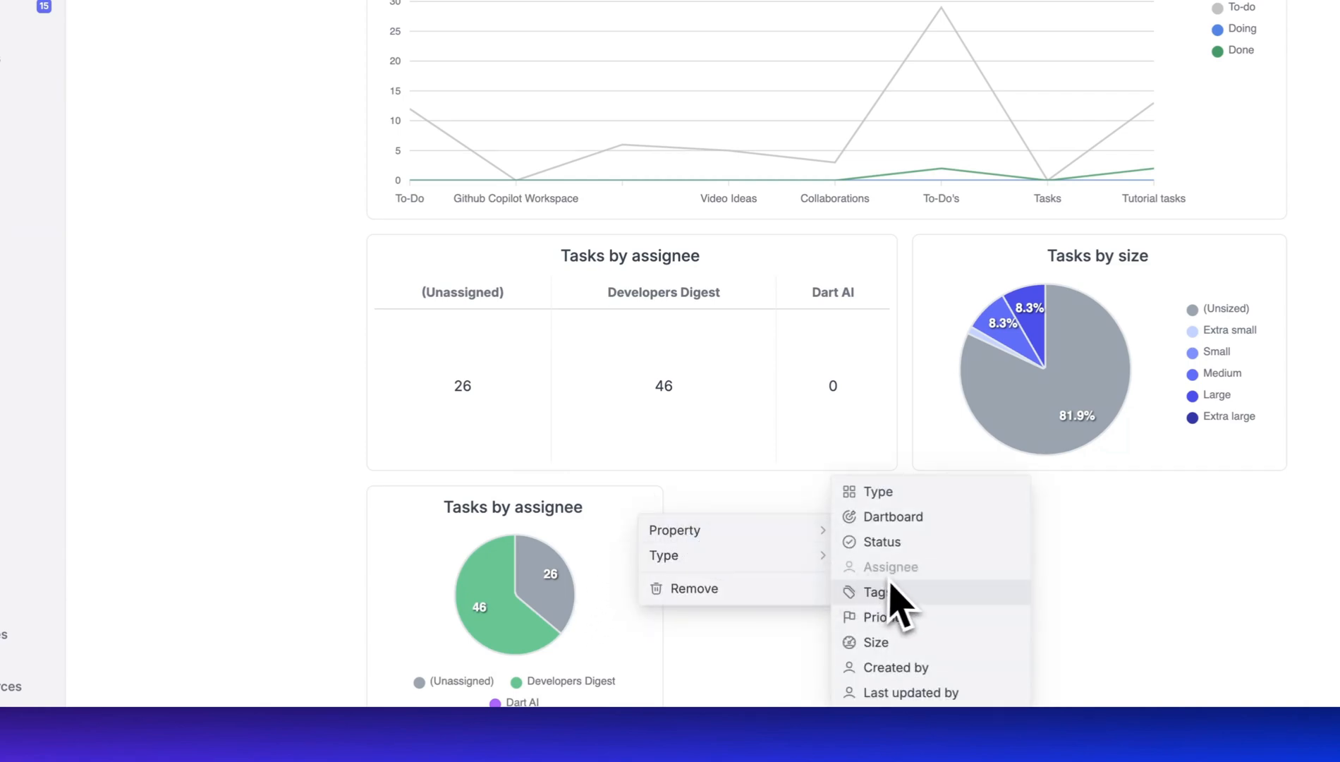
{"action": "left_click", "coordinate": [882, 542]}
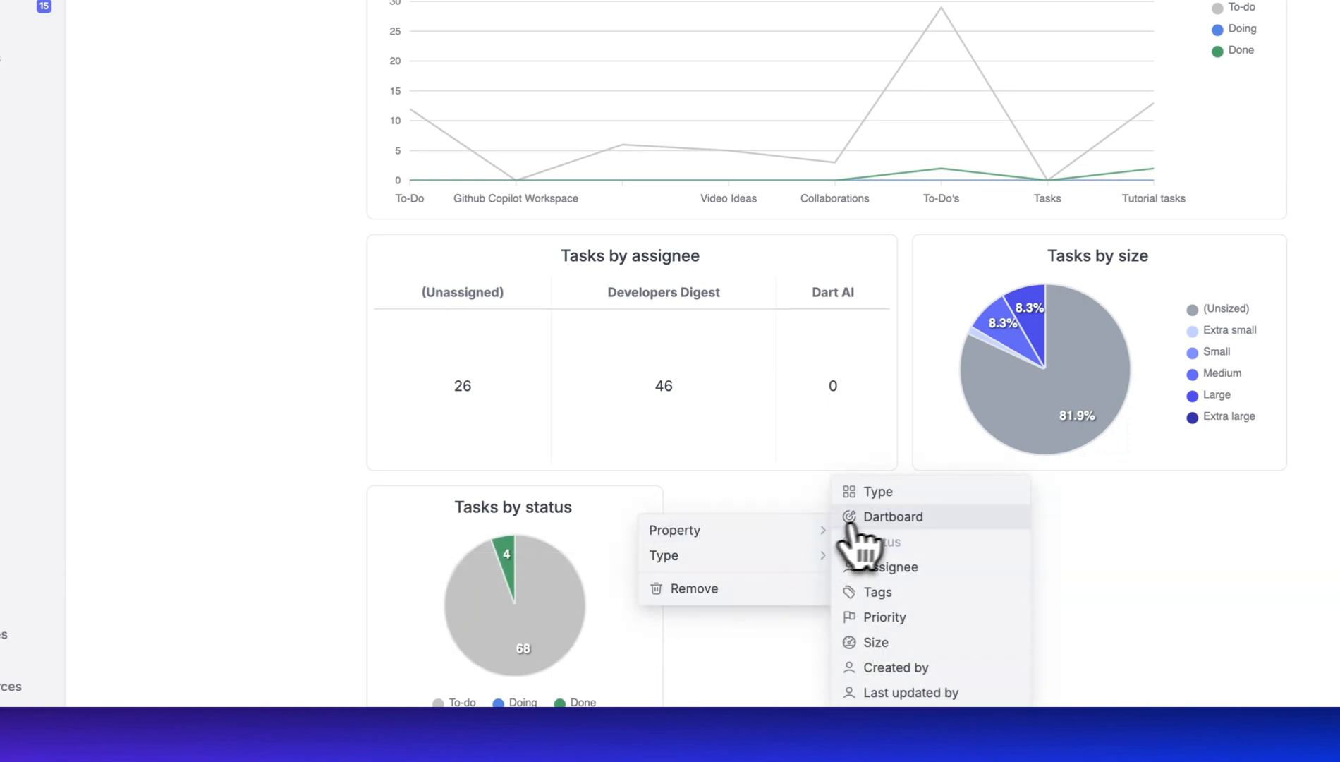
{"action": "left_click", "coordinate": [876, 491]}
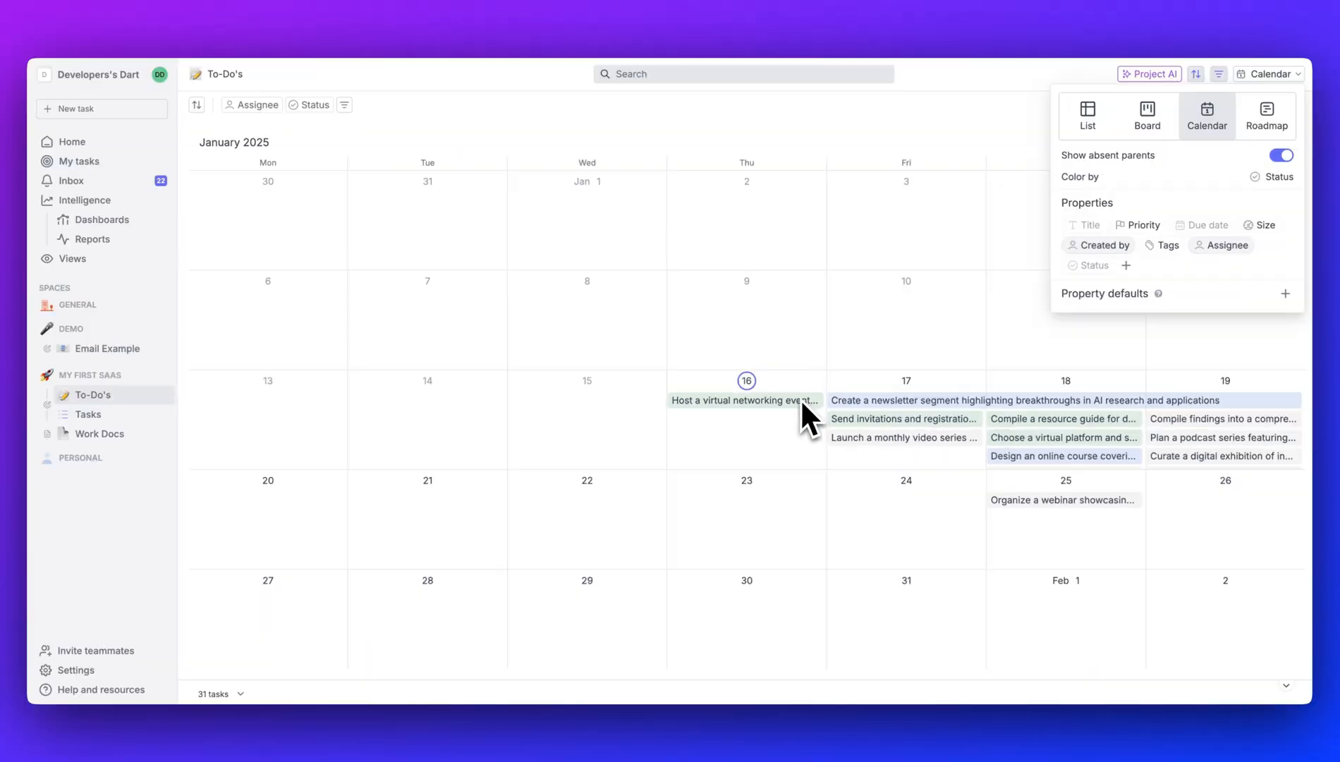
{"action": "mouse_move", "coordinate": [958, 462]}
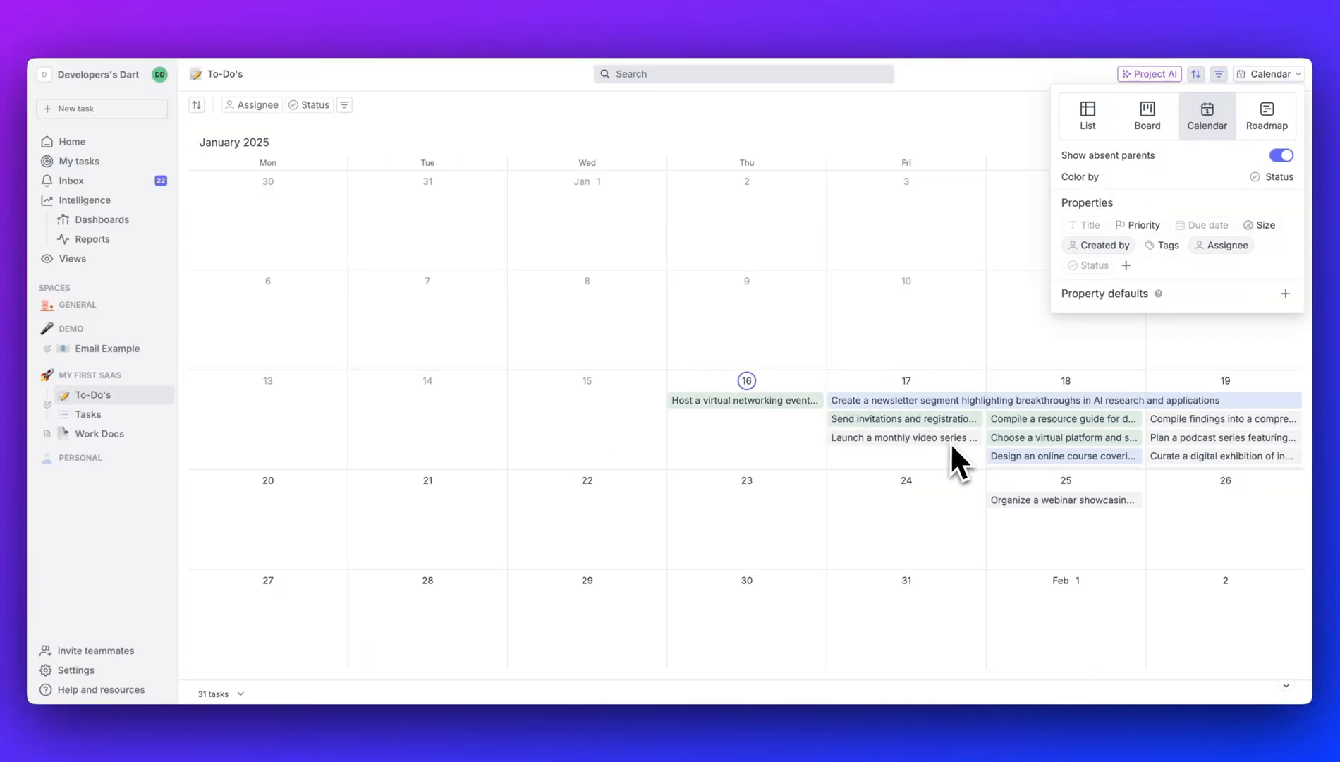
Step: View the To-Do's on the roadmap timeline, inspect the networking event task, and center on today
{"action": "left_click", "coordinate": [1268, 116]}
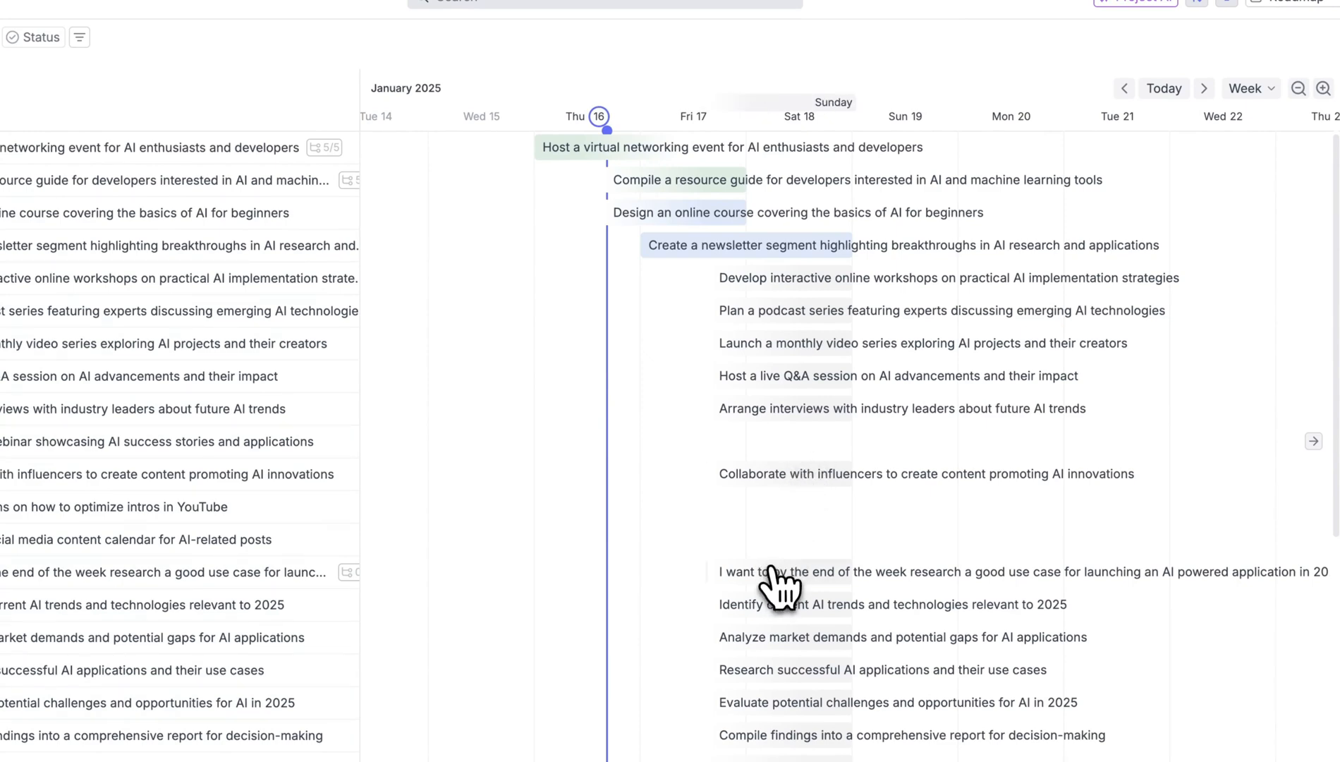
{"action": "mouse_move", "coordinate": [780, 518]}
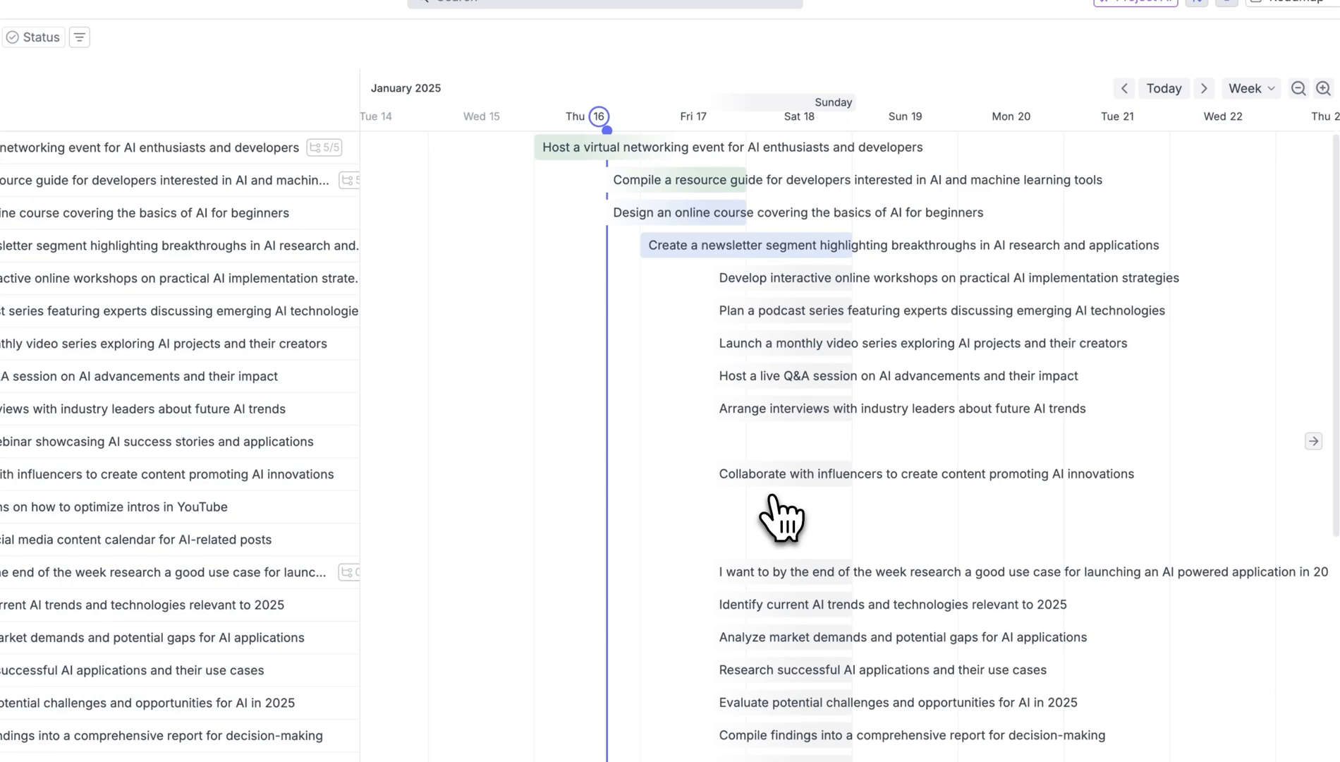
{"action": "left_click", "coordinate": [730, 146]}
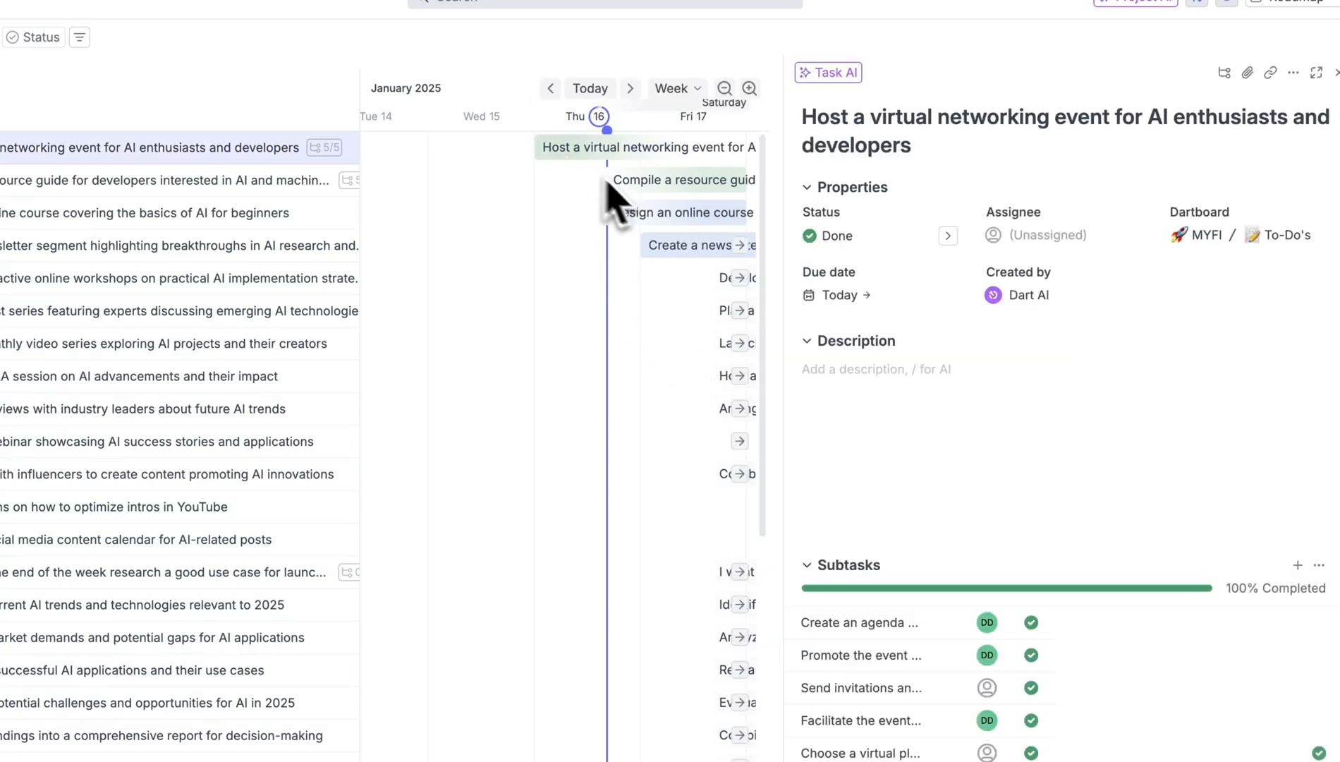
{"action": "left_click", "coordinate": [680, 213]}
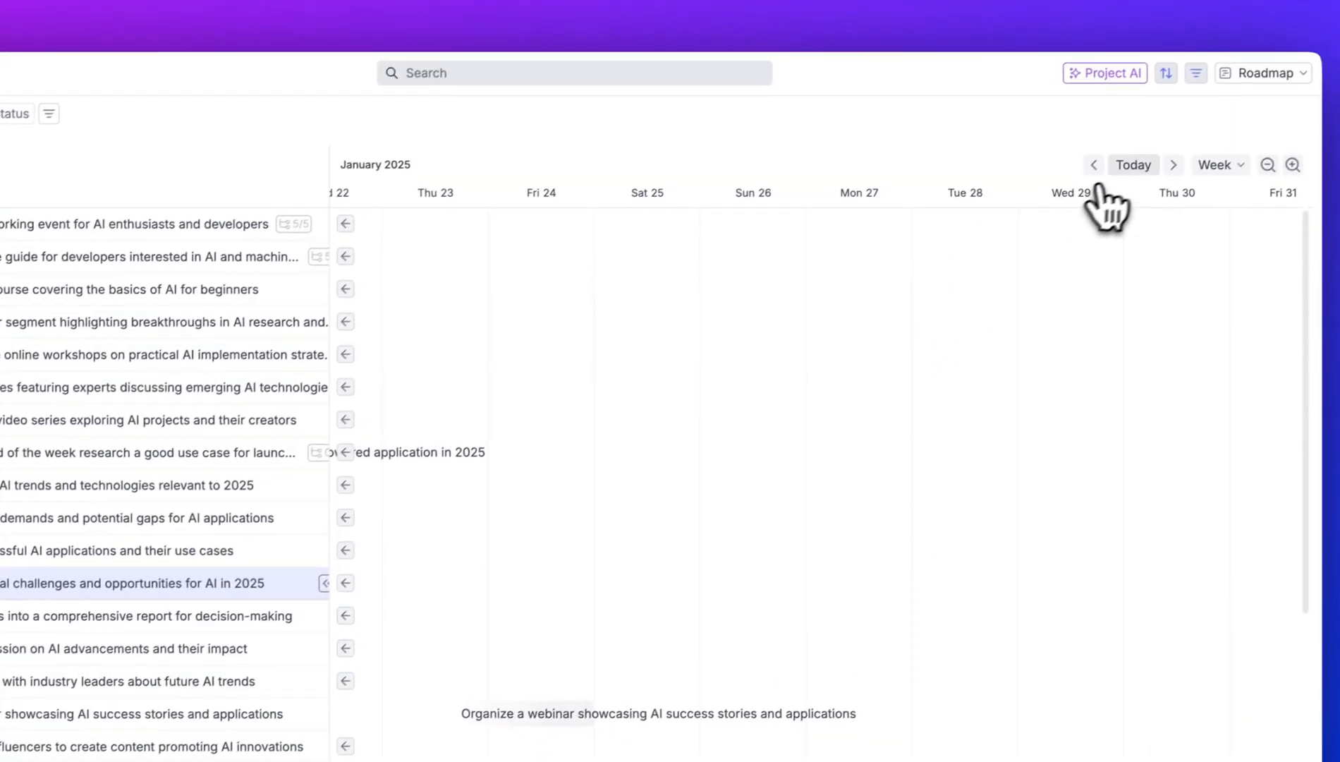
{"action": "left_click", "coordinate": [1095, 164]}
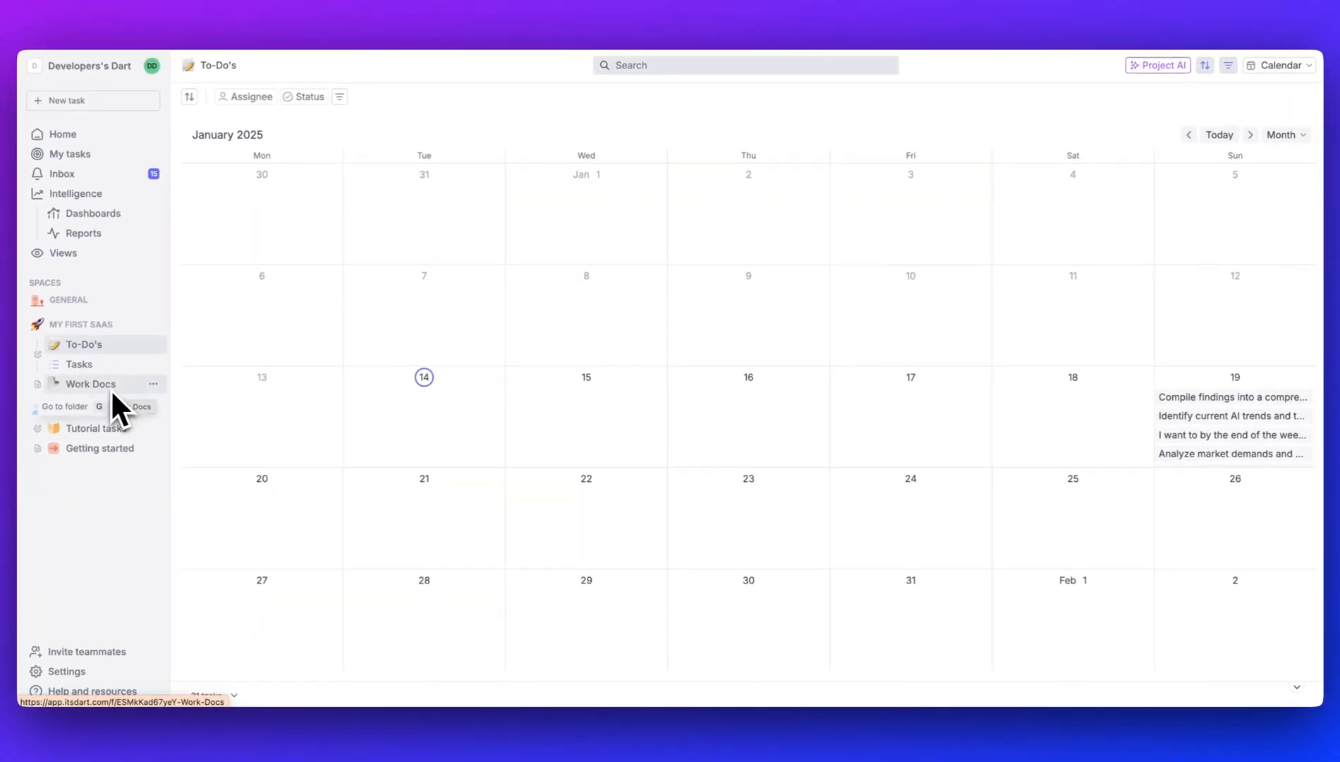
Step: Visit the Tasks and Tutorial tasks boards, then go to the workspace settings
{"action": "left_click", "coordinate": [79, 364]}
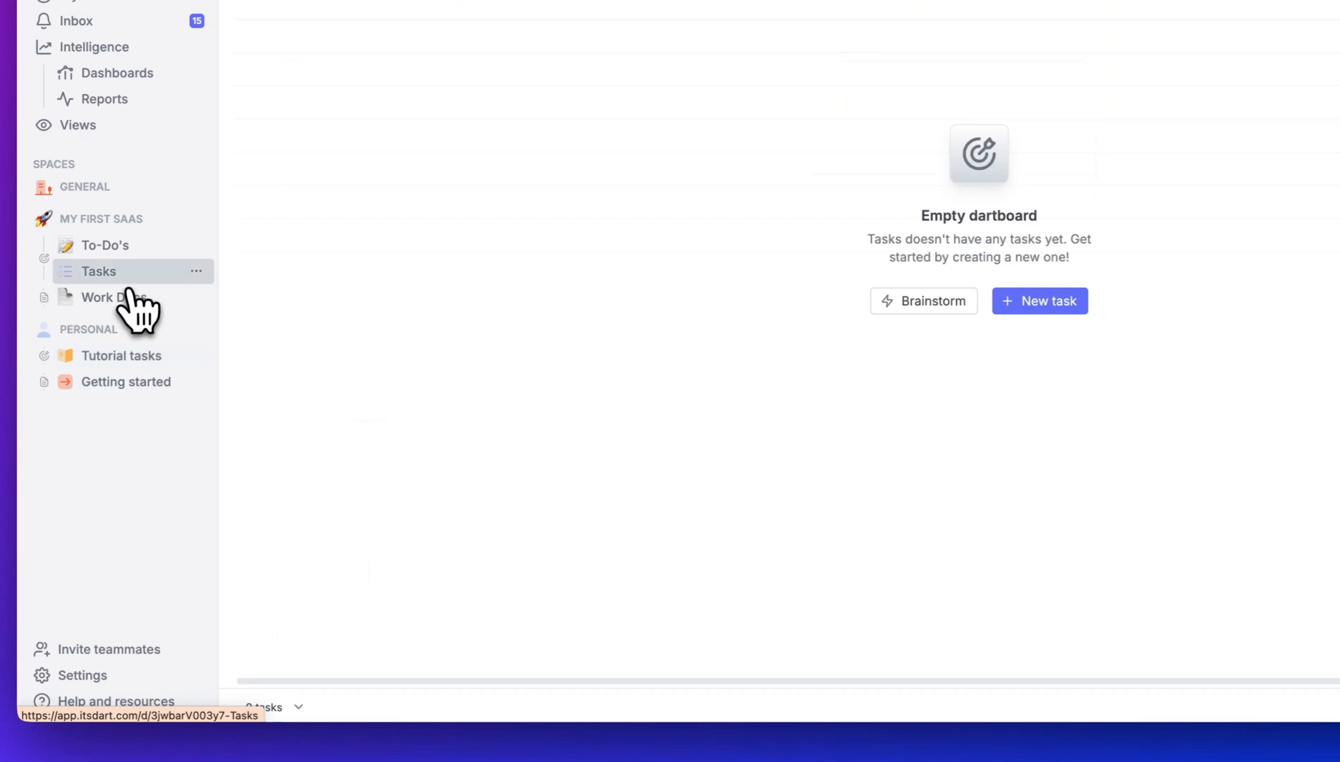
{"action": "left_click", "coordinate": [120, 356]}
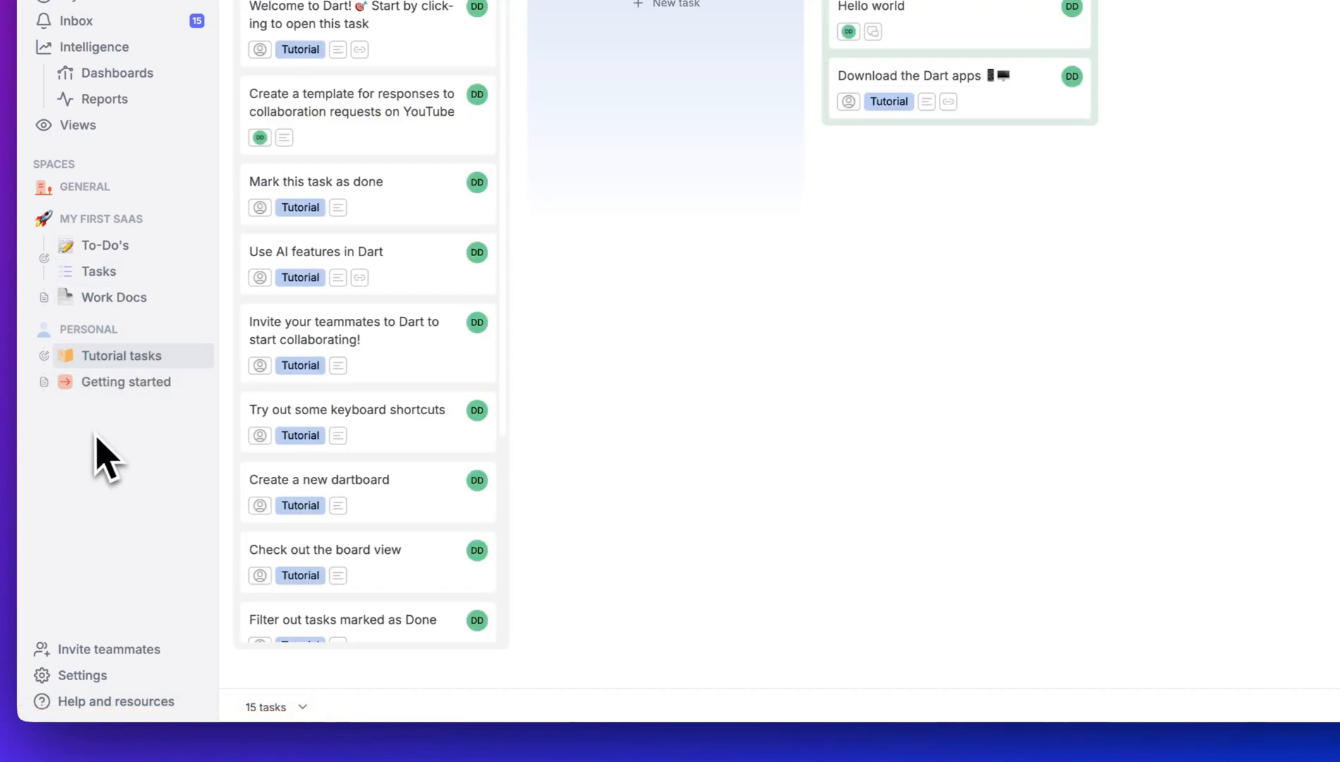
{"action": "left_click", "coordinate": [82, 675]}
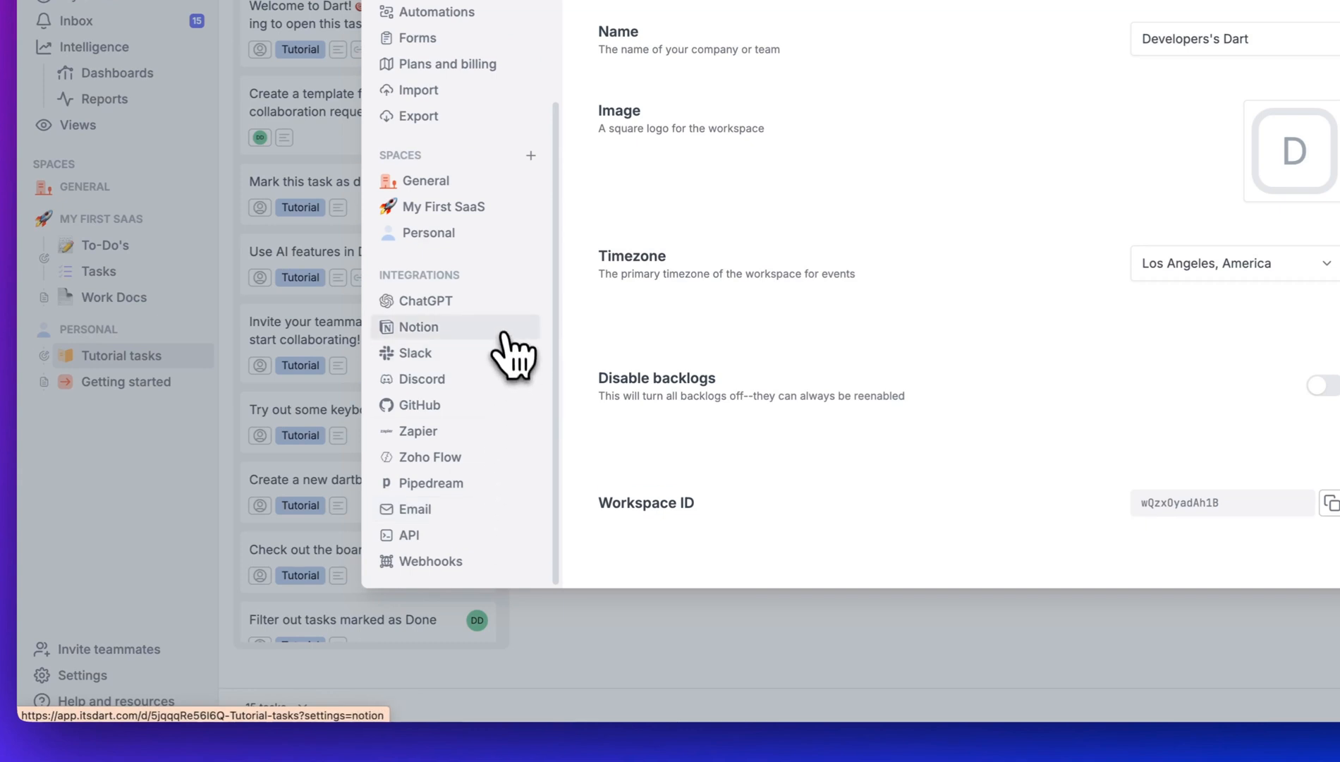
Step: Browse the ChatGPT, Discord and Zoho Flow integrations, then enable task creation from email
{"action": "left_click", "coordinate": [424, 301]}
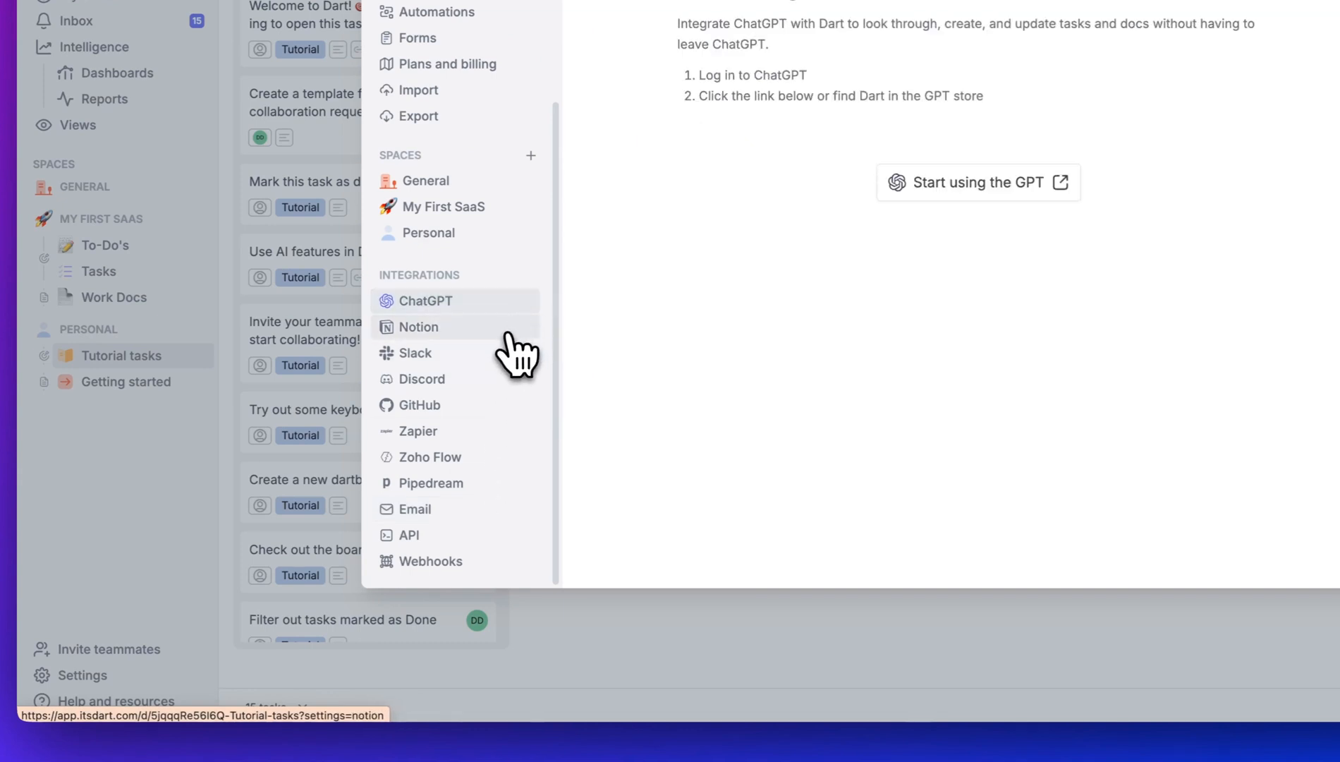
{"action": "left_click", "coordinate": [423, 378]}
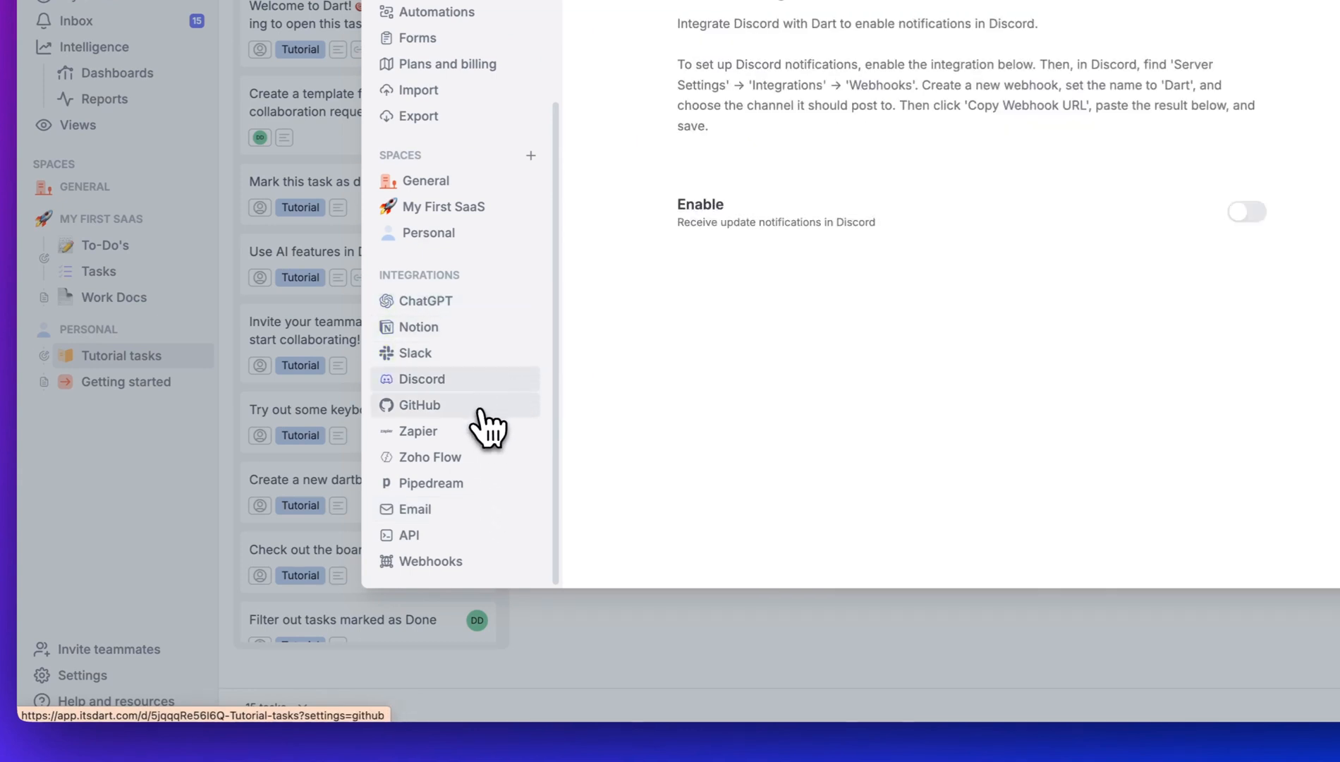
{"action": "left_click", "coordinate": [430, 457]}
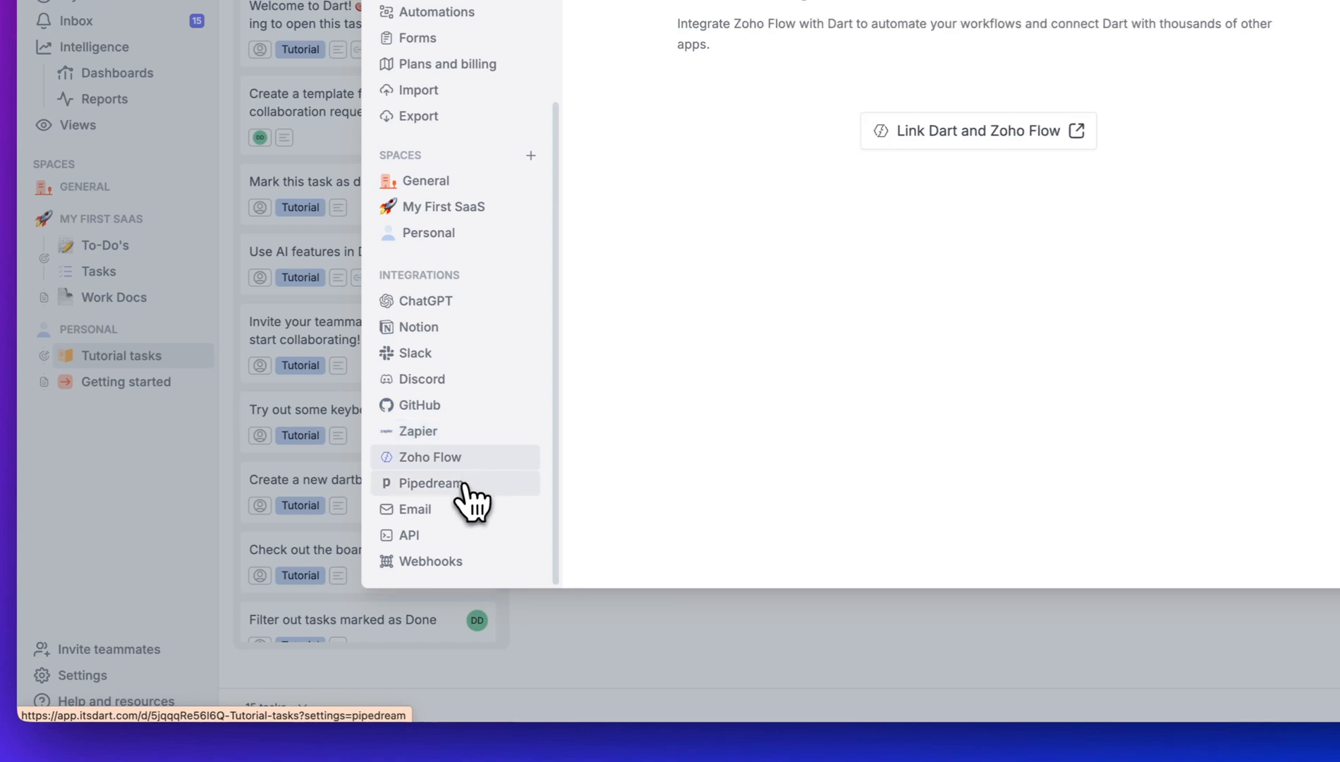
{"action": "left_click", "coordinate": [415, 509]}
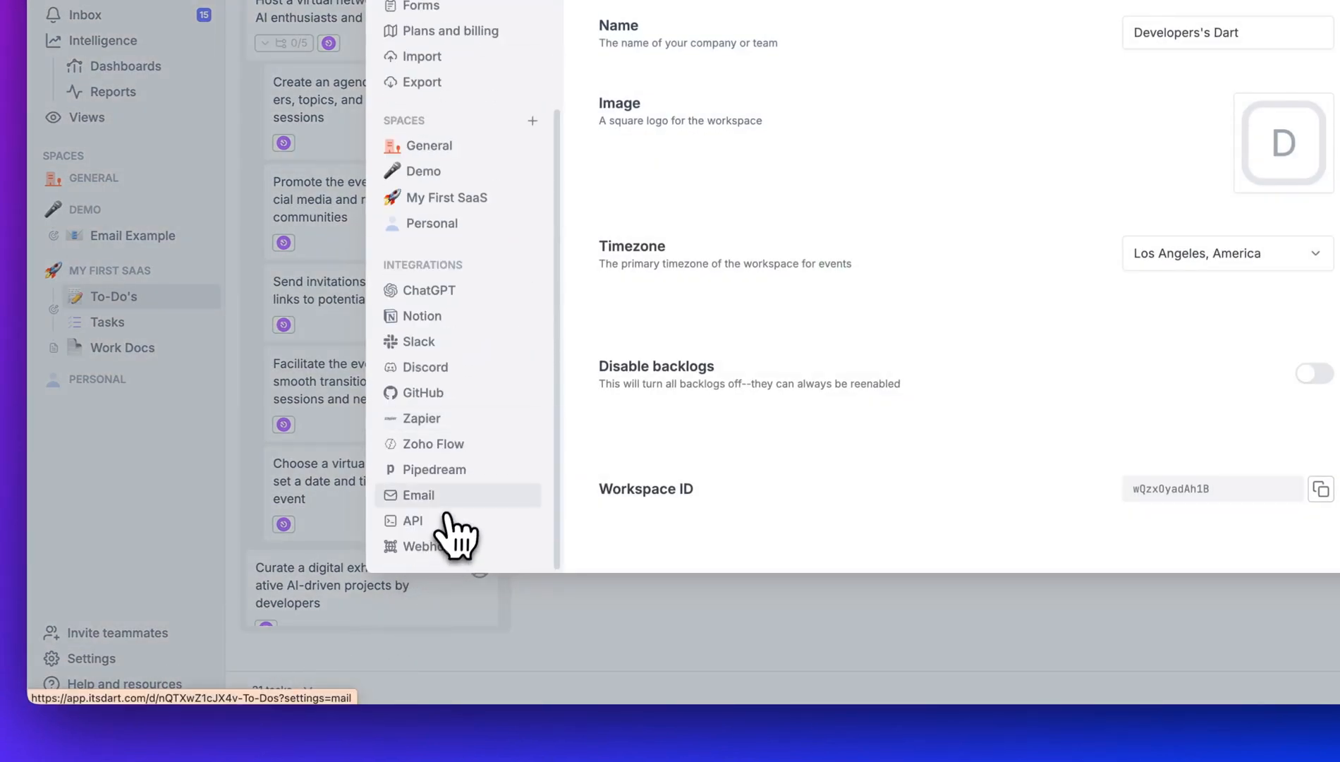
{"action": "mouse_move", "coordinate": [444, 556]}
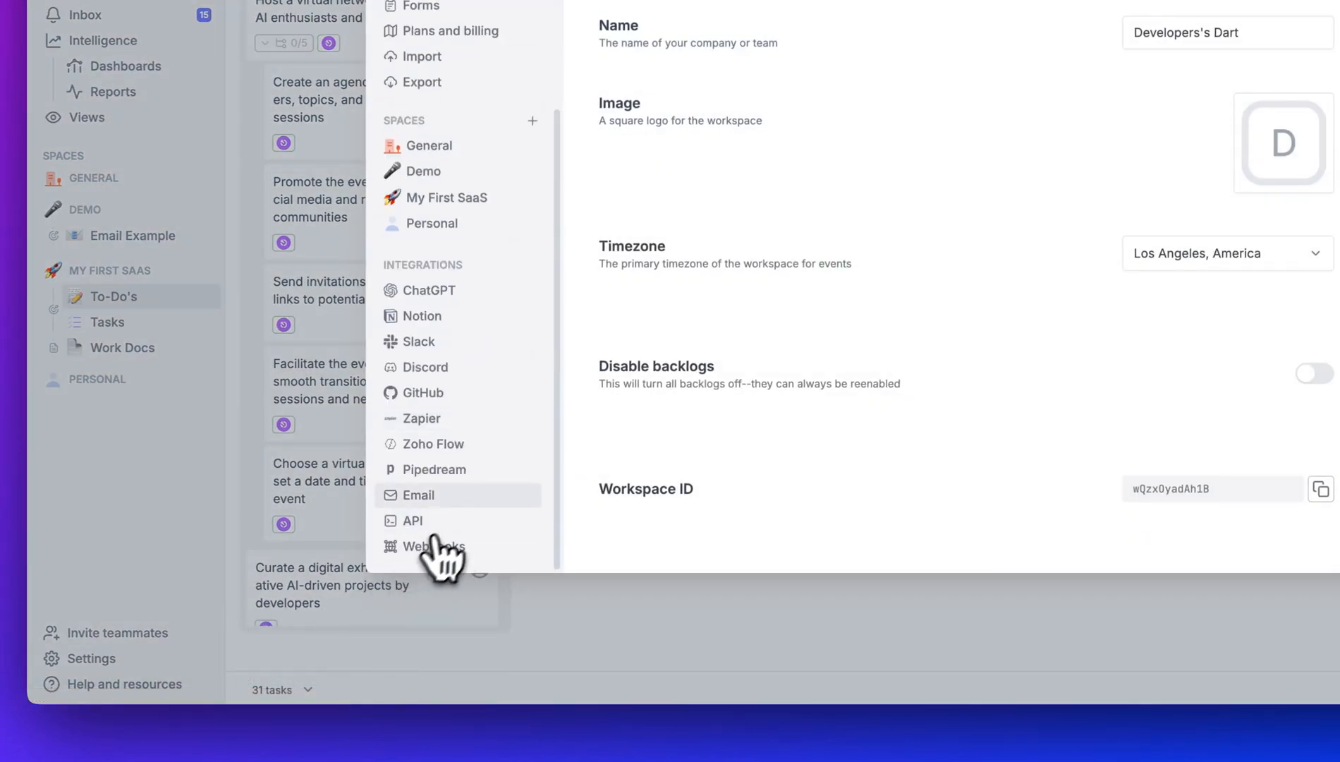
{"action": "left_click", "coordinate": [419, 494]}
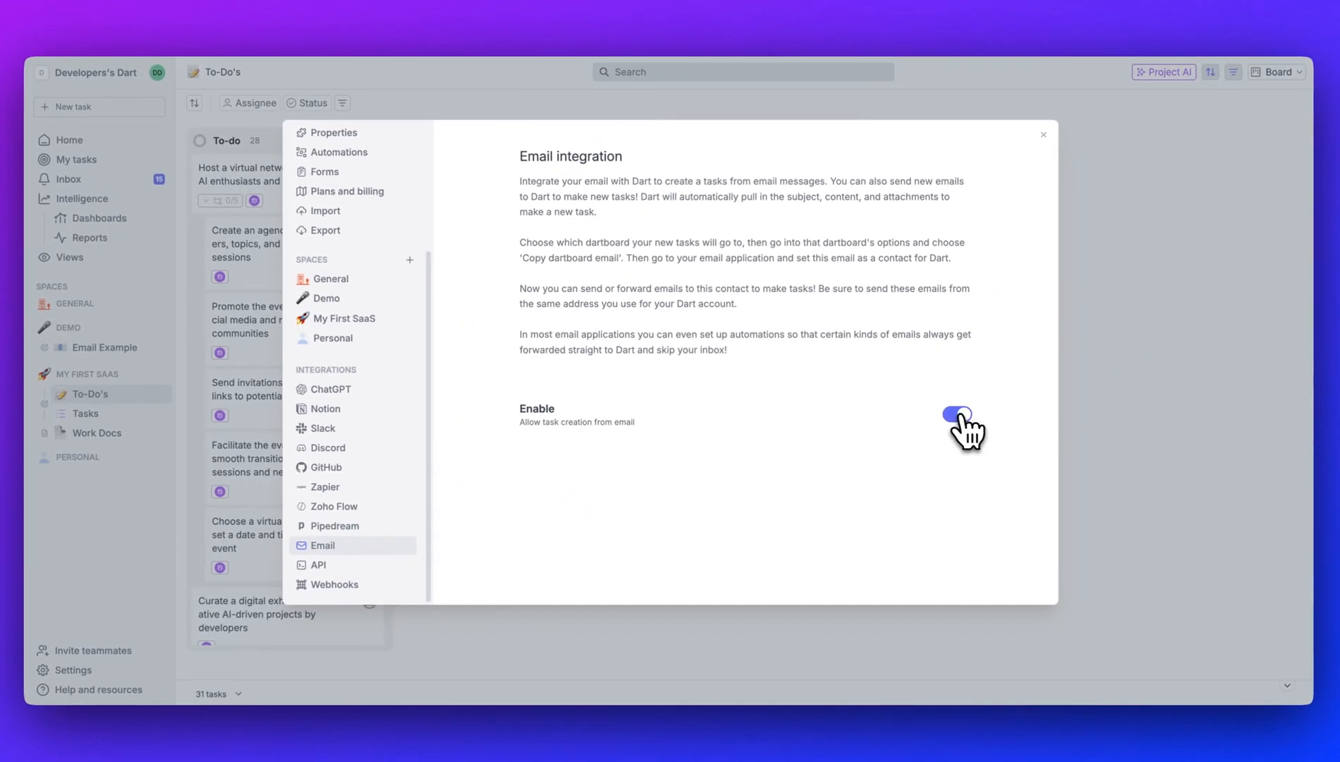
{"action": "left_click", "coordinate": [1043, 134]}
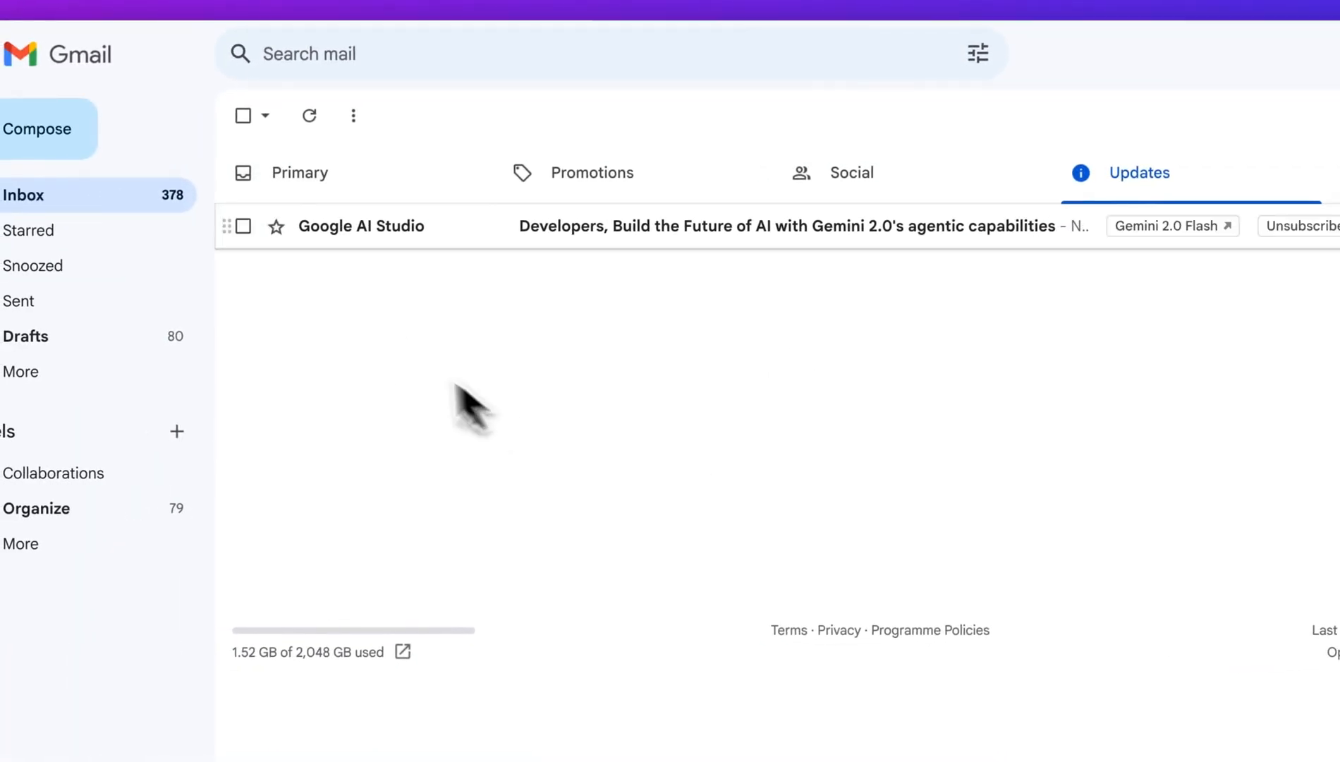
Step: Compose and send the 'Feedback on Project' email to the dartboard's create-task address
{"action": "left_click", "coordinate": [42, 129]}
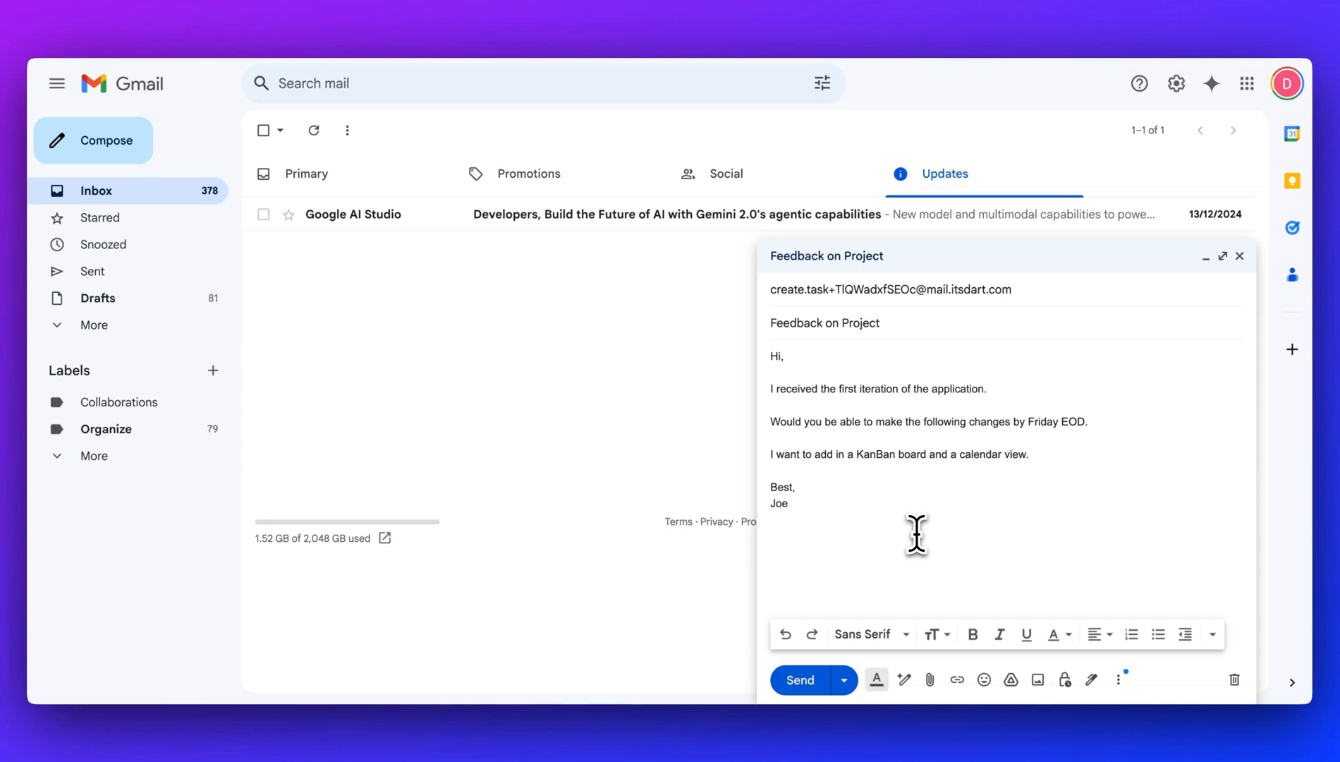
{"action": "left_click", "coordinate": [780, 503]}
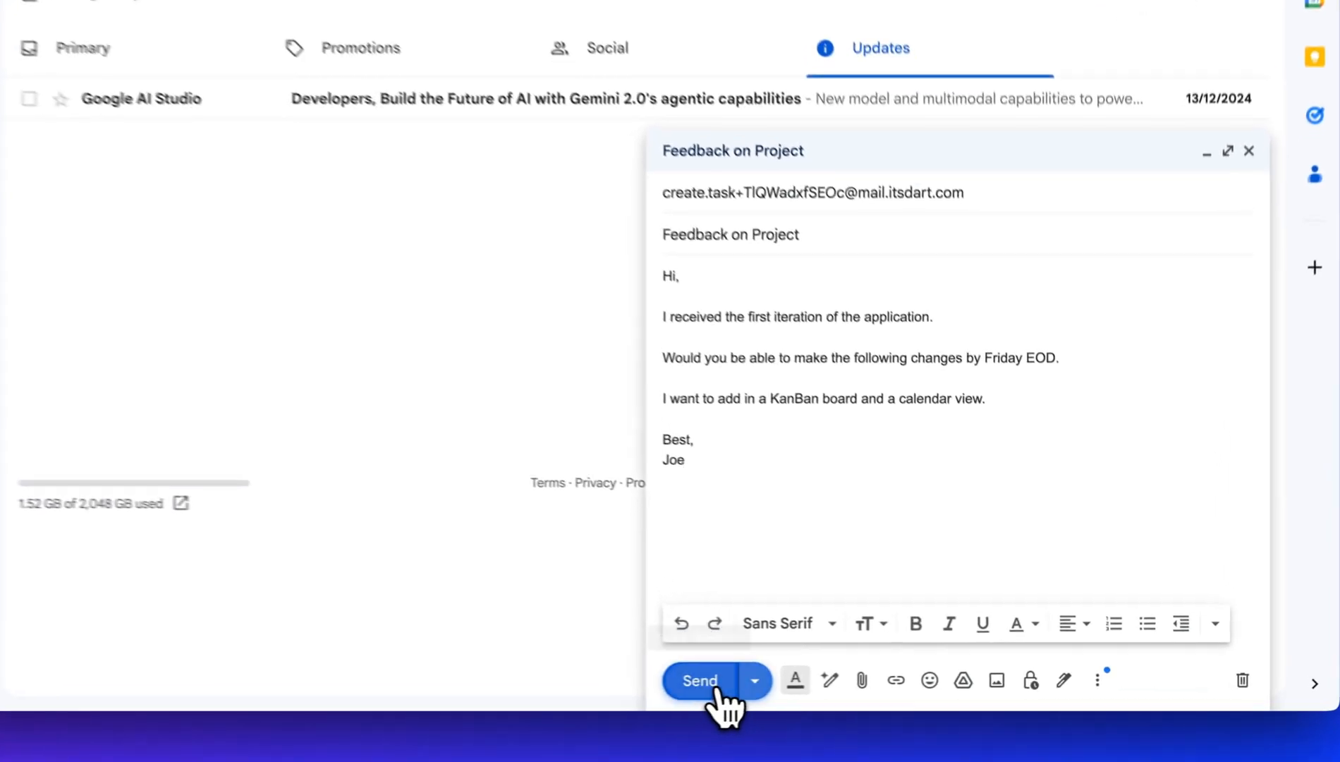
{"action": "left_click", "coordinate": [700, 680]}
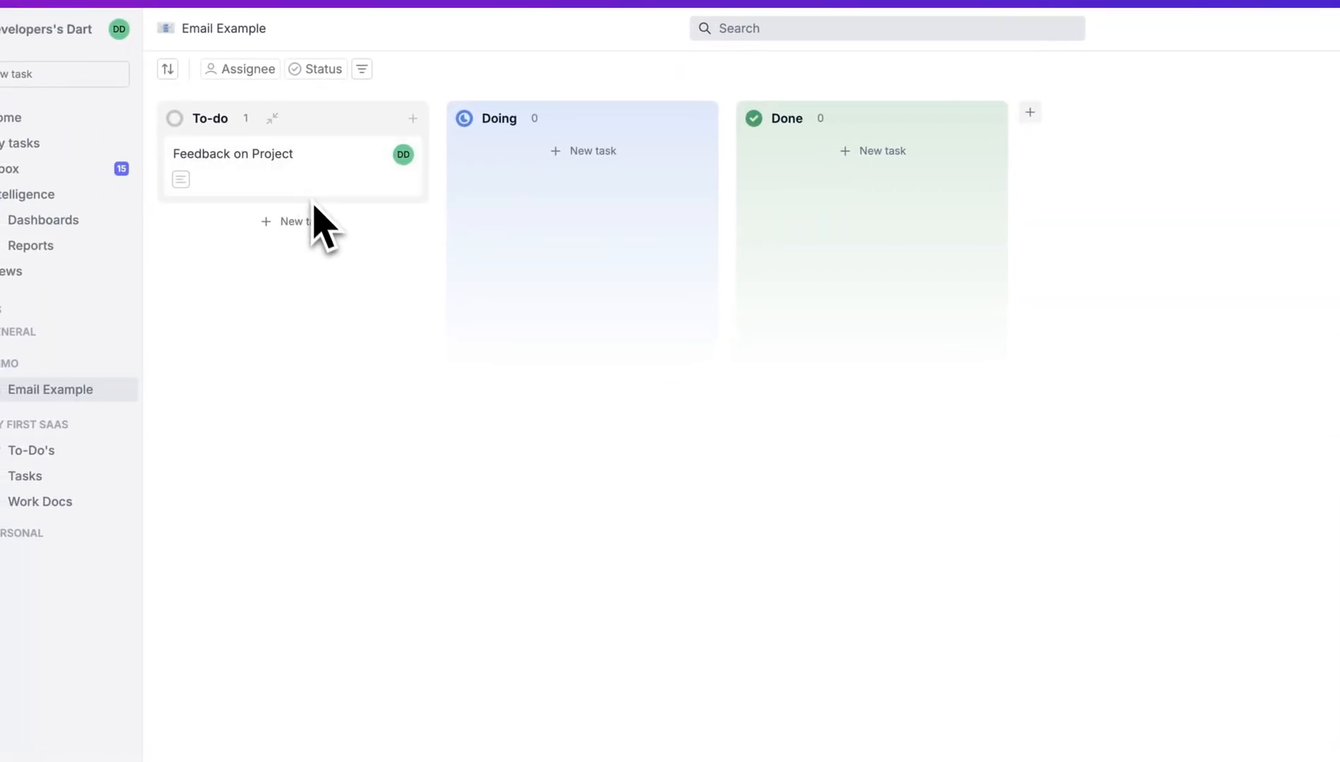
Step: Use Task AI to split 'Feedback on Project' into KanBan and calendar subtasks and reorder them
{"action": "left_click", "coordinate": [233, 154]}
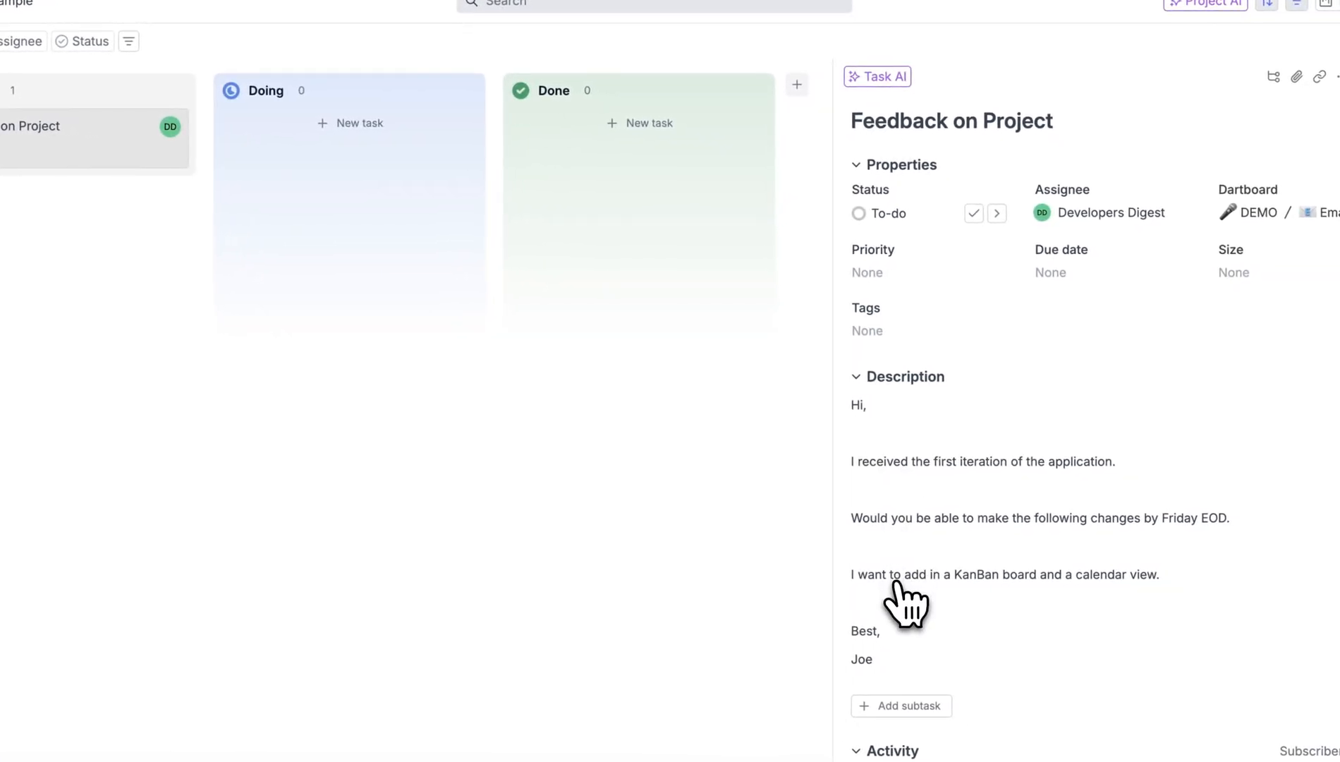
{"action": "left_click", "coordinate": [877, 78]}
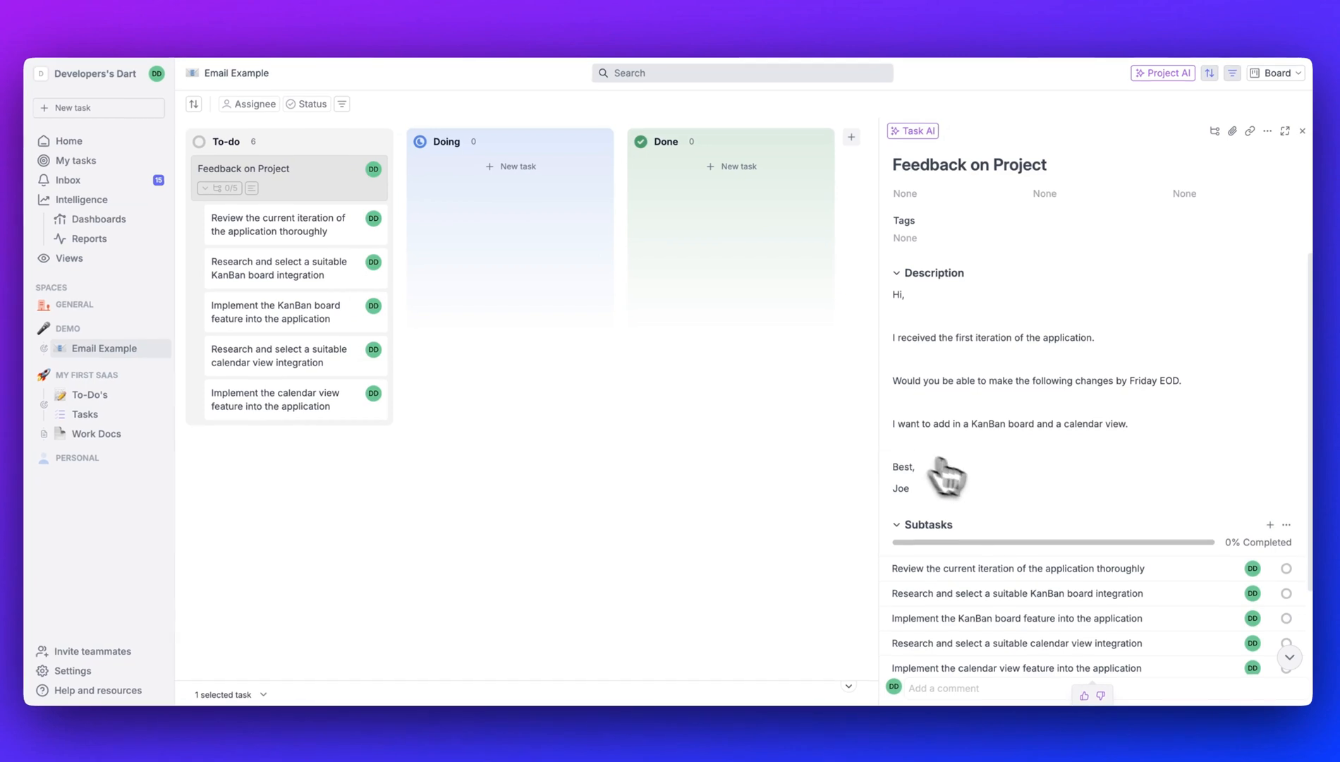
{"action": "mouse_move", "coordinate": [1035, 510]}
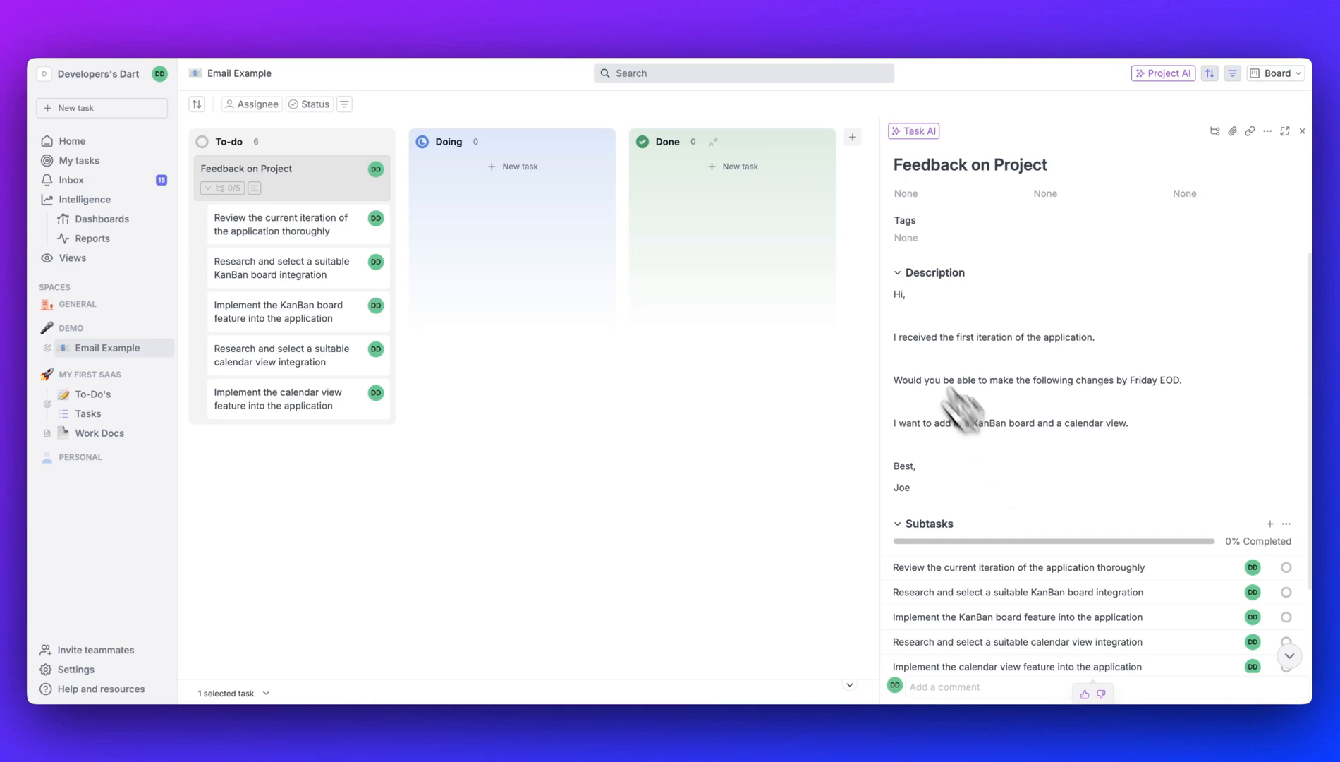
{"action": "mouse_move", "coordinate": [341, 253]}
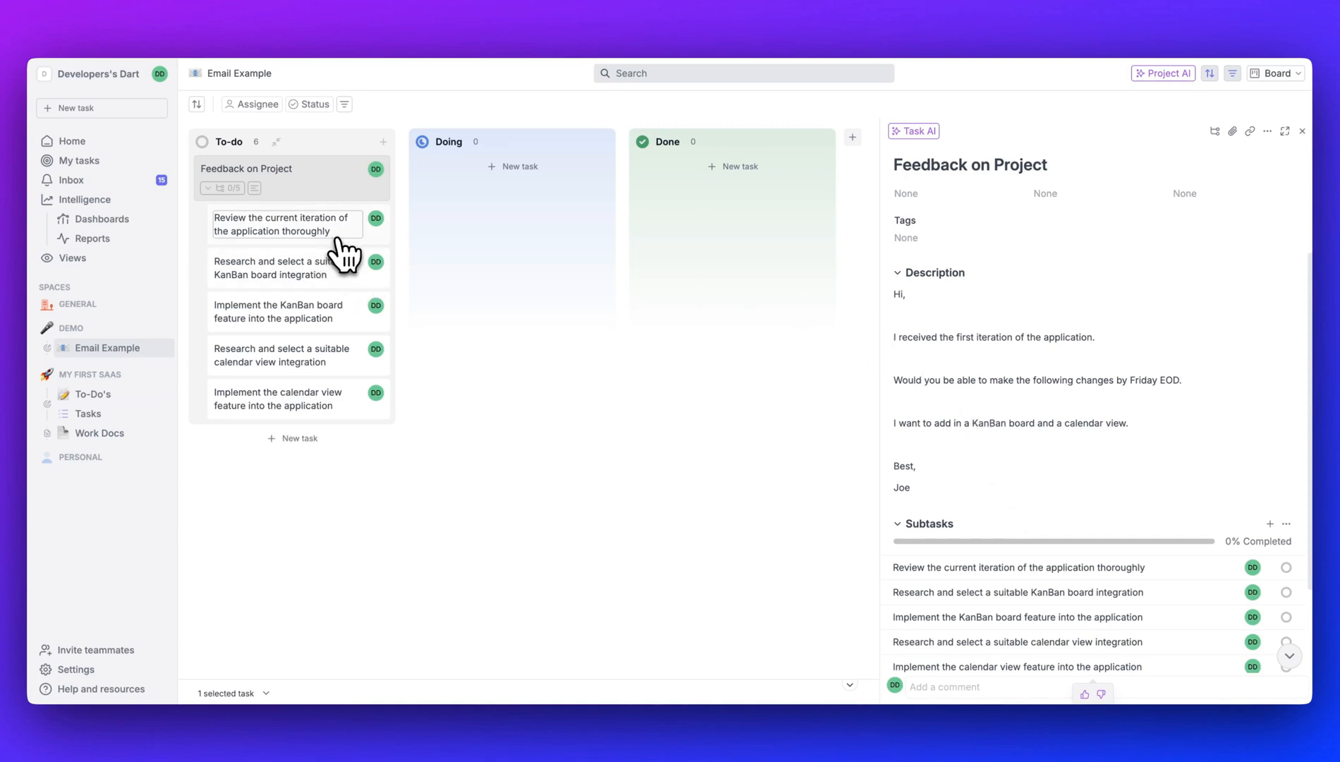
{"action": "mouse_move", "coordinate": [352, 304]}
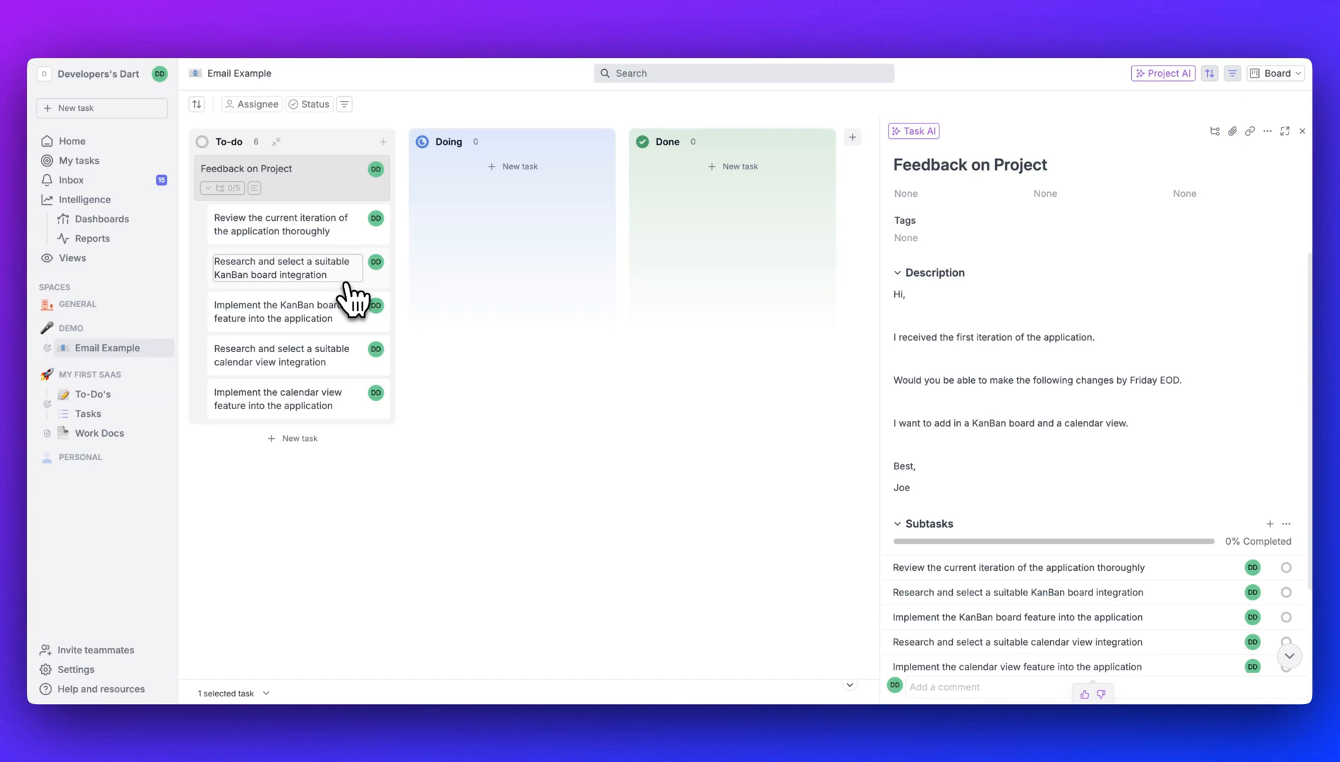
{"action": "mouse_move", "coordinate": [352, 332]}
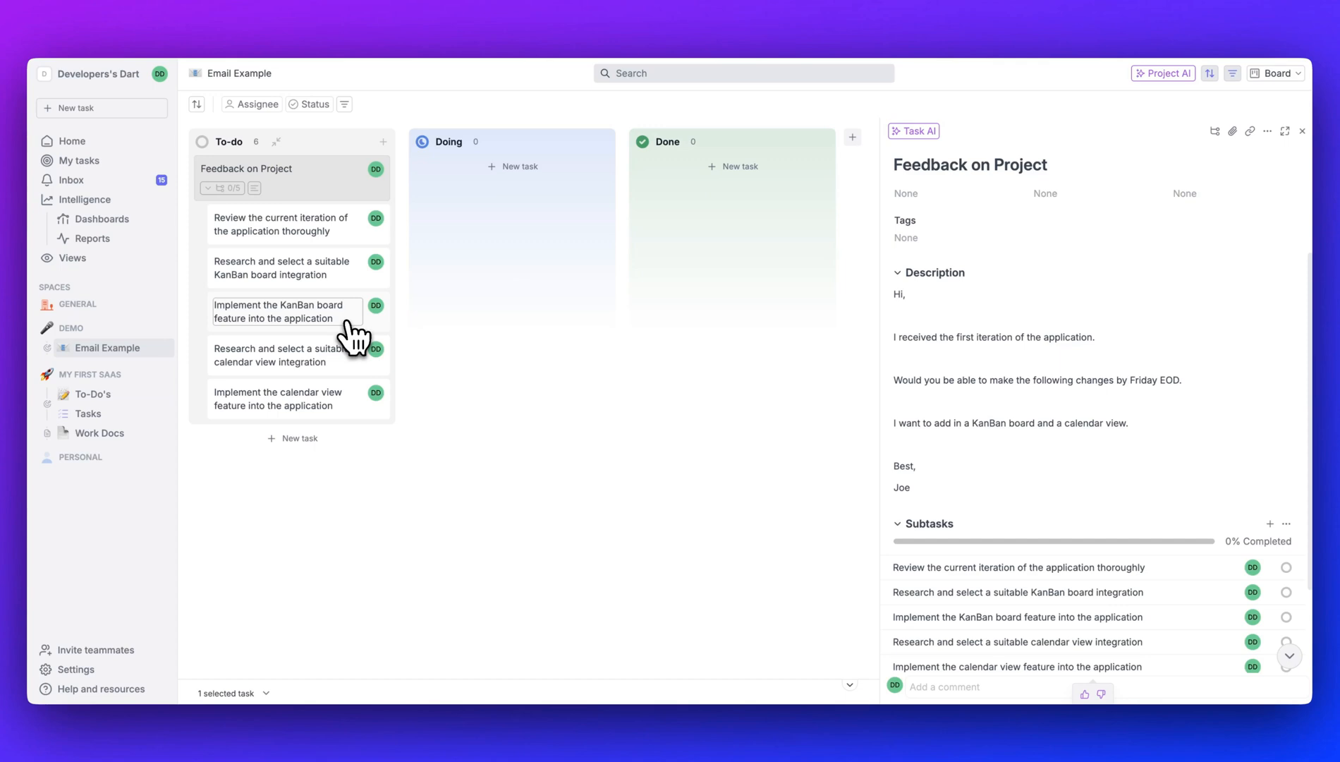
{"action": "mouse_move", "coordinate": [345, 378]}
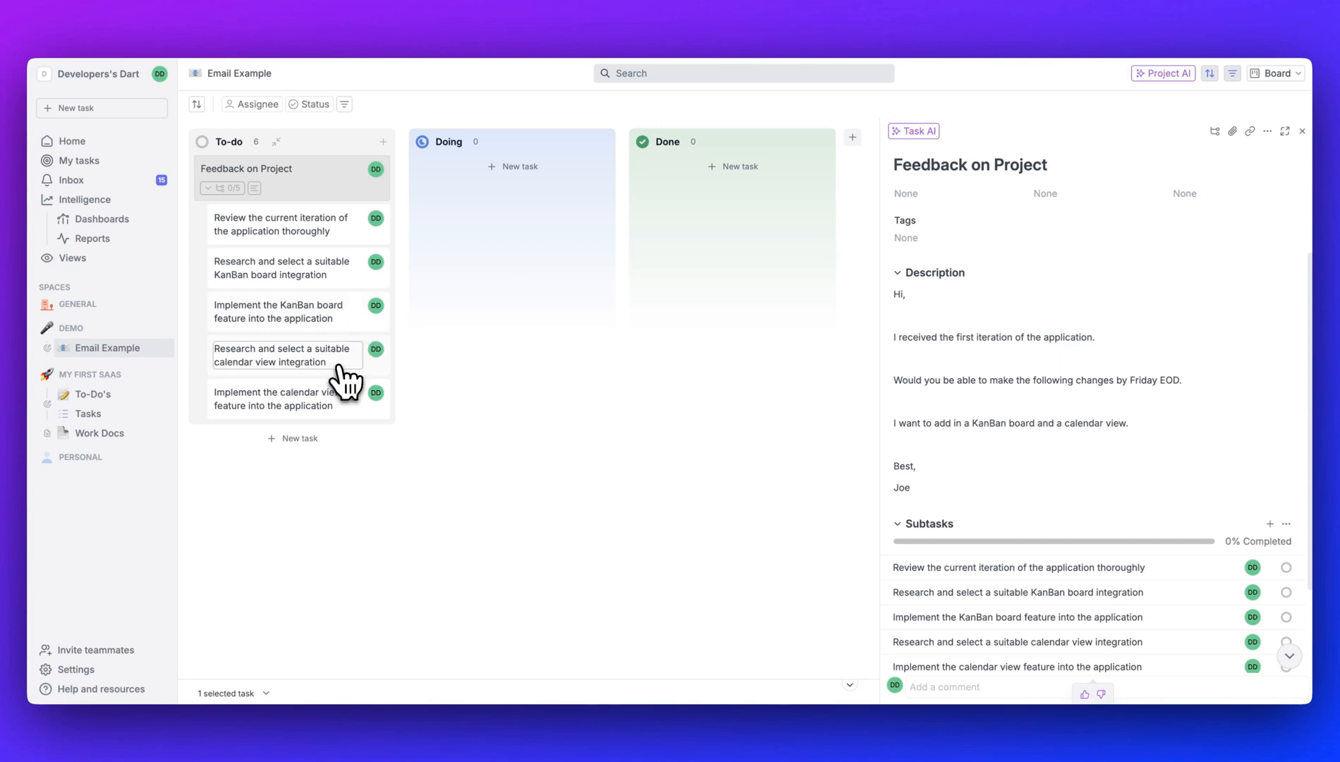
{"action": "left_click", "coordinate": [1301, 132]}
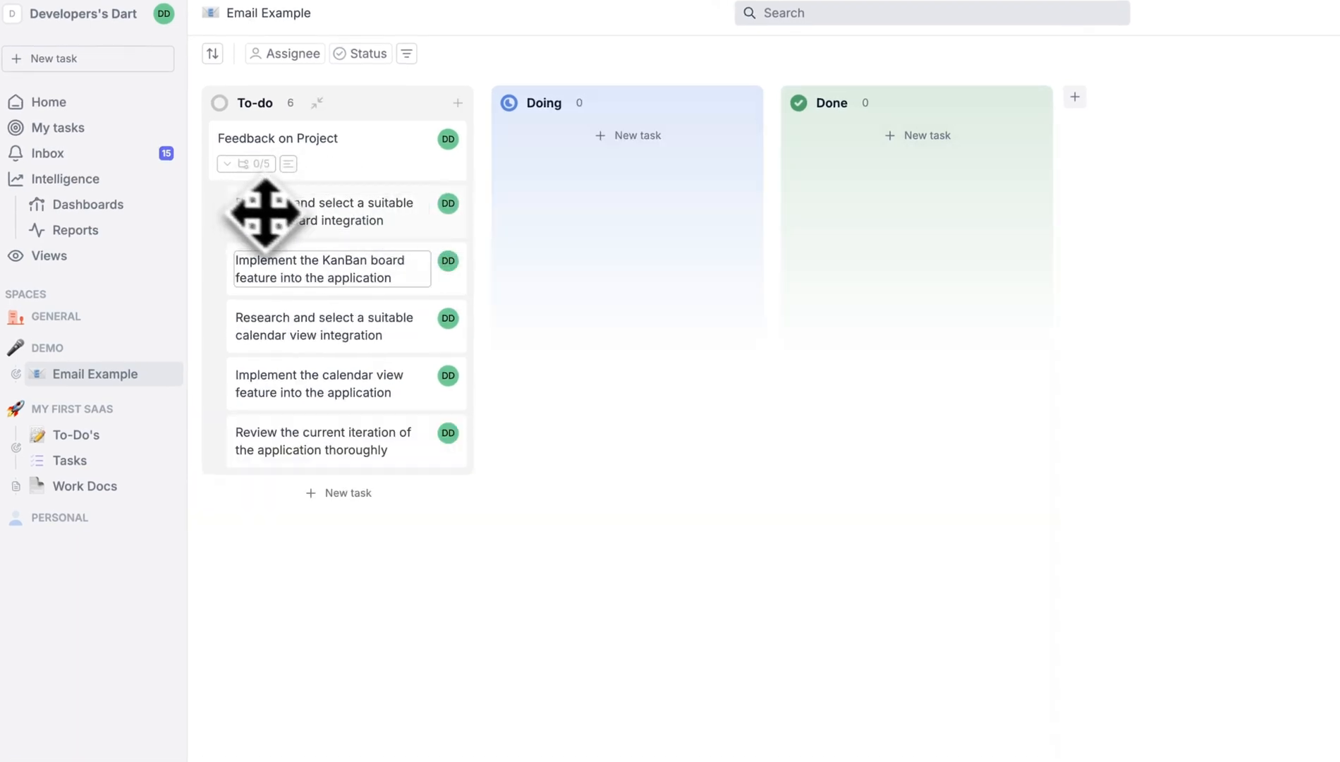
Step: Switch to the Tutorial tasks board showing the collaboration-response template task
{"action": "left_click", "coordinate": [63, 466]}
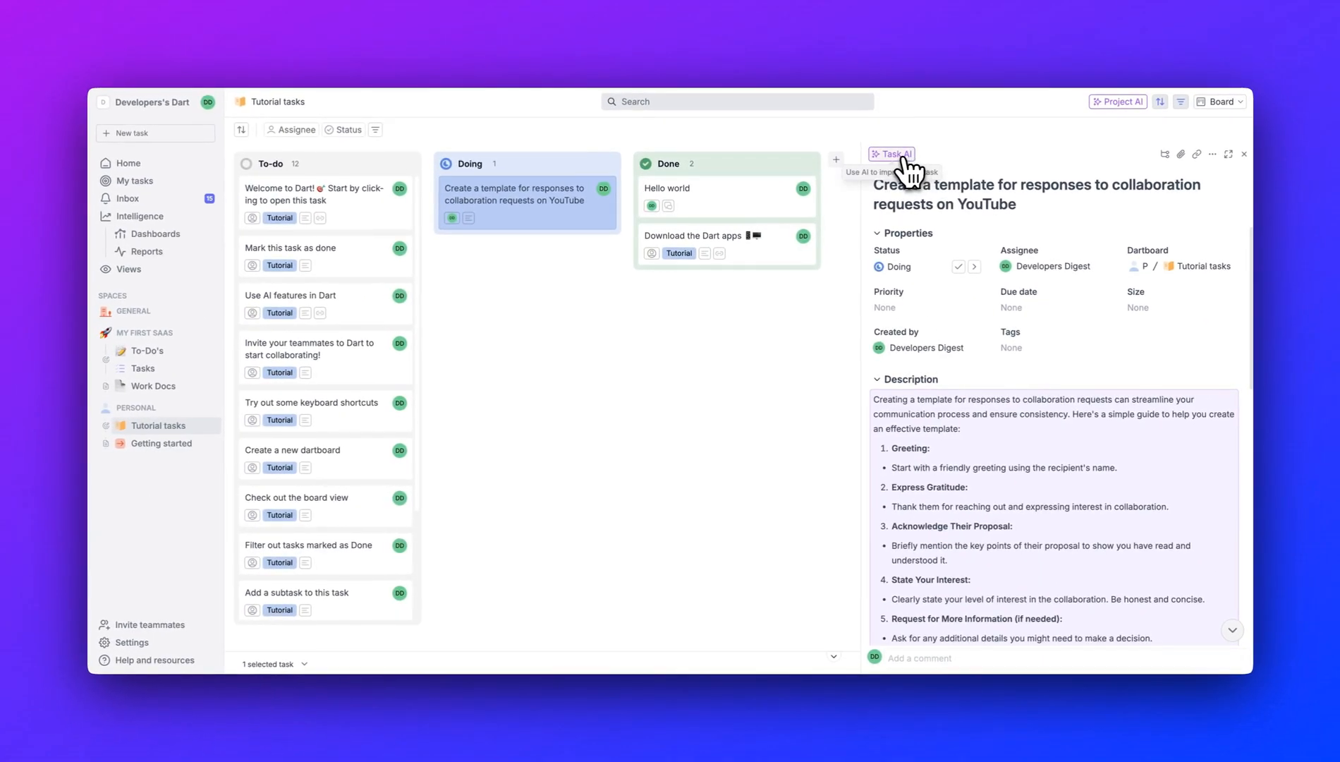
{"action": "mouse_move", "coordinate": [849, 192]}
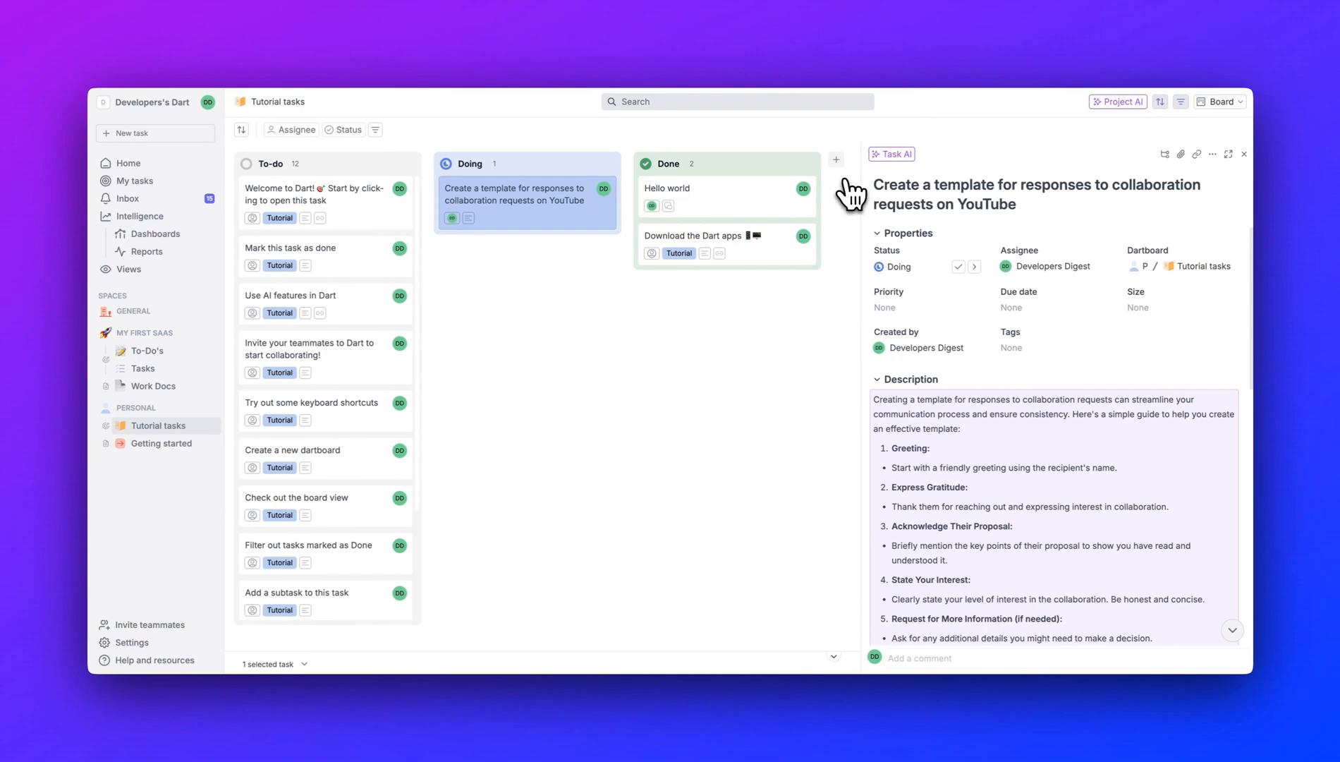
{"action": "mouse_move", "coordinate": [855, 205]}
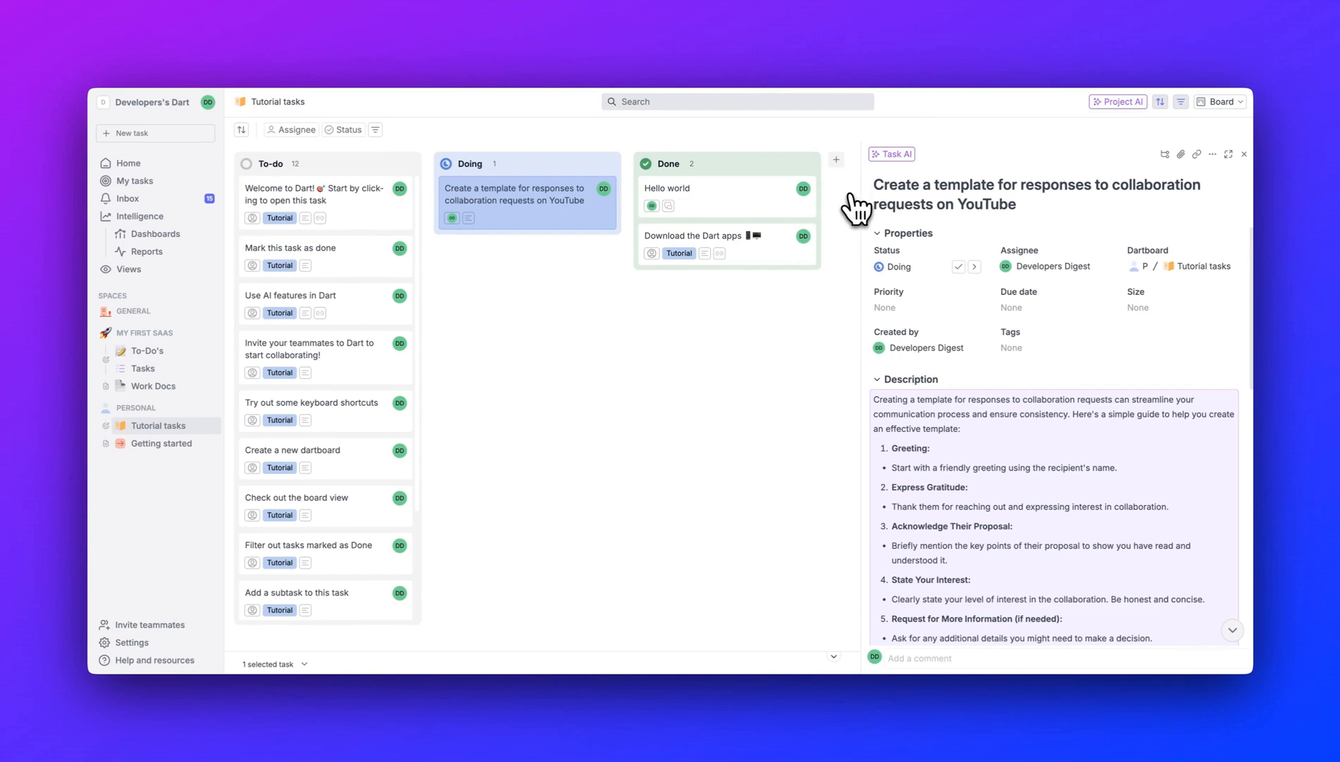
{"action": "mouse_move", "coordinate": [1100, 163]}
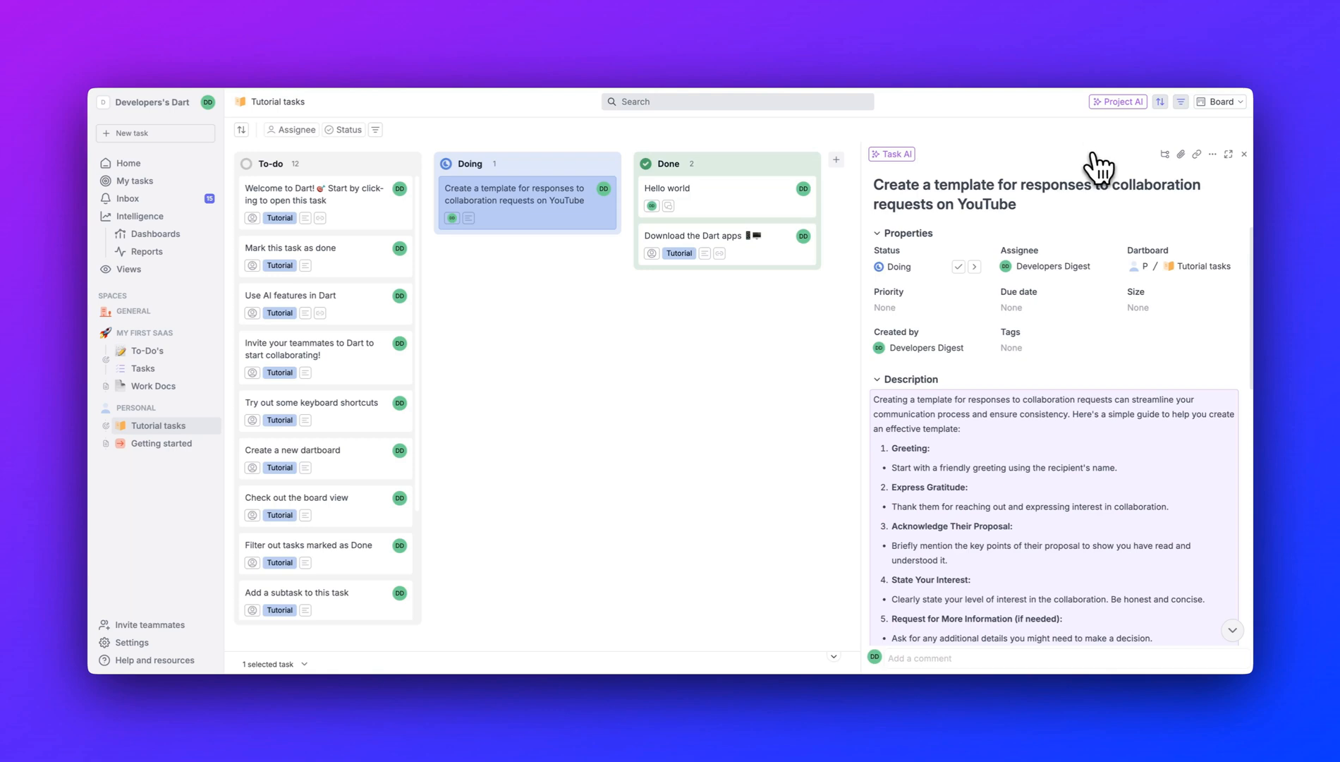